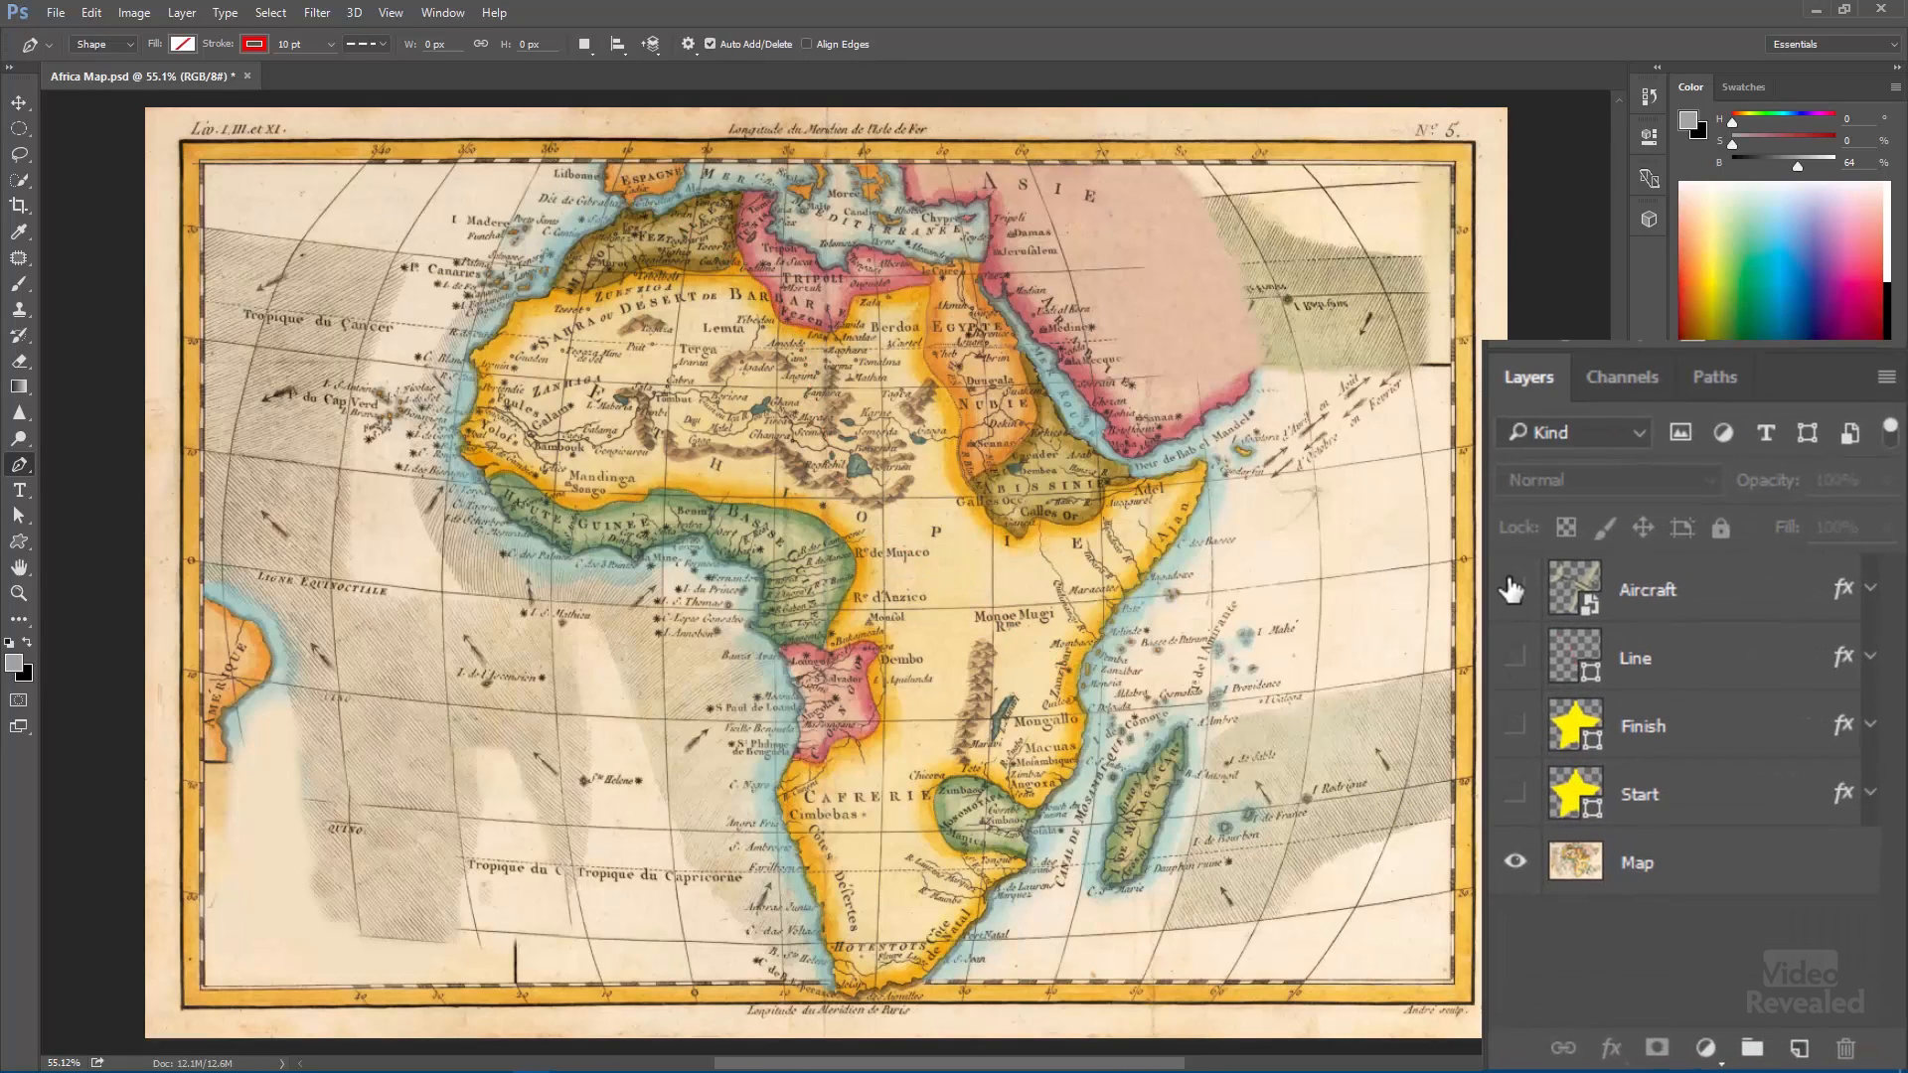
- Hide the Map and Finish layers and show Aircraft, briefly viewing the Custom Shape picker
left_click(1513, 590)
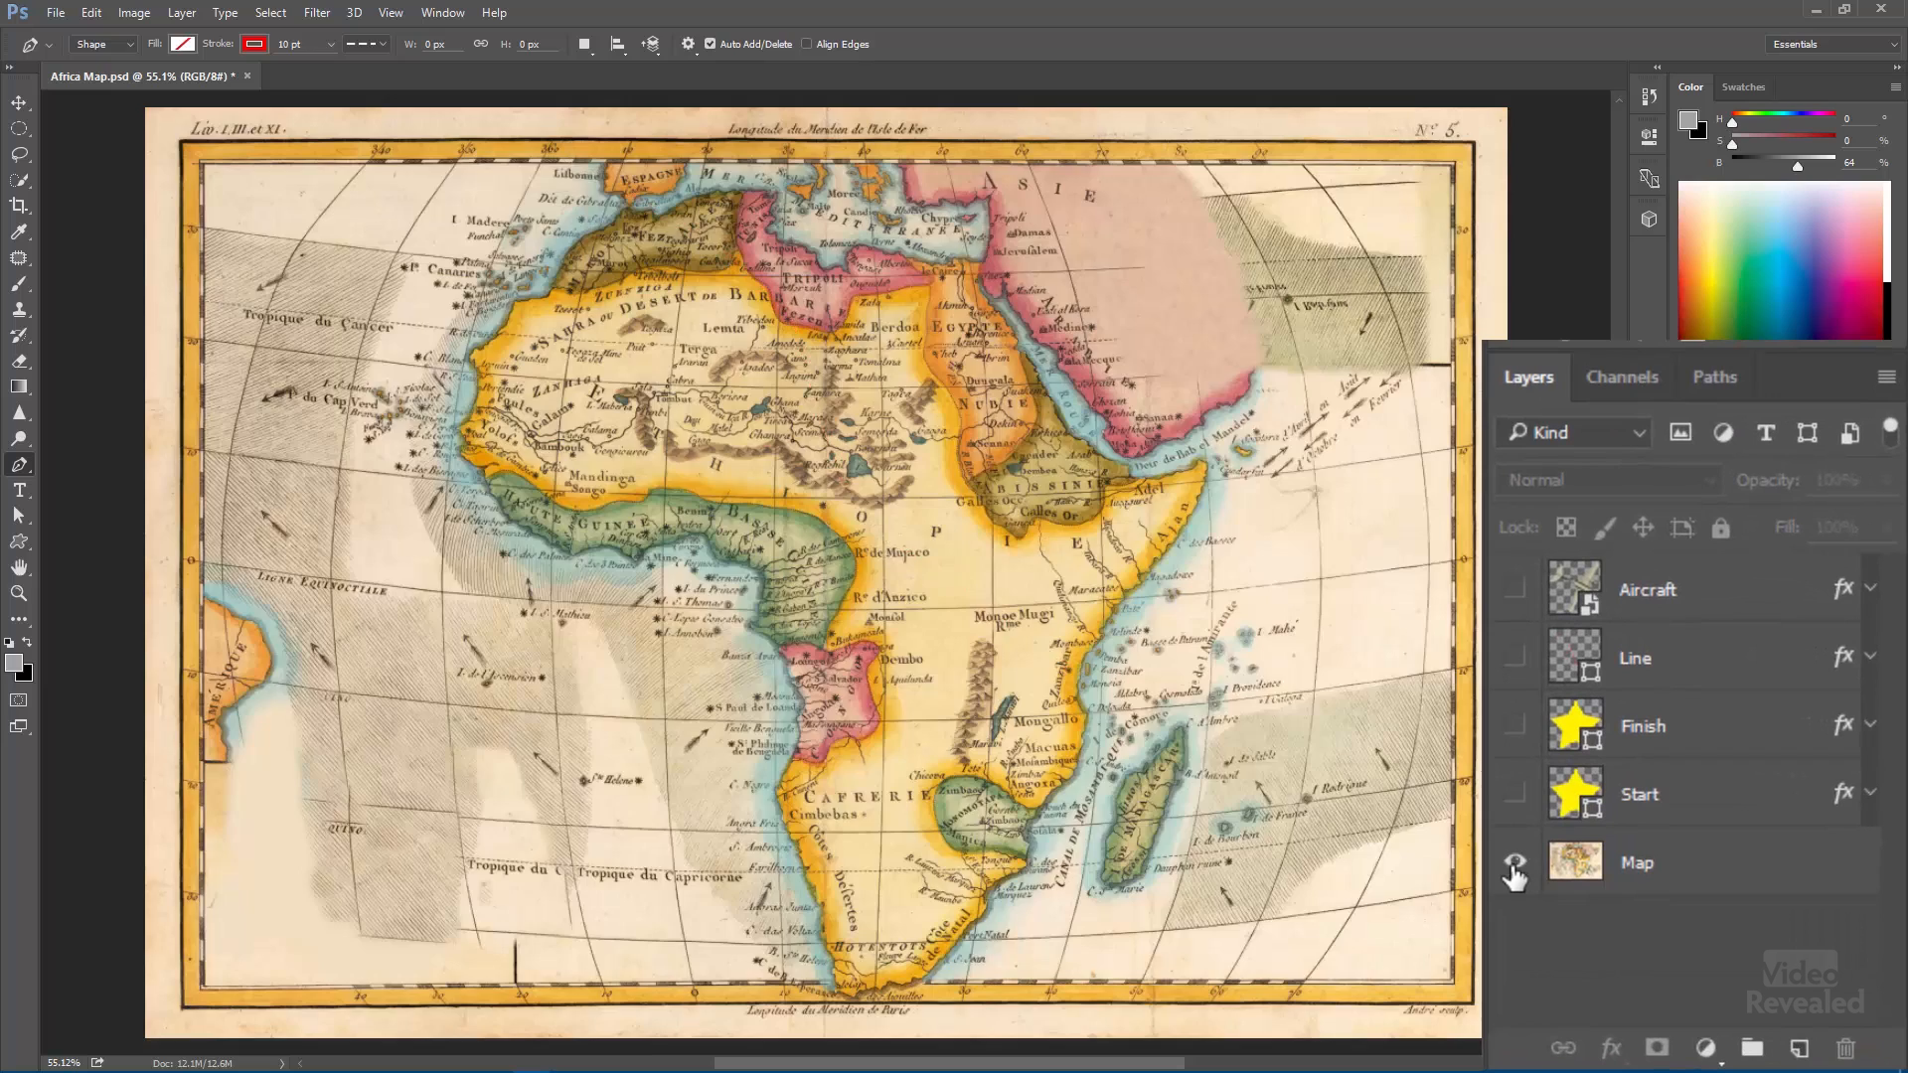
left_click(1515, 862)
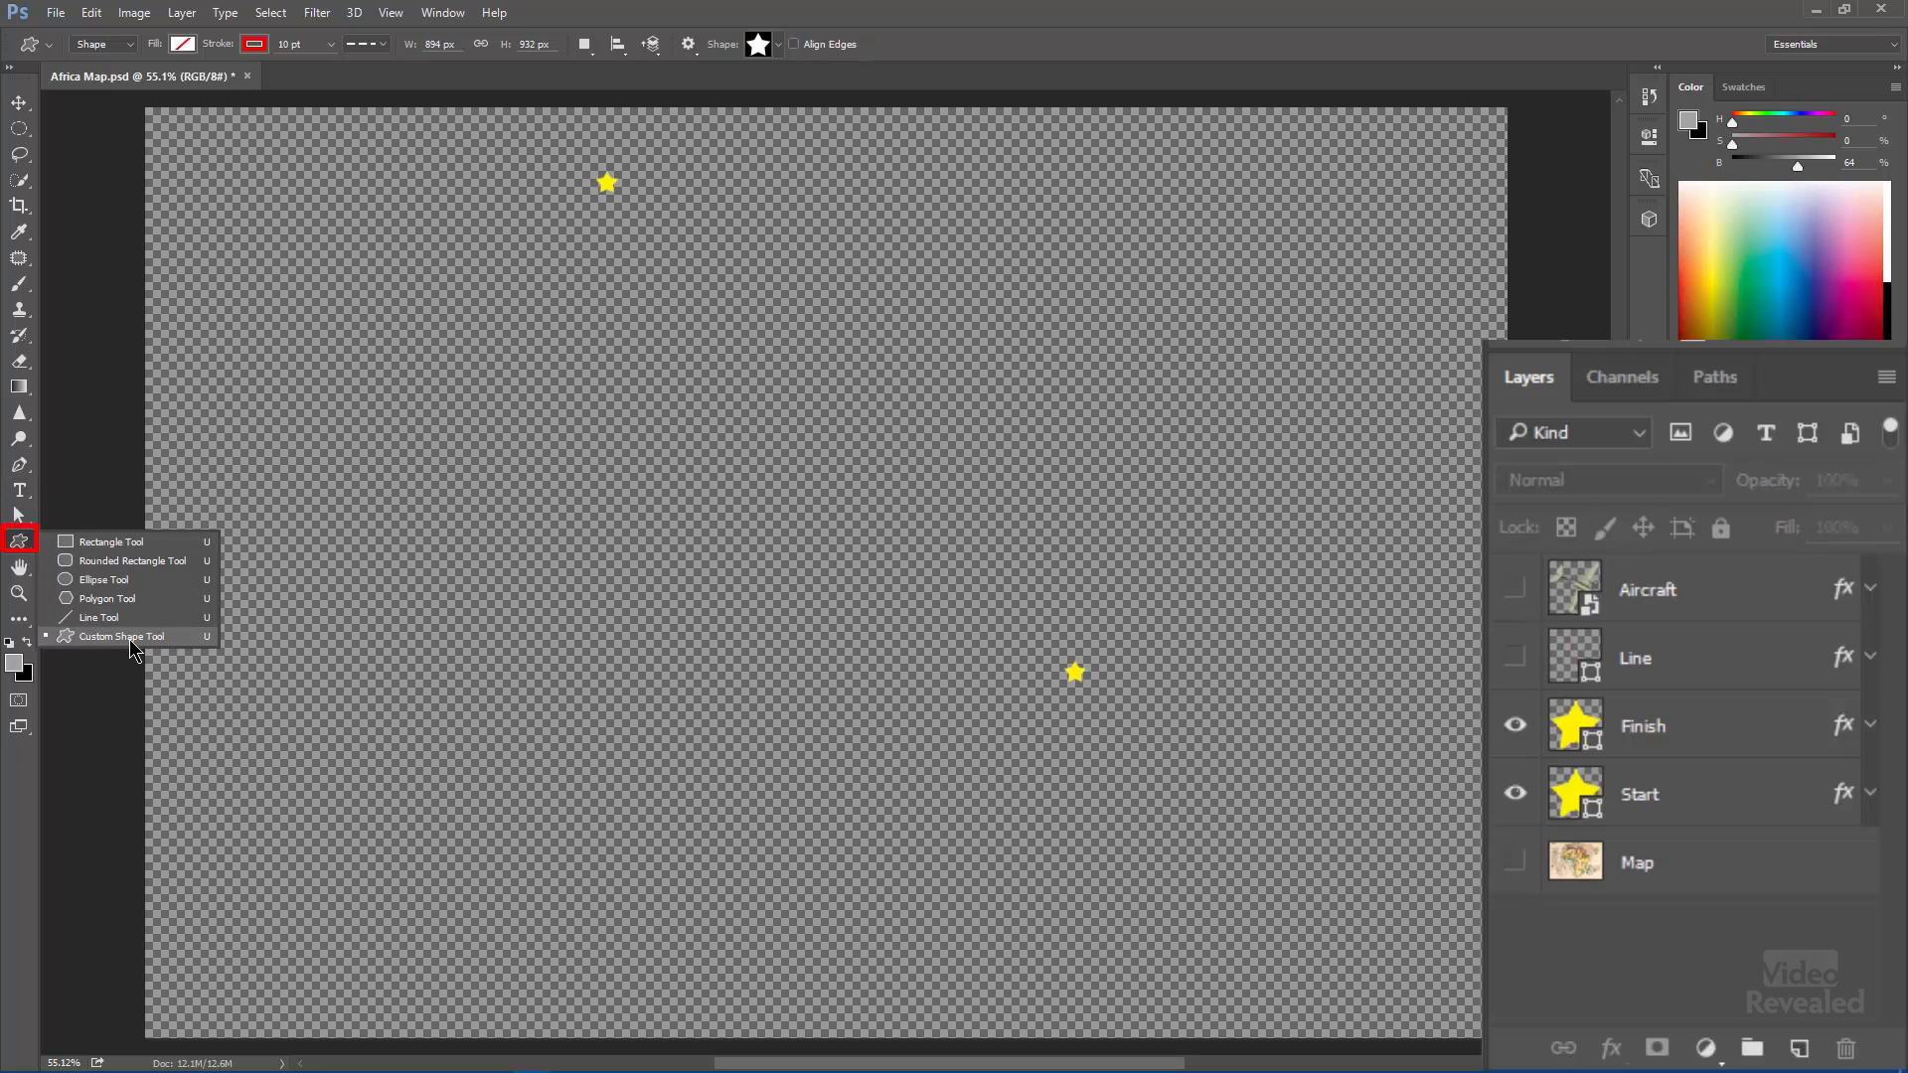
left_click(119, 636)
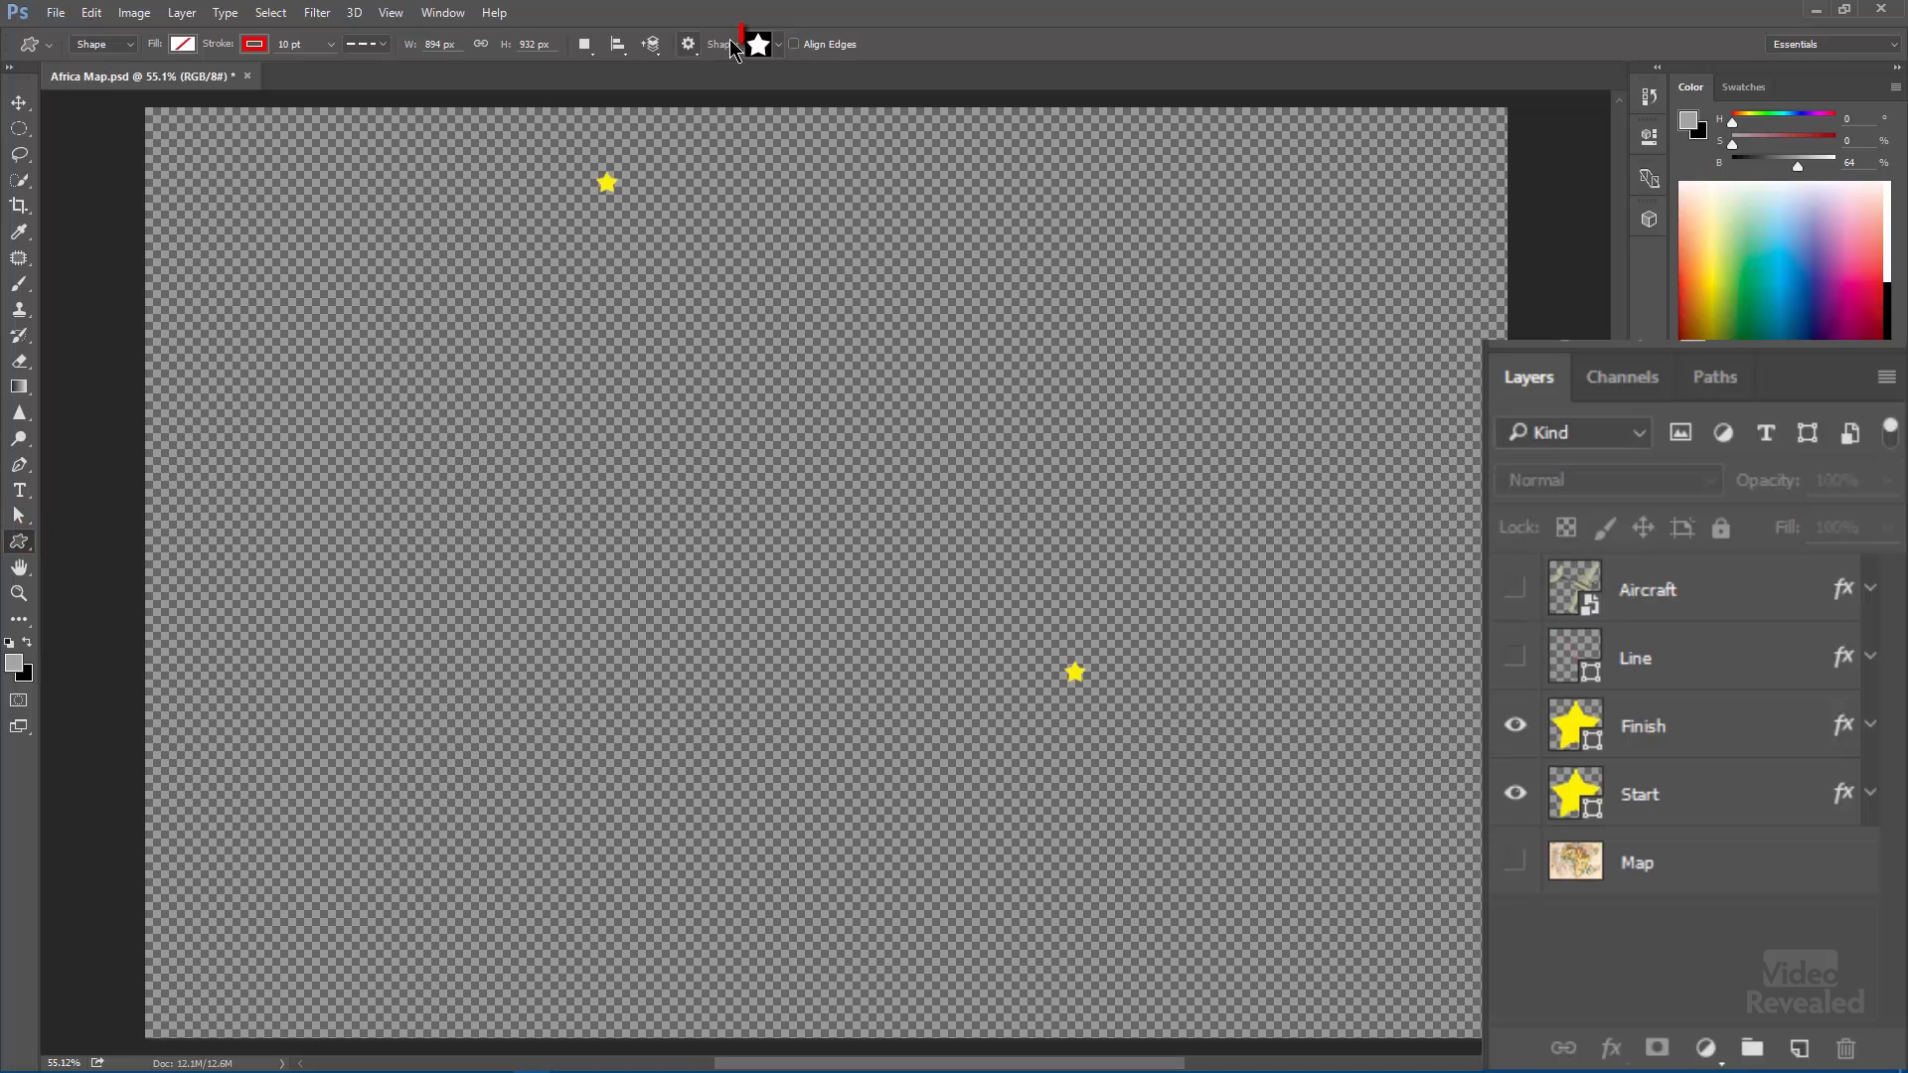
left_click(758, 43)
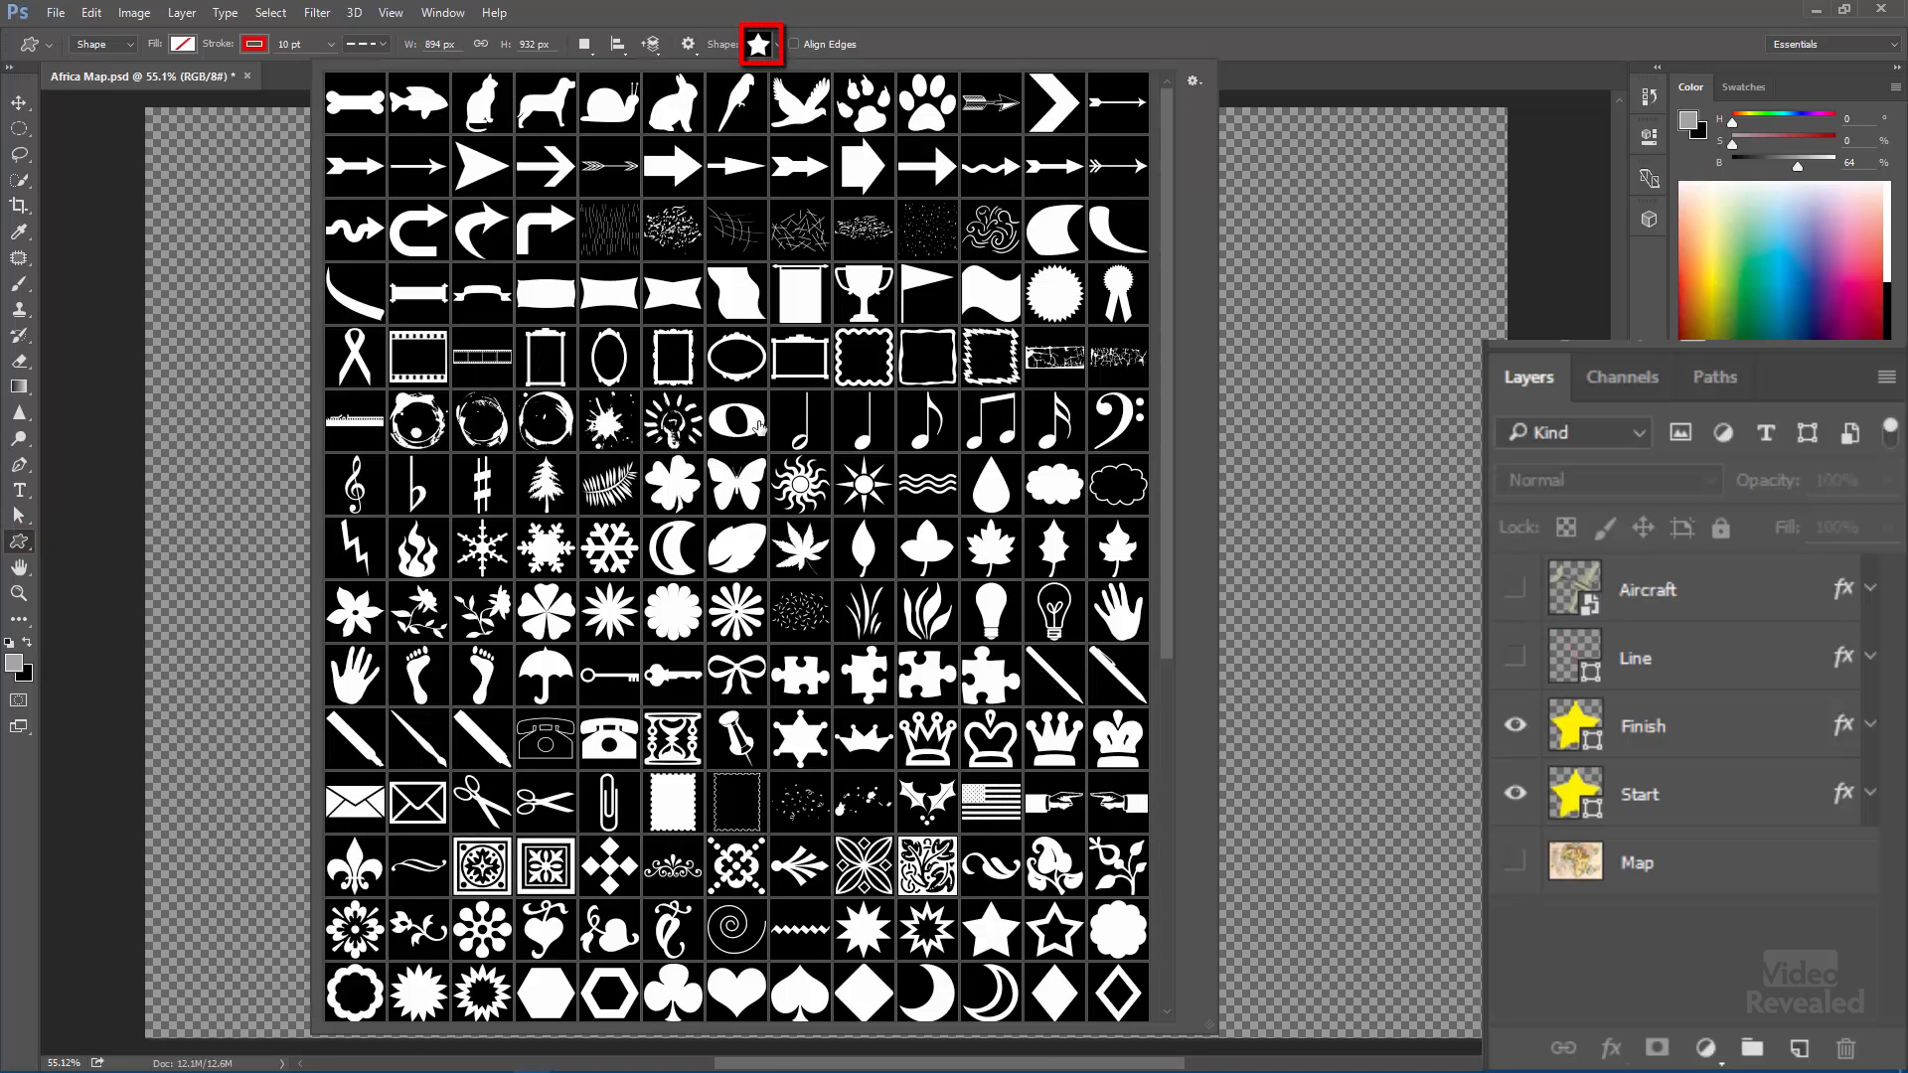
left_click(758, 44)
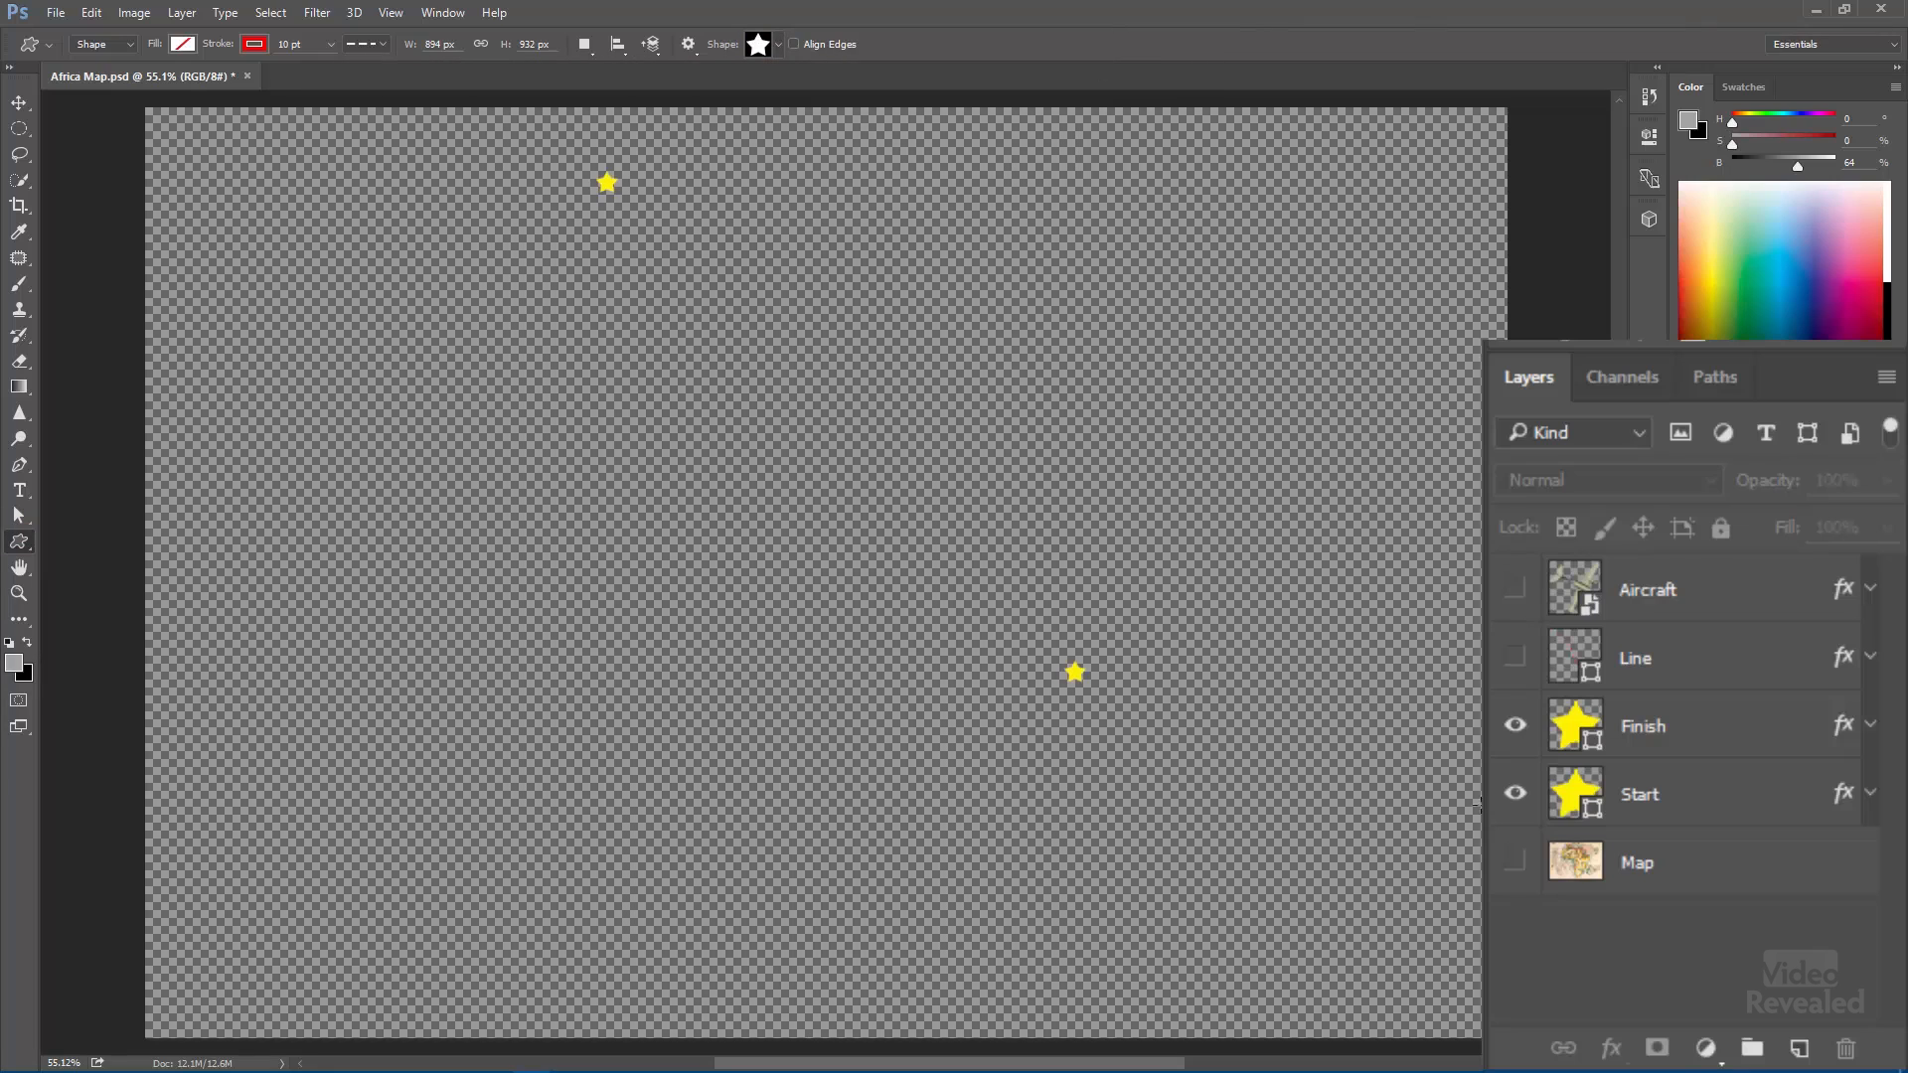
left_click(1514, 726)
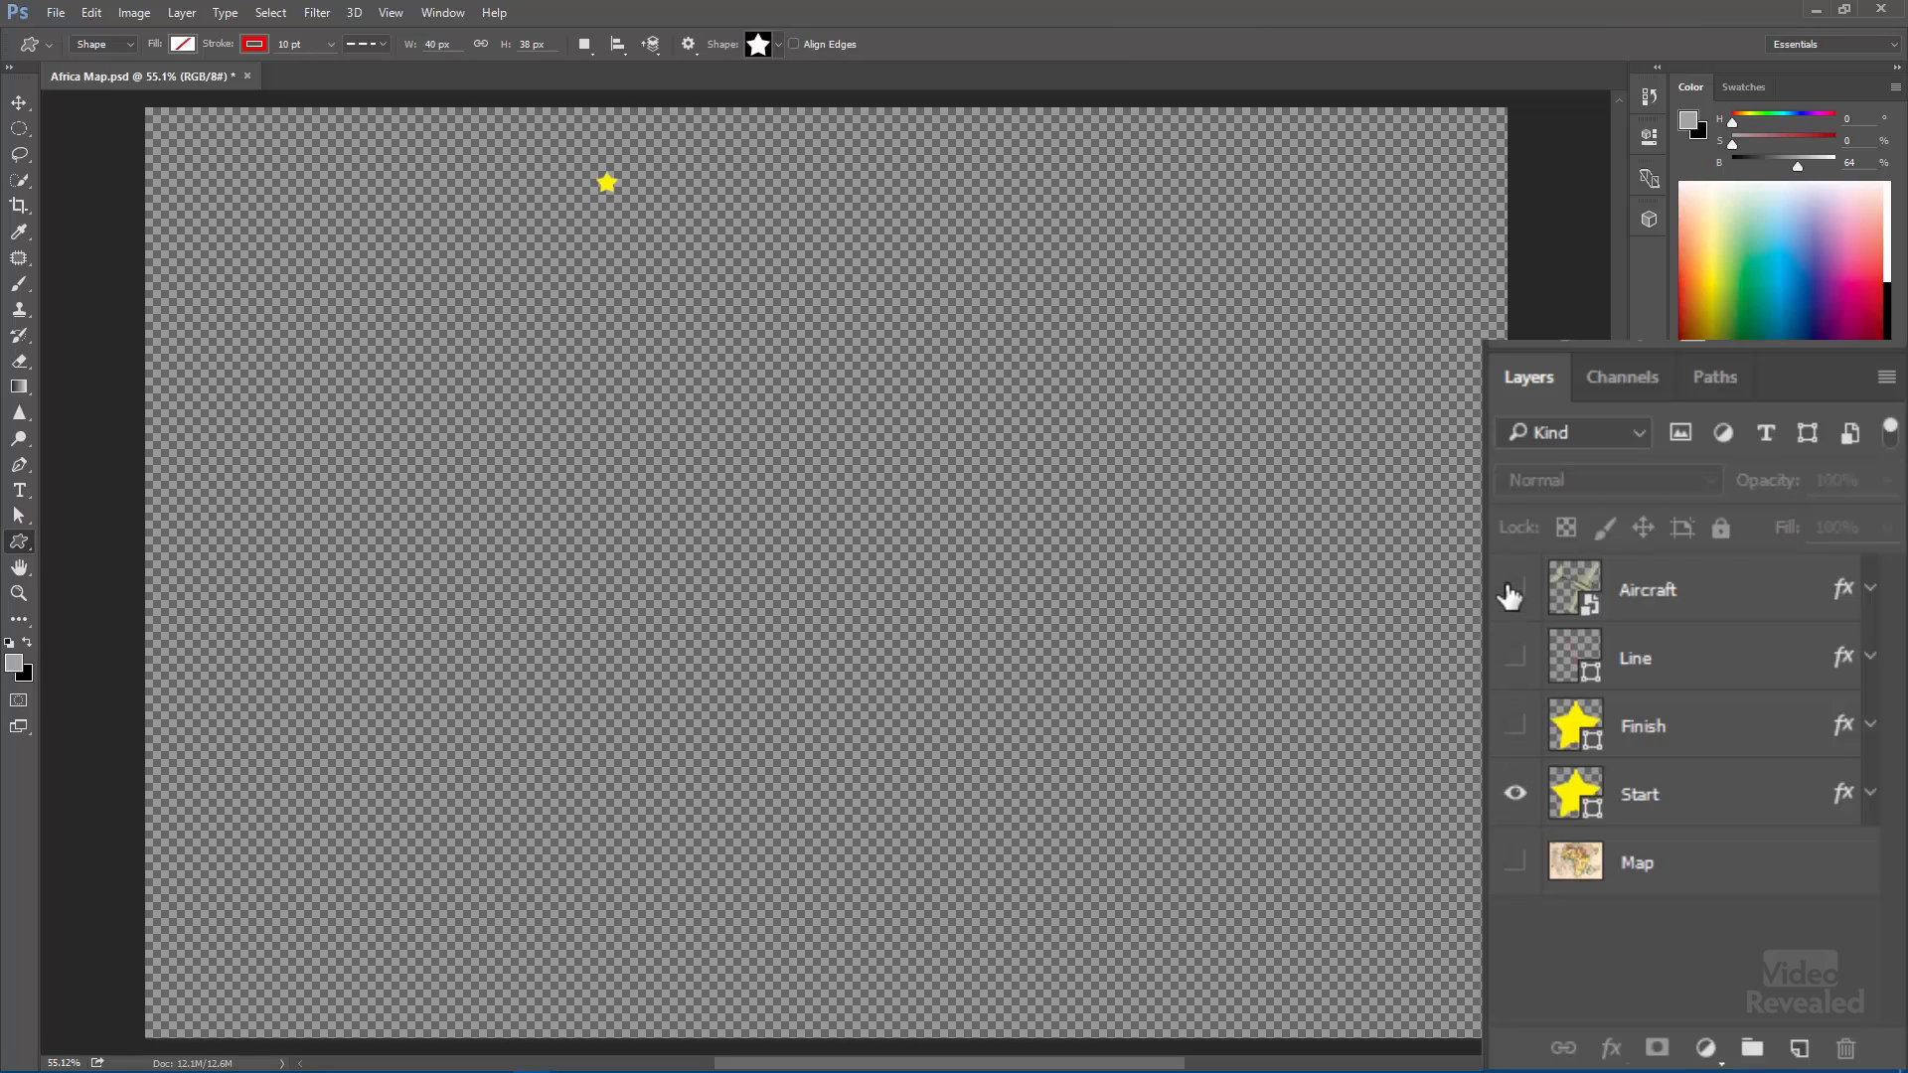
left_click(1517, 587)
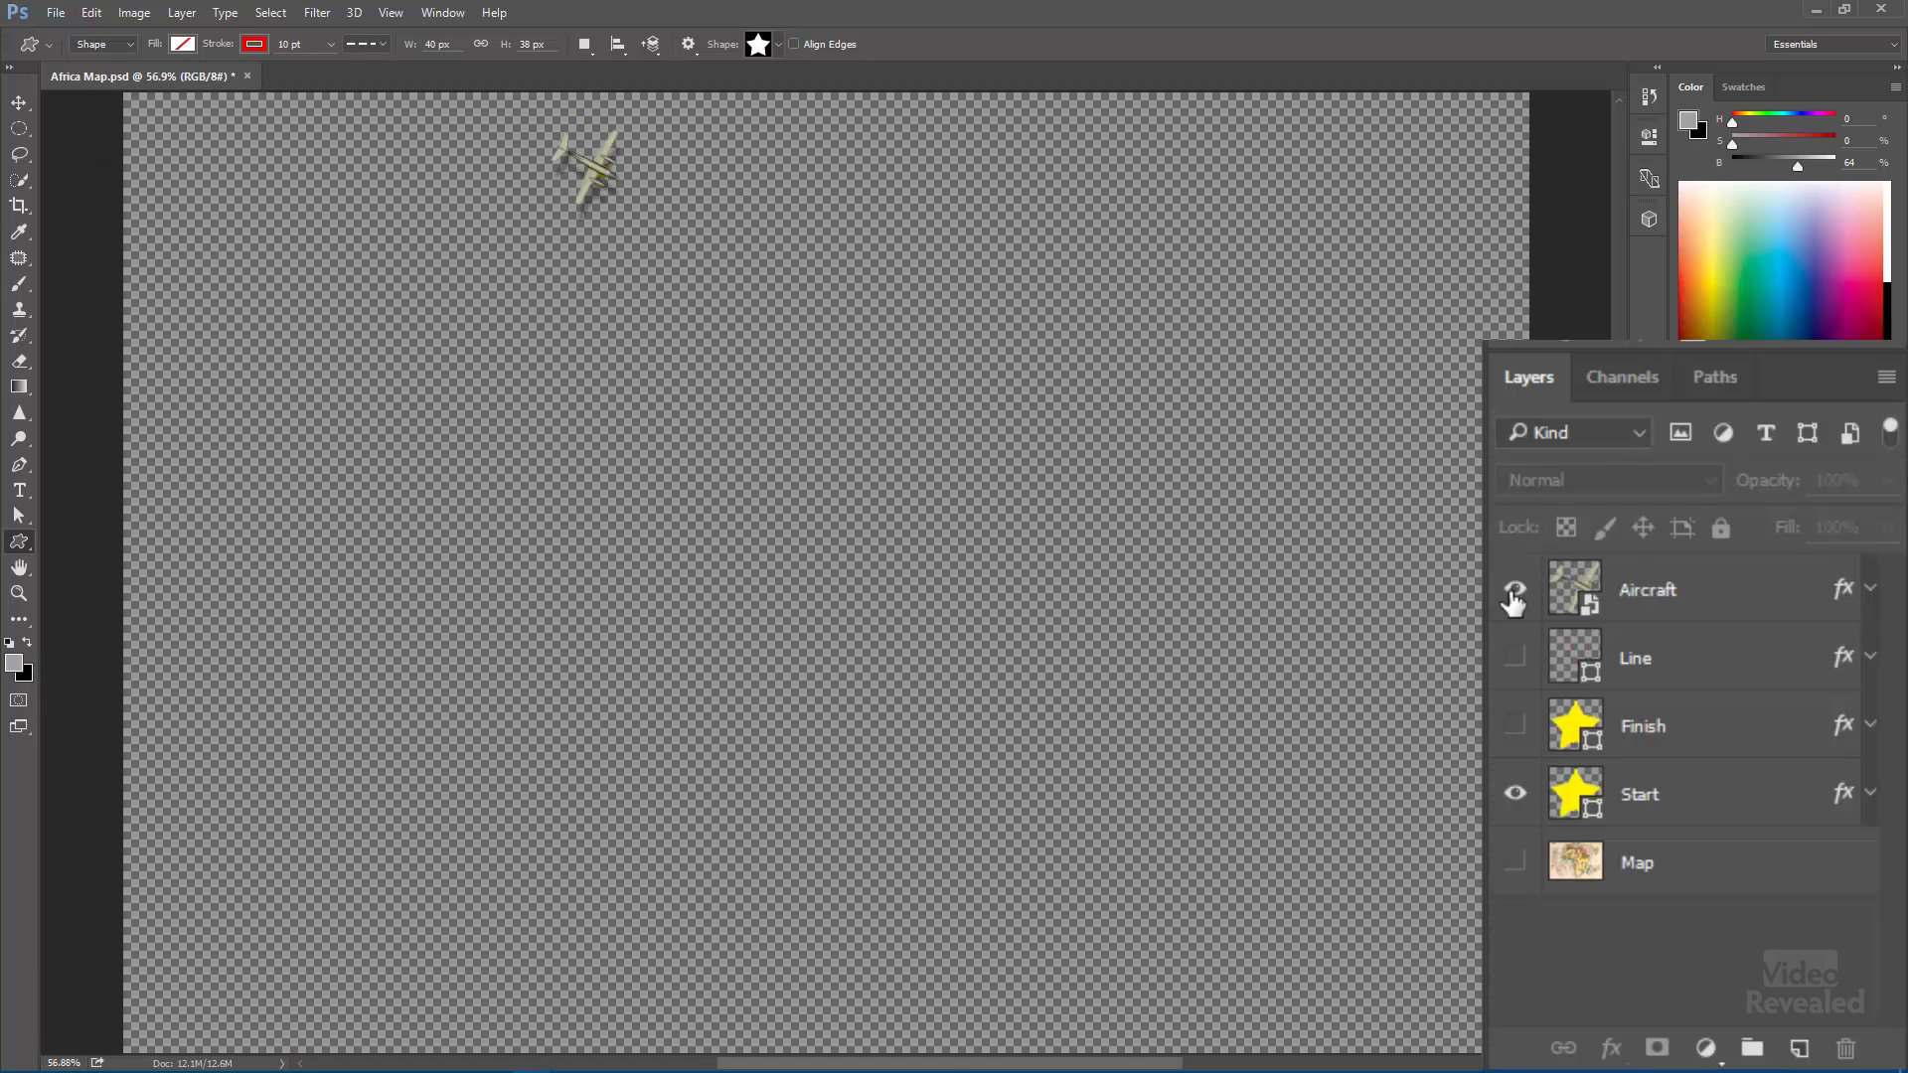
- Show the Line and Finish layers and review the path's dashed stroke options without changes
left_click(1513, 657)
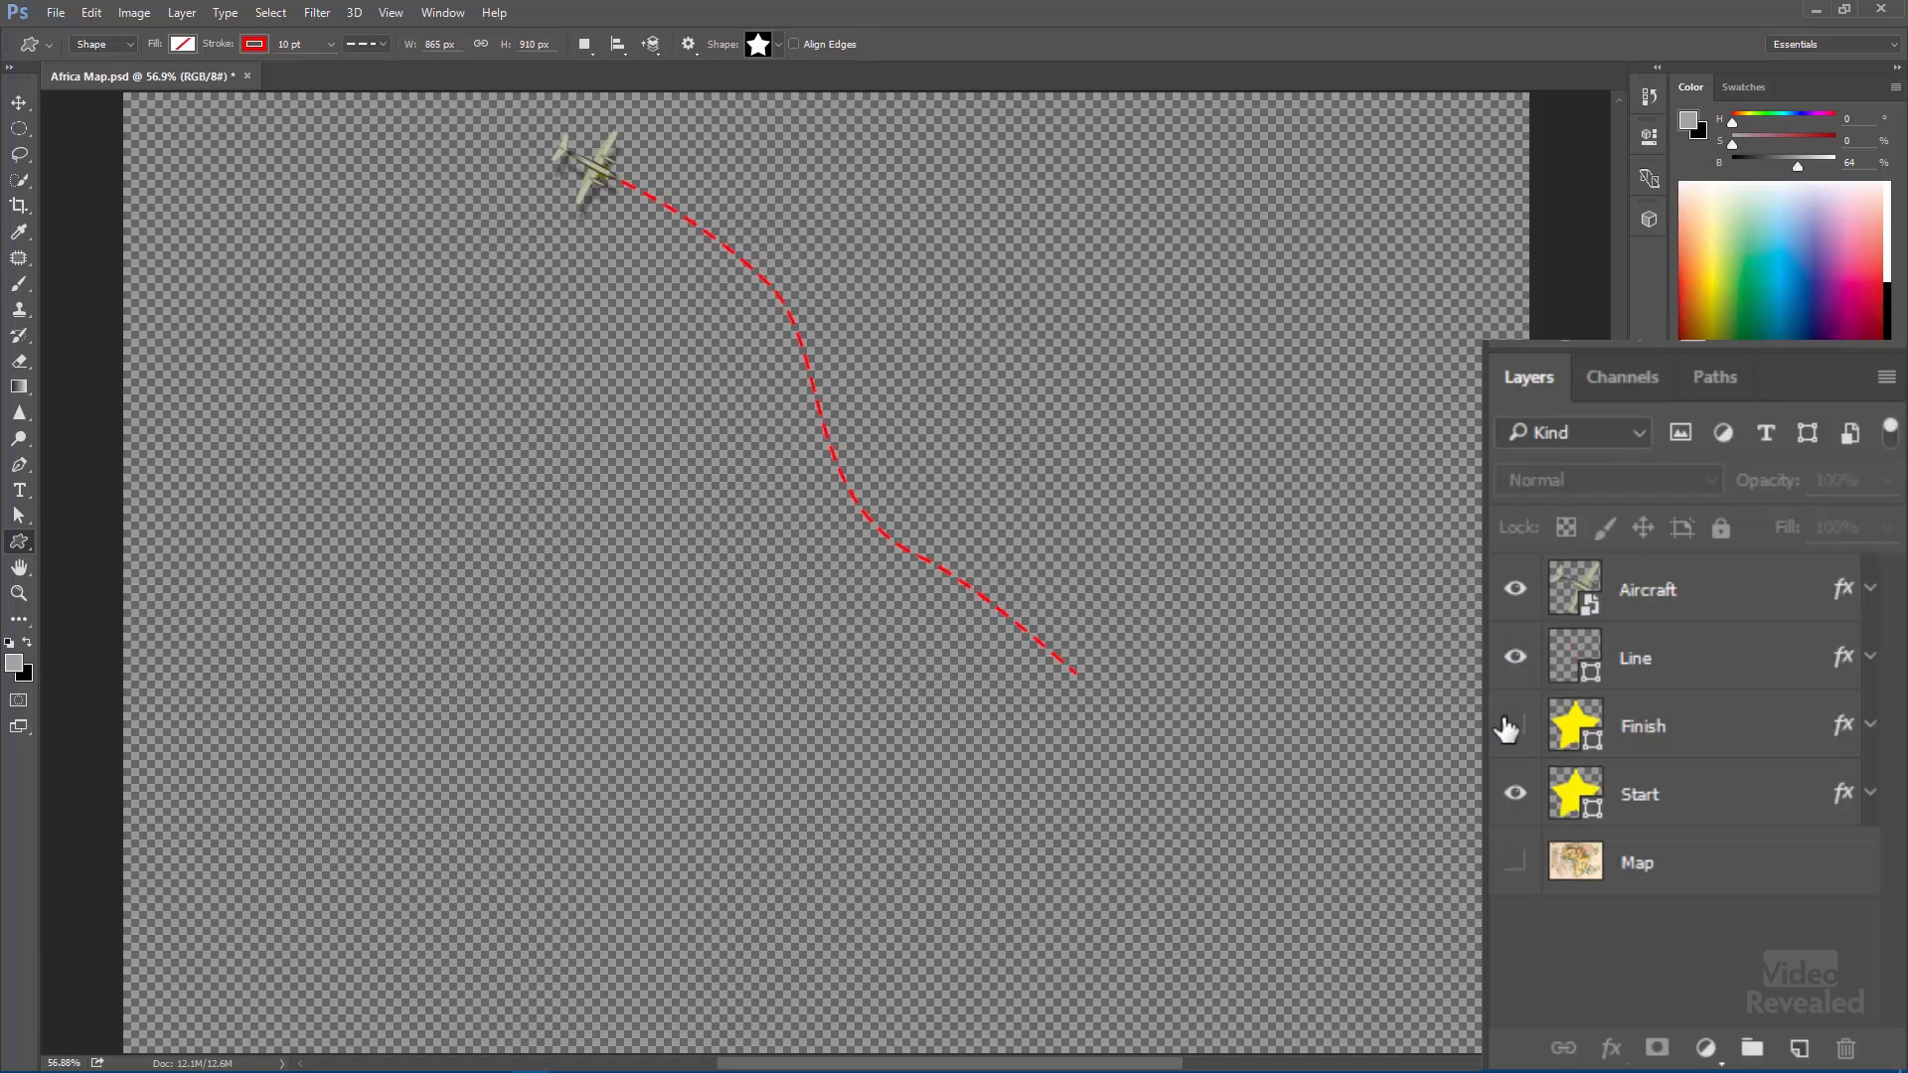
left_click(1515, 862)
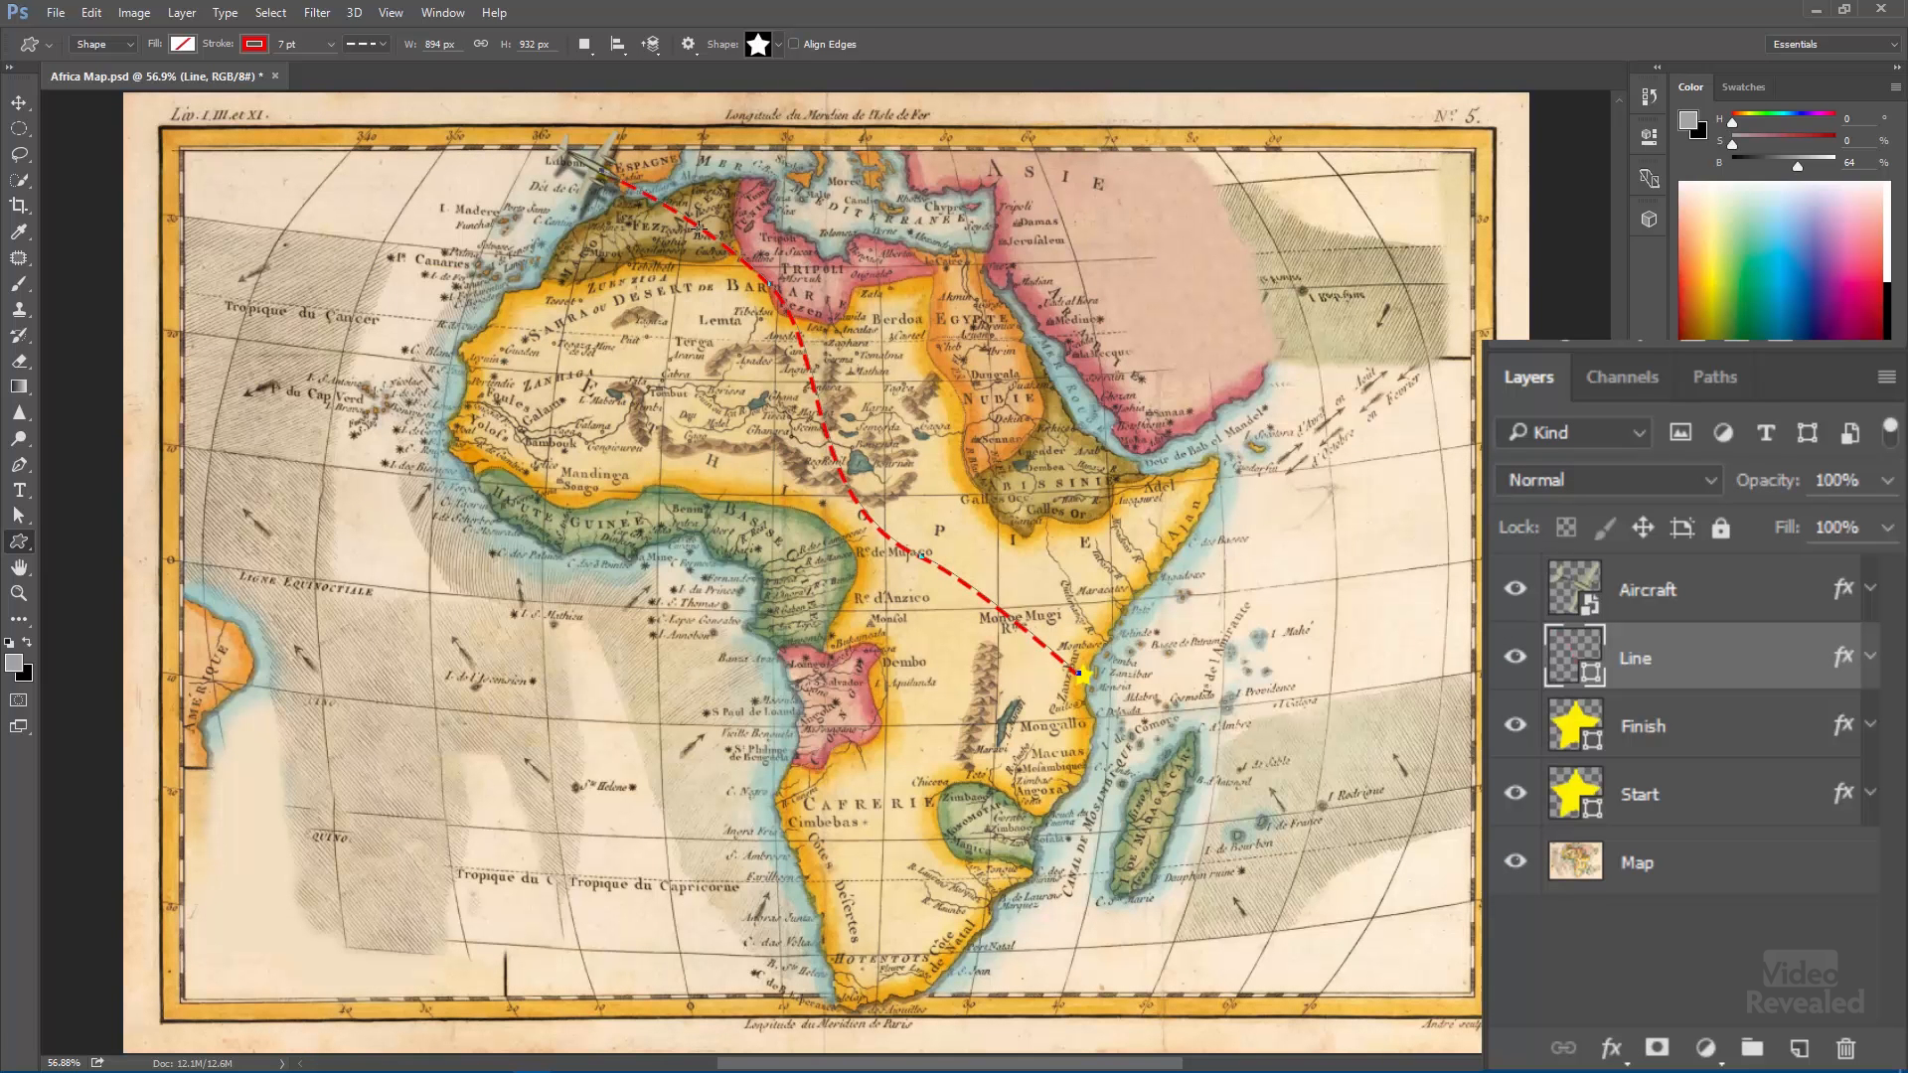
mouse_move(1442, 765)
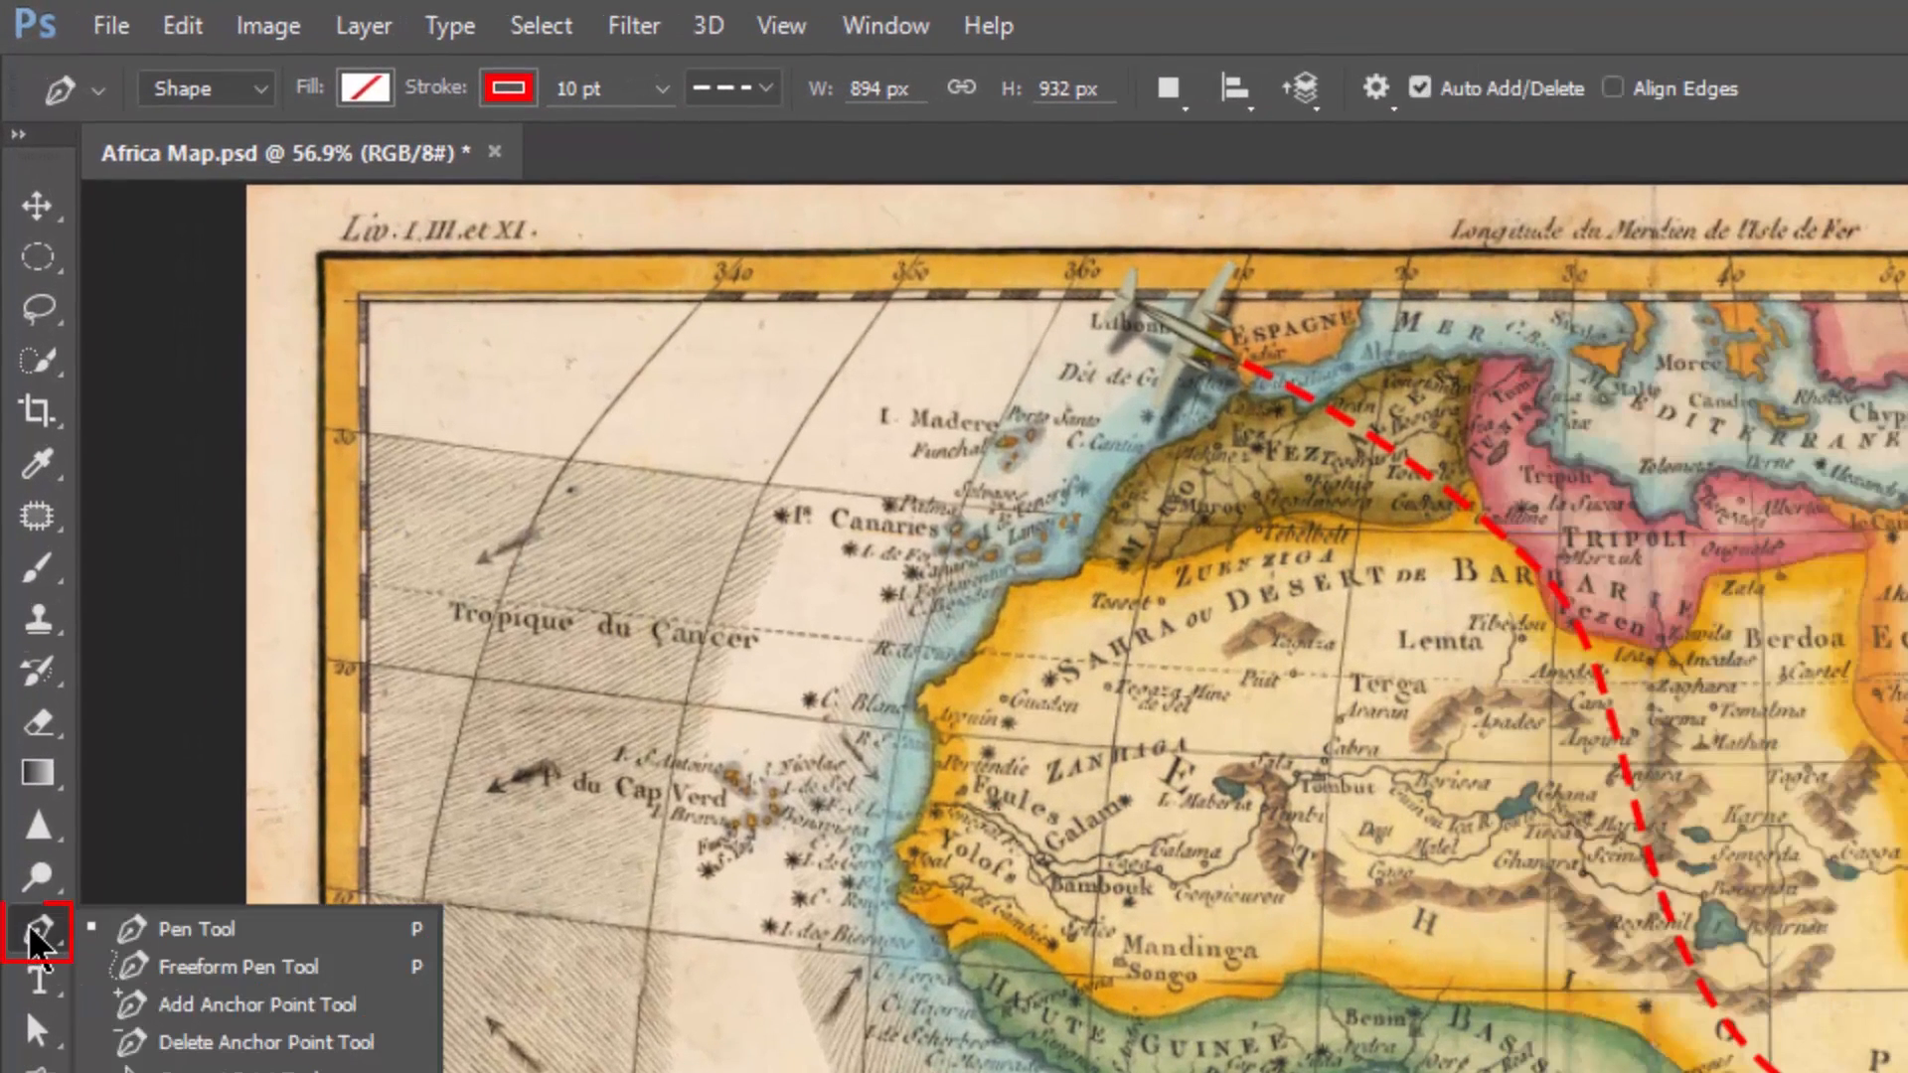
mouse_move(451, 95)
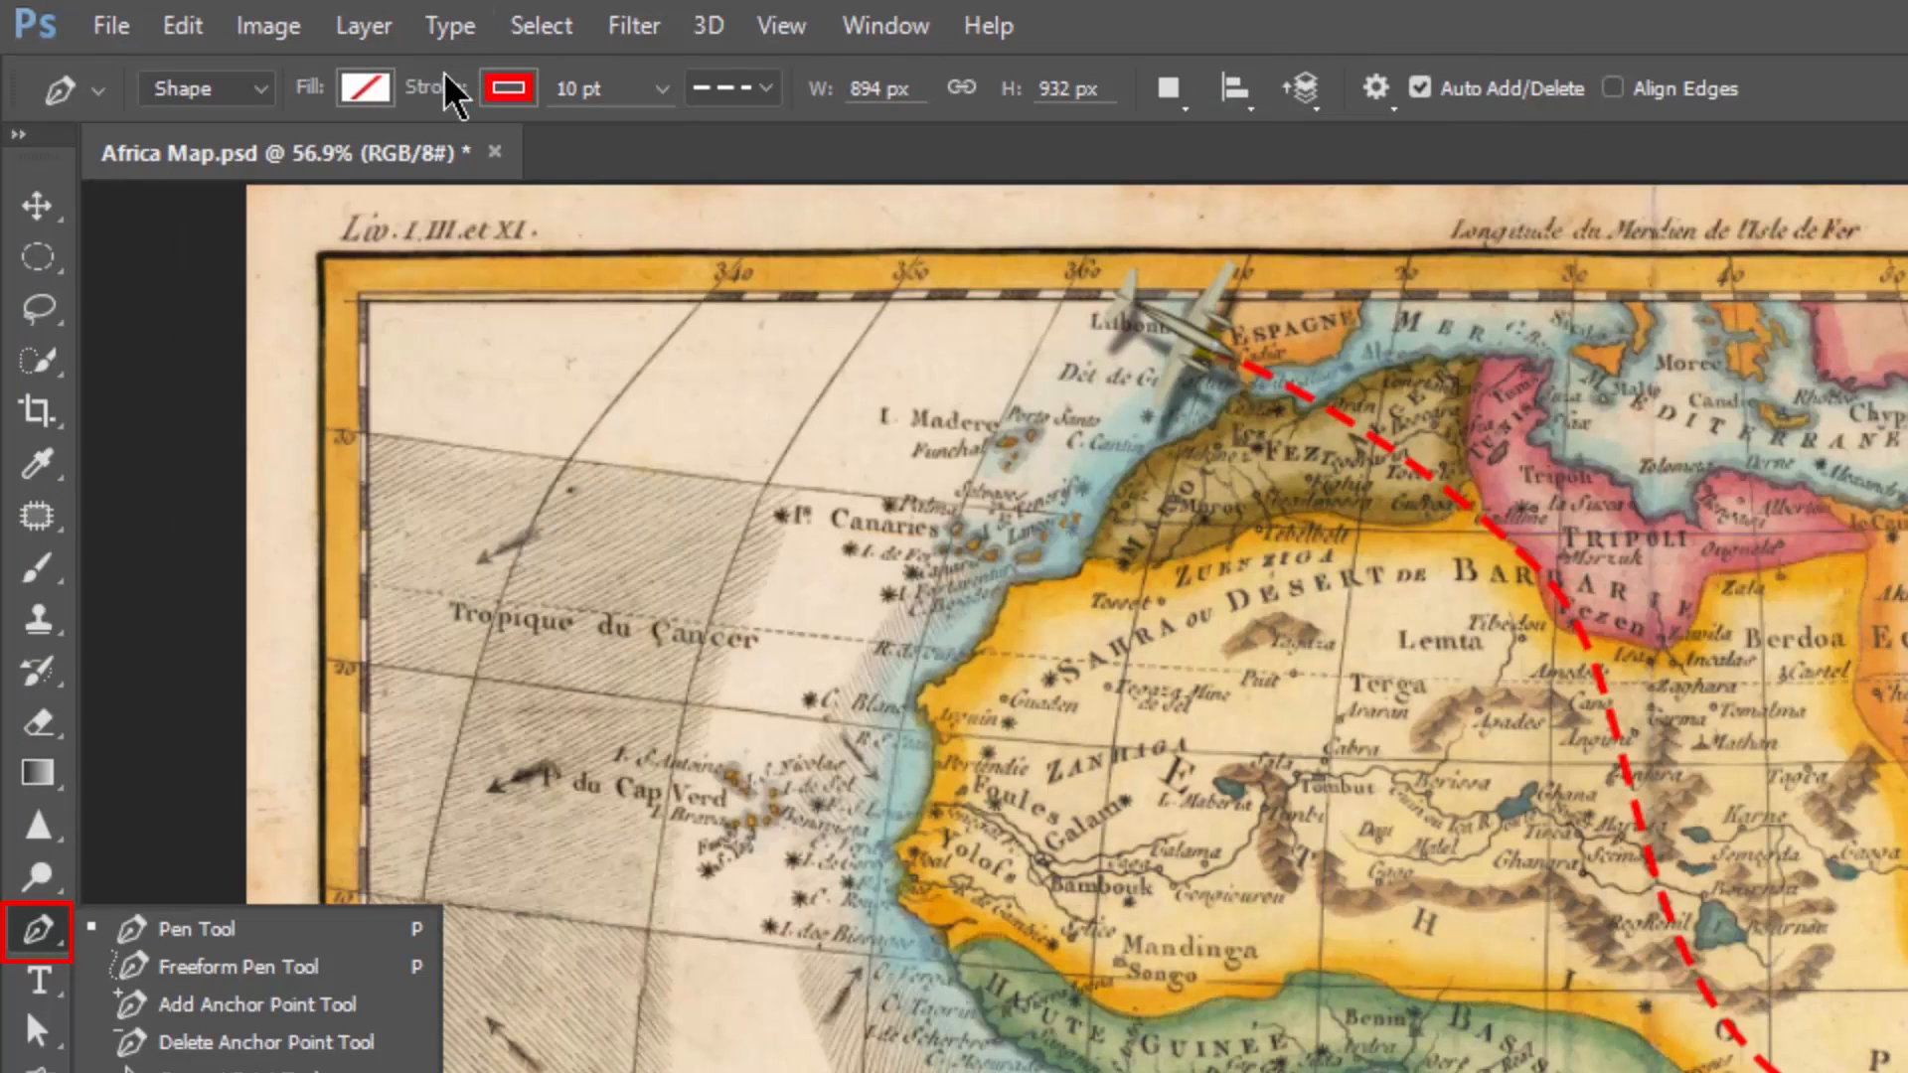
left_click(363, 87)
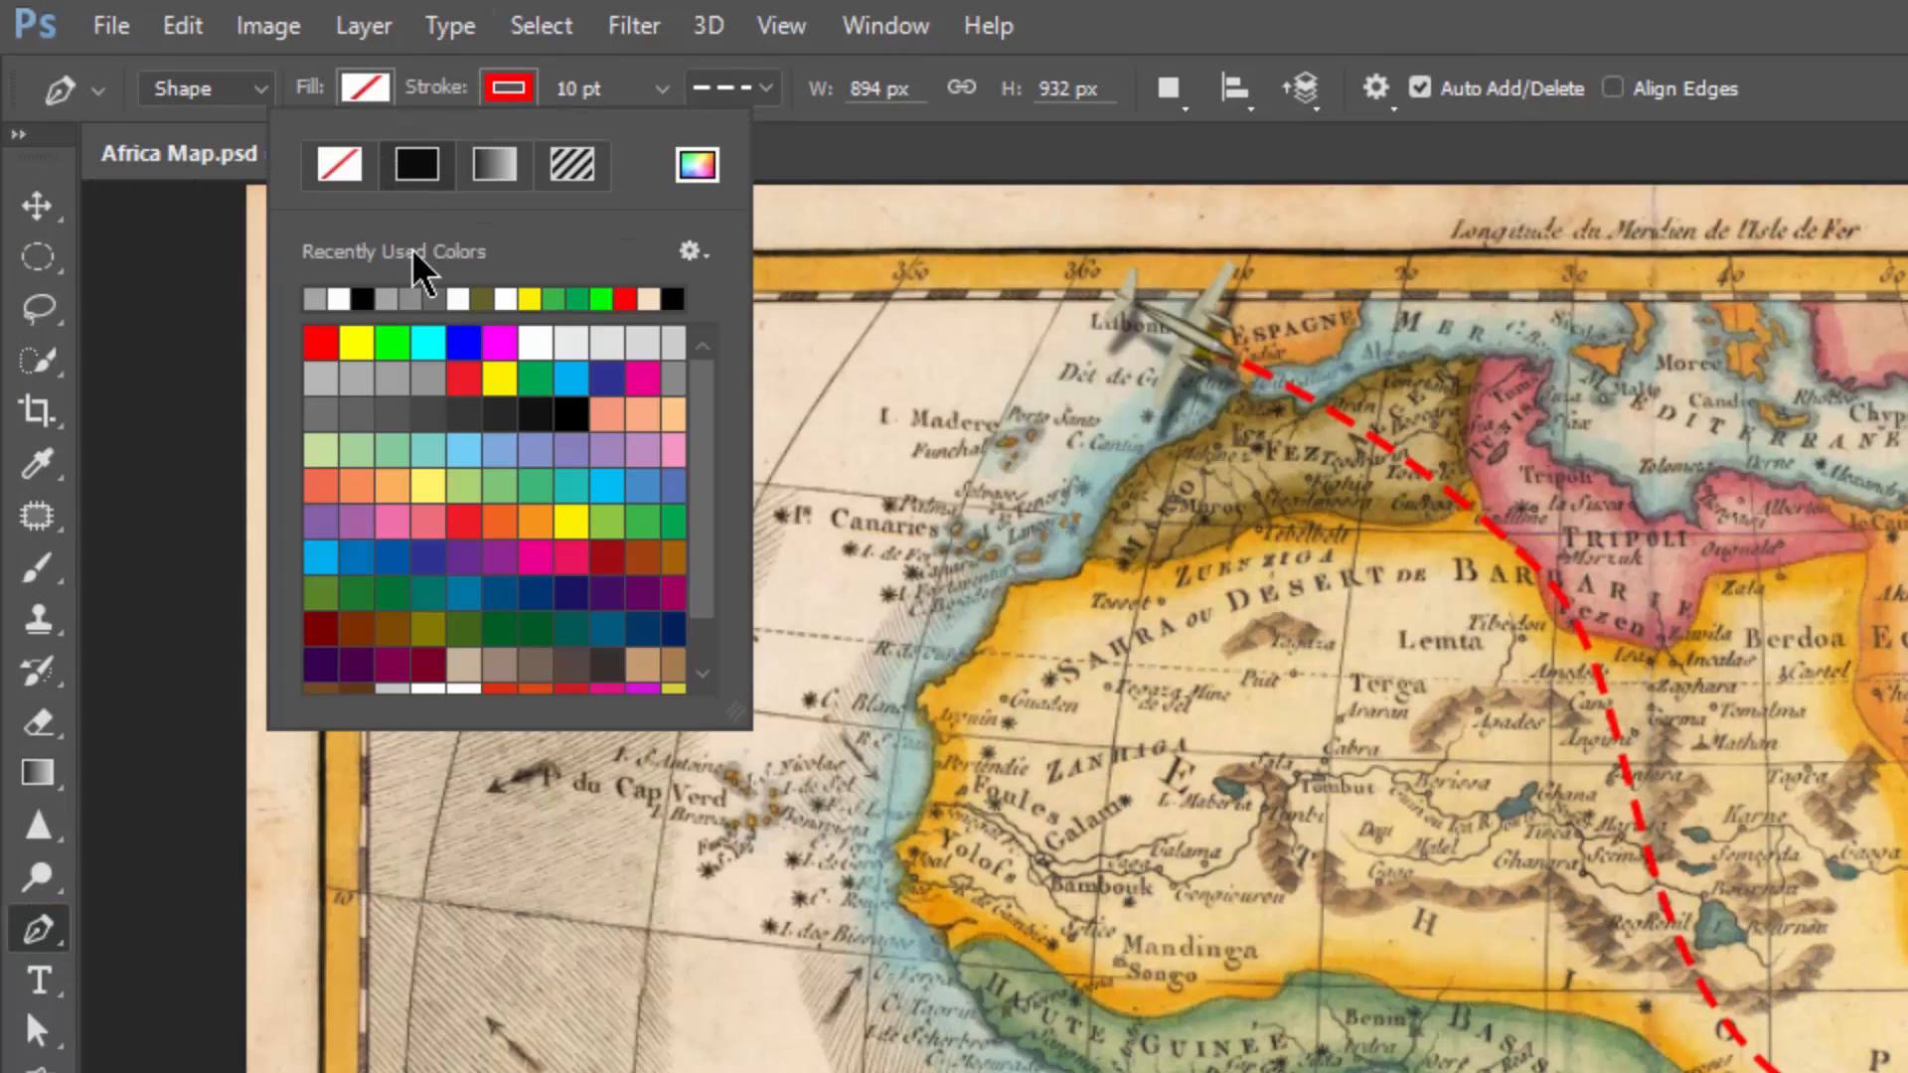
left_click(766, 88)
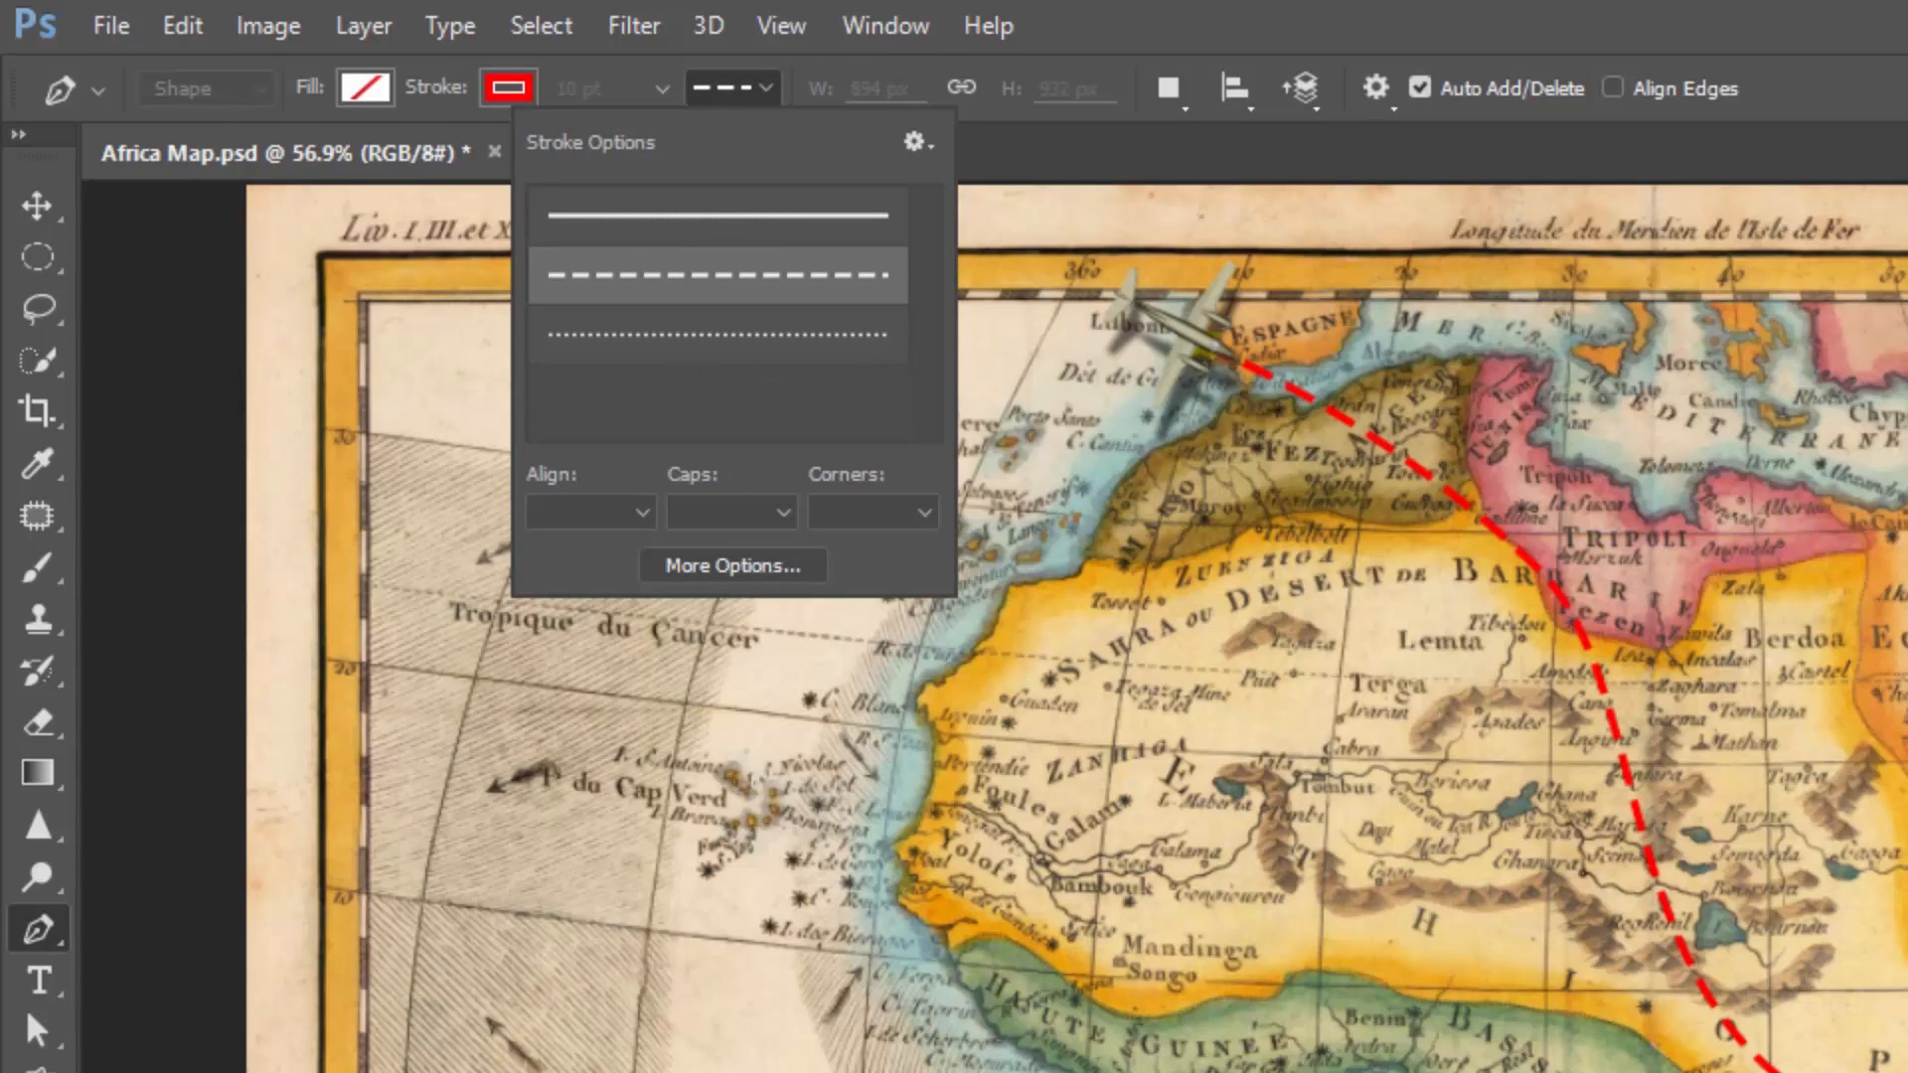
left_click(733, 565)
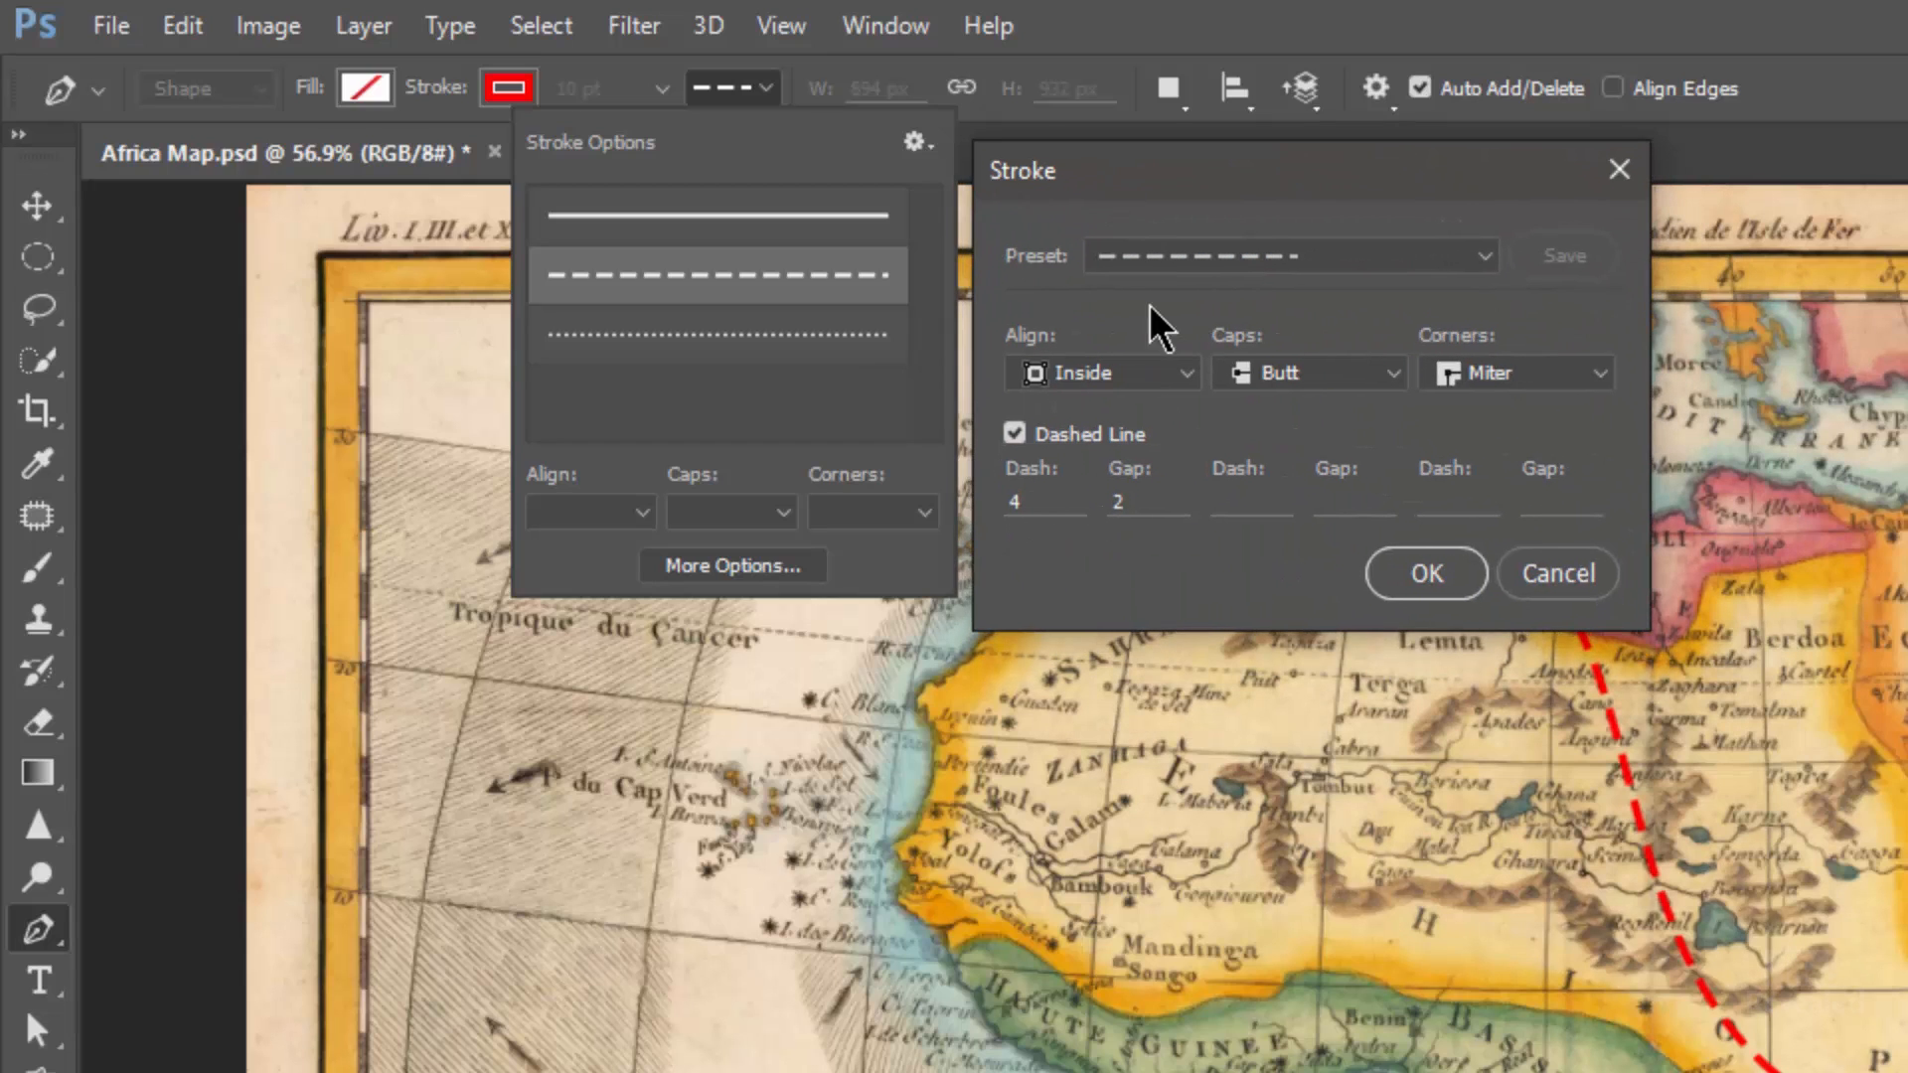
mouse_move(803, 310)
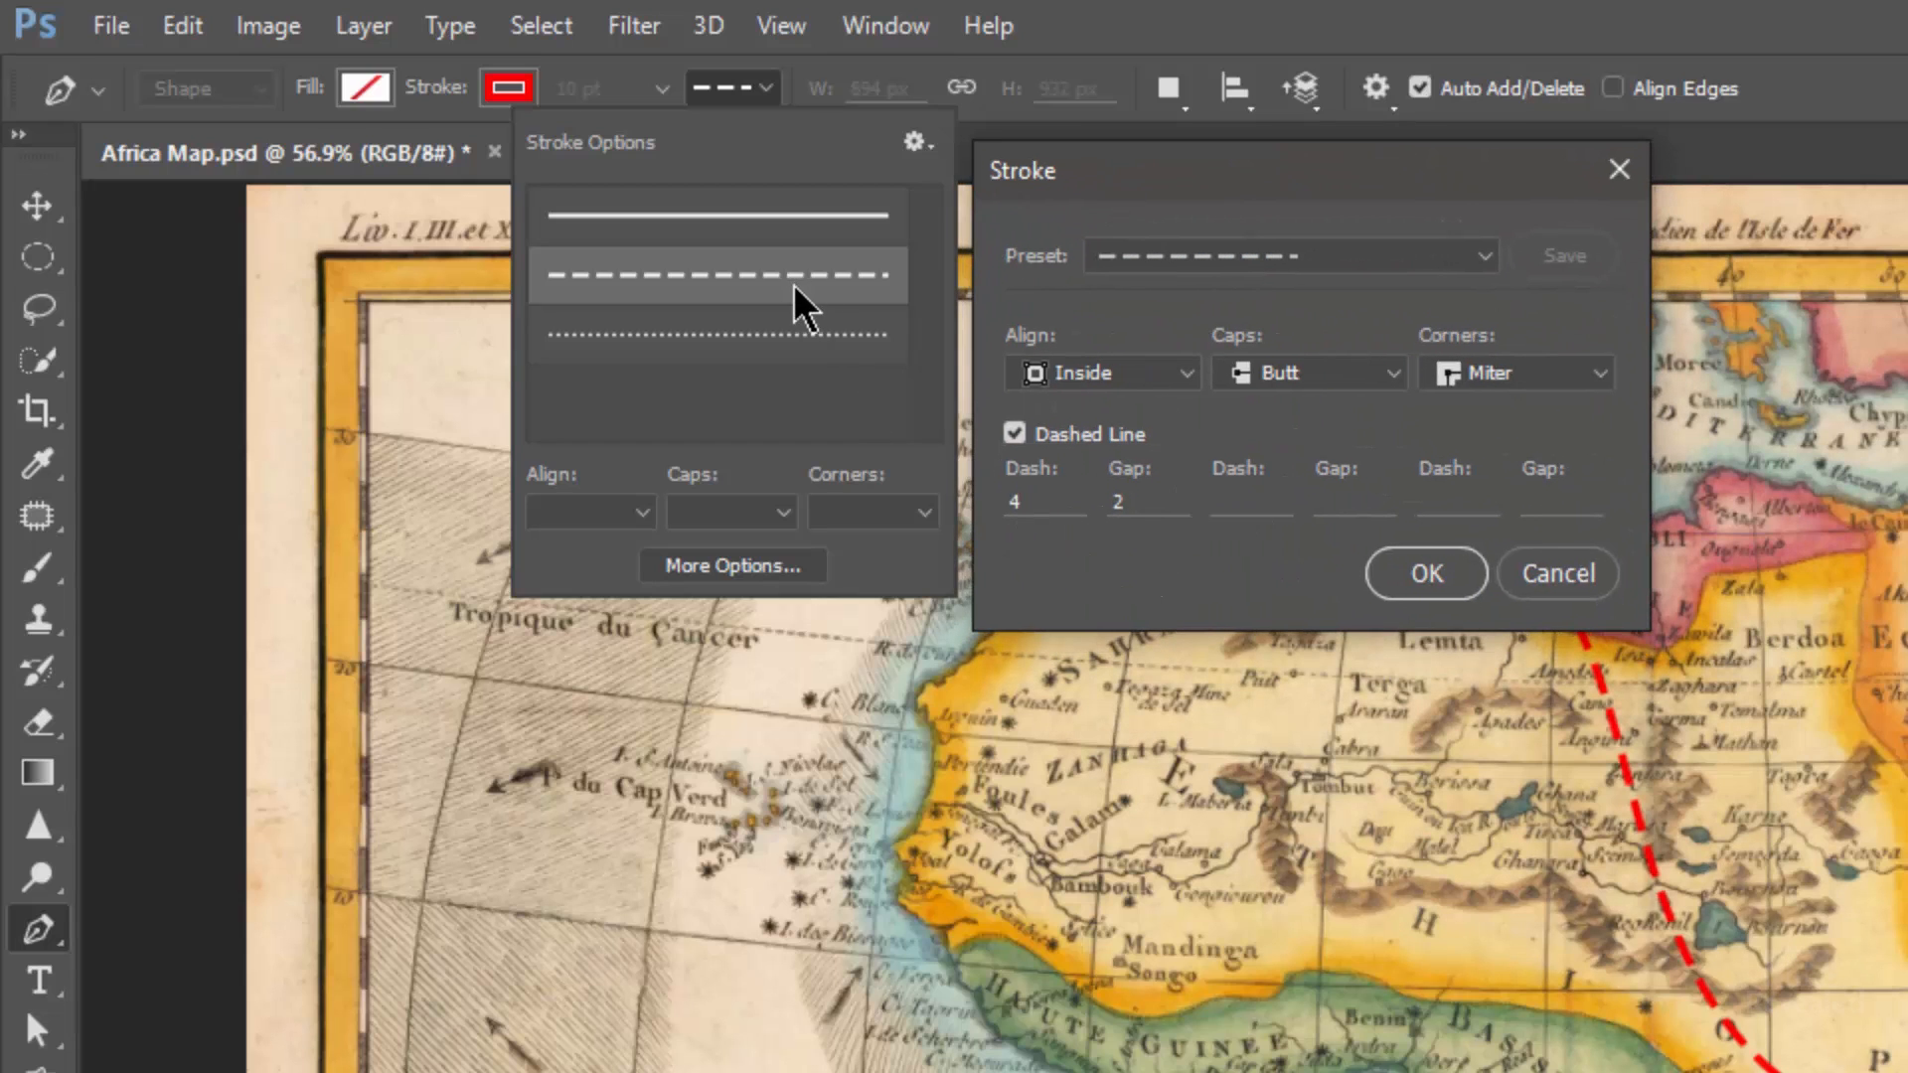
mouse_move(1559, 587)
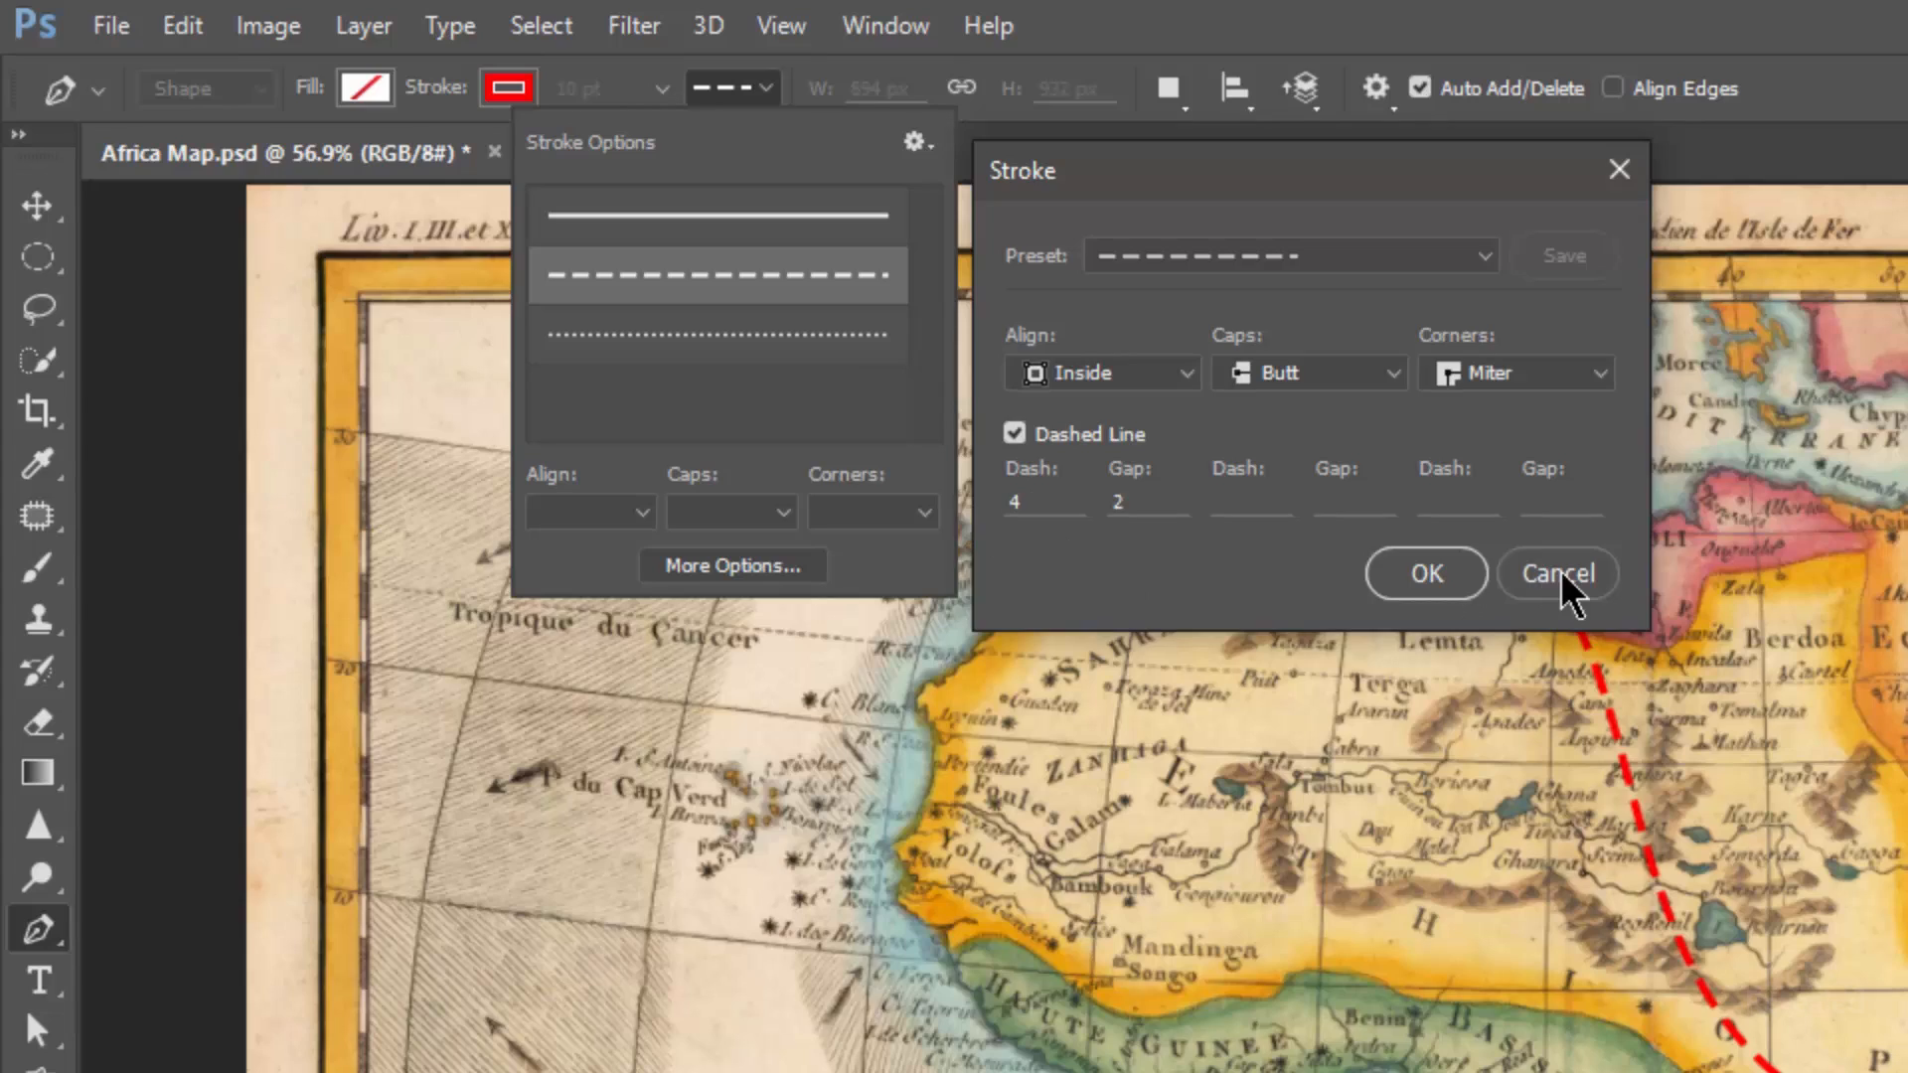
left_click(1166, 88)
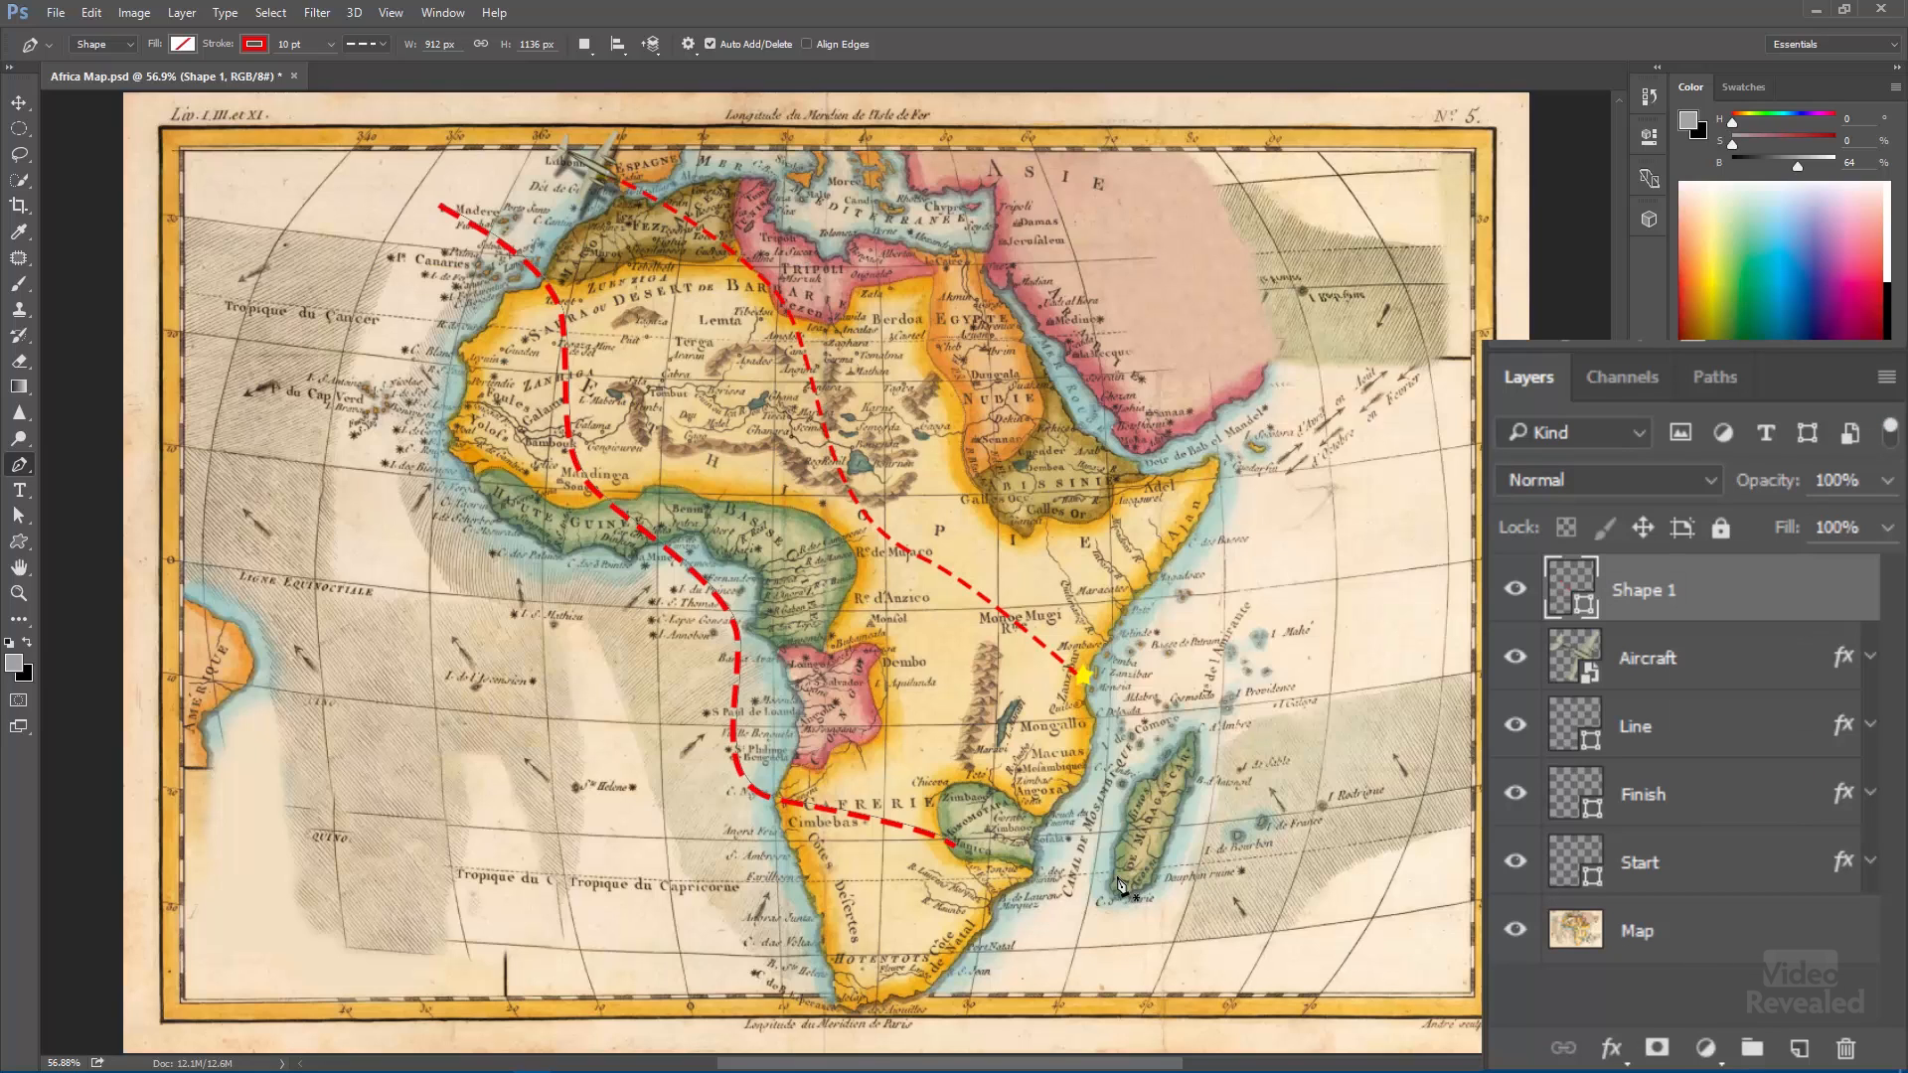
mouse_move(1789, 1023)
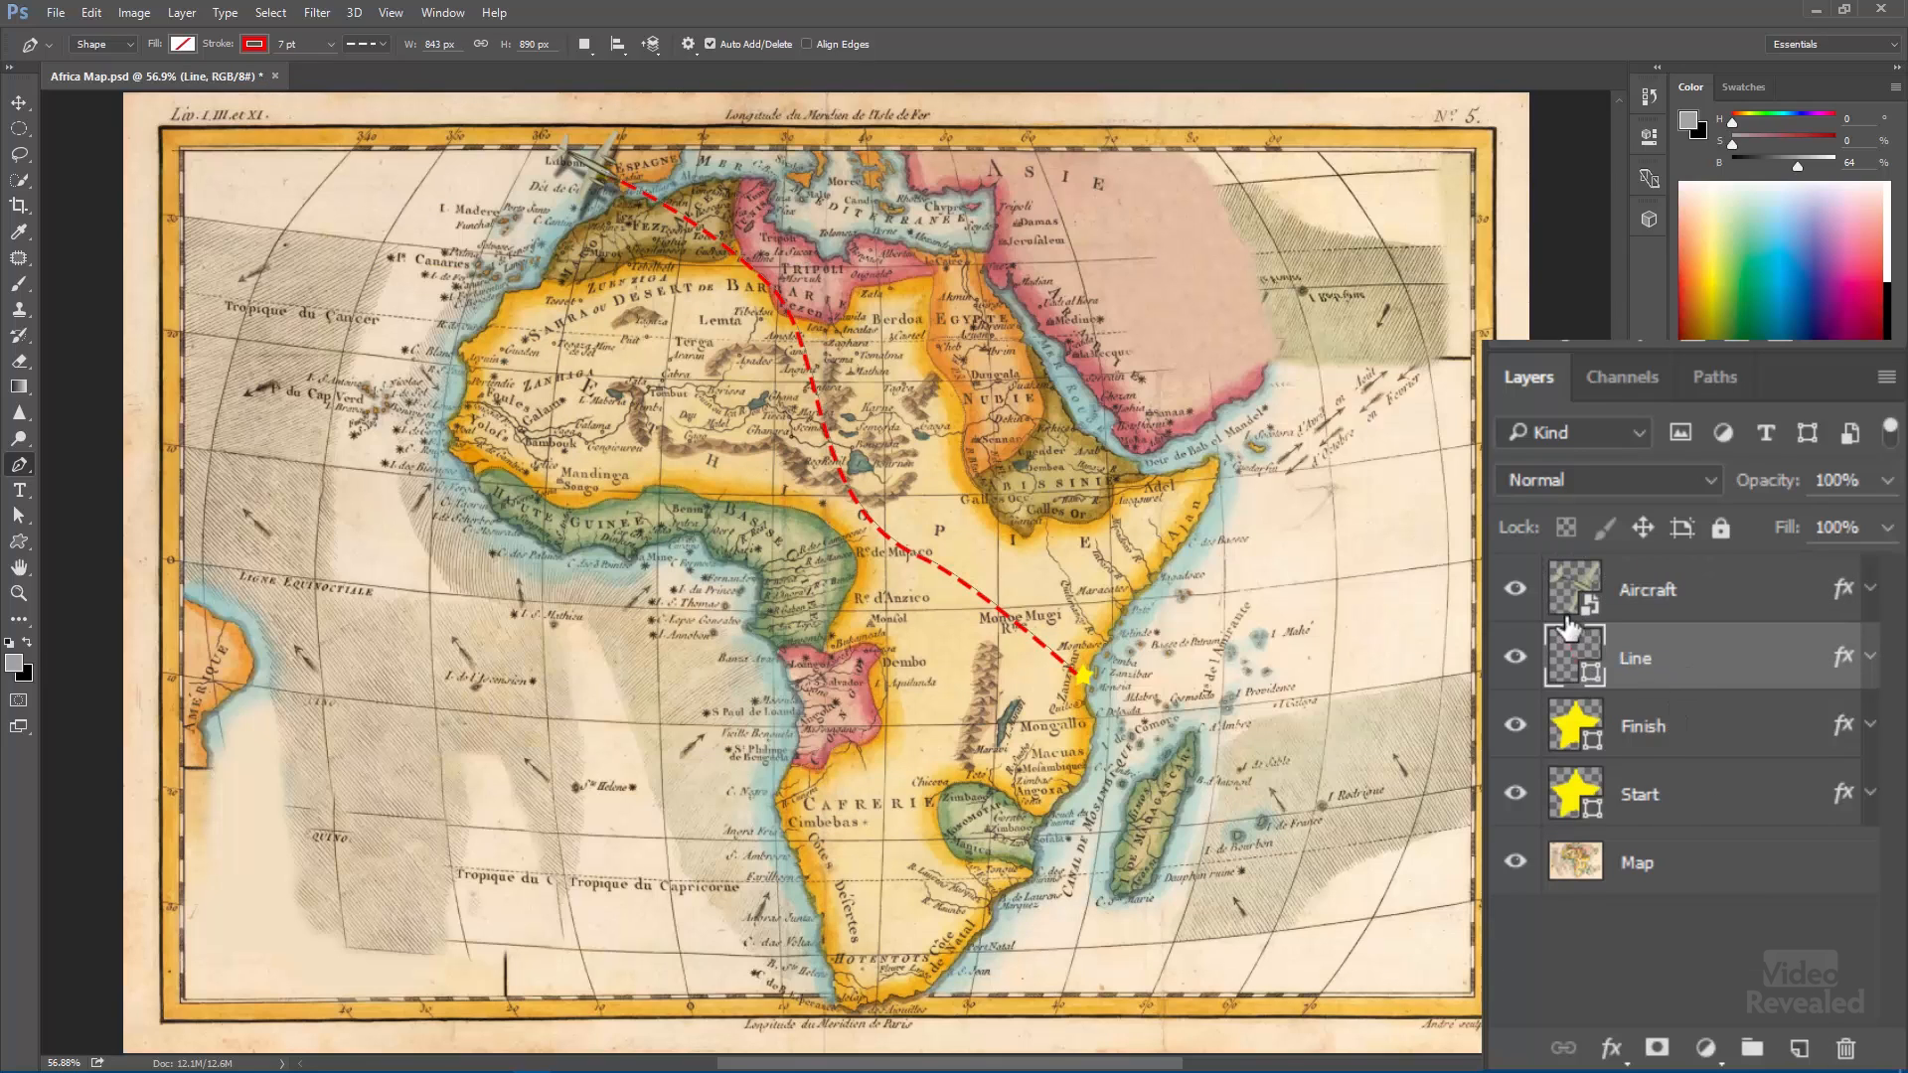
left_click(1514, 657)
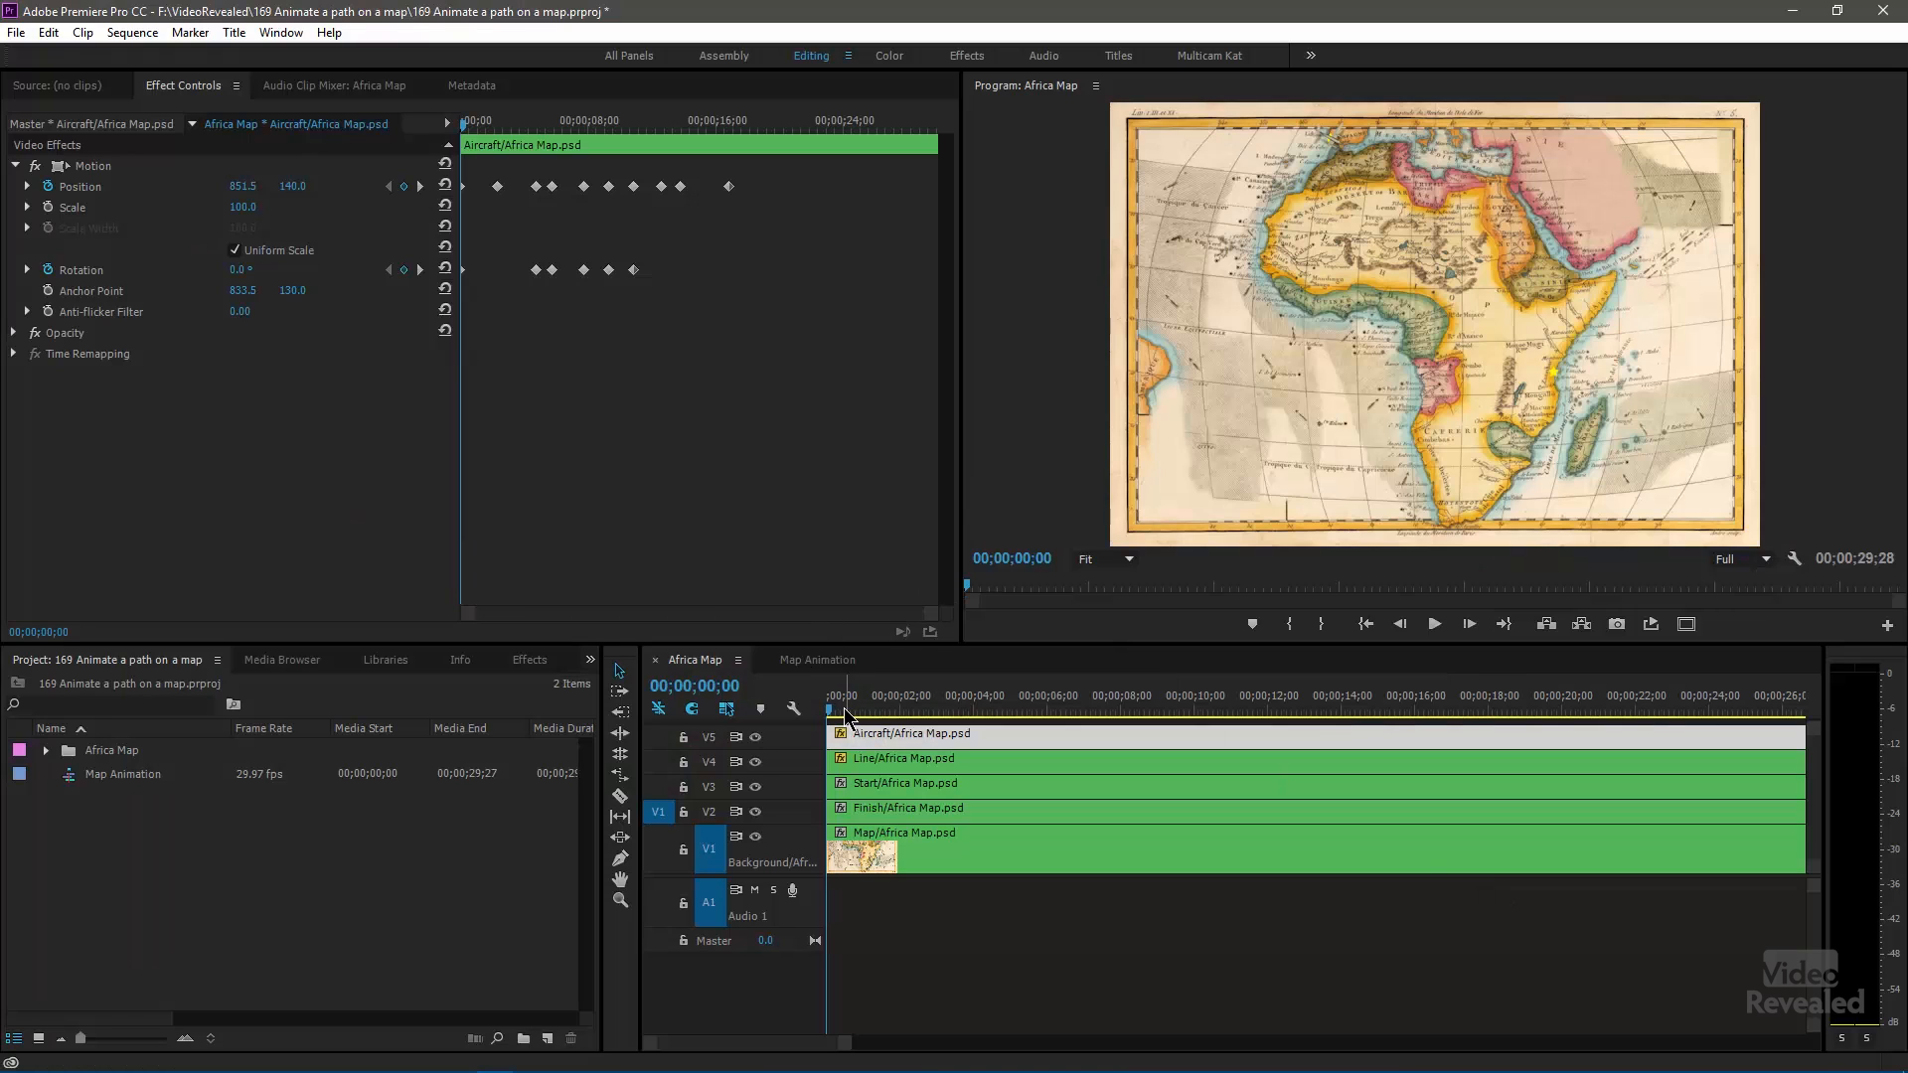
- Open the File menu to reach the Import command
left_click(949, 709)
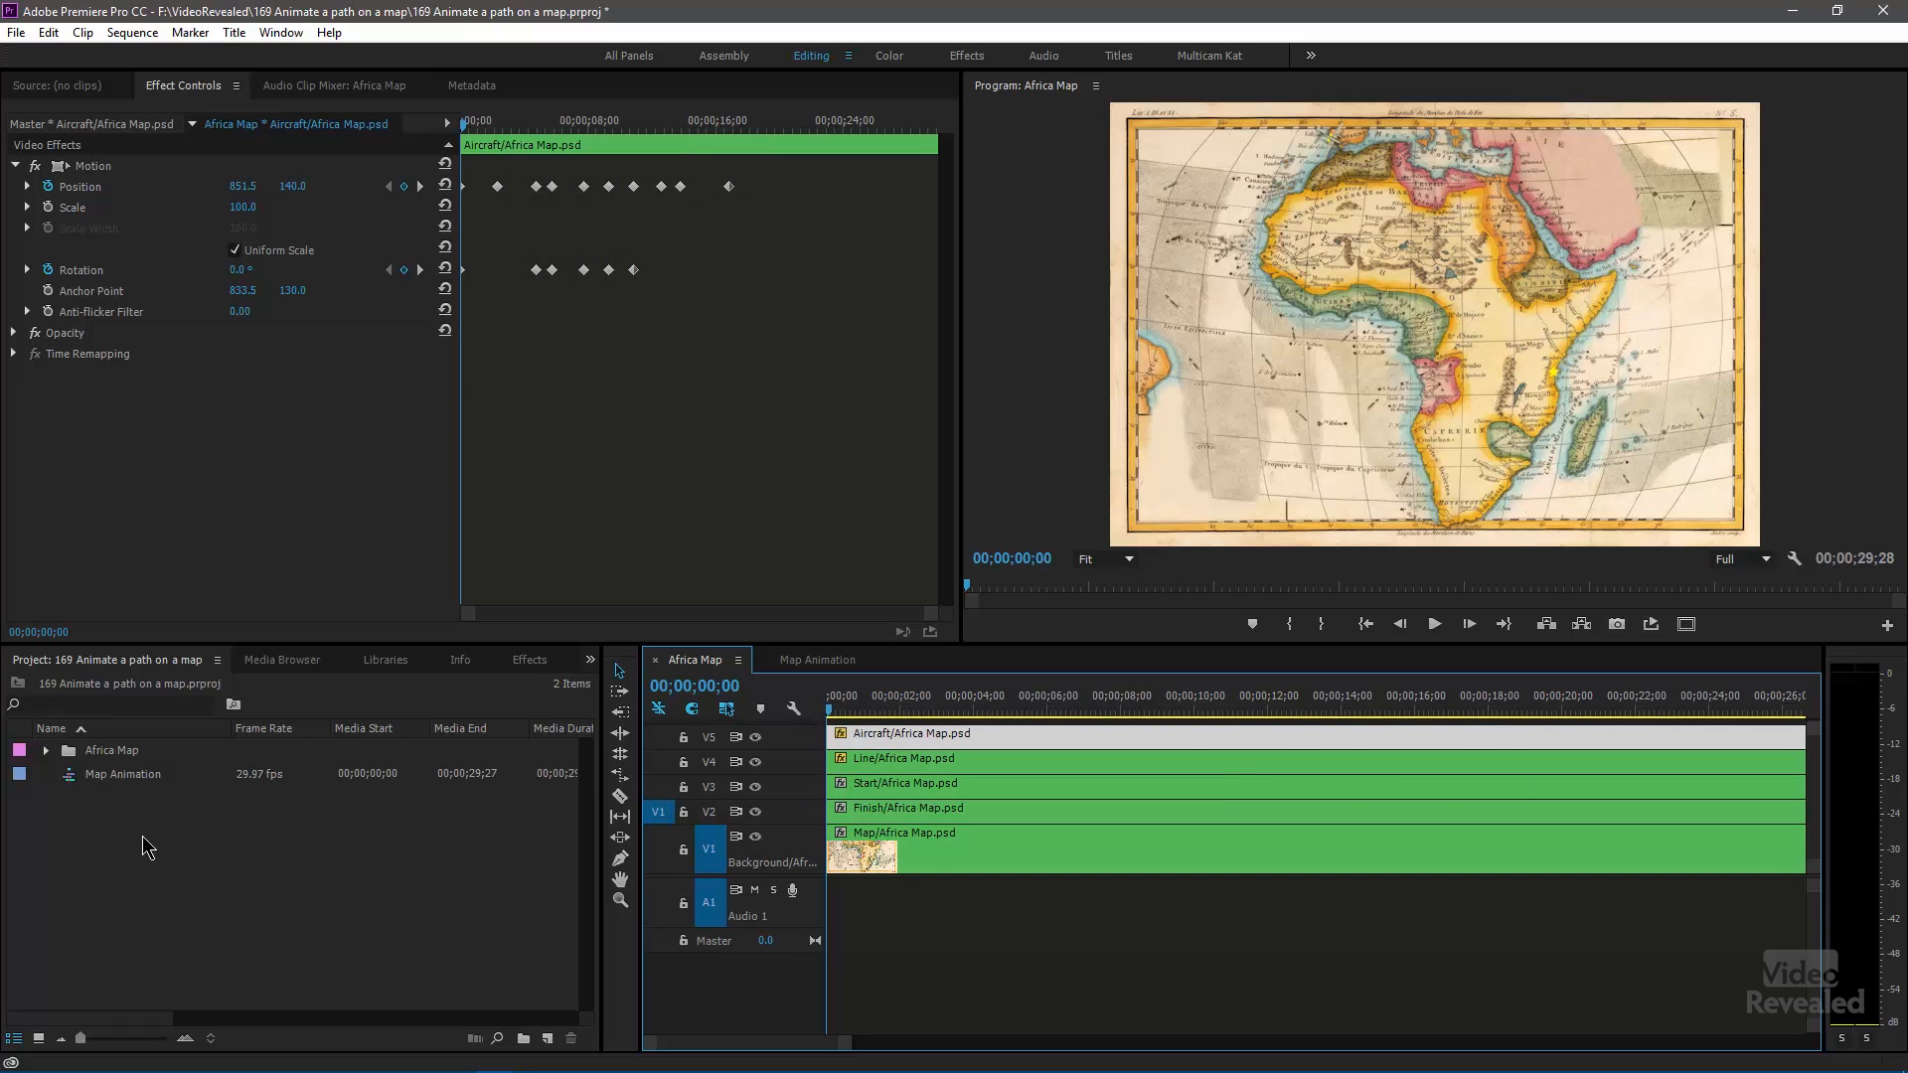
mouse_move(15, 61)
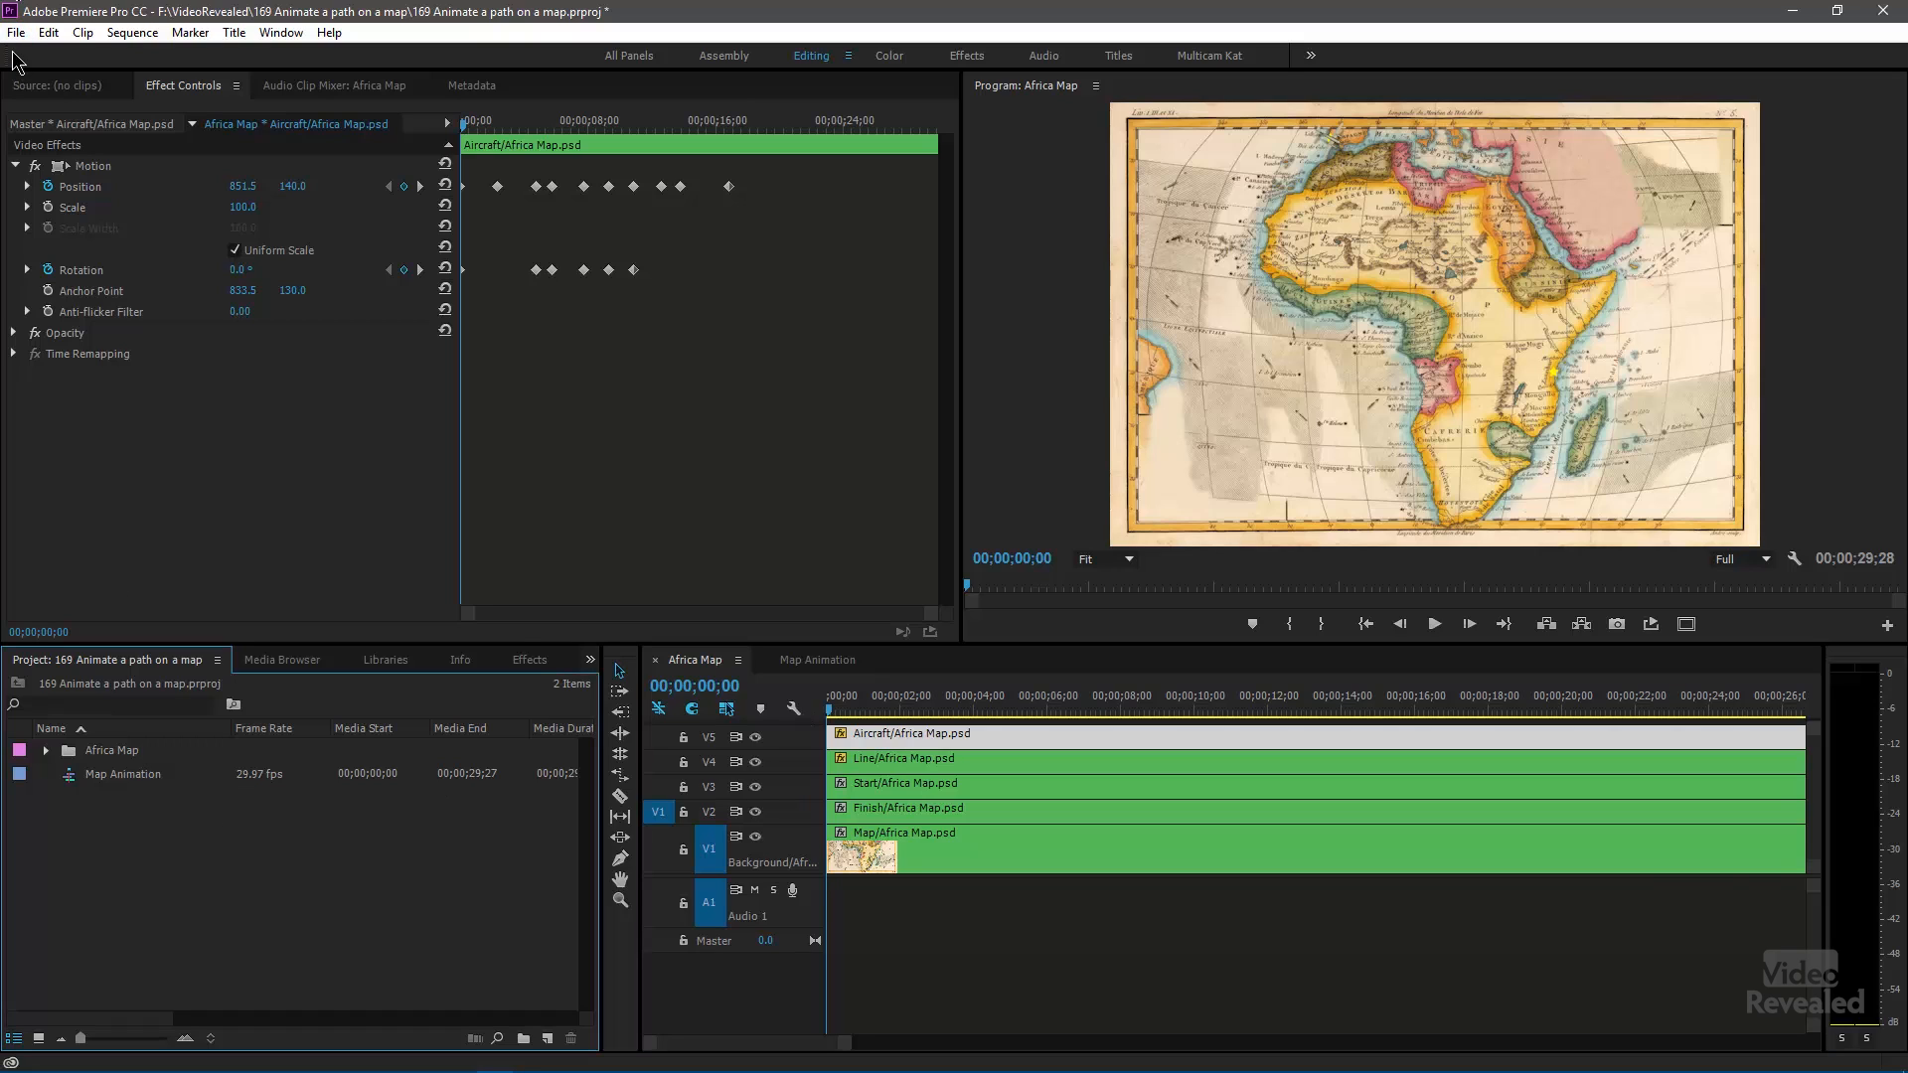
left_click(16, 32)
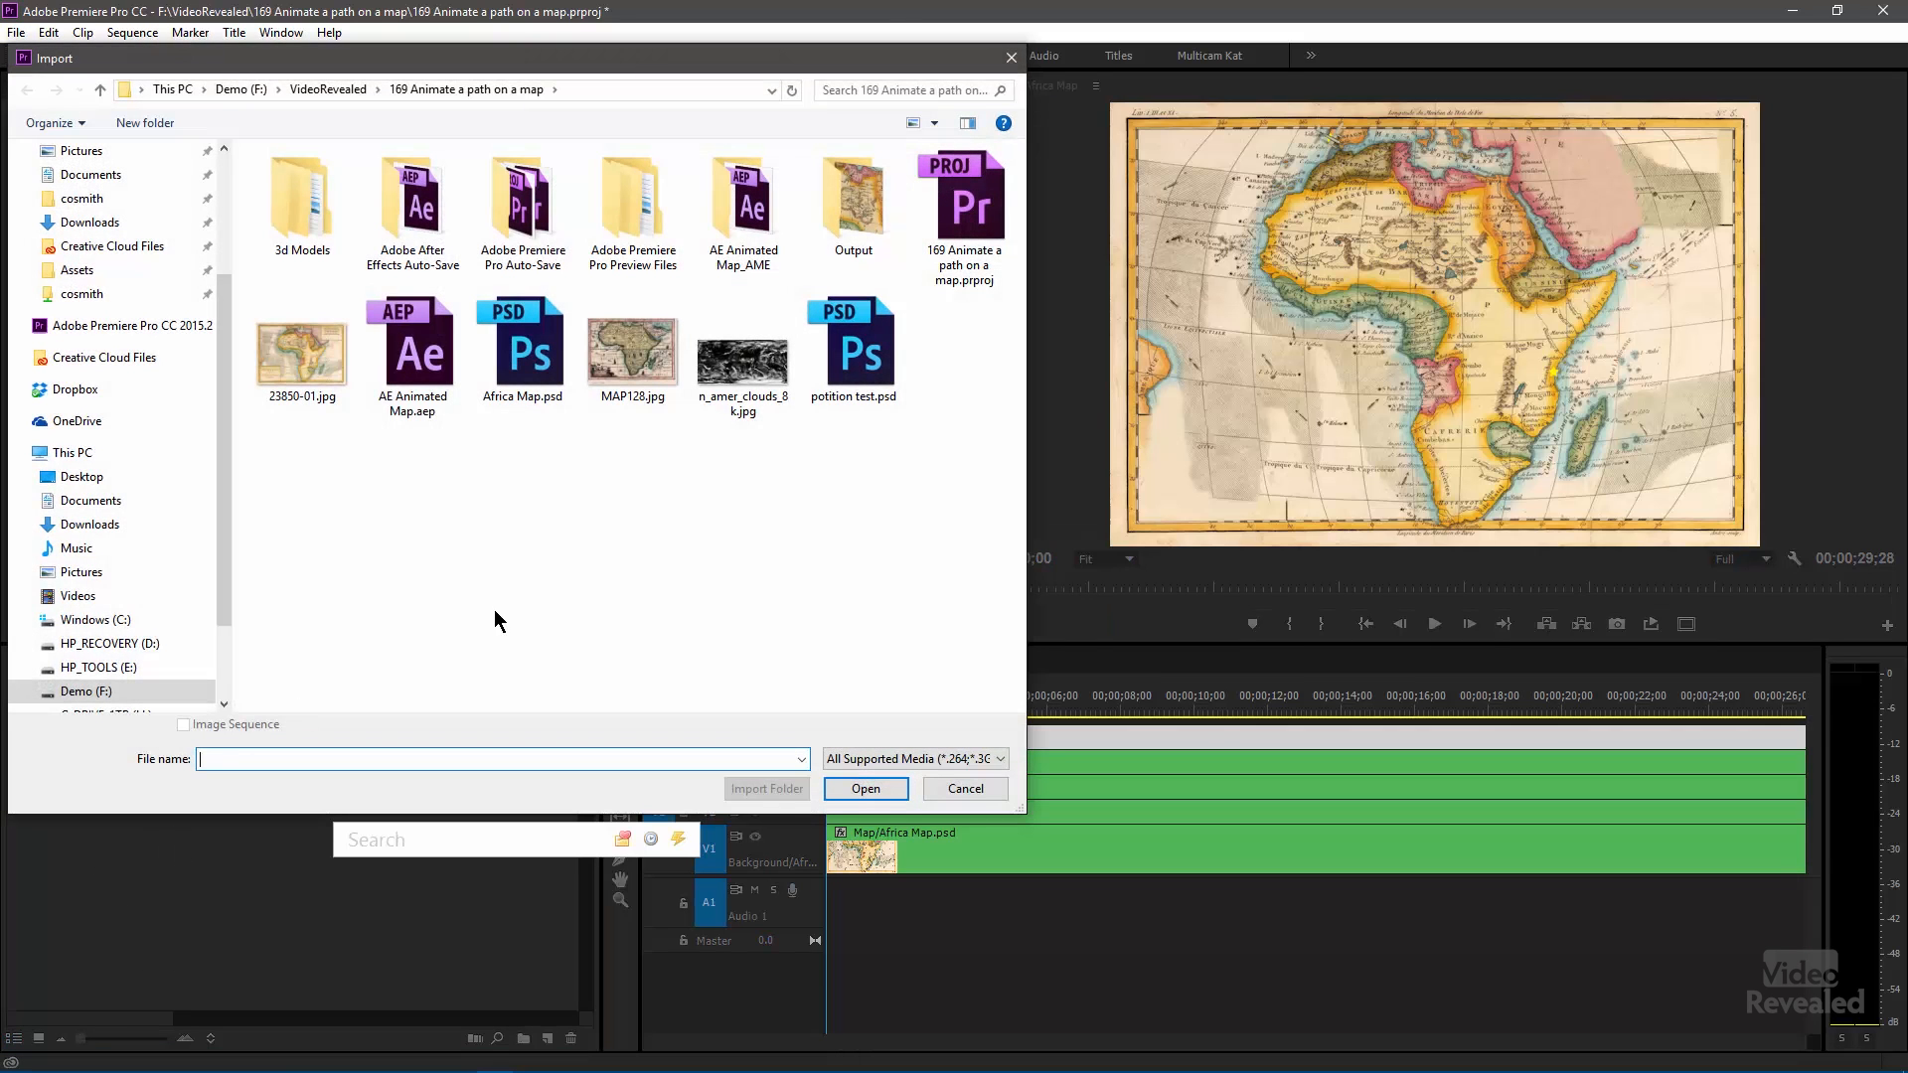
- Import Africa Map.psd as a sequence at document size with all layers
left_click(521, 347)
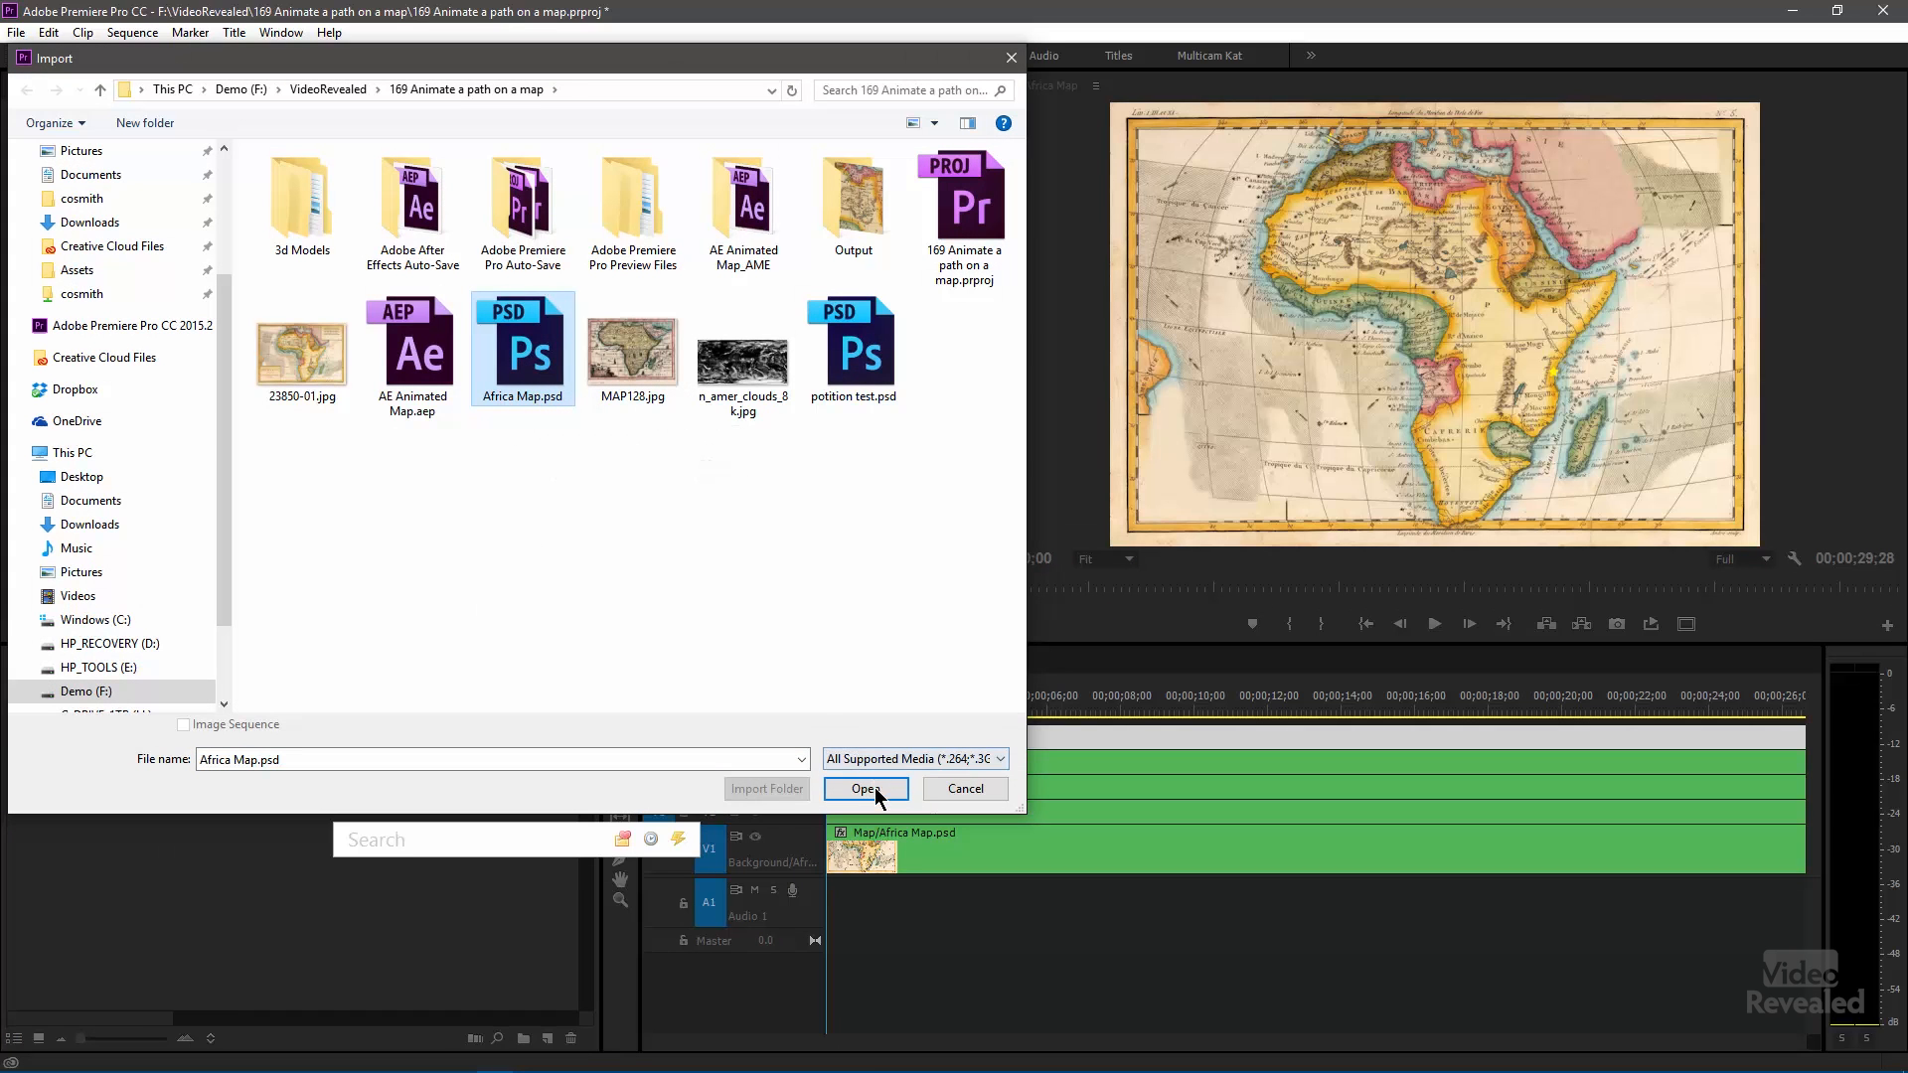
left_click(865, 788)
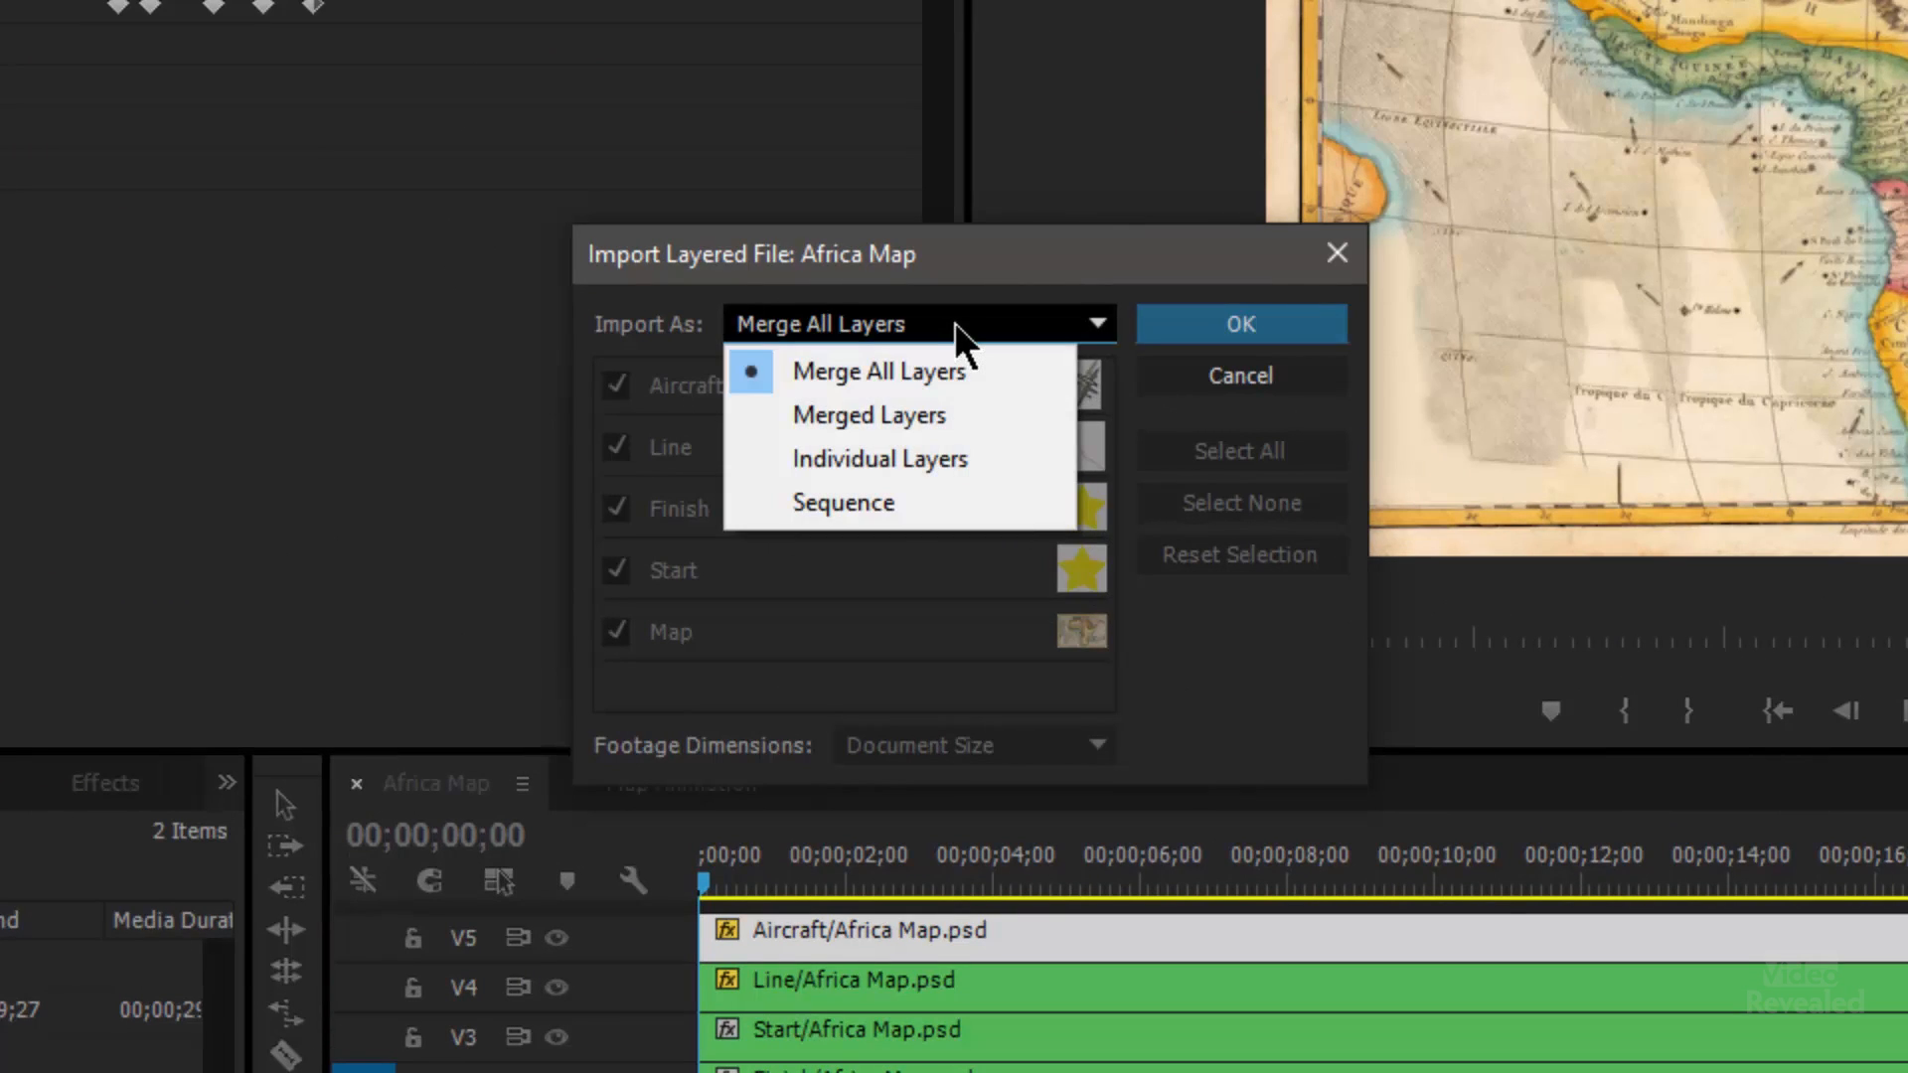
mouse_move(955, 419)
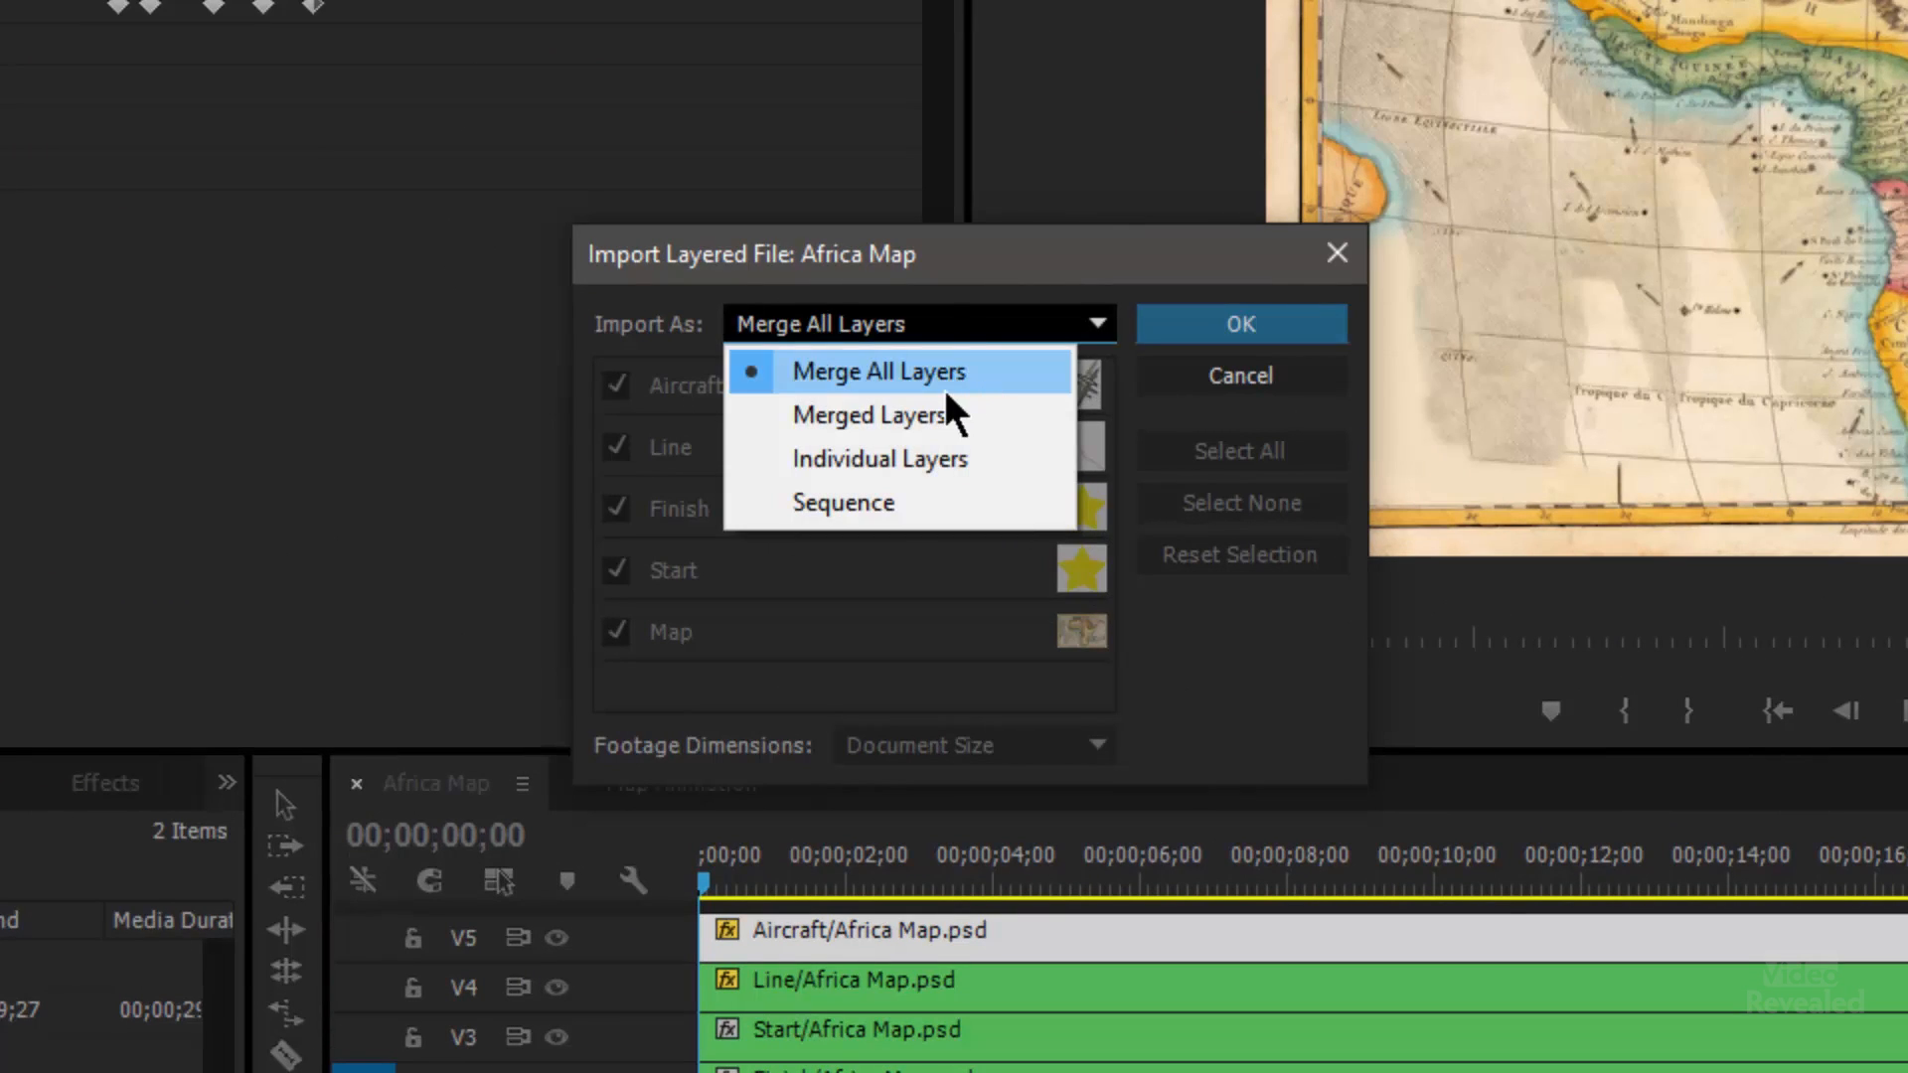
mouse_move(986, 426)
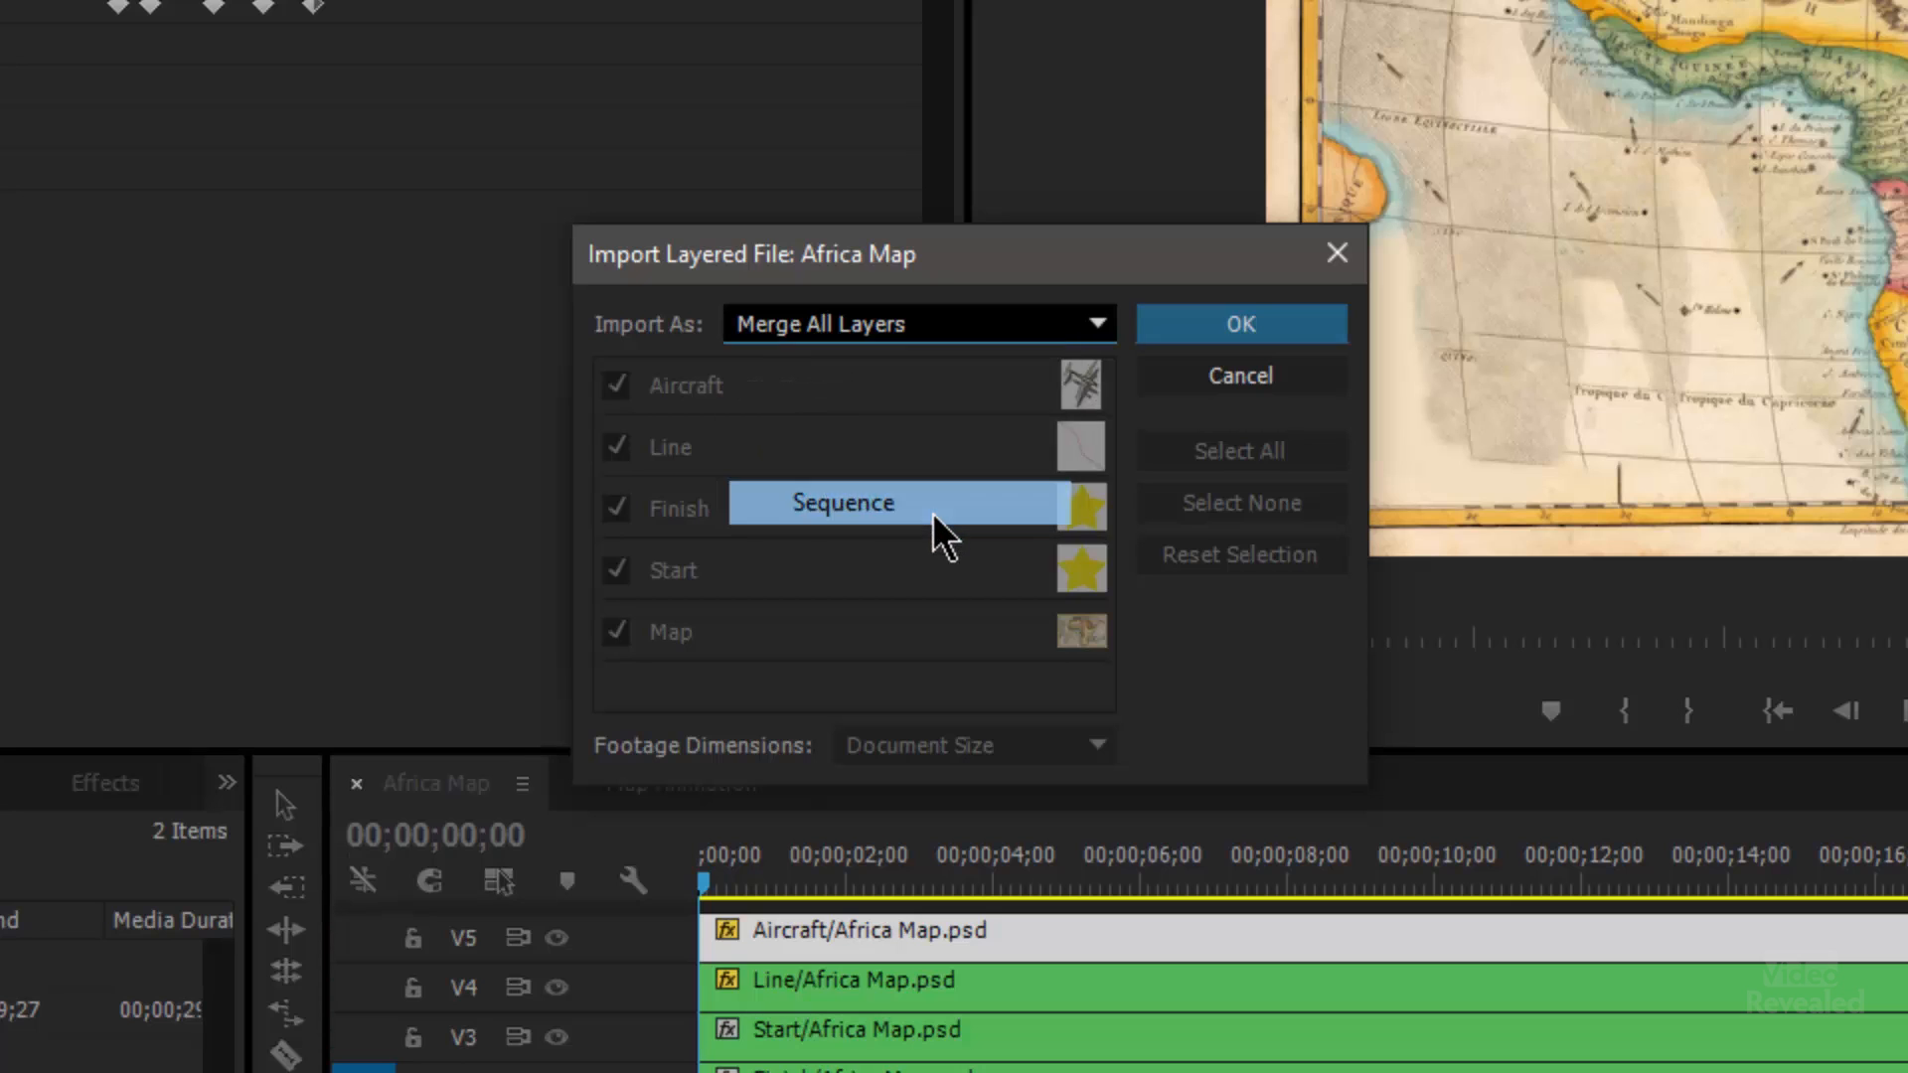
left_click(841, 503)
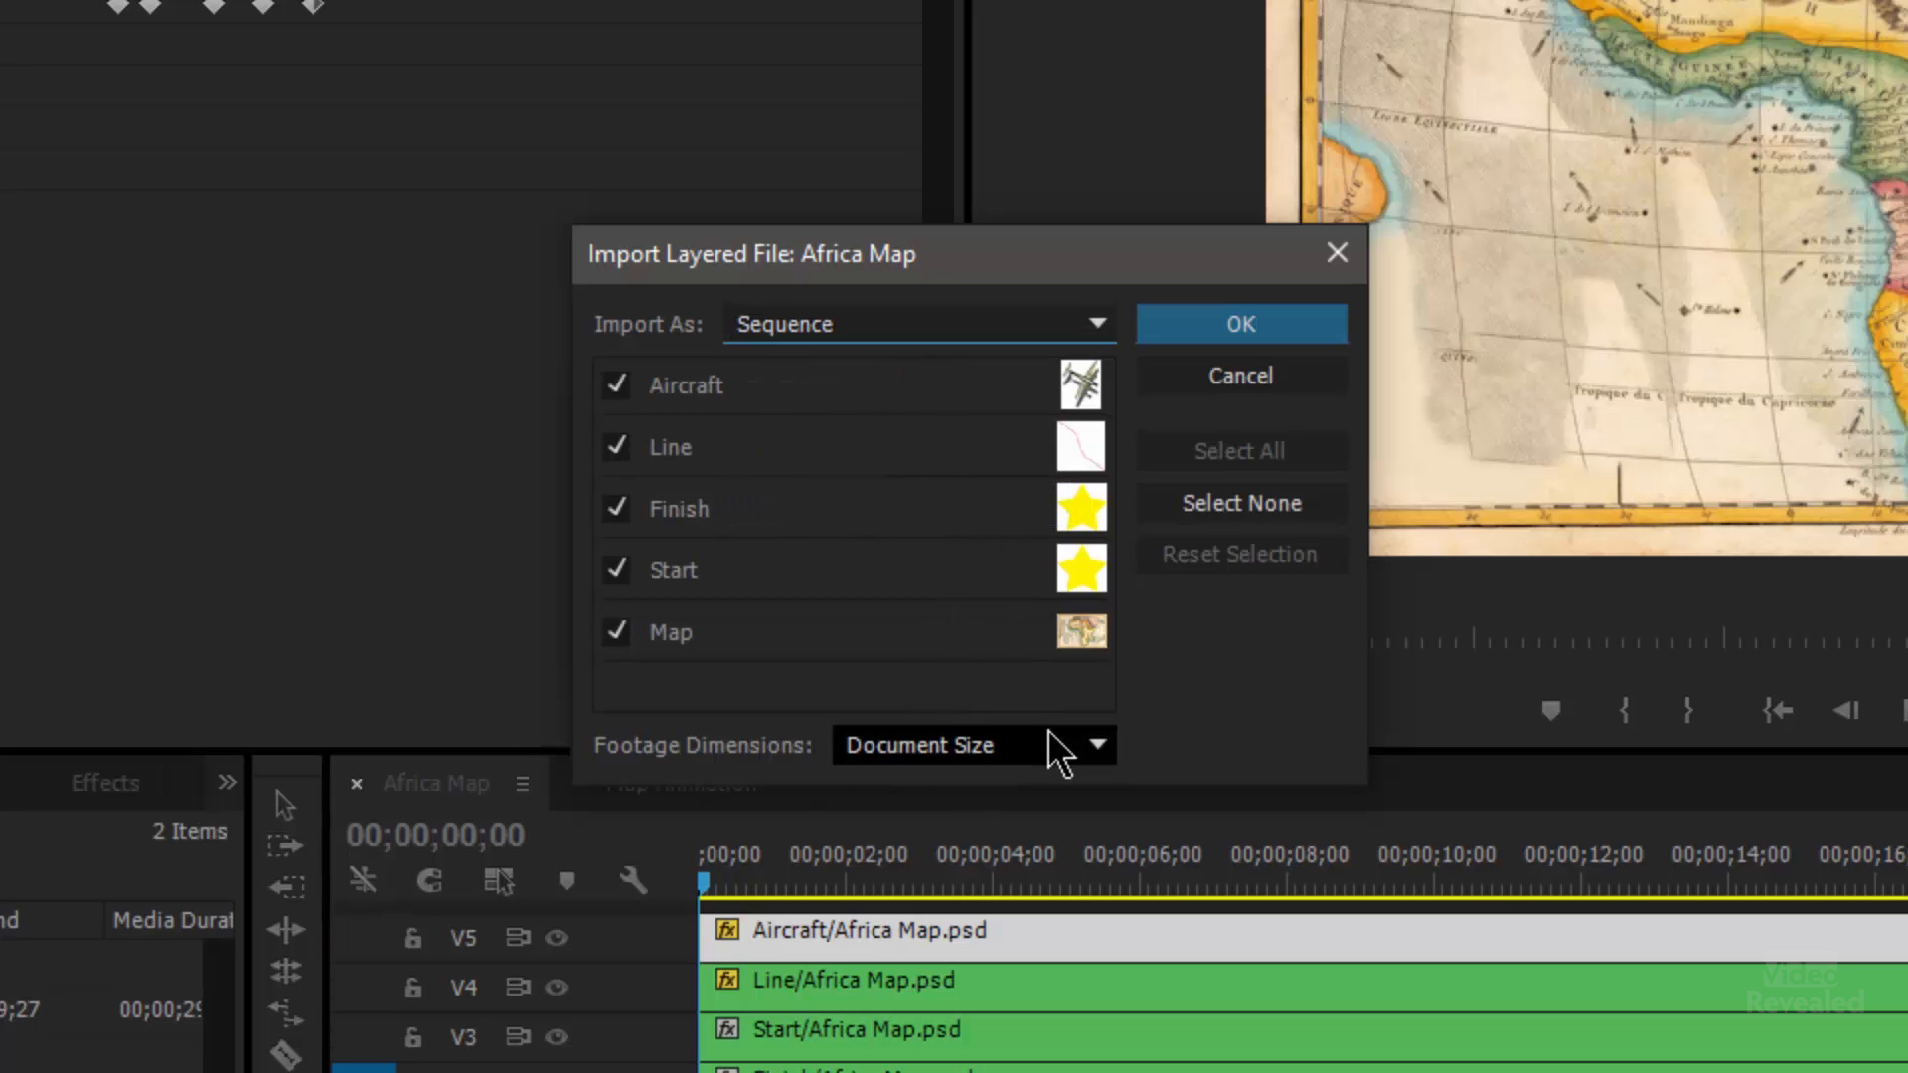
left_click(1089, 744)
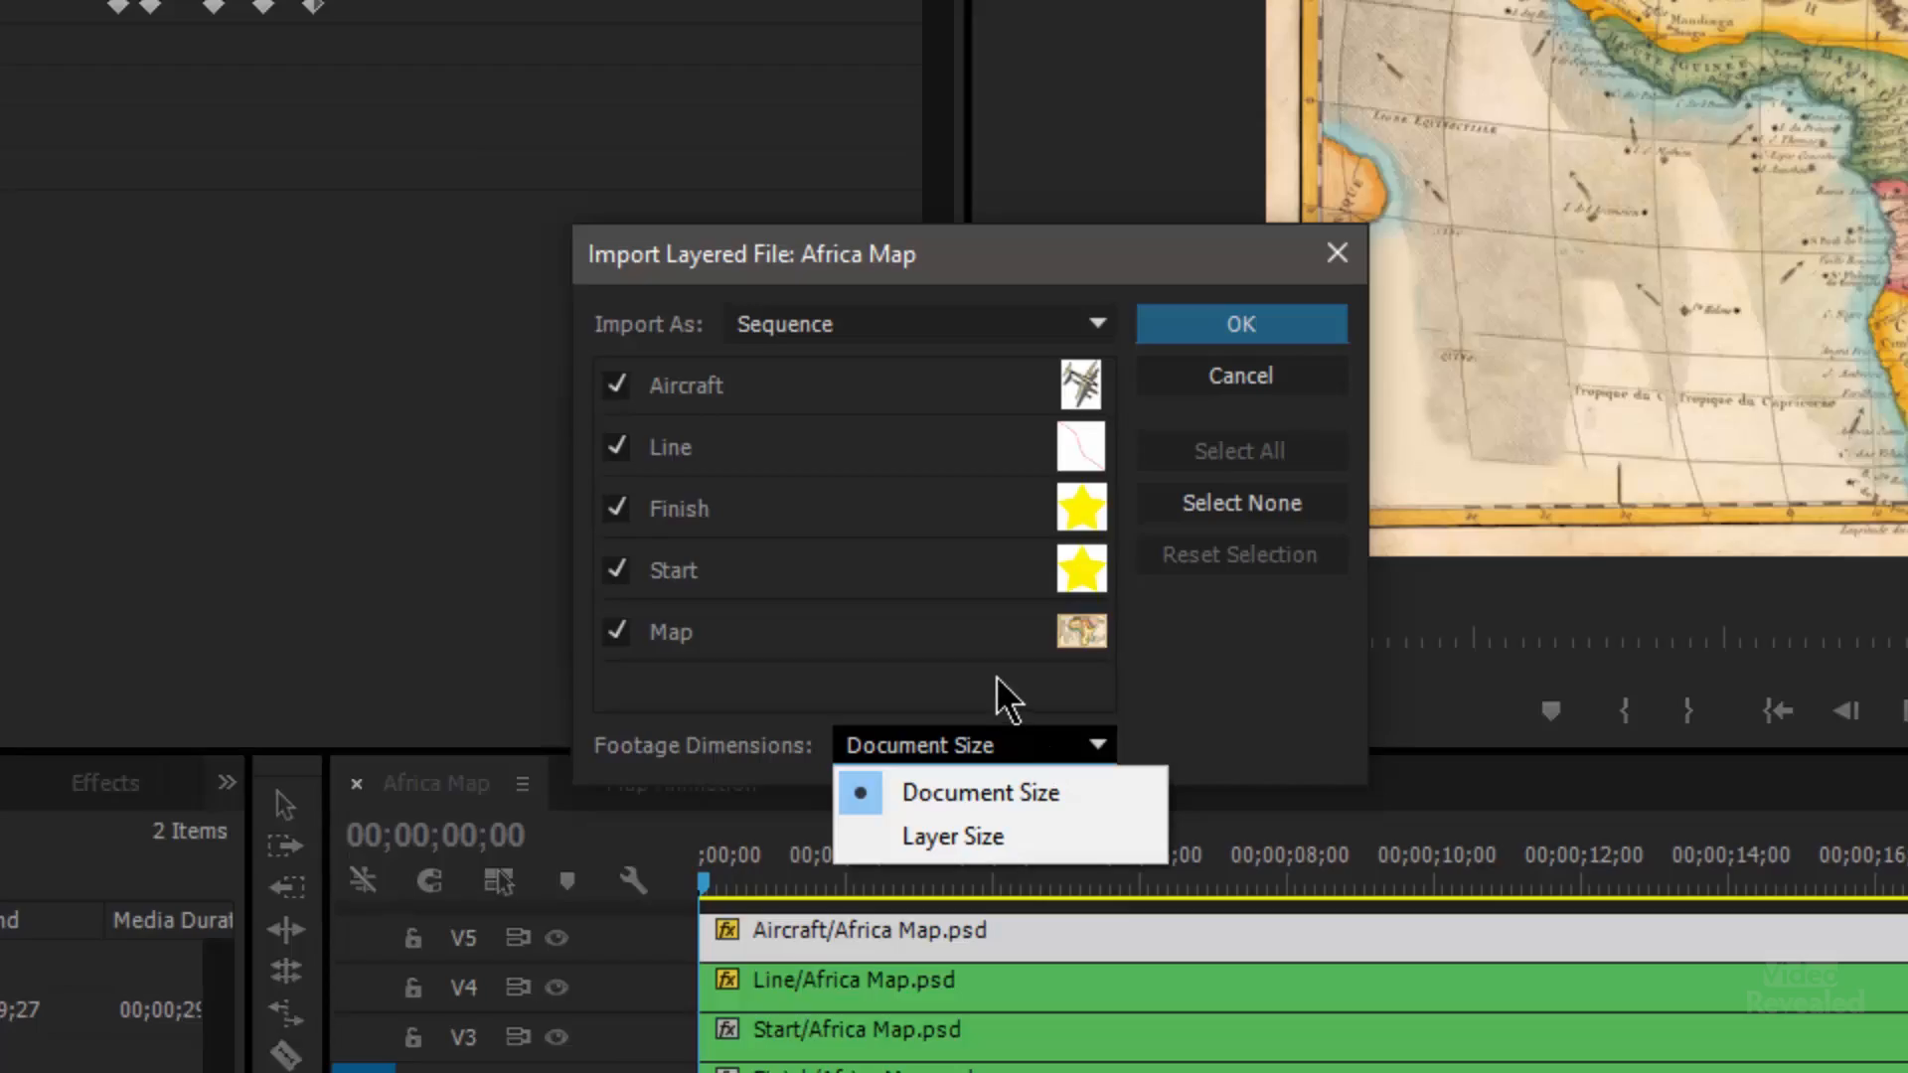
mouse_move(1009, 712)
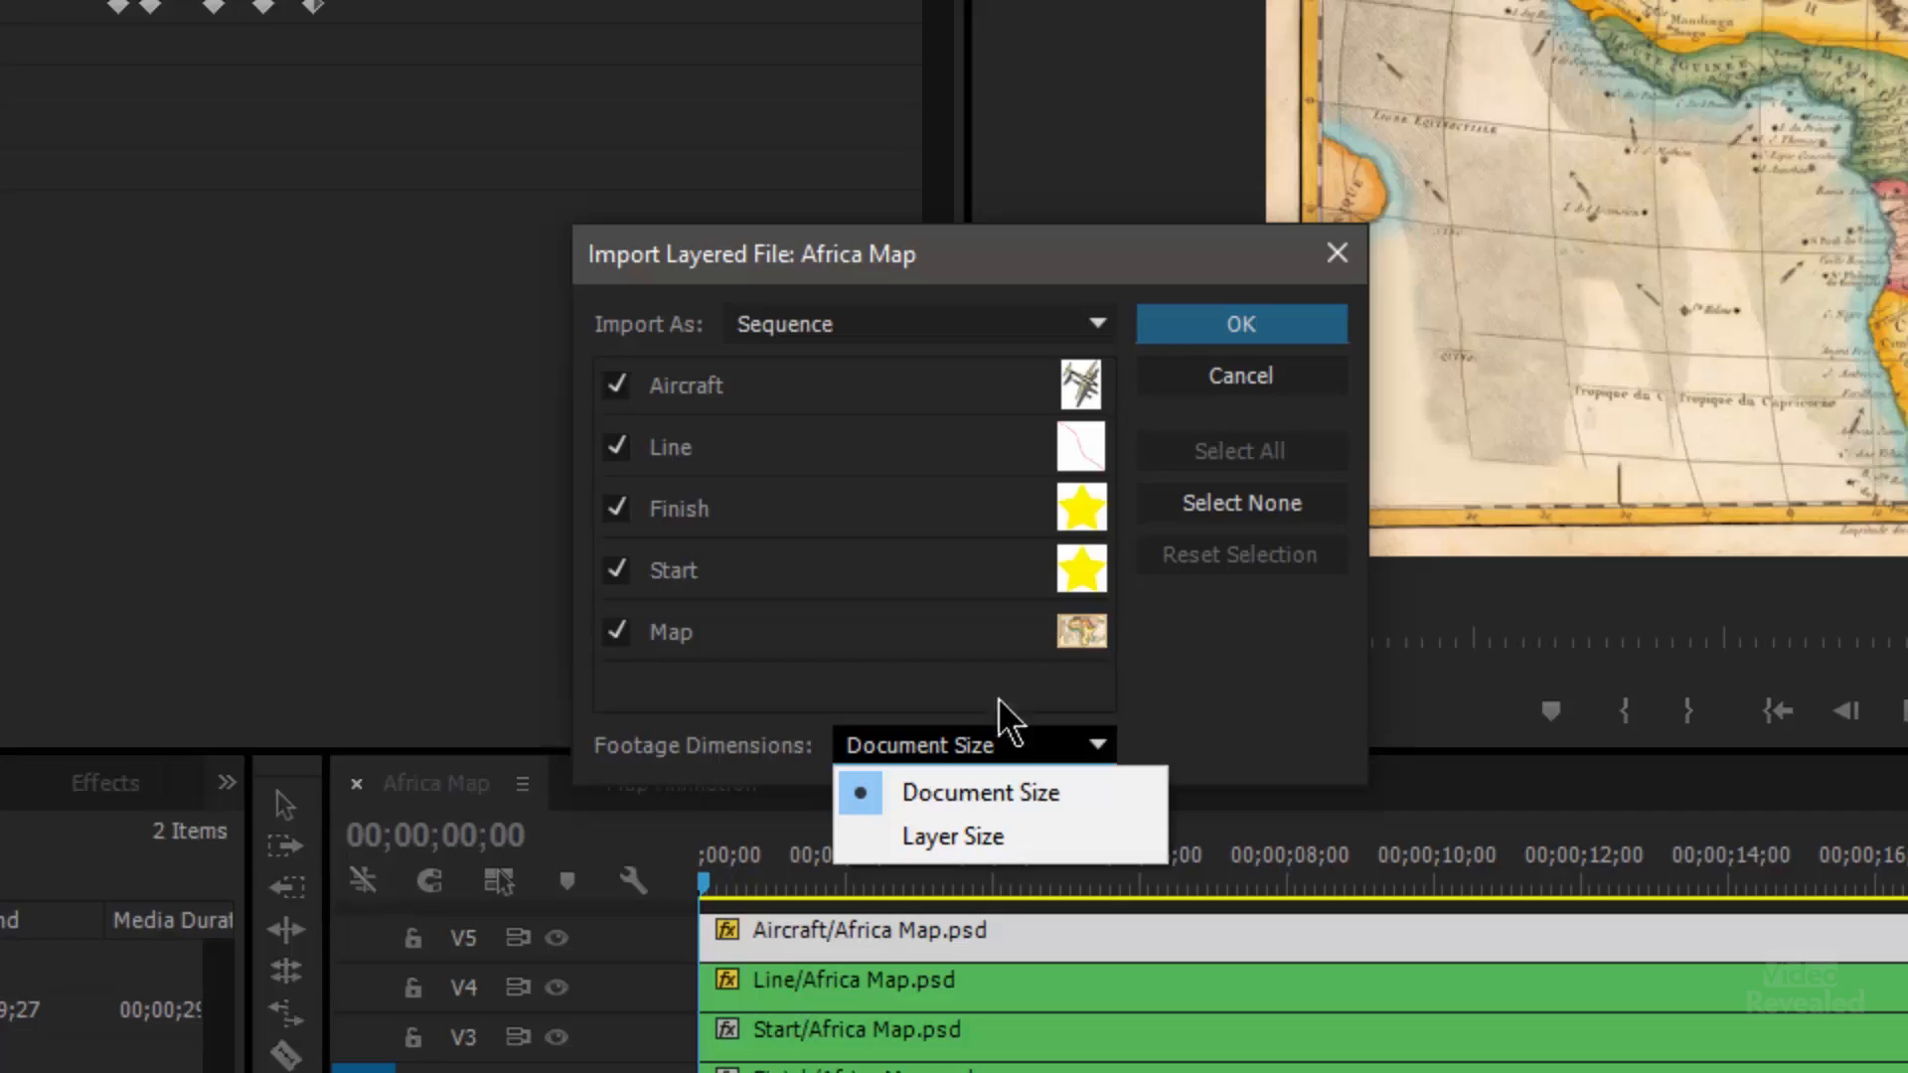
left_click(981, 792)
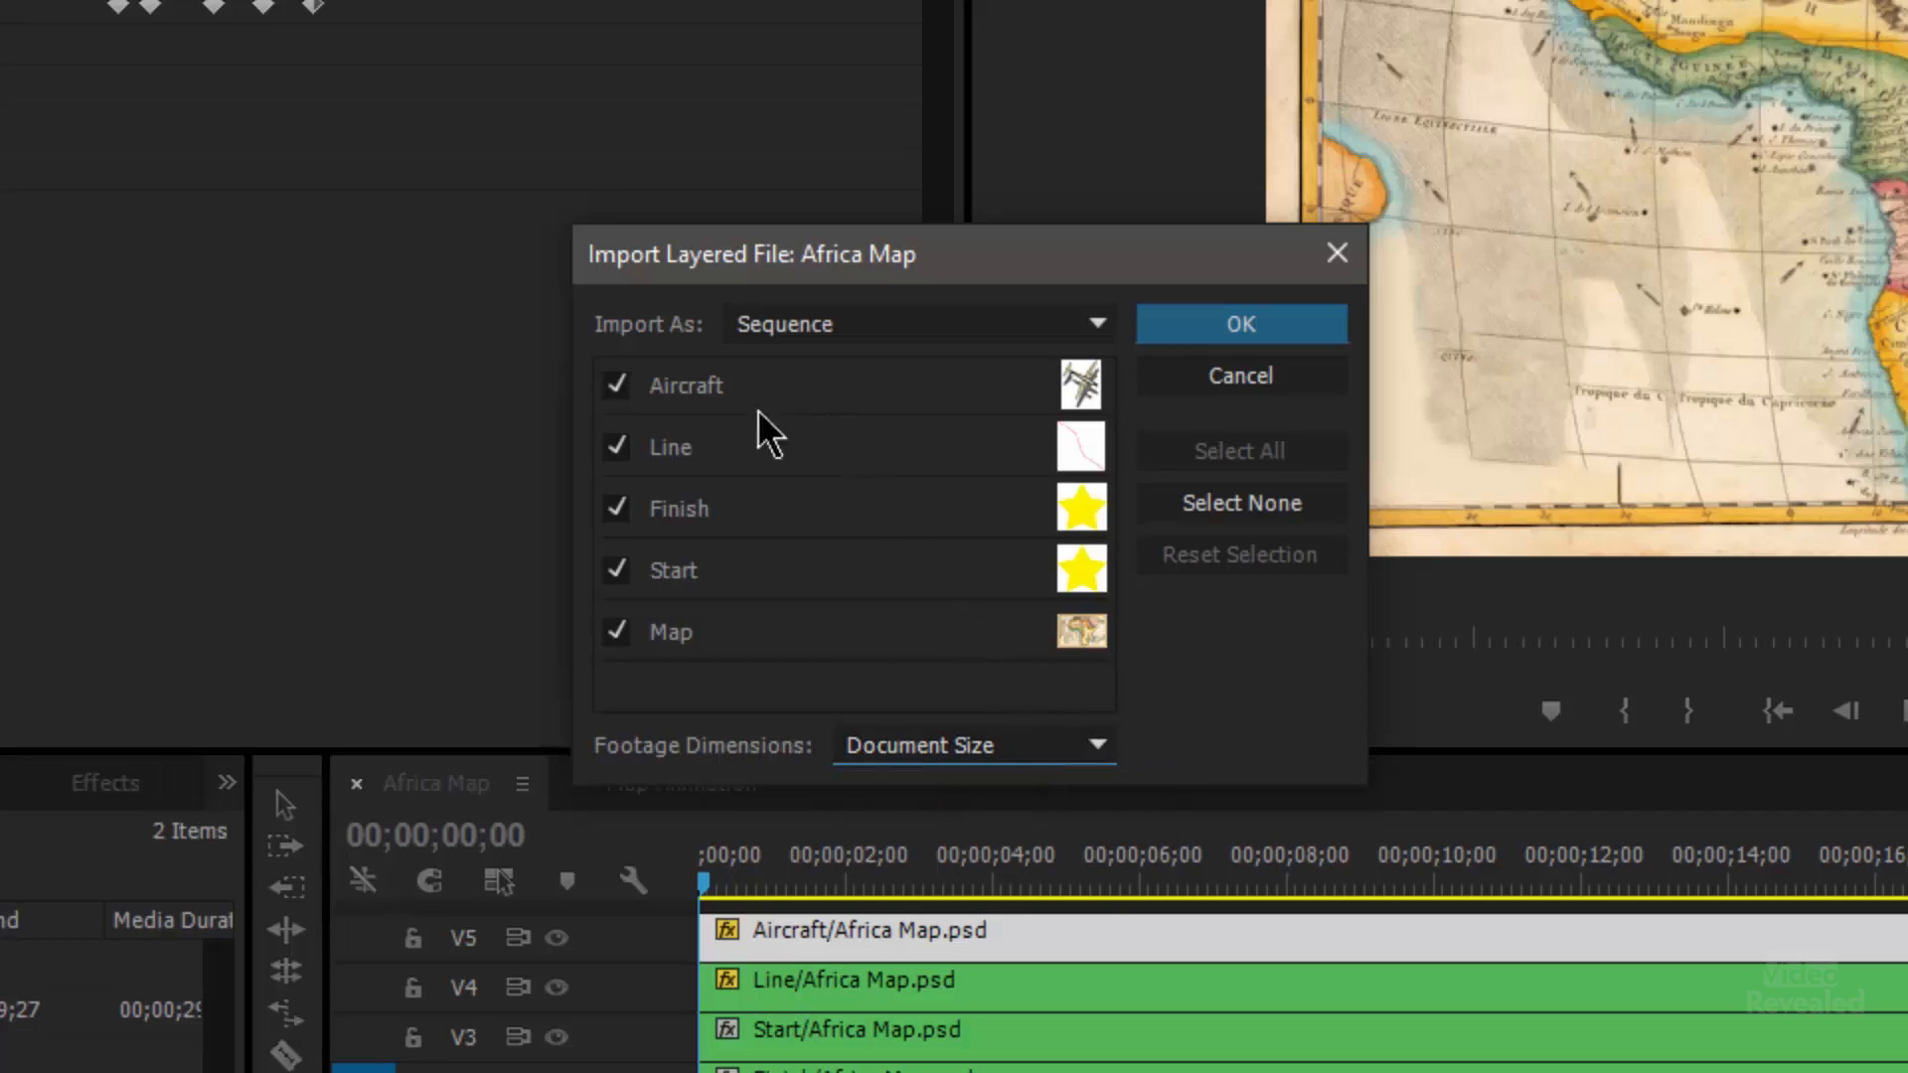
mouse_move(749, 441)
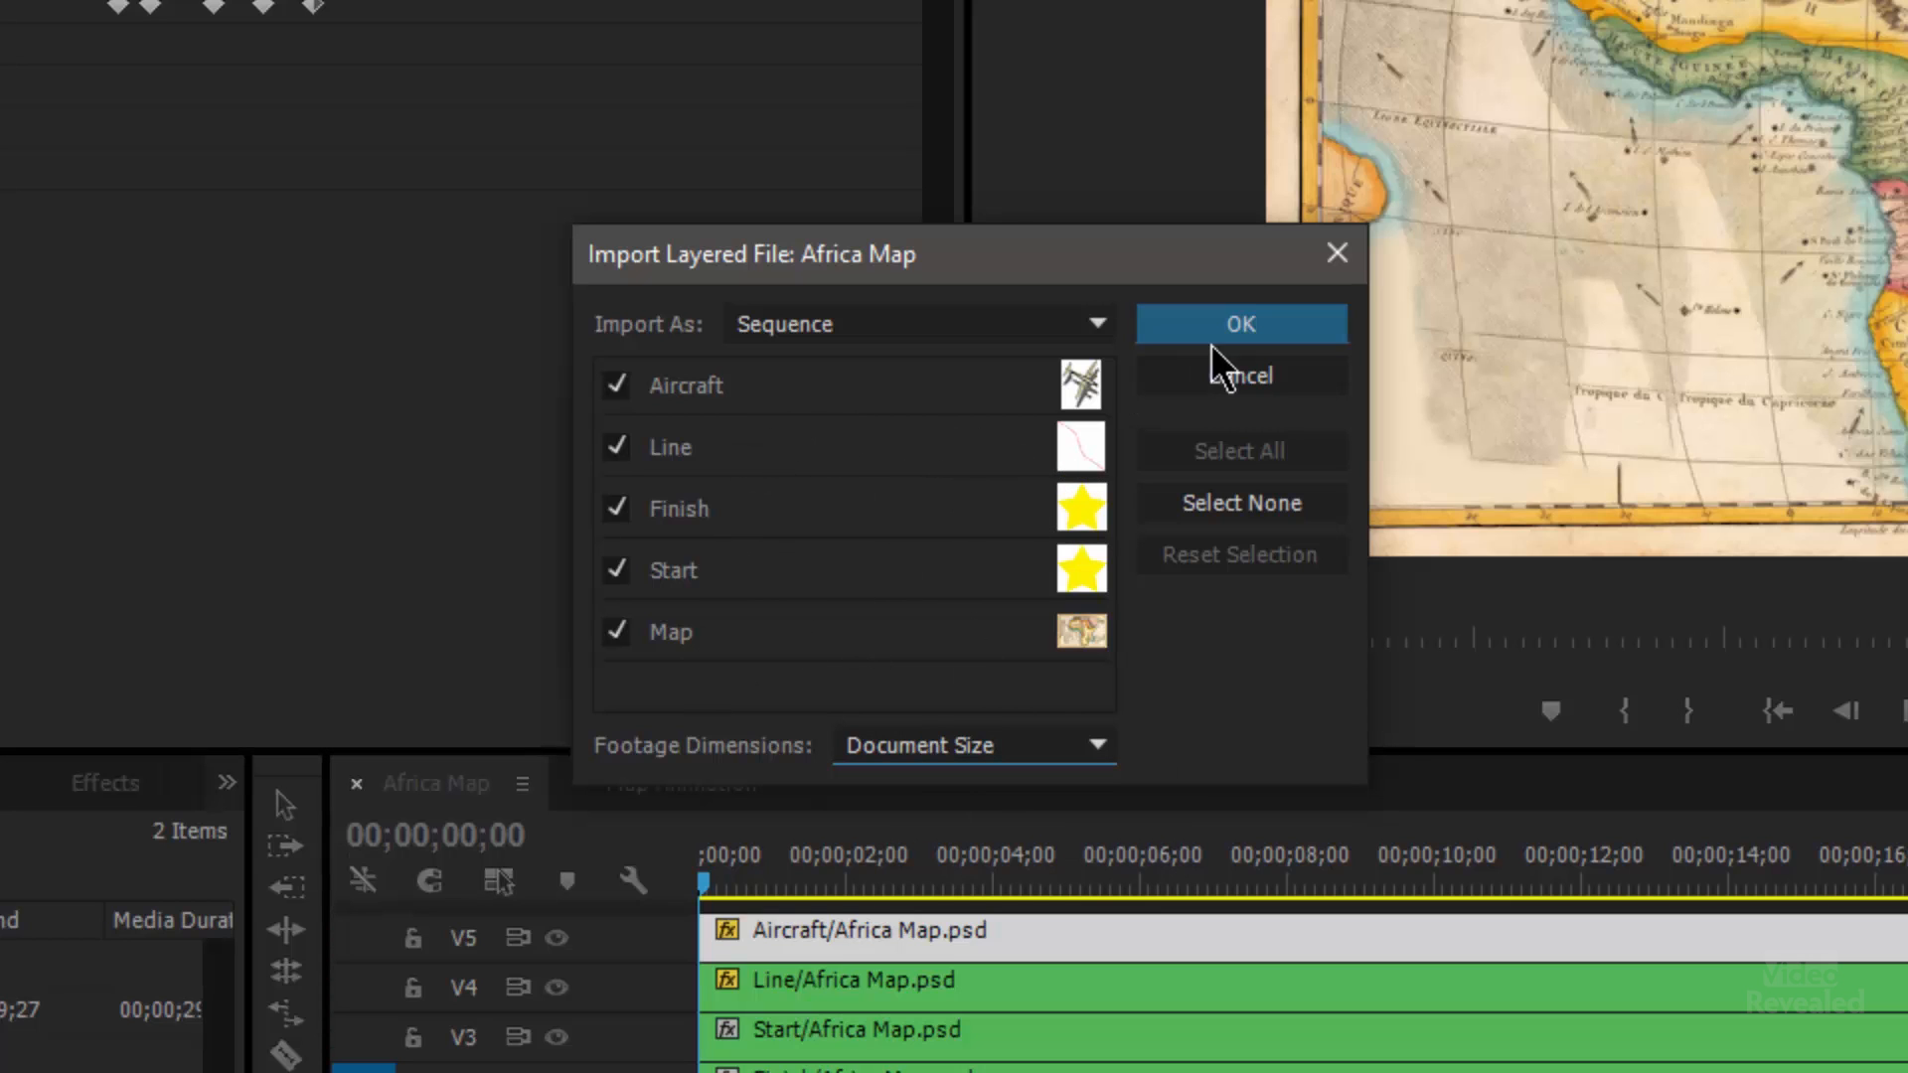
left_click(1239, 322)
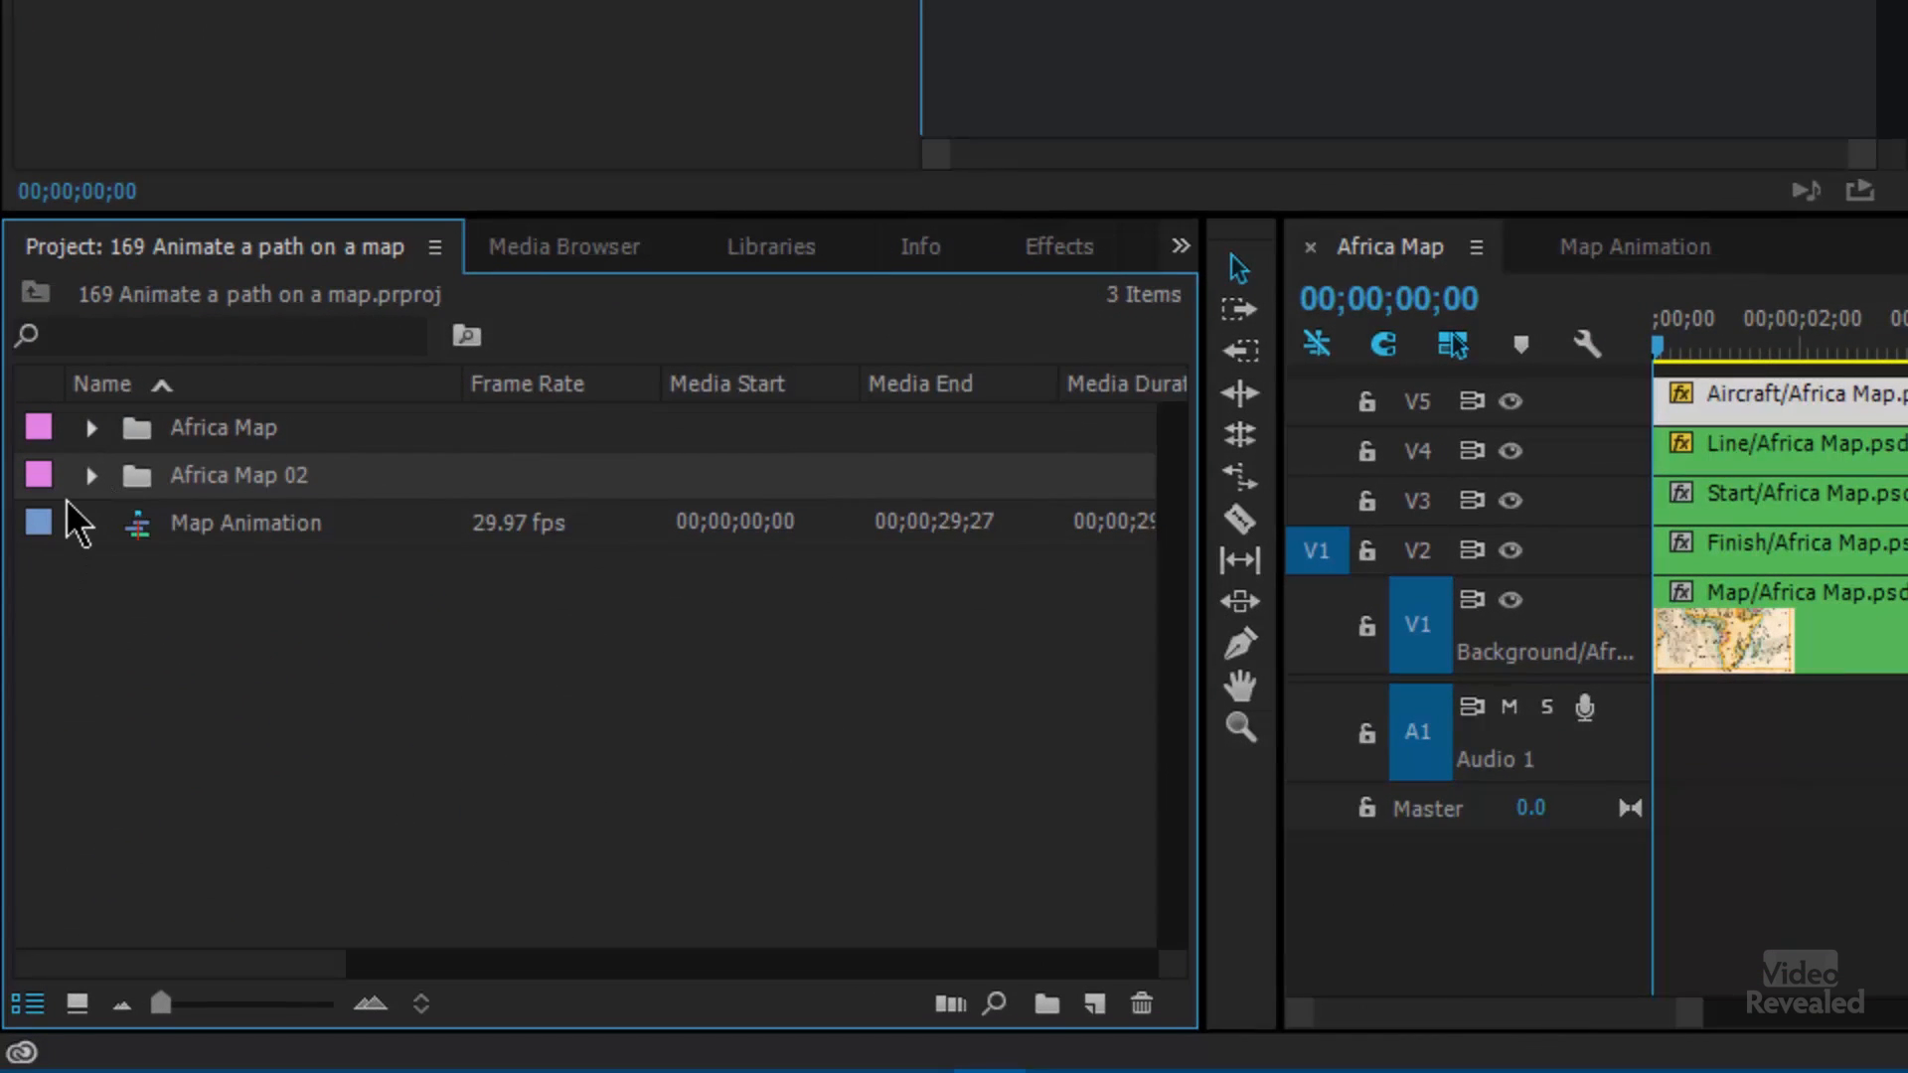
mouse_move(91, 499)
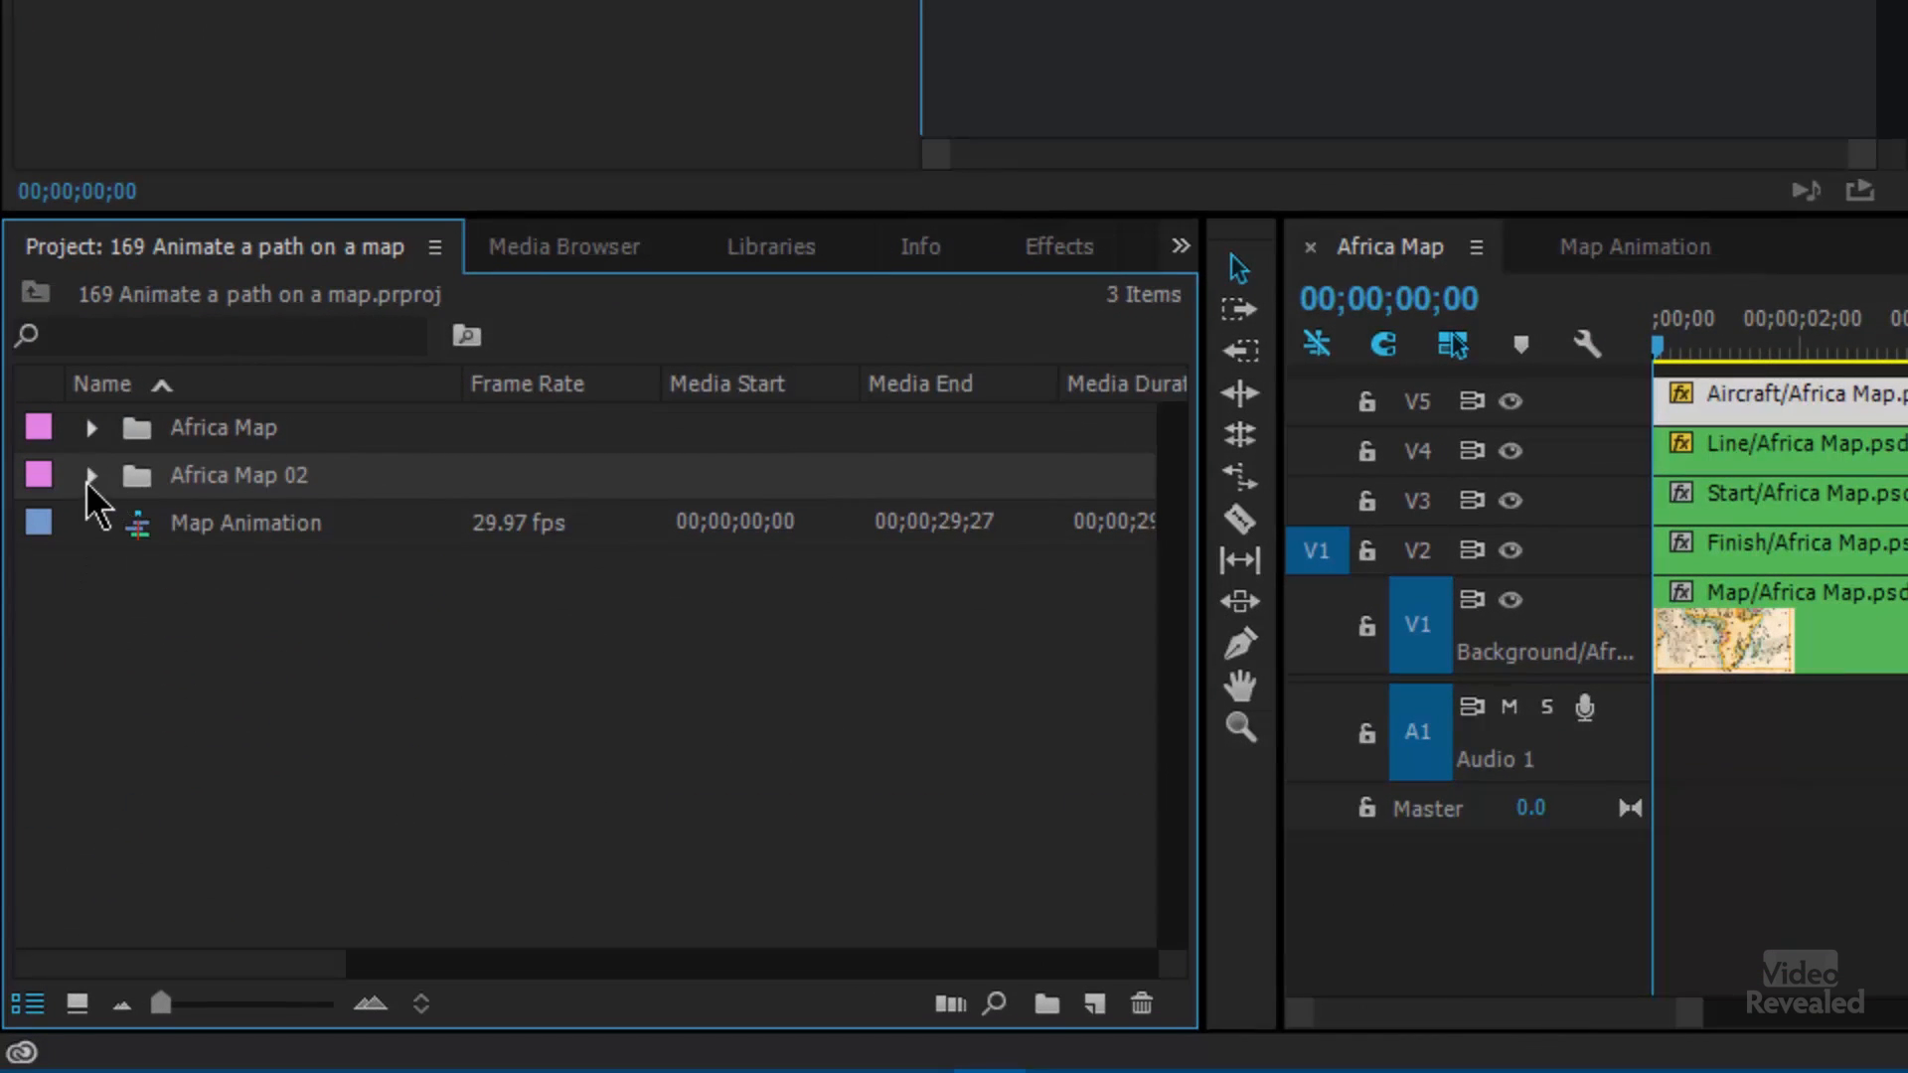
- Expand the Africa Map 02 bin to reveal its sequence and layer clips
left_click(90, 475)
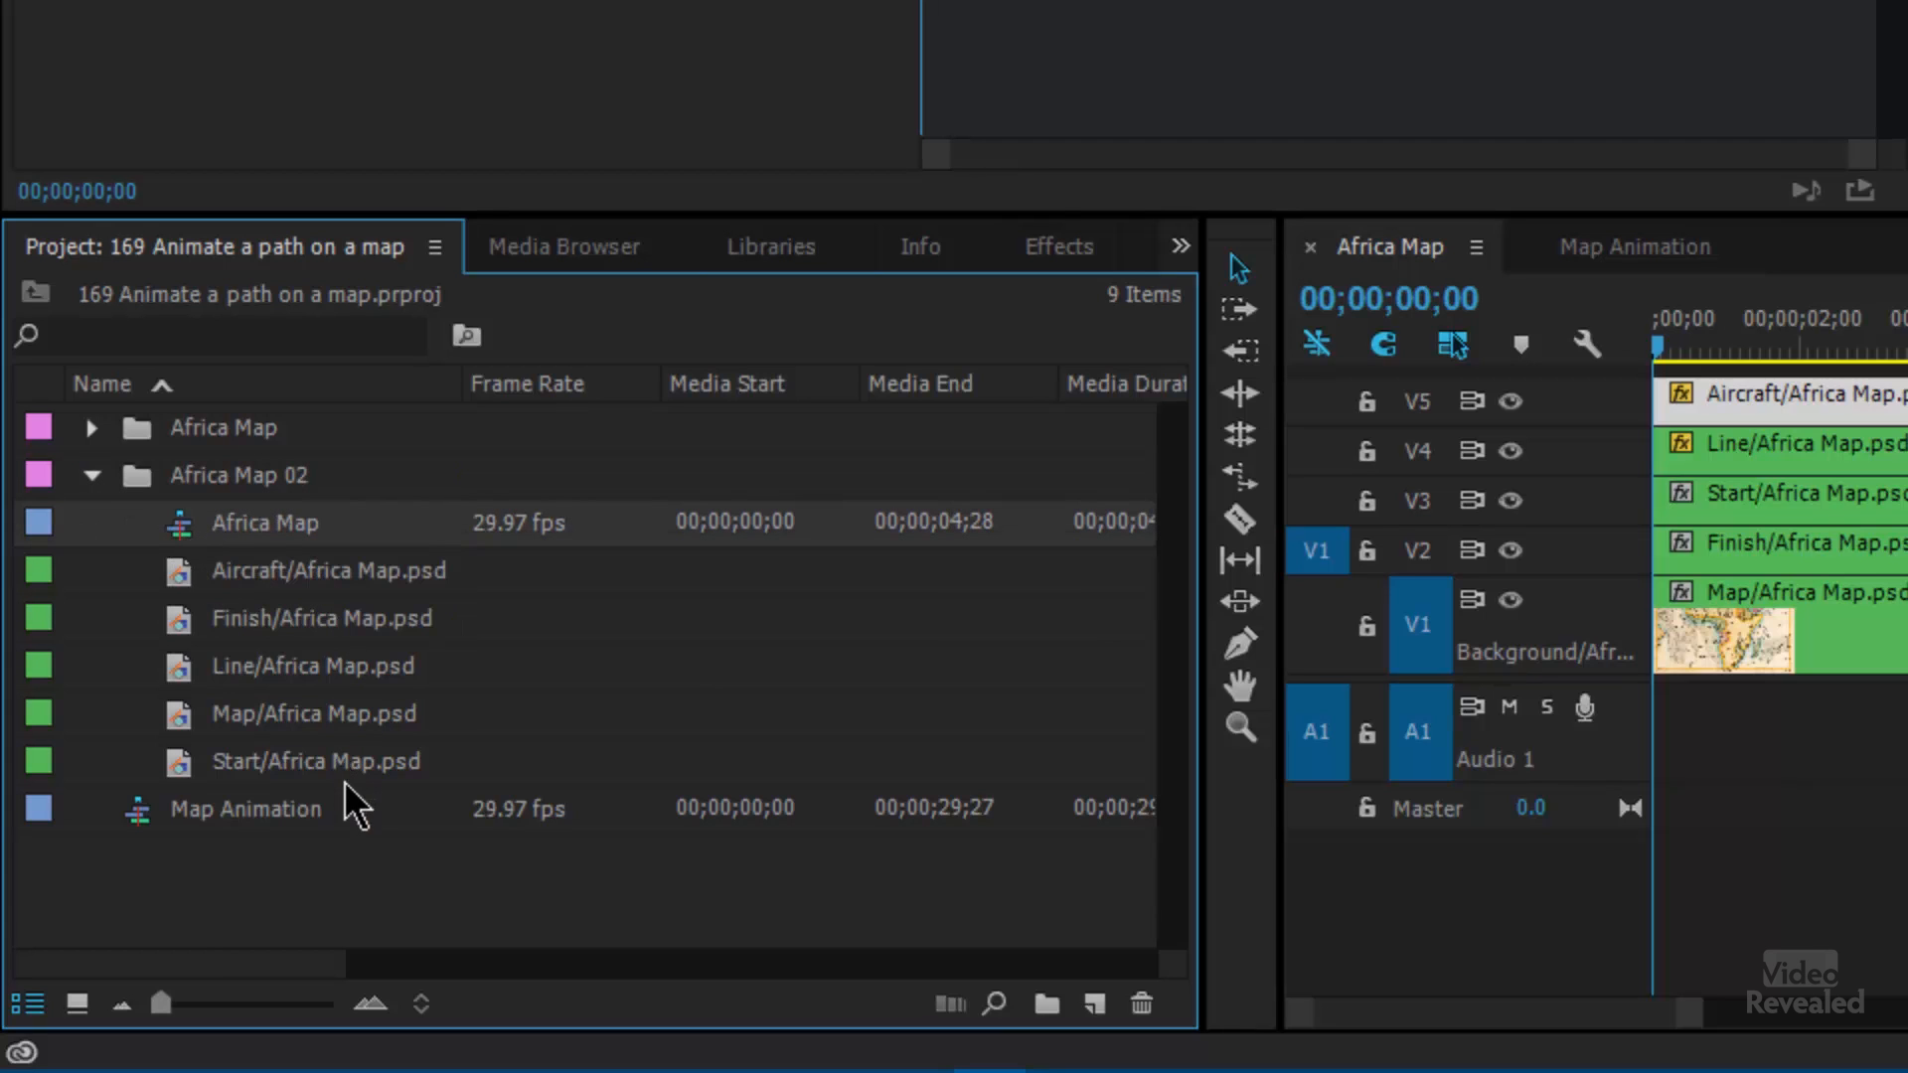
mouse_move(189, 538)
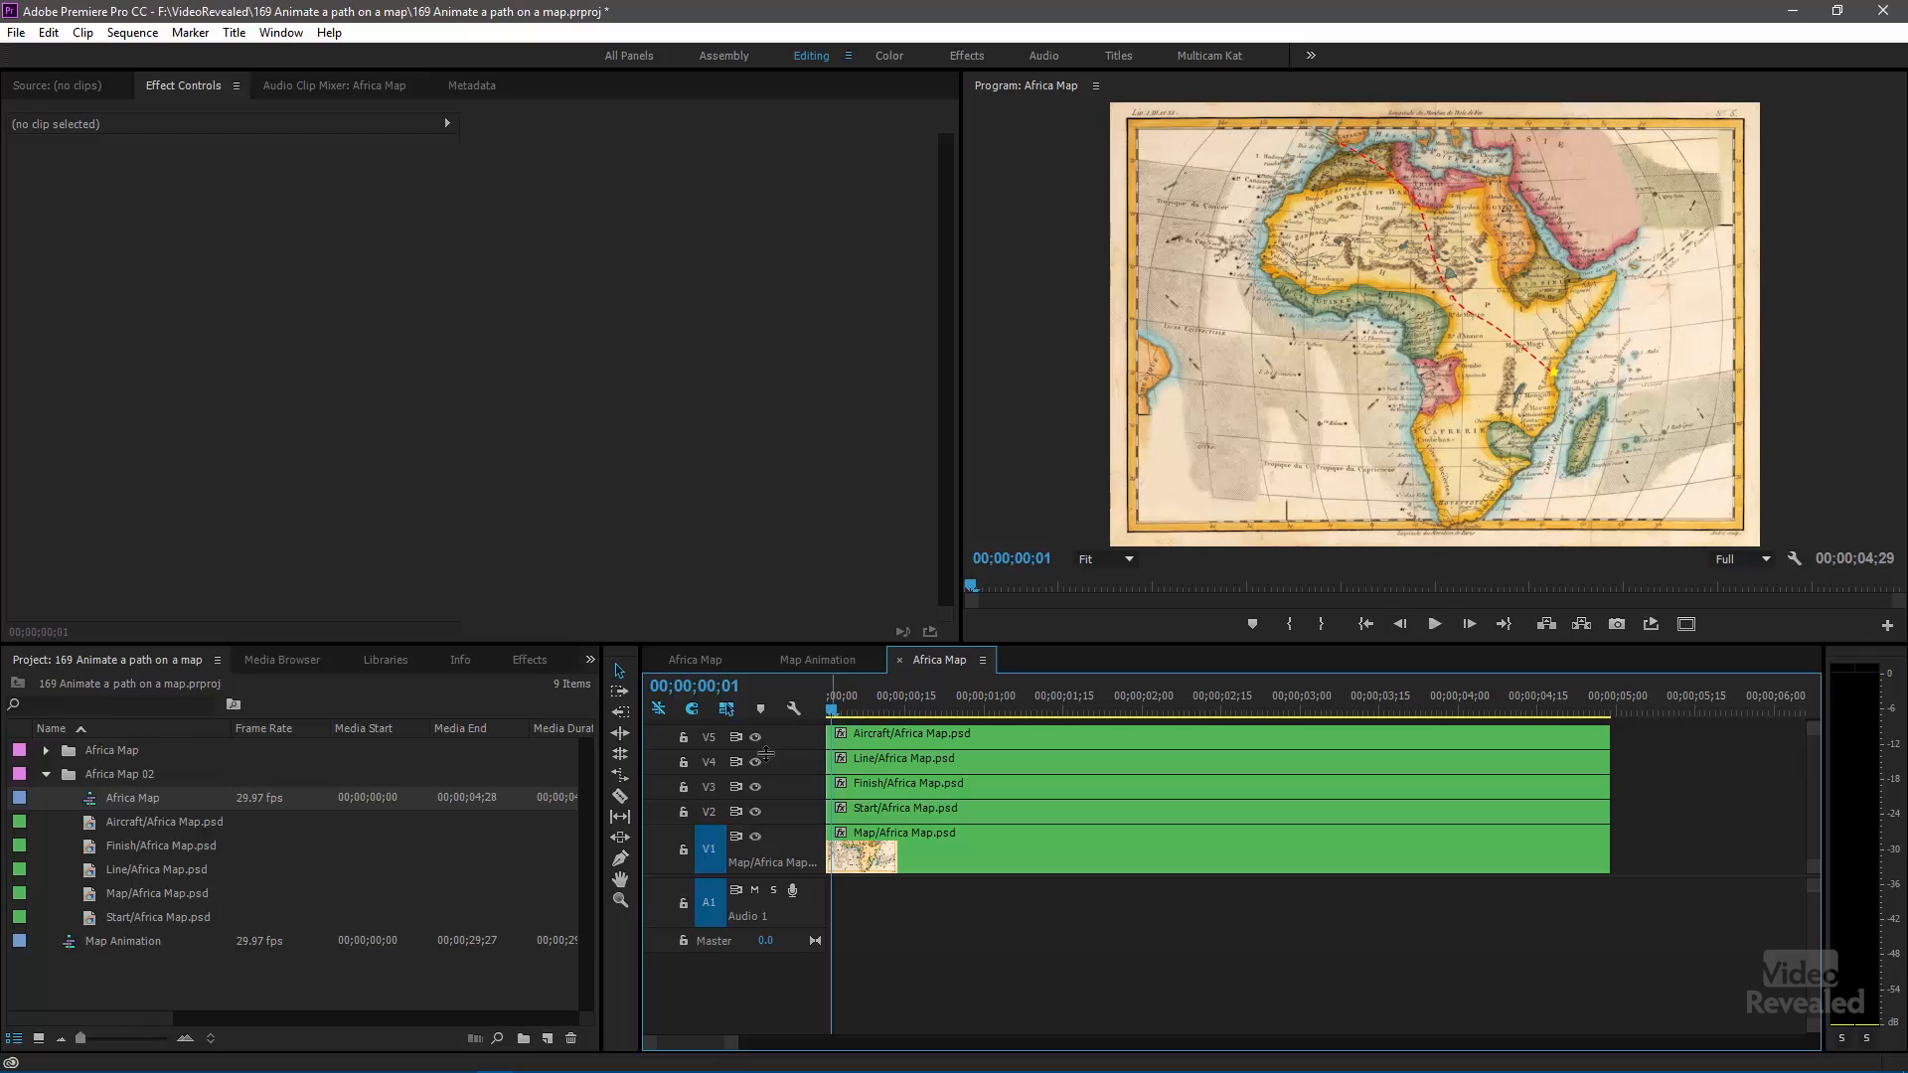
- Toggle the V1–V5 track output eyes to hide the map and preview individual layers
left_click(754, 760)
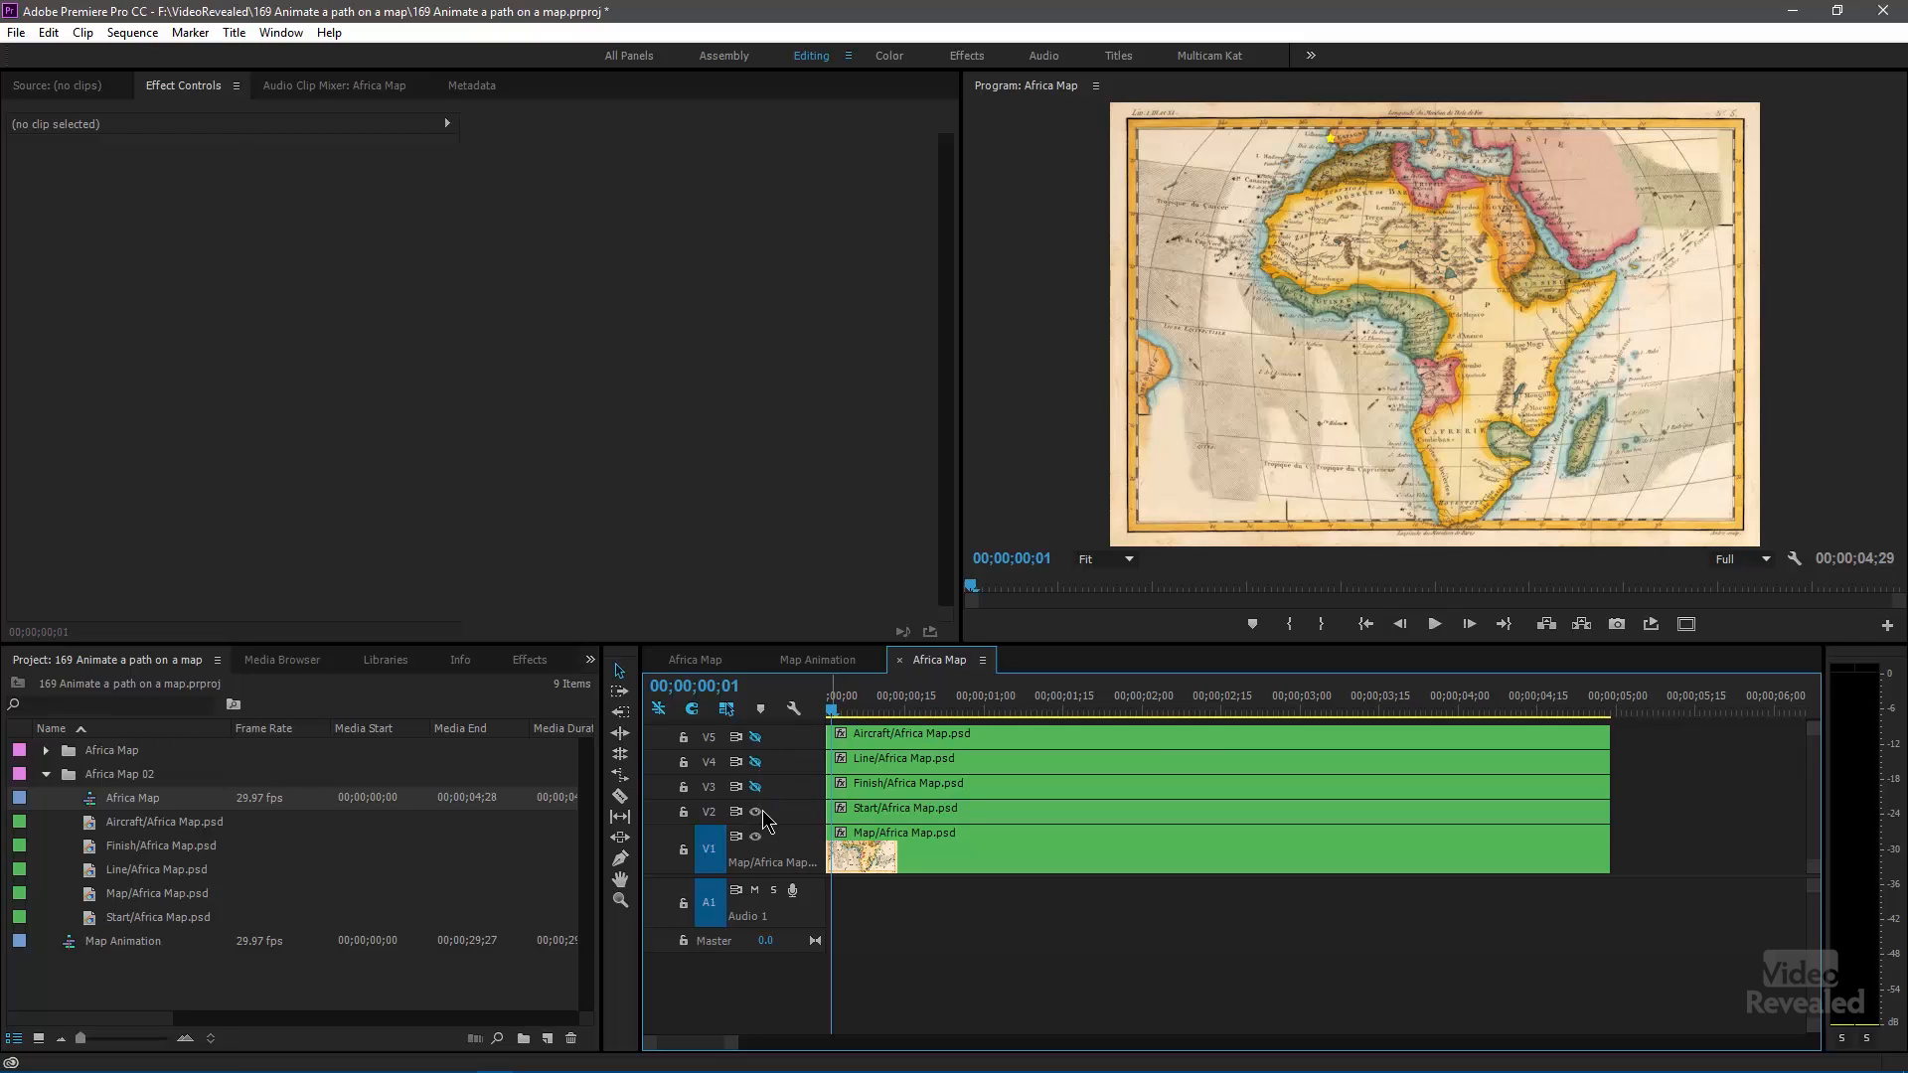
left_click(755, 812)
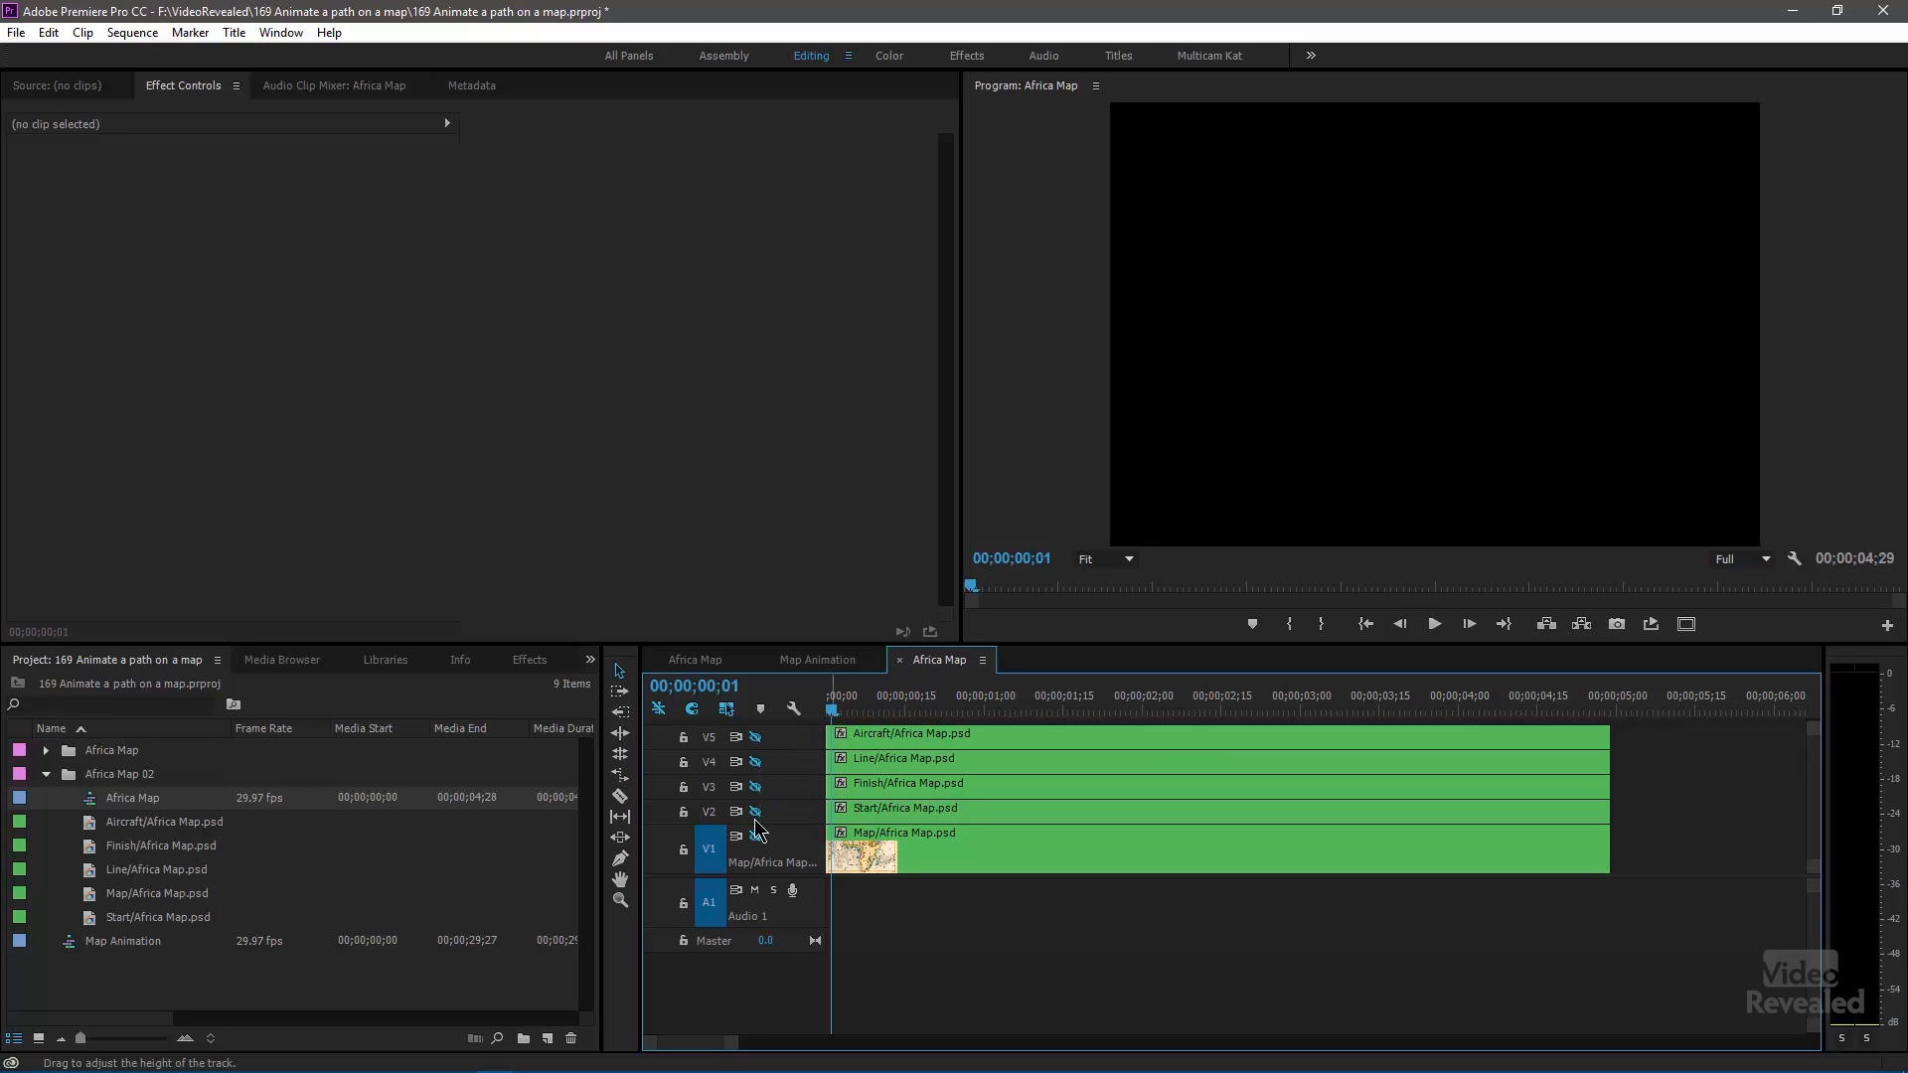
left_click(753, 837)
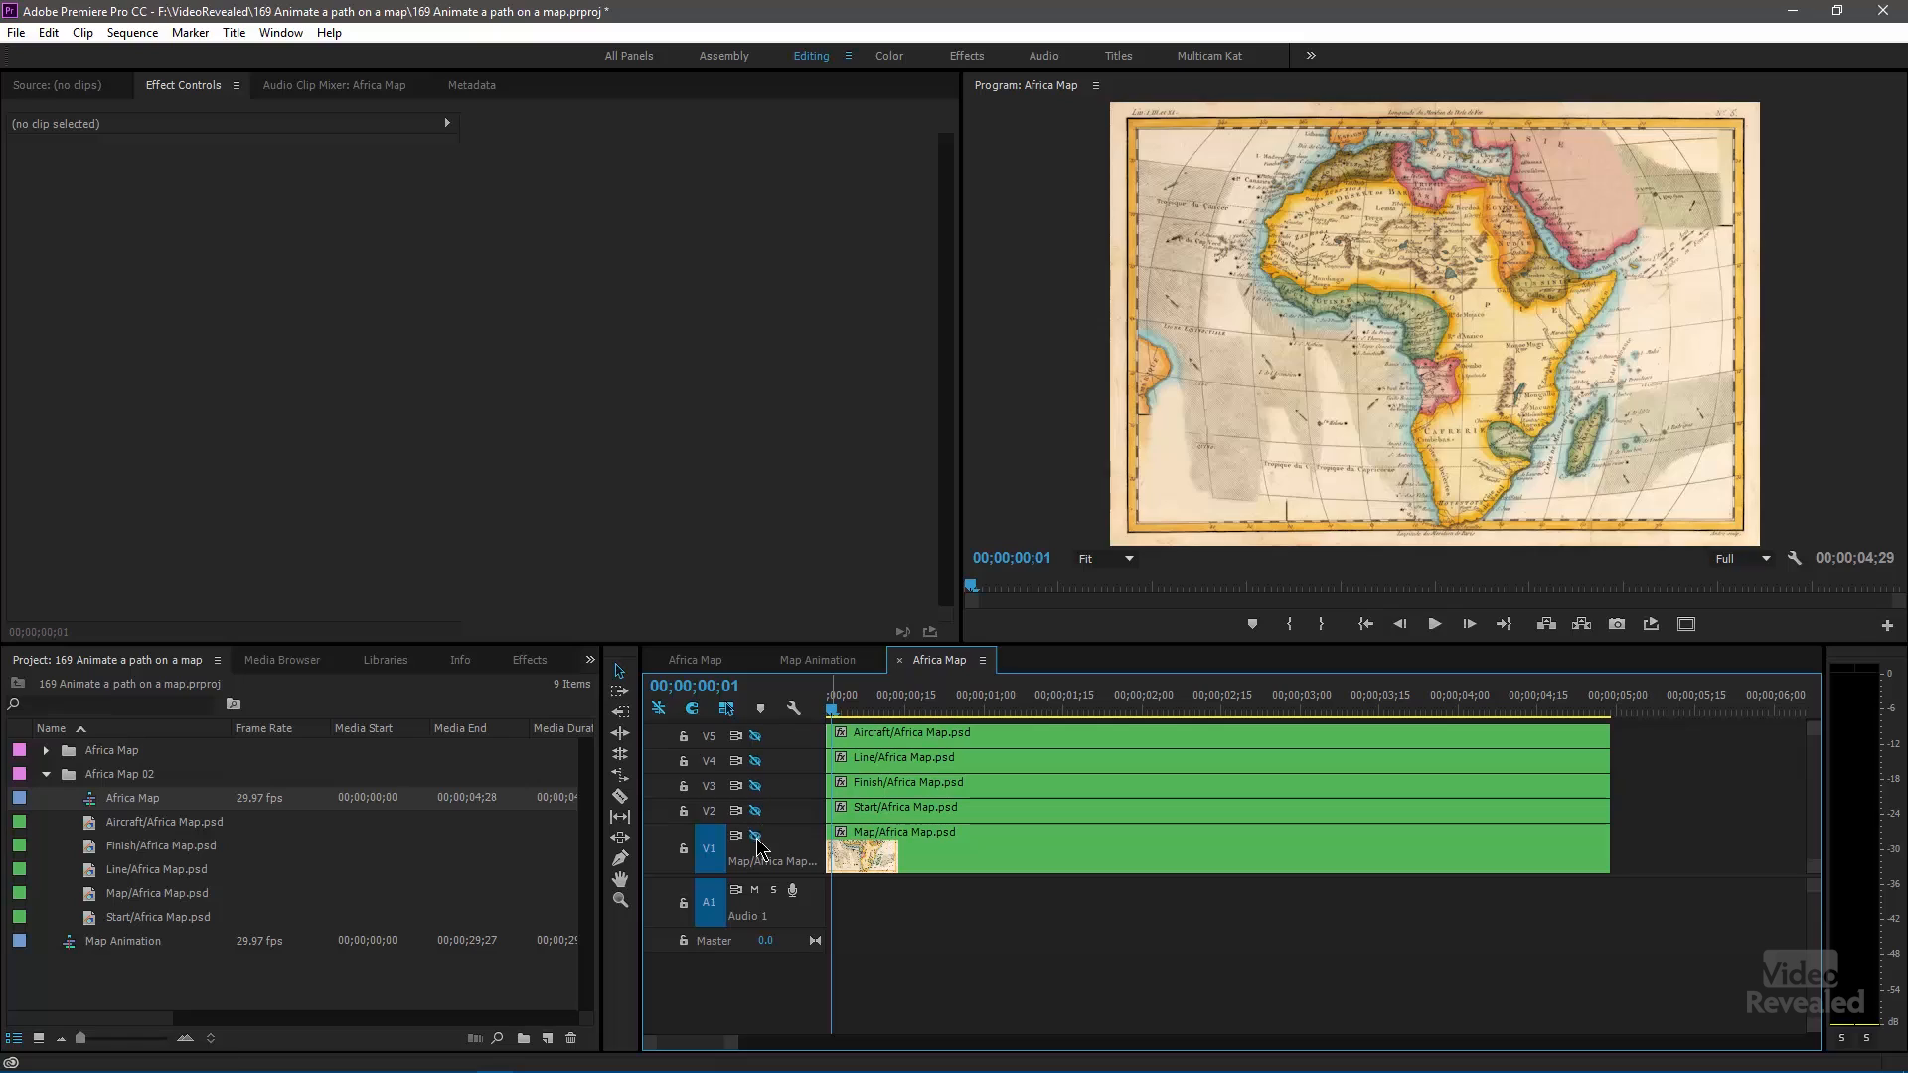
left_click(754, 785)
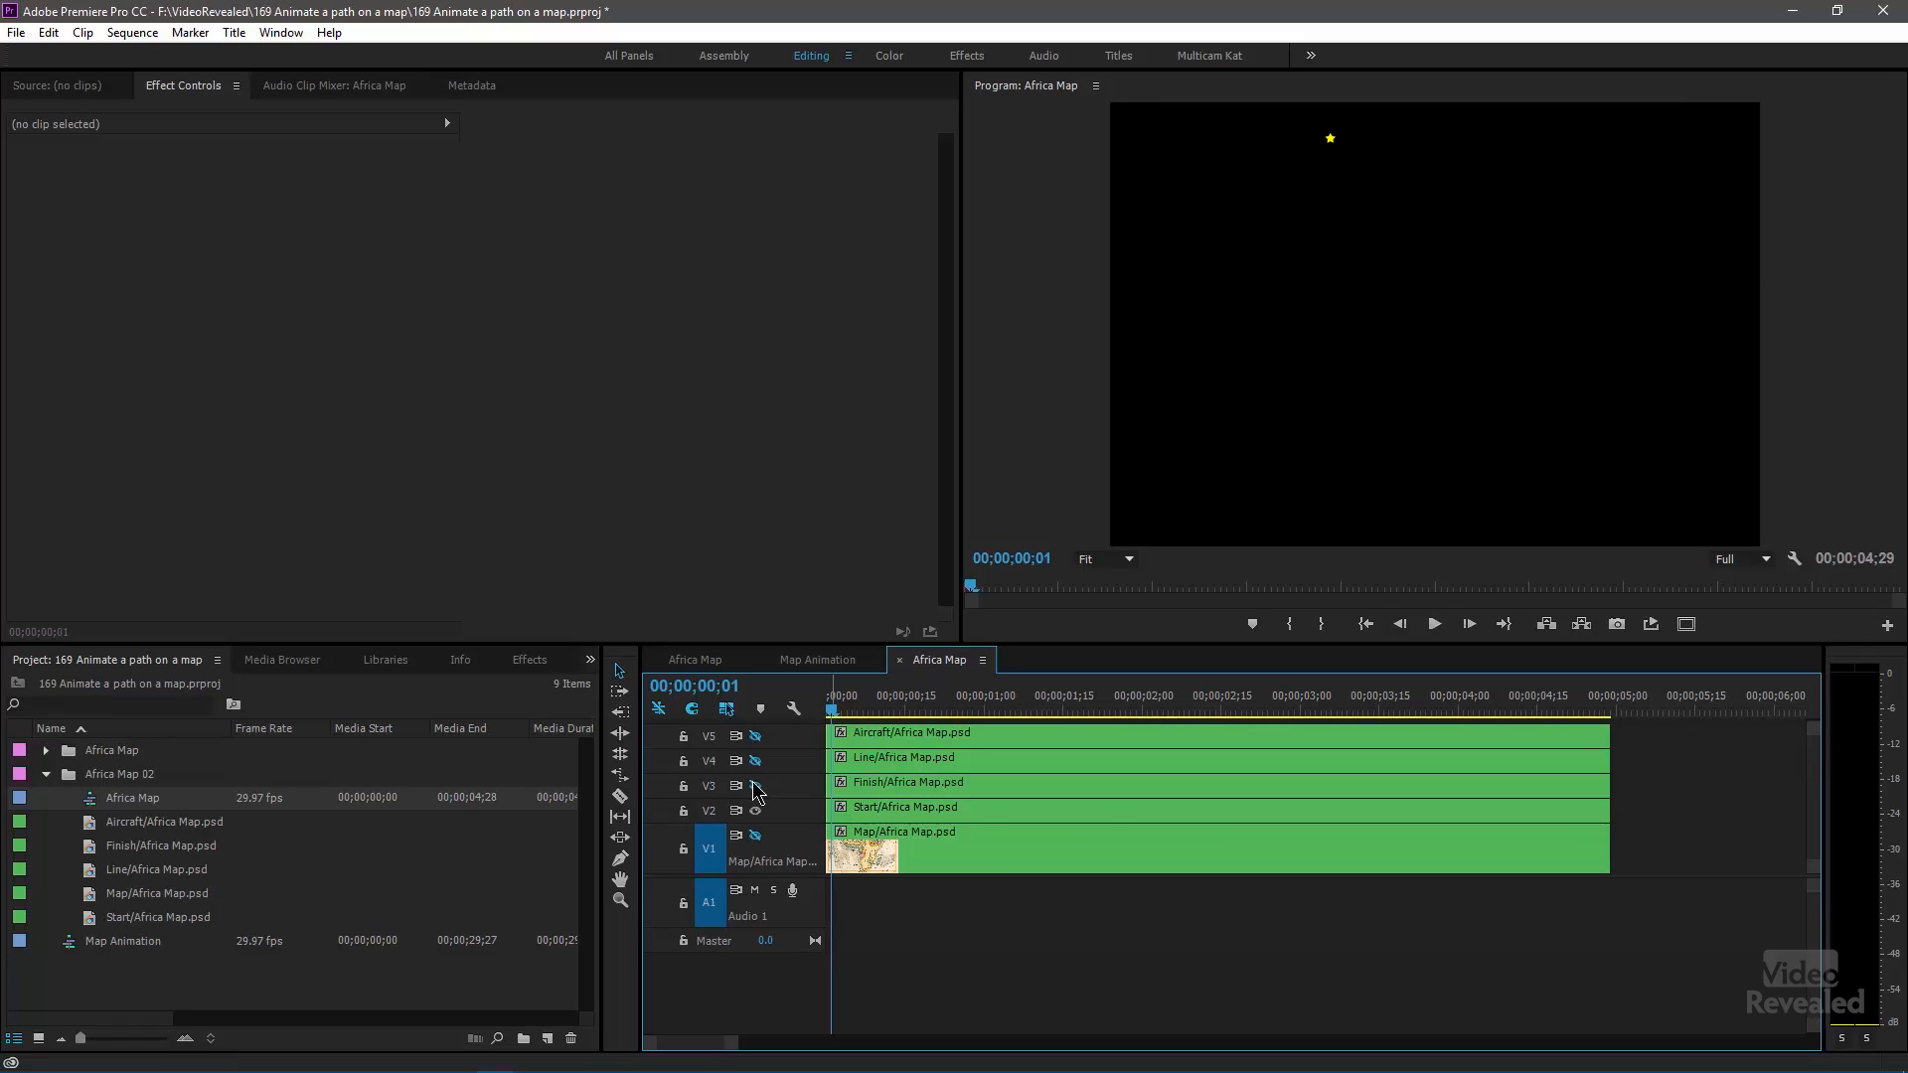
left_click(754, 785)
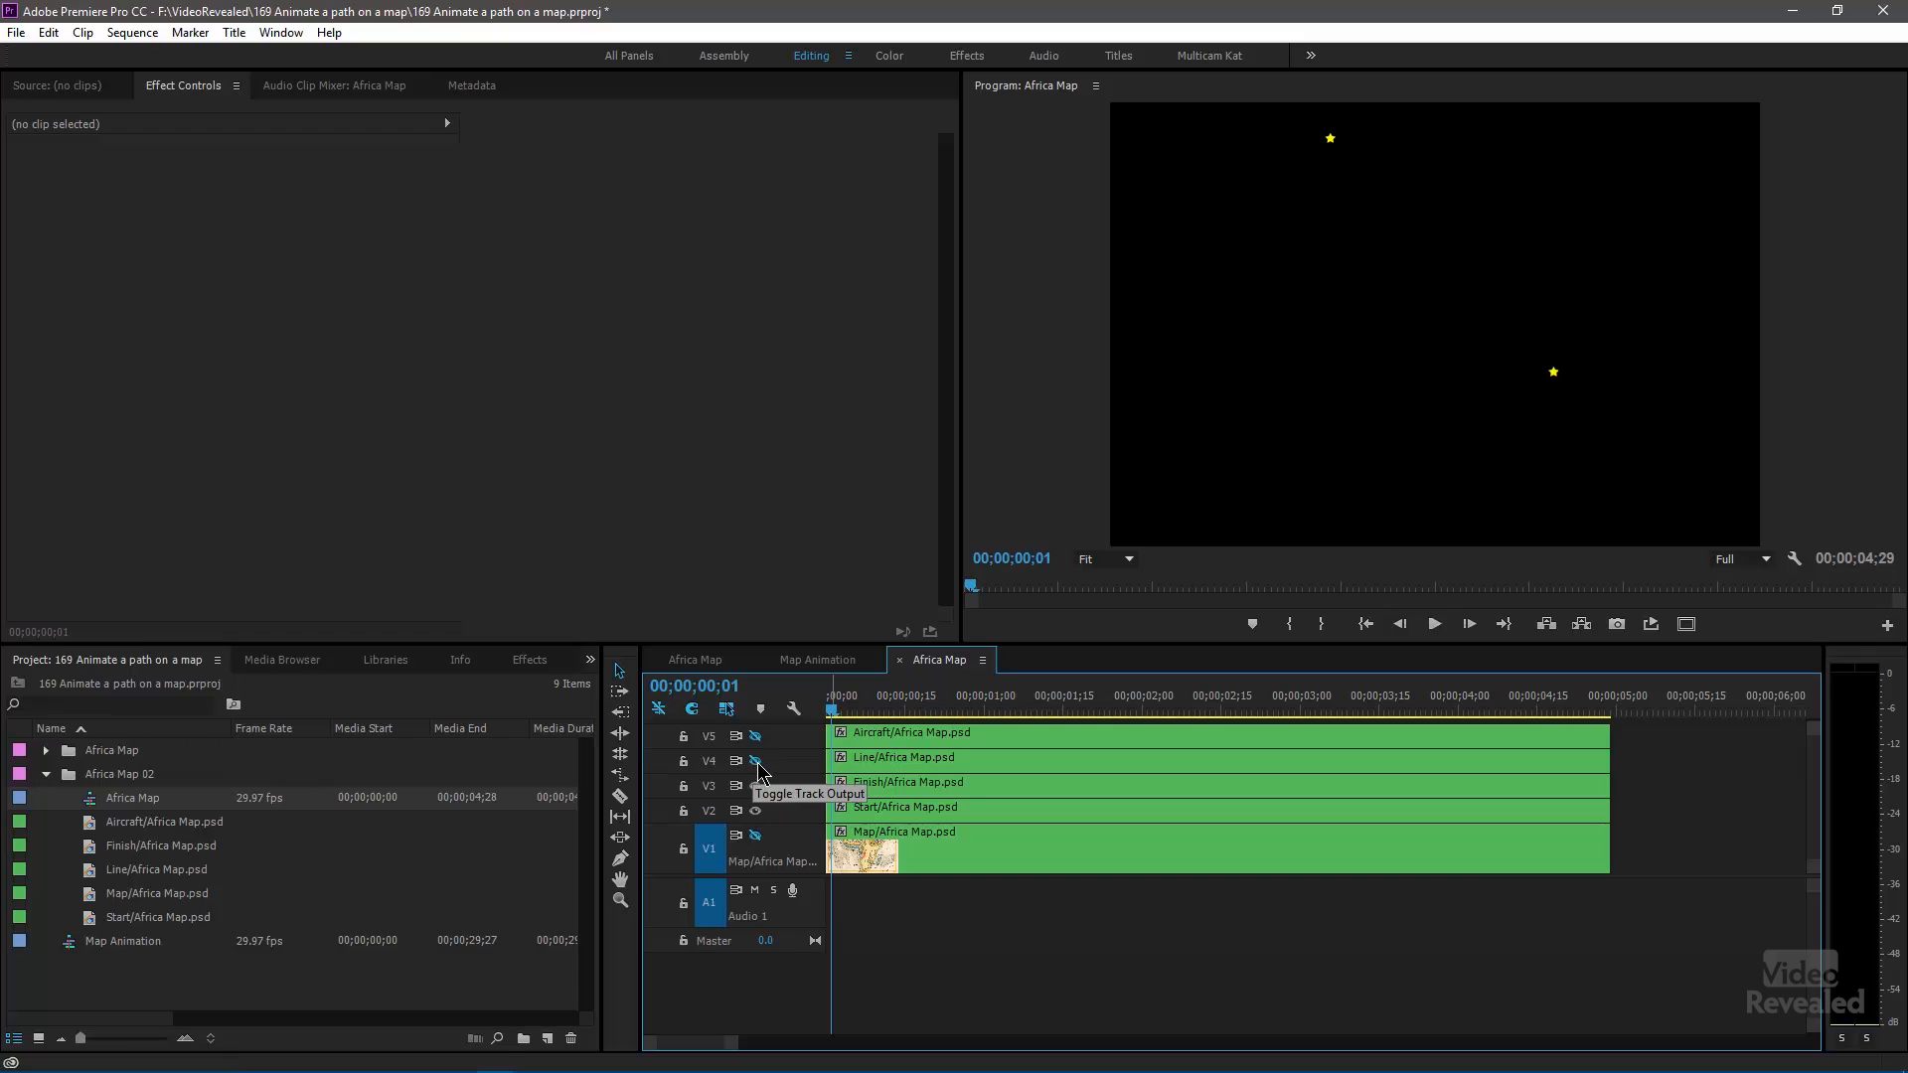
left_click(753, 785)
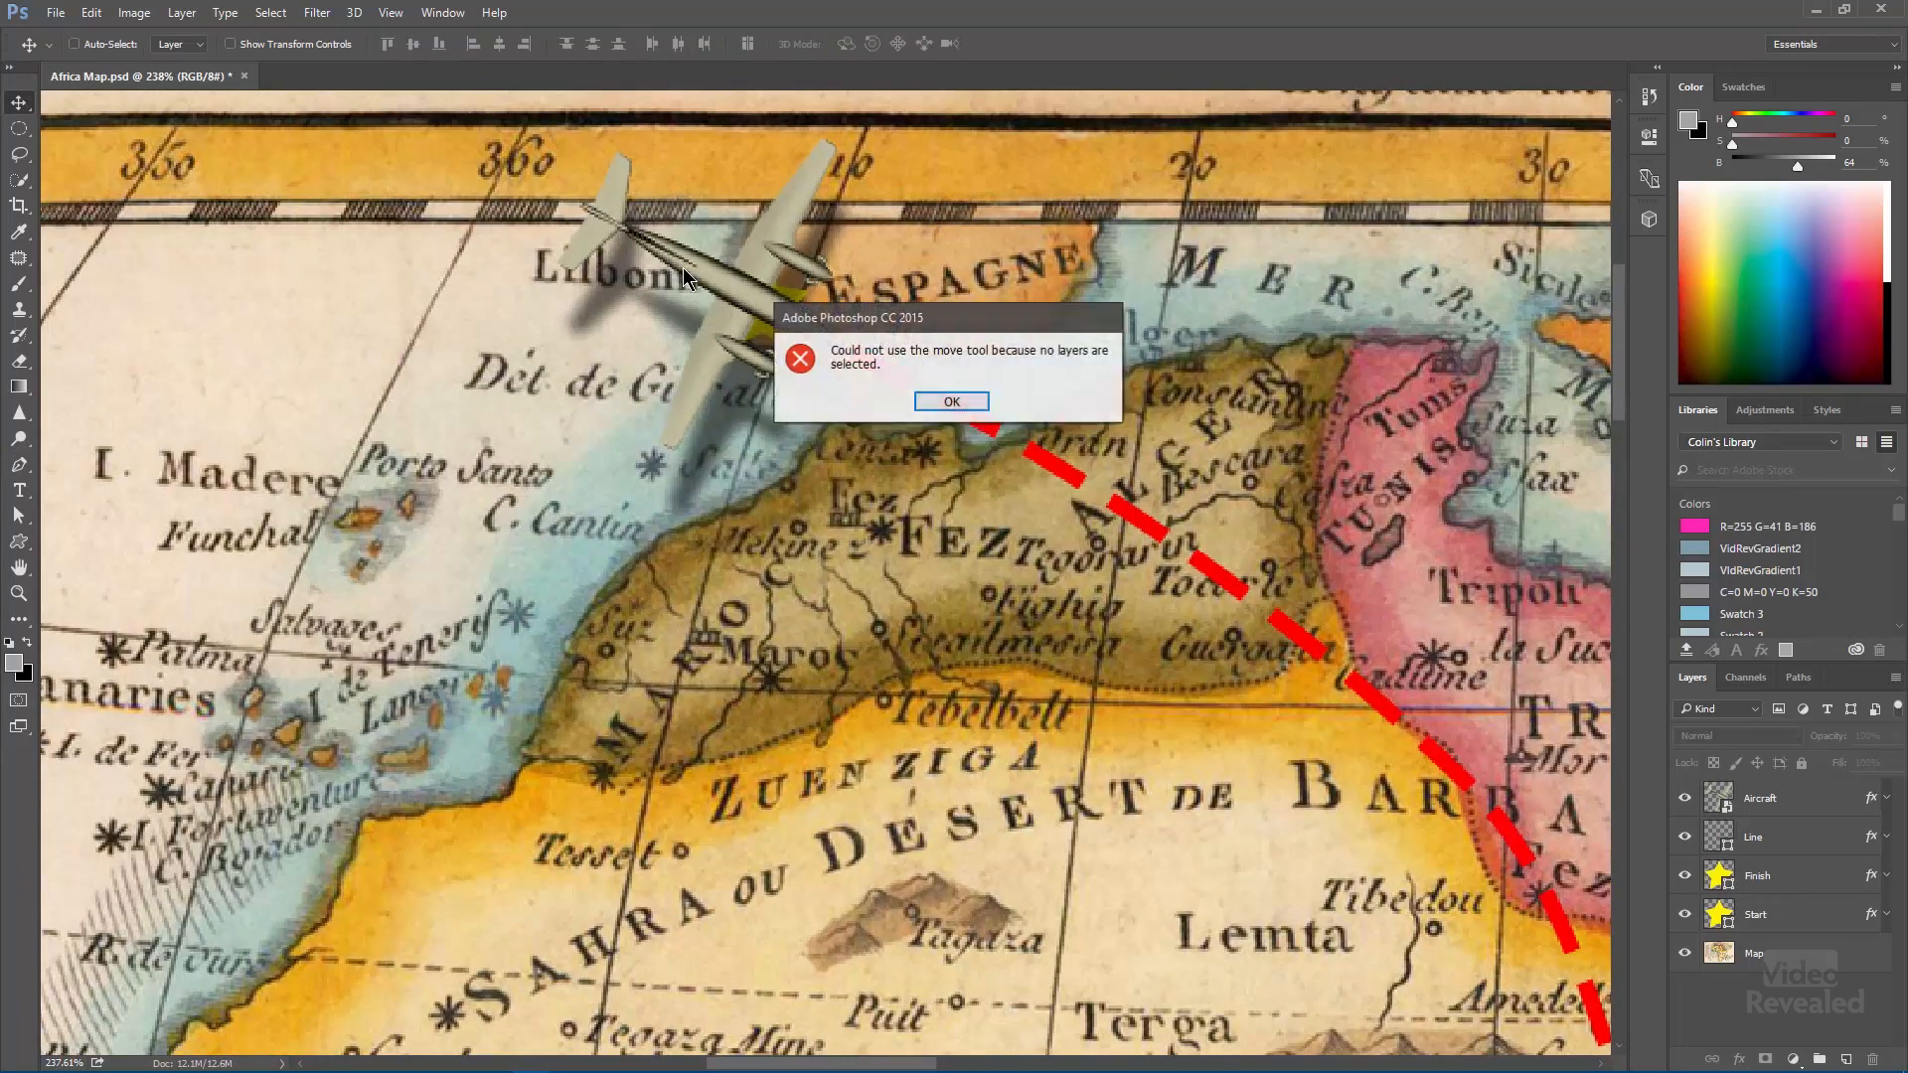
- Dismiss the move tool error and open the aircraft layer's Drop Shadow settings
left_click(952, 402)
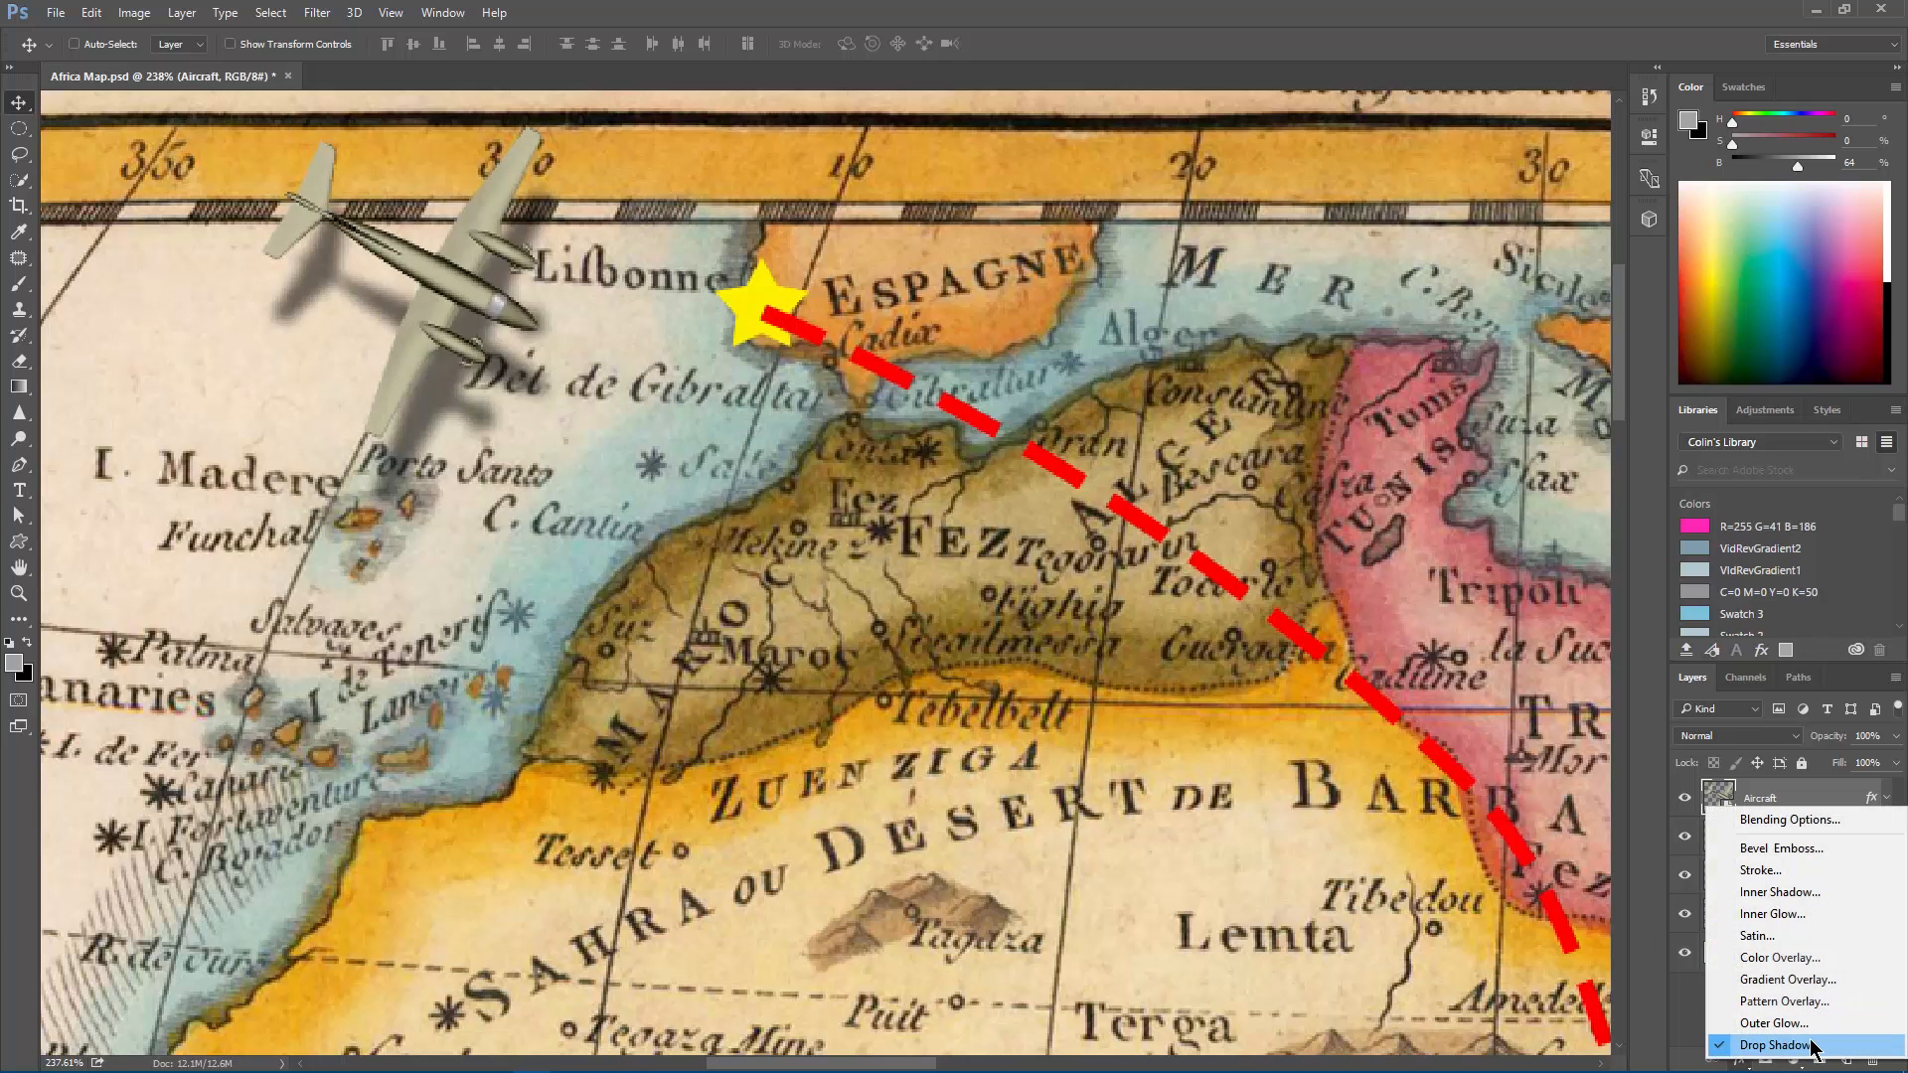
mouse_move(1813, 797)
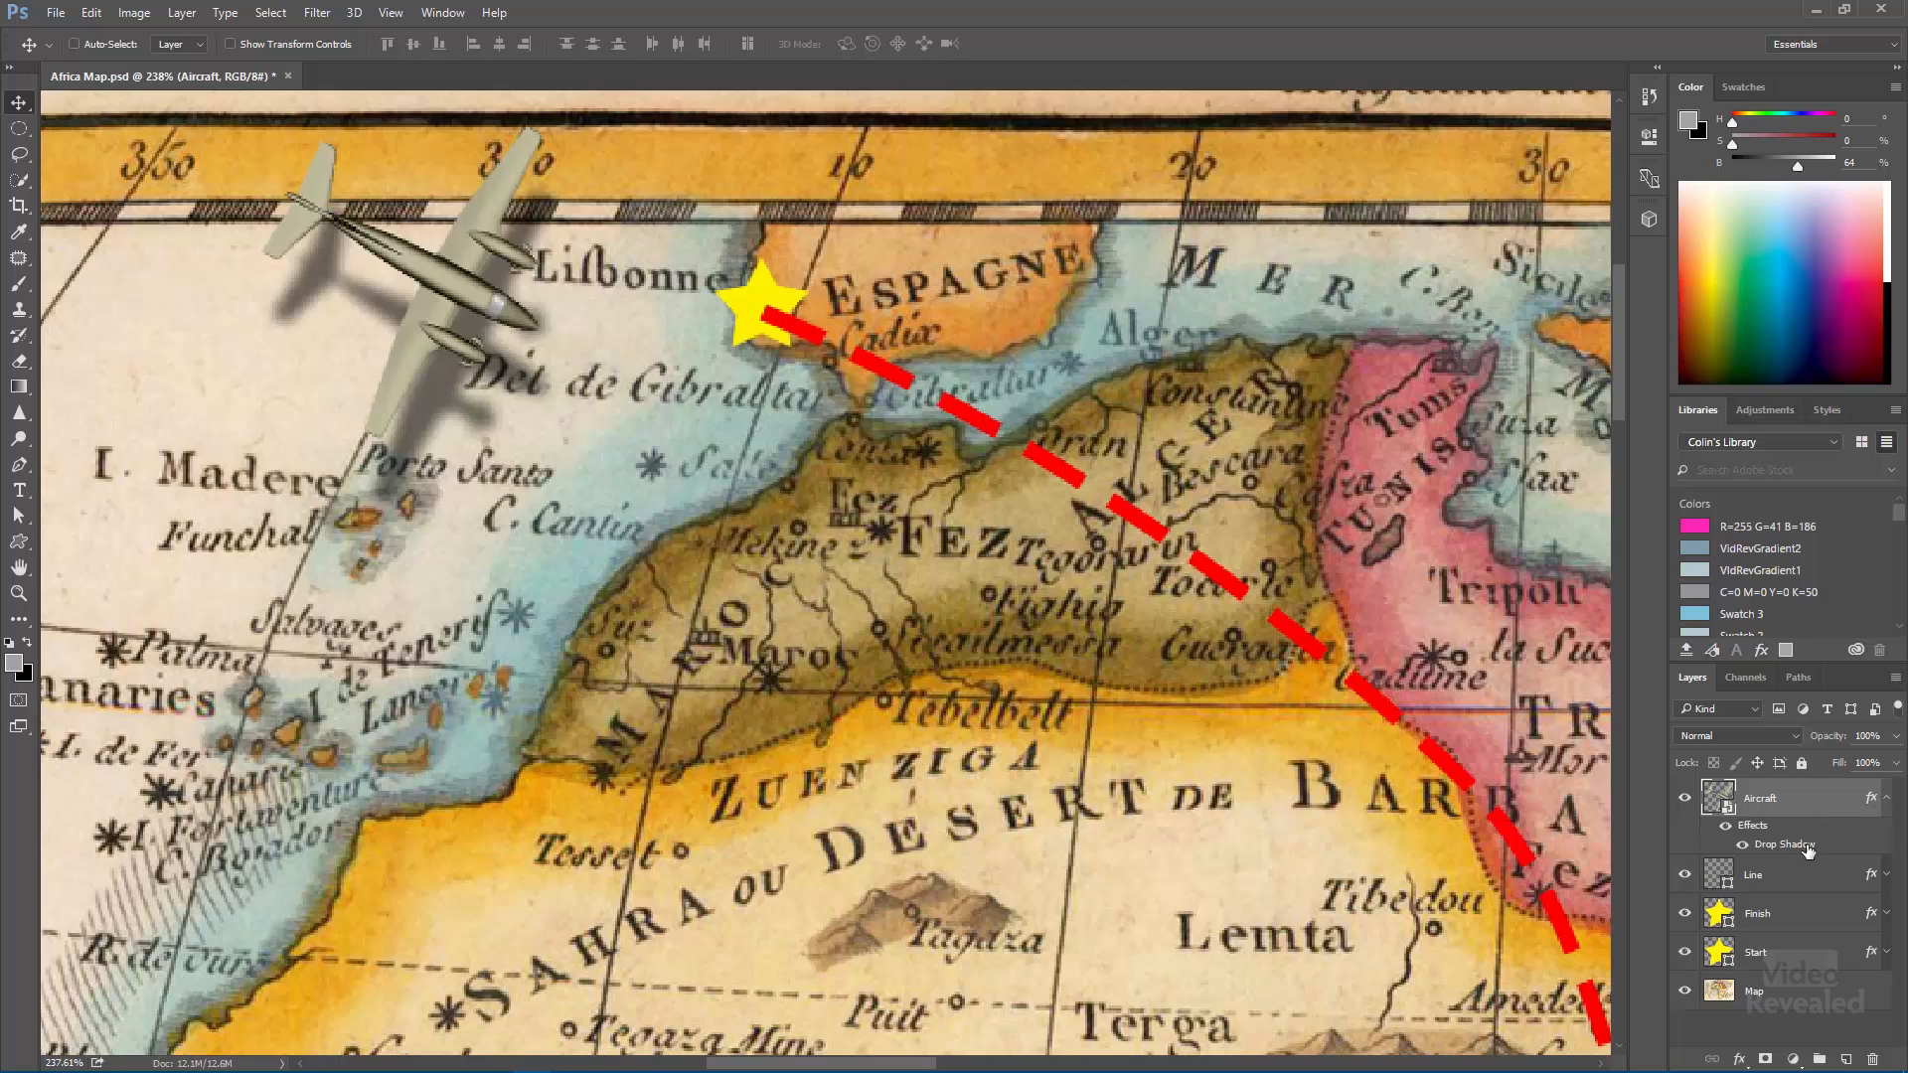
double_click(1788, 844)
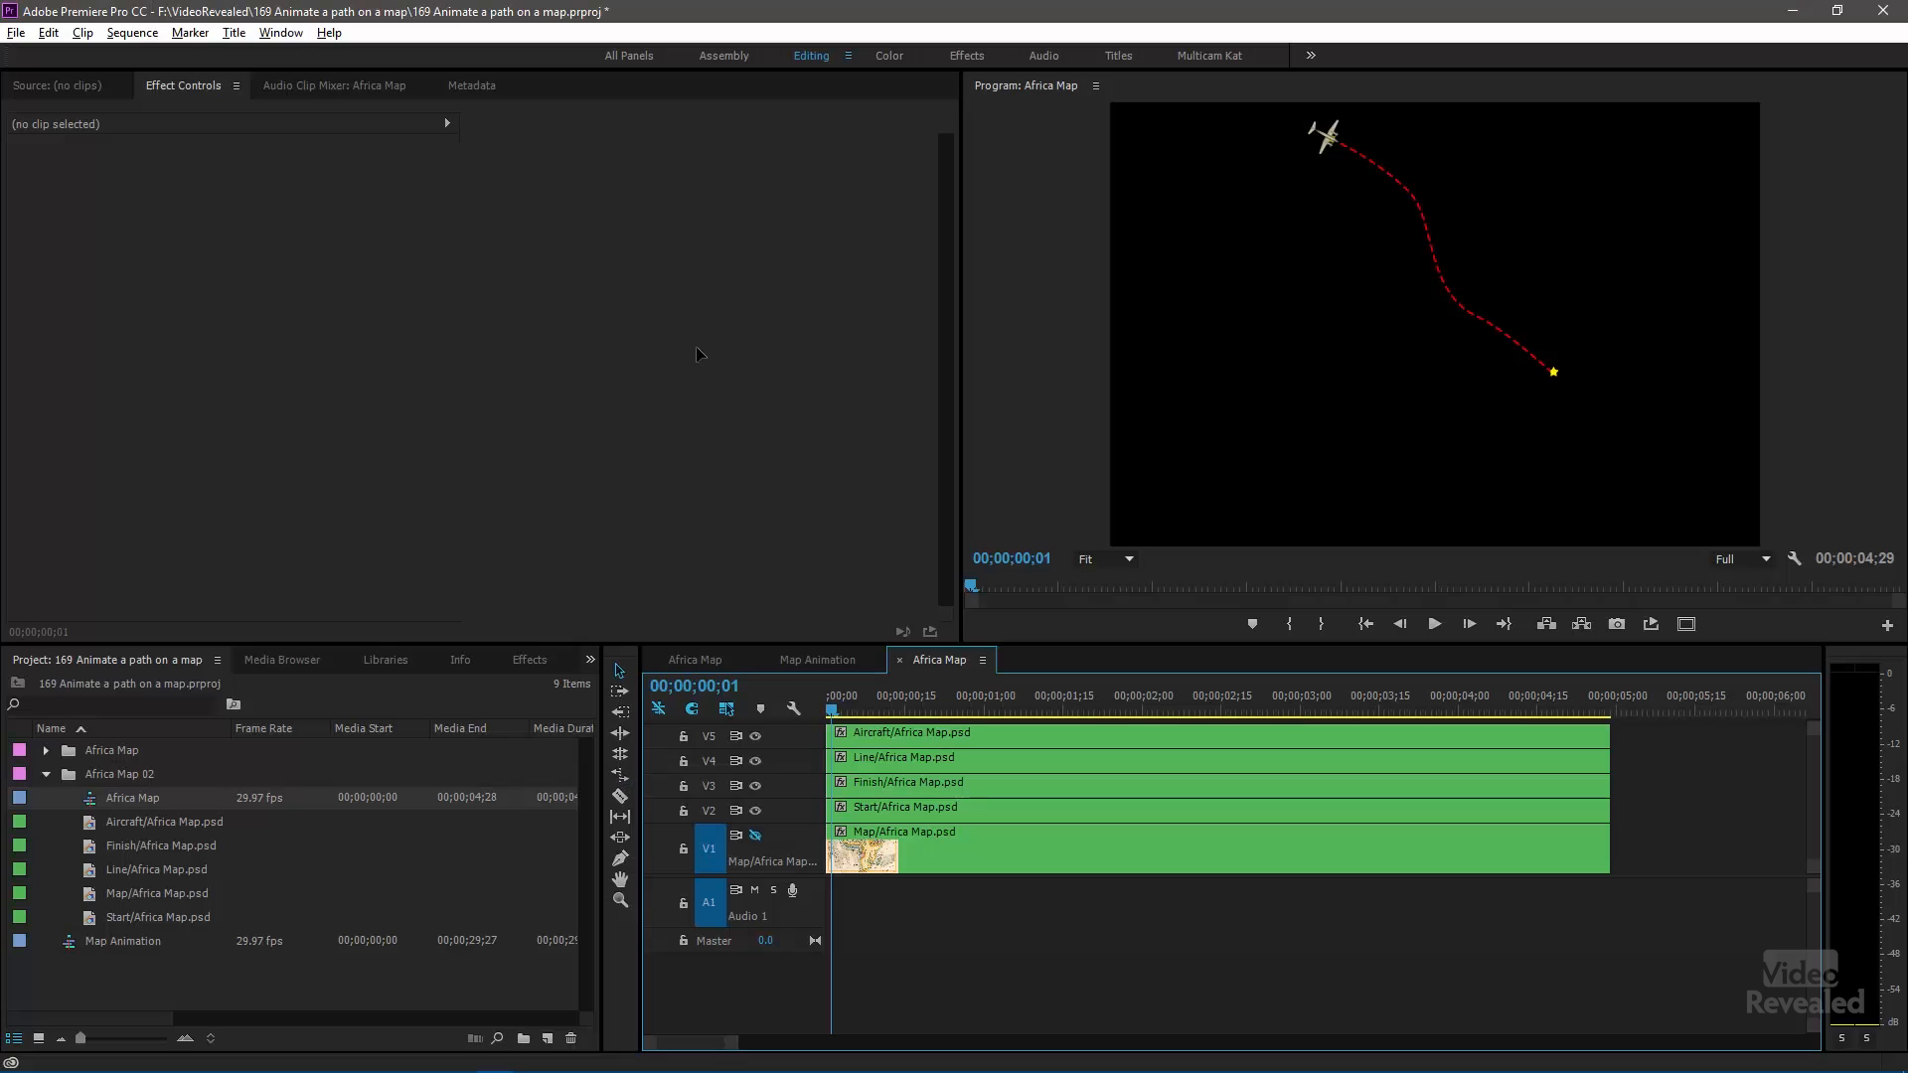
mouse_move(882, 732)
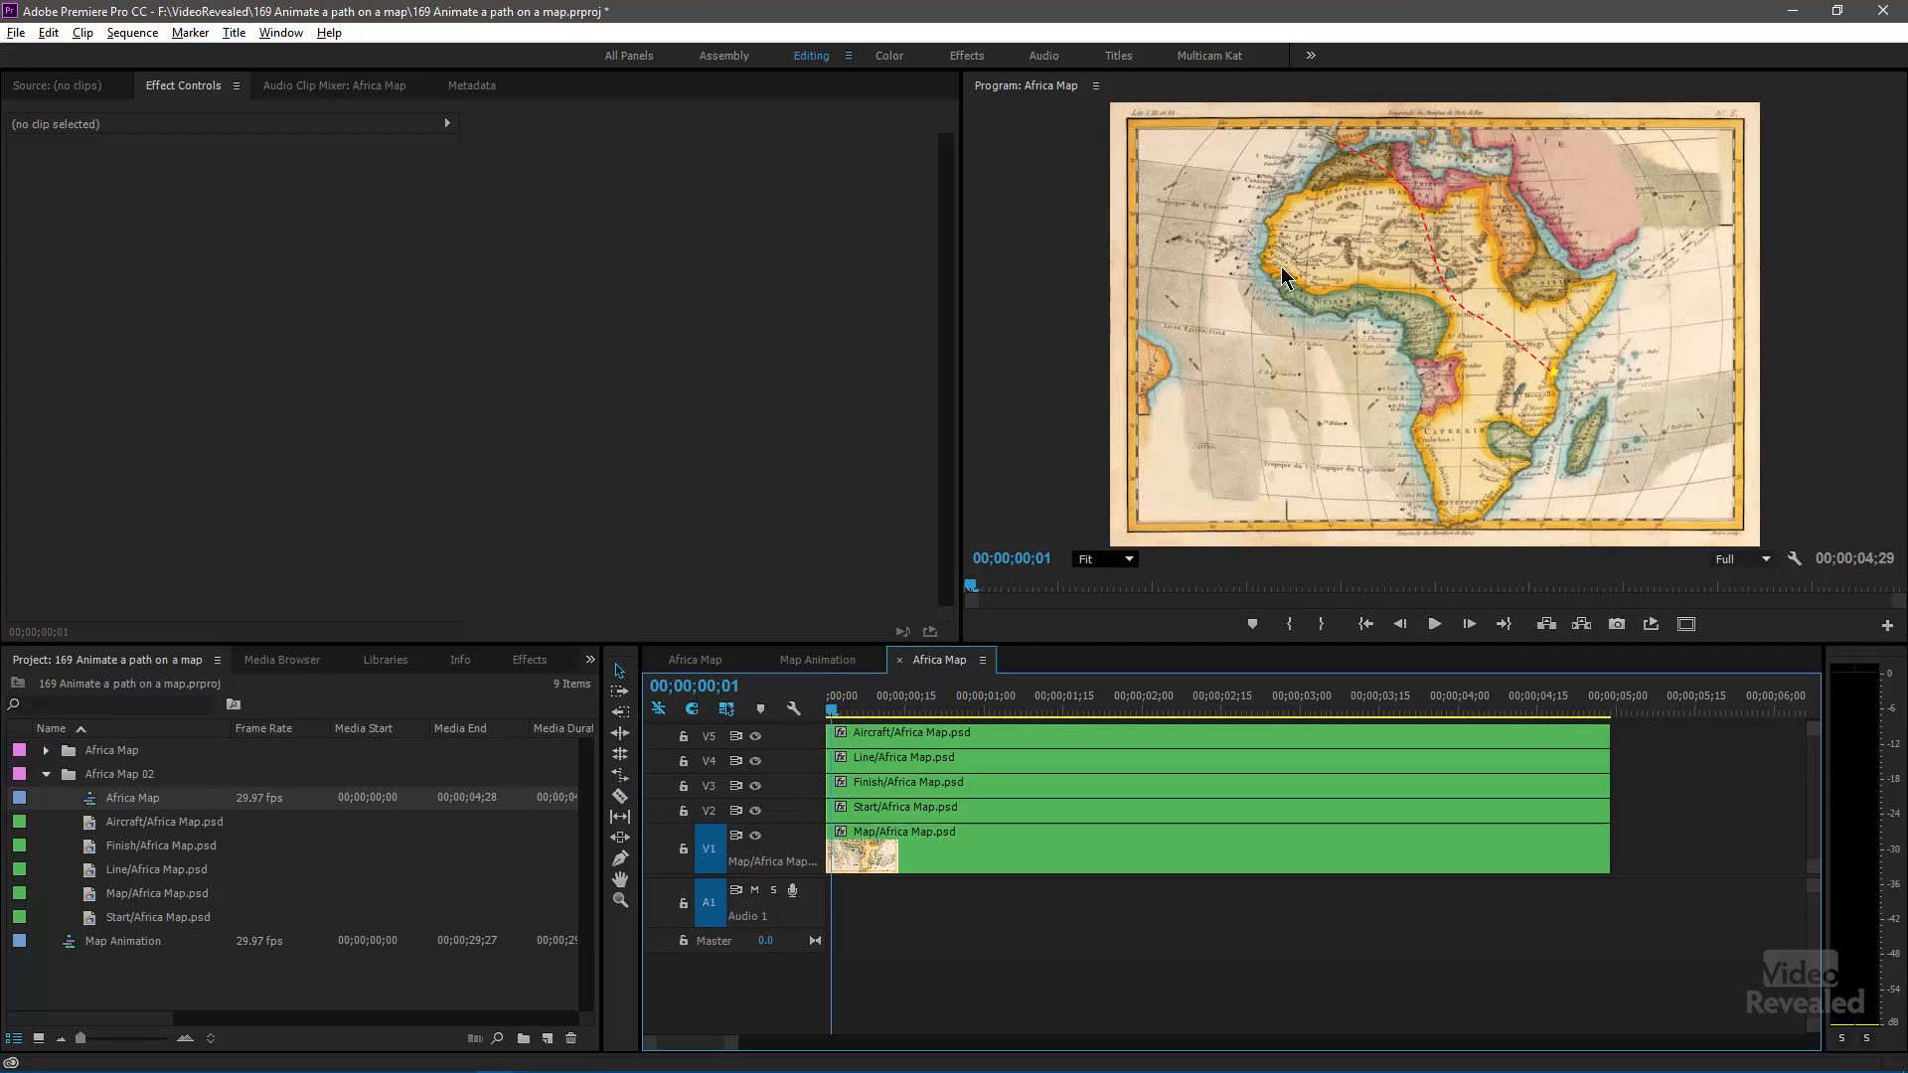
- Magnify the Program Monitor to 200% to inspect the aircraft, then return to Fit
left_click(1101, 558)
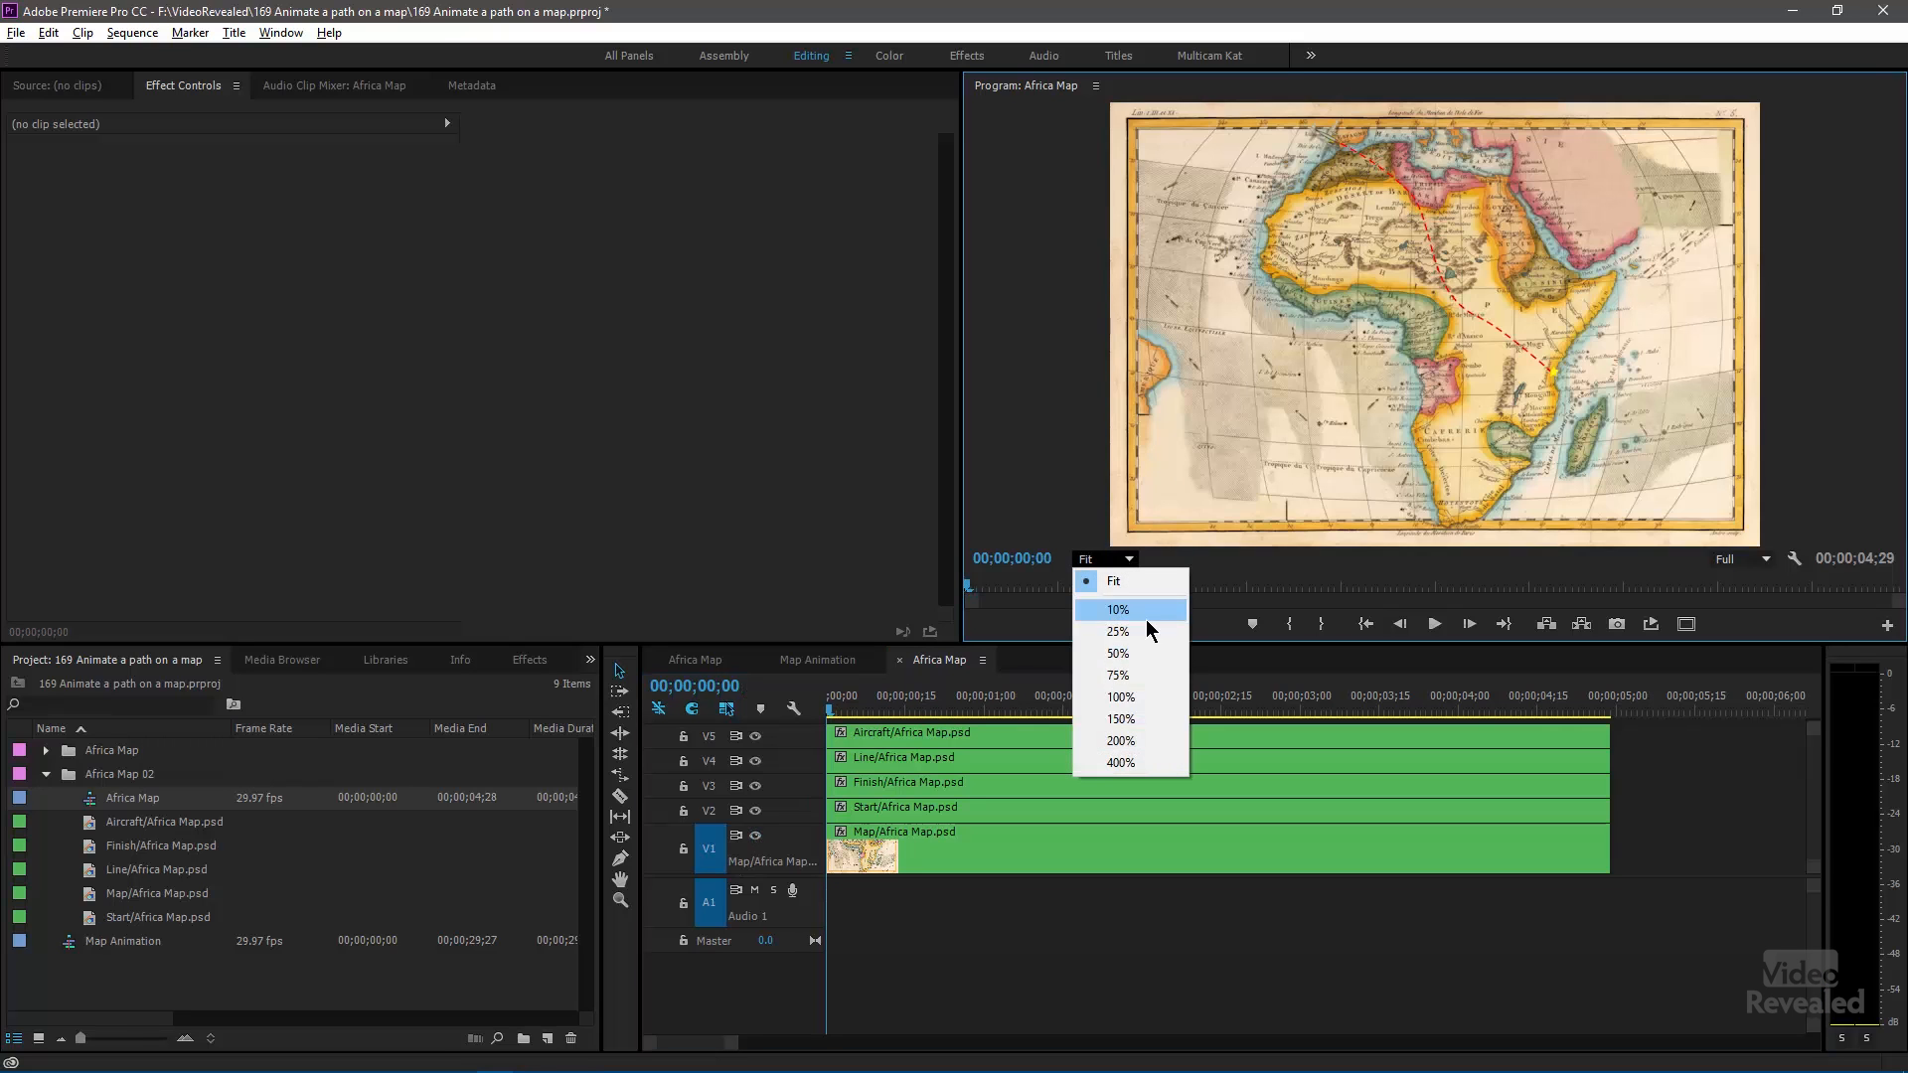
left_click(1117, 739)
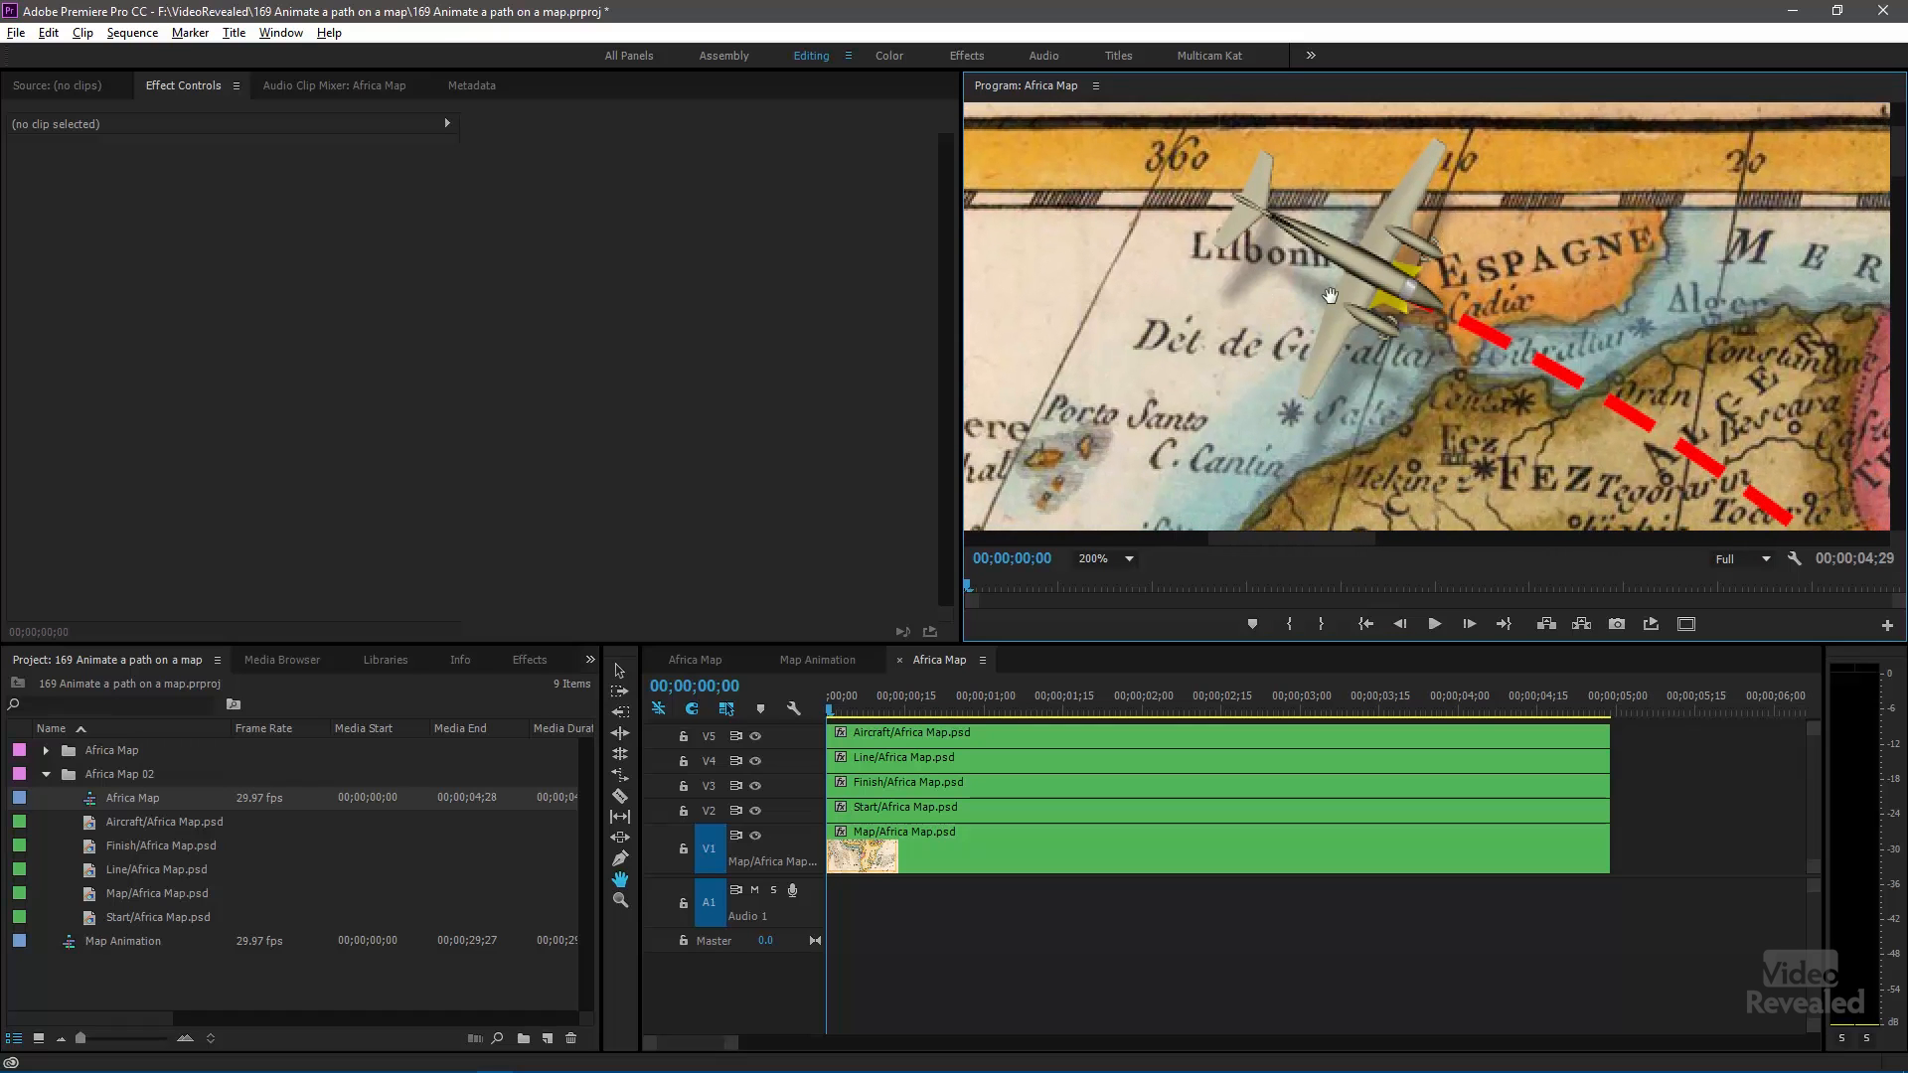
mouse_move(864, 752)
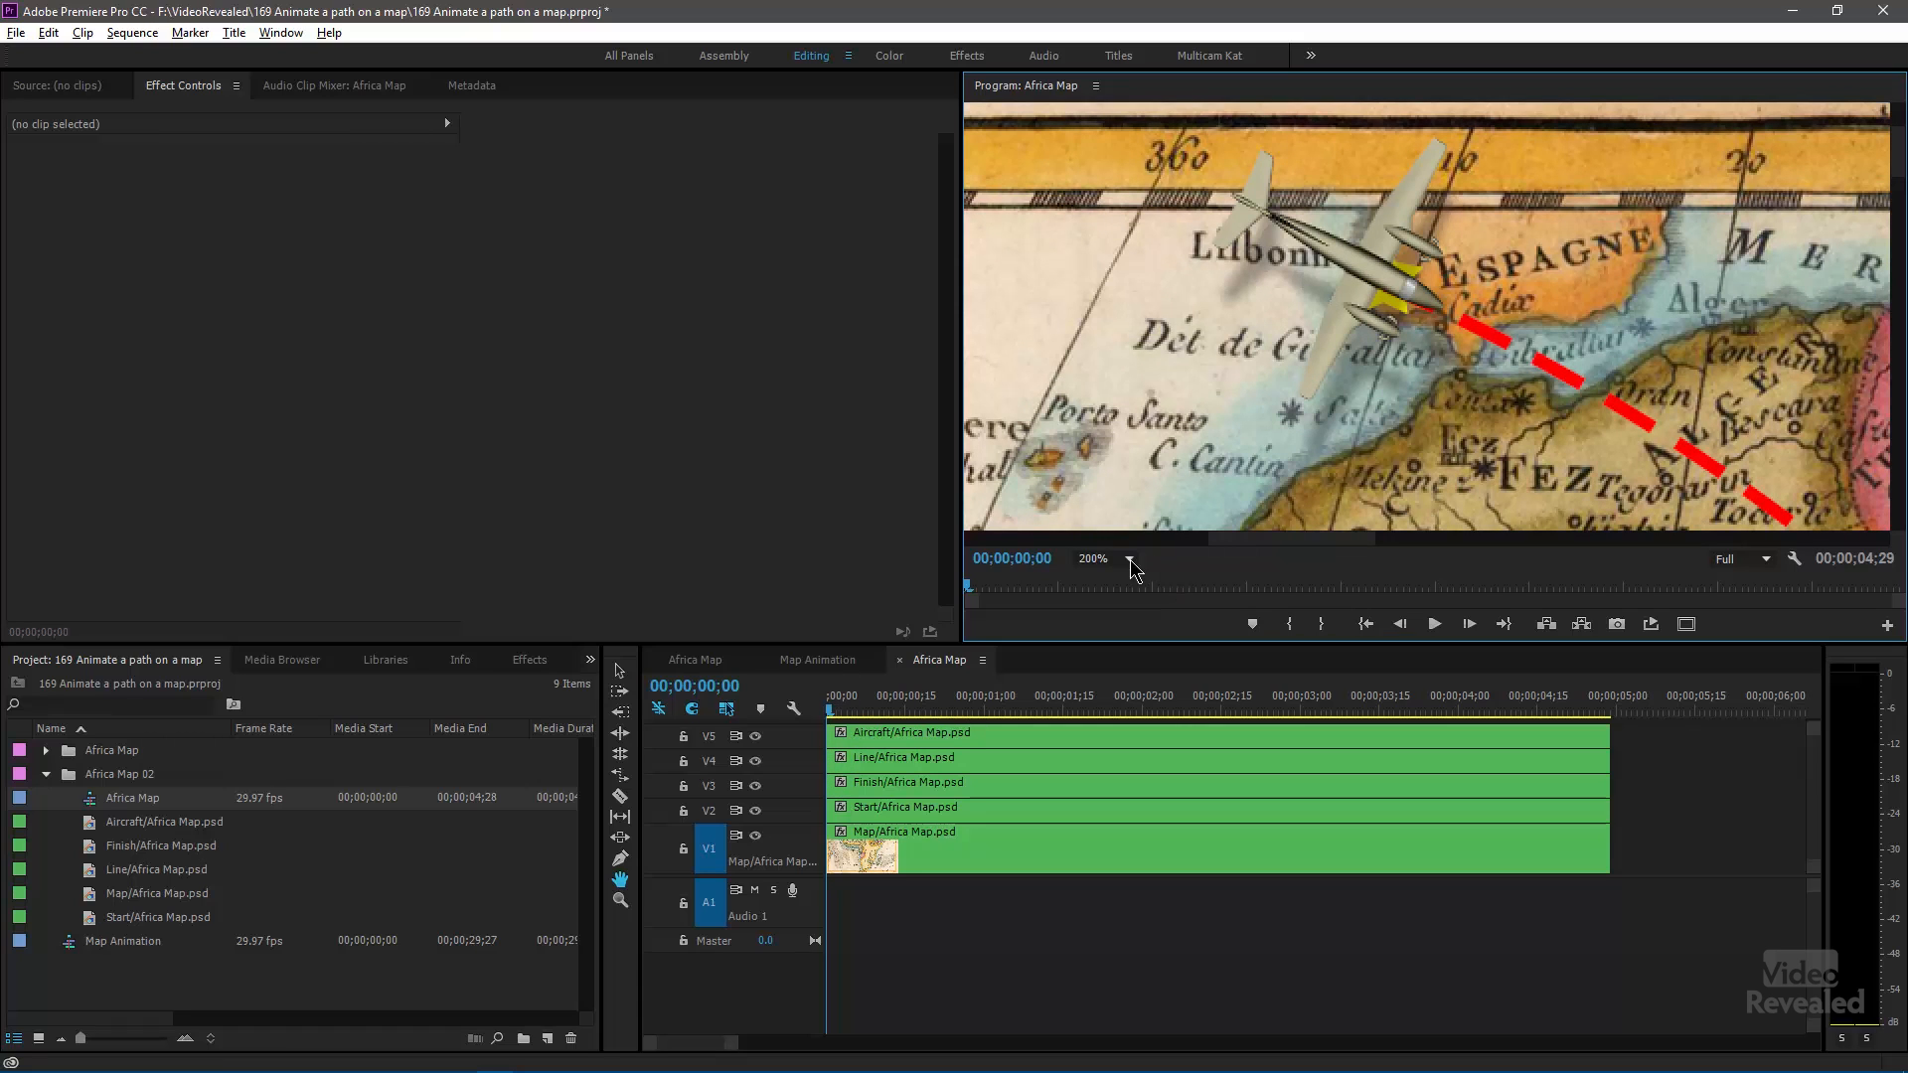
left_click(1093, 558)
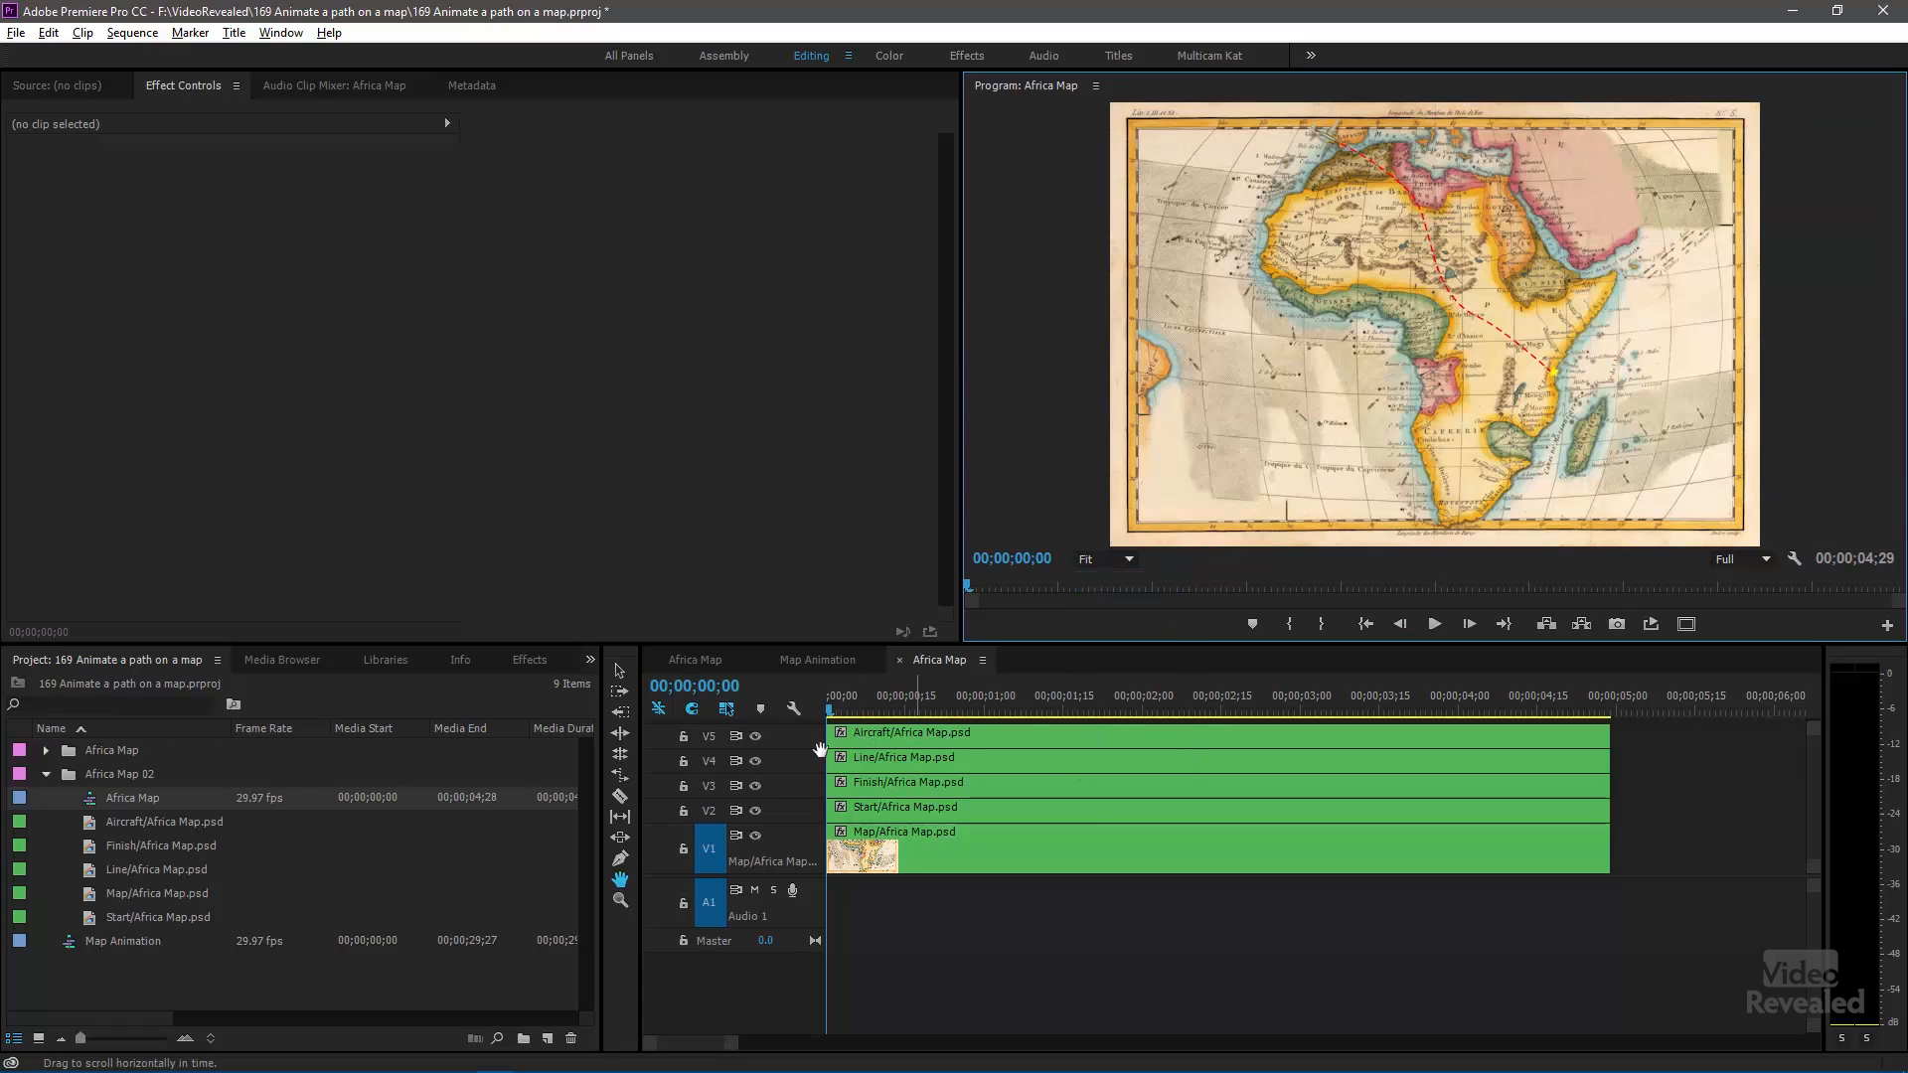
mouse_move(899, 782)
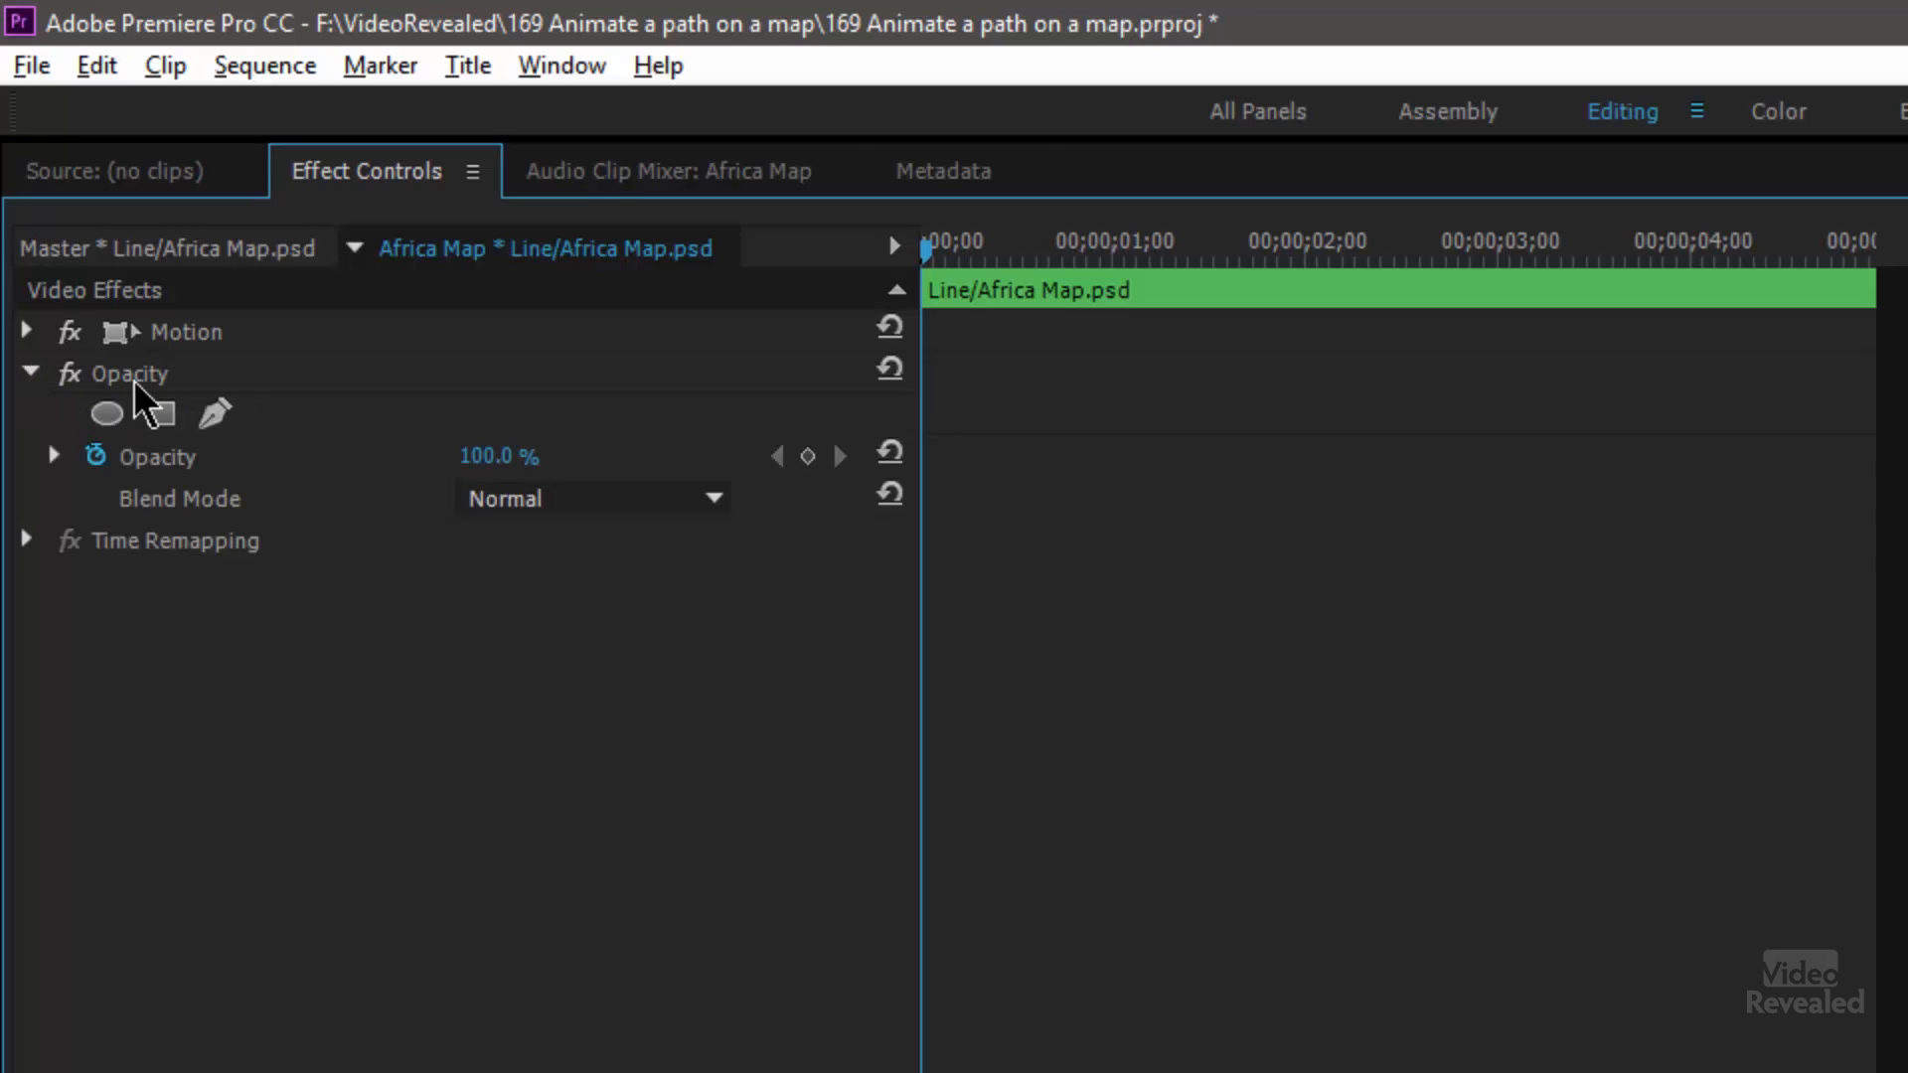
mouse_move(217, 413)
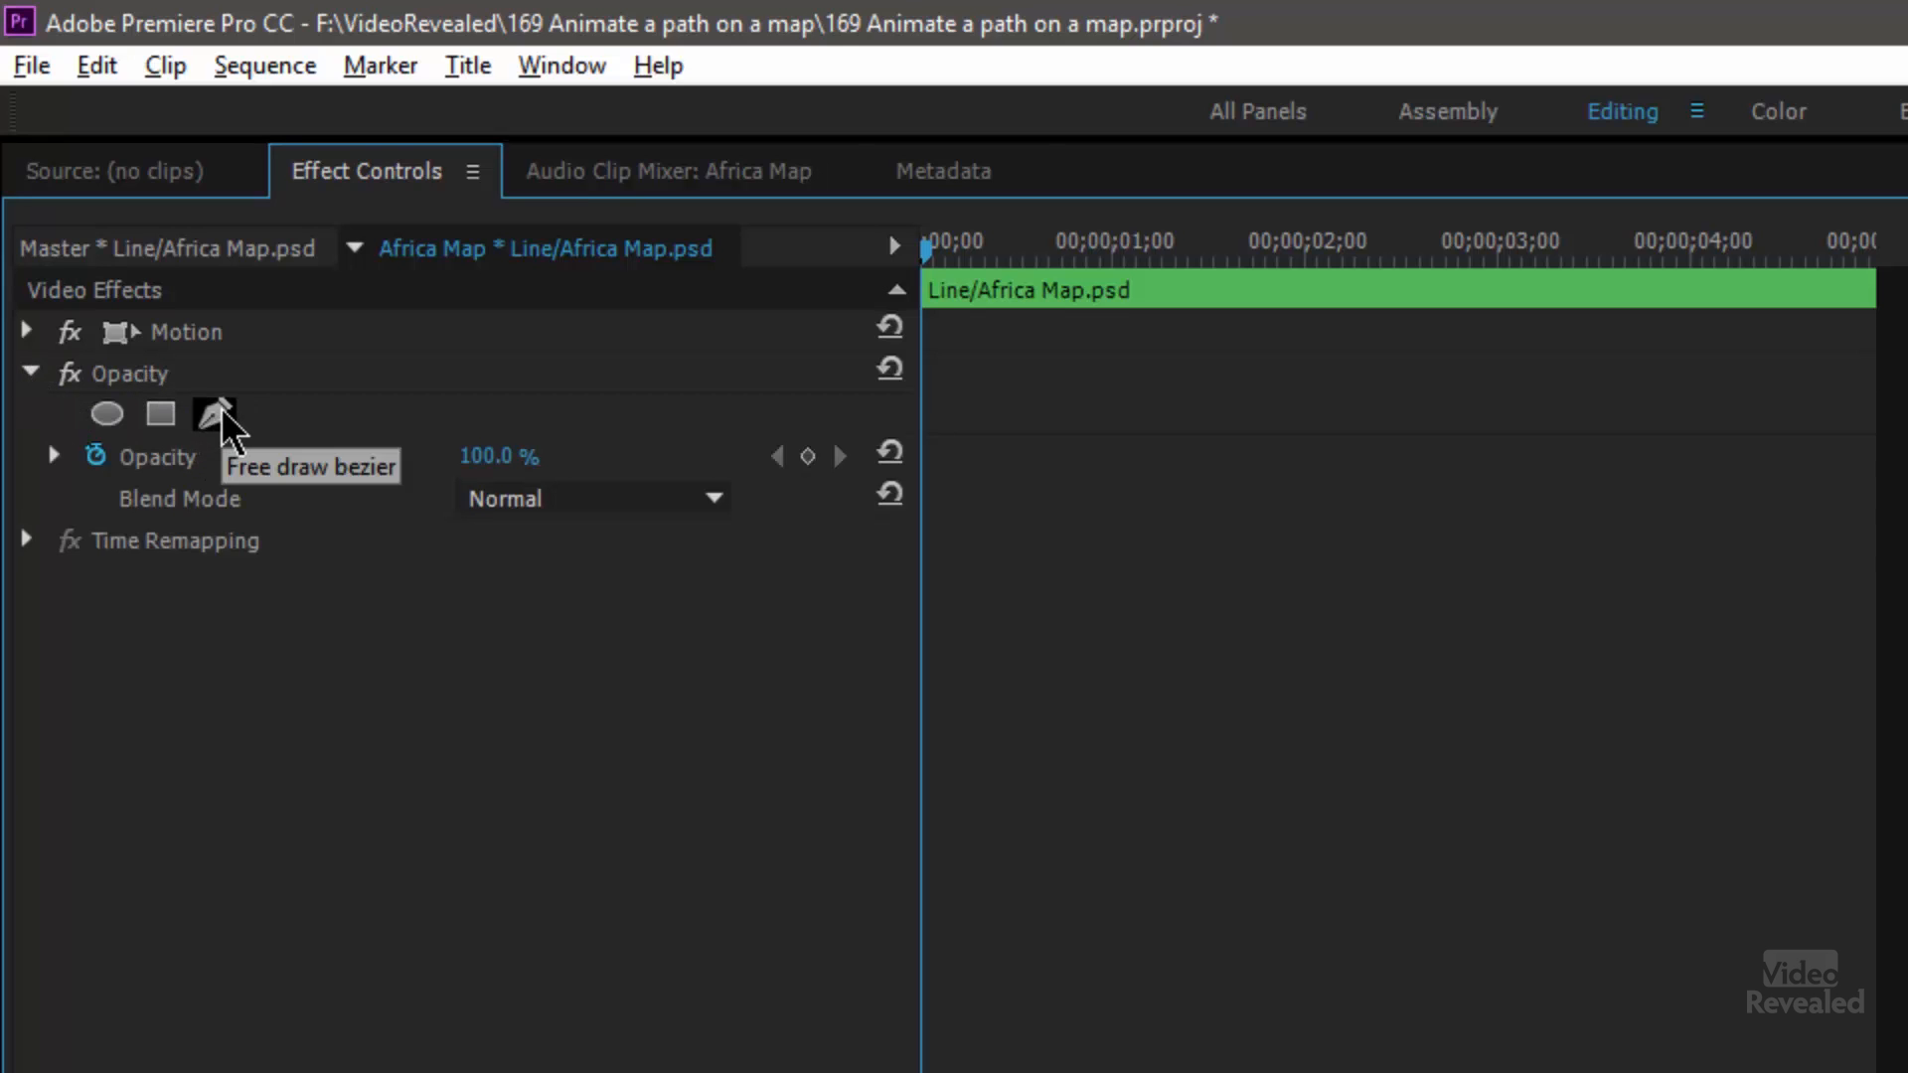
- Draw a free bezier opacity mask on the Line layer and open the monitor zoom choices
left_click(216, 414)
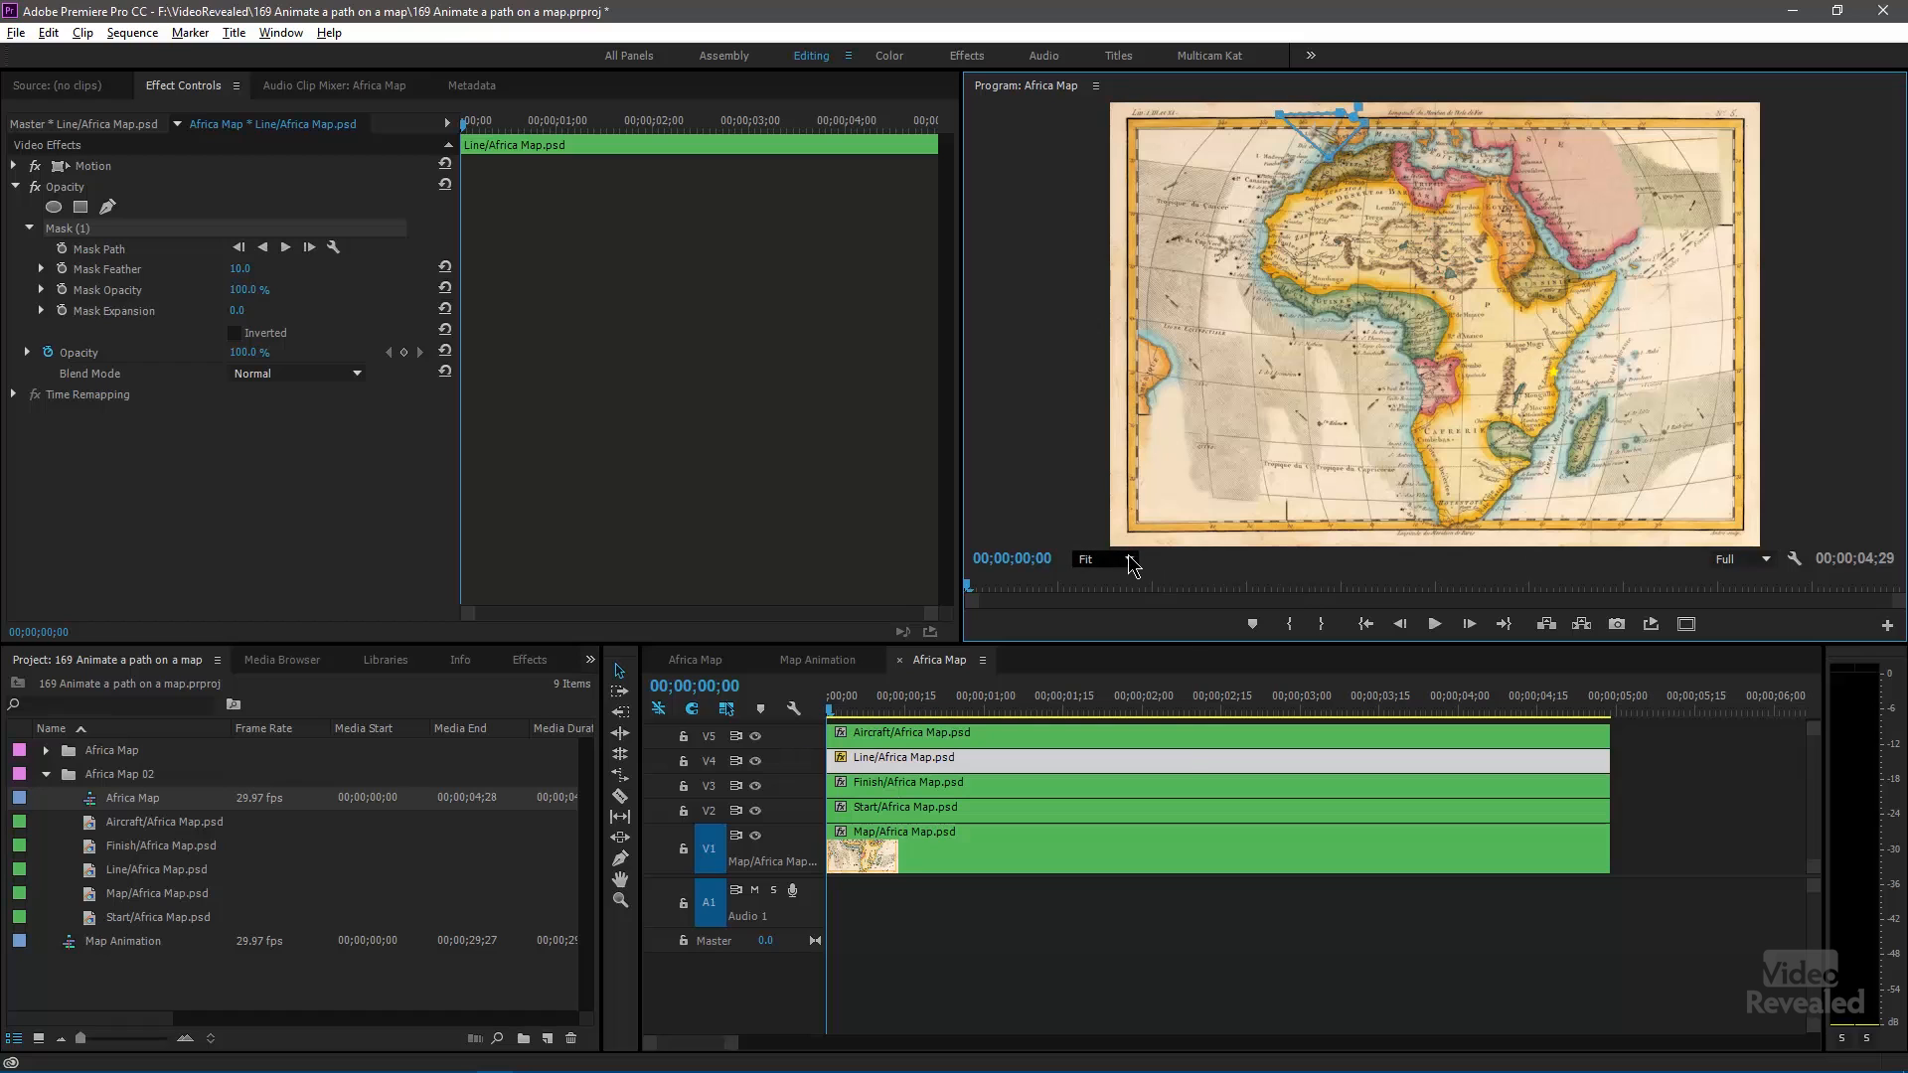
left_click(1095, 559)
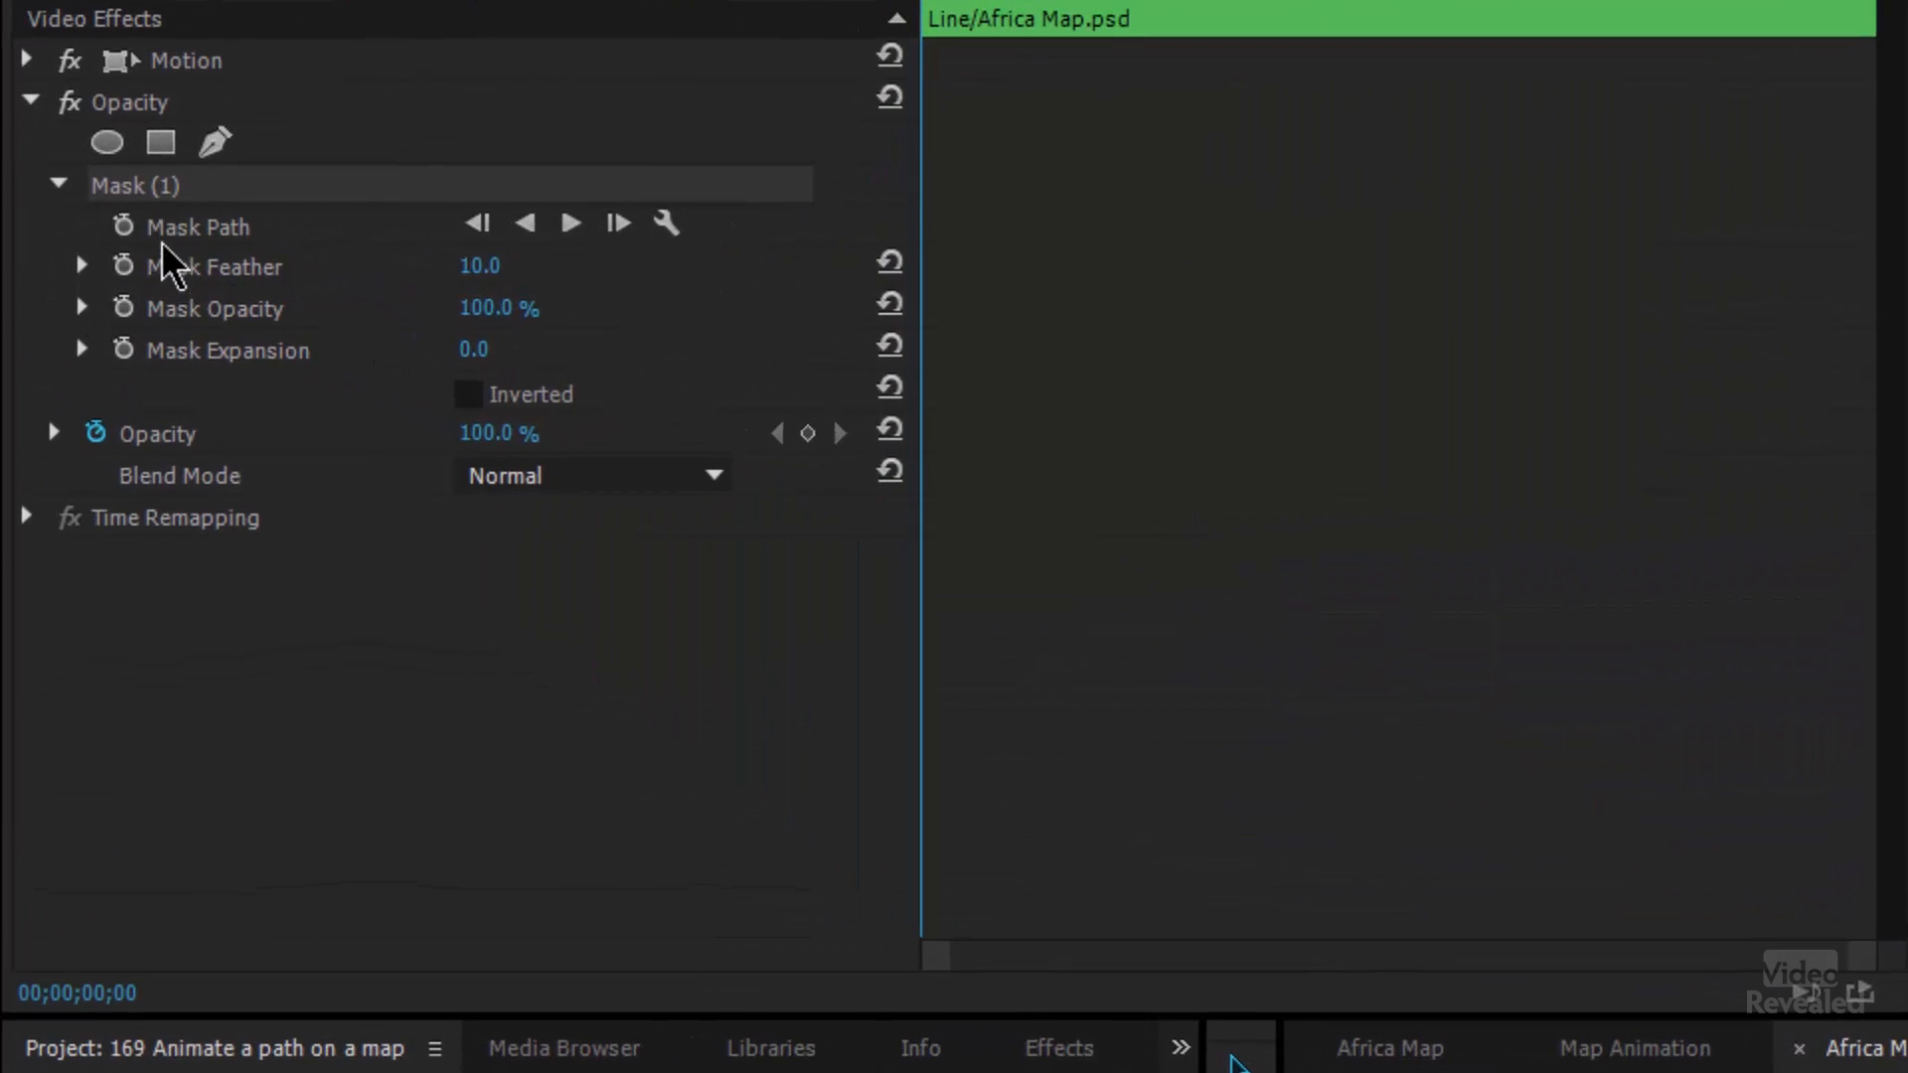
- Start Mask Path keyframing and reshape the mask with the preview at 100%
left_click(121, 226)
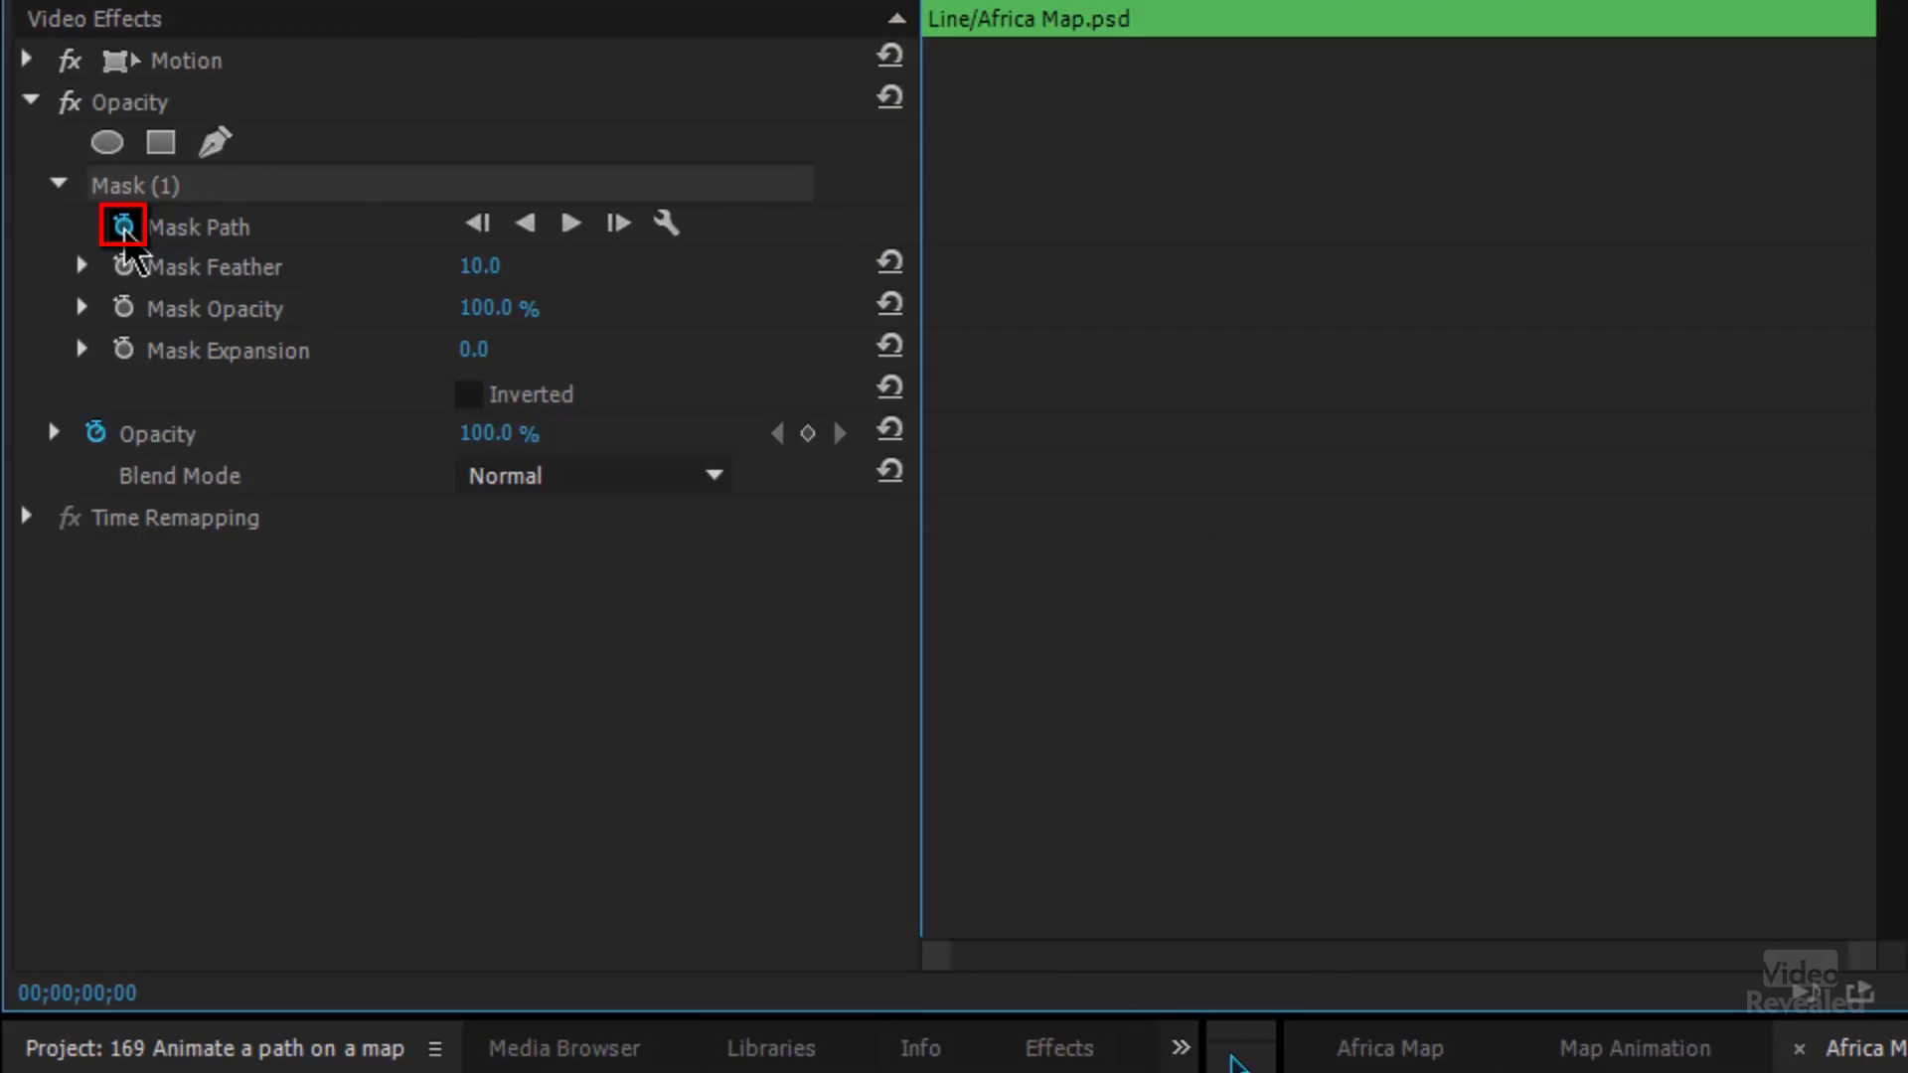
left_click(121, 227)
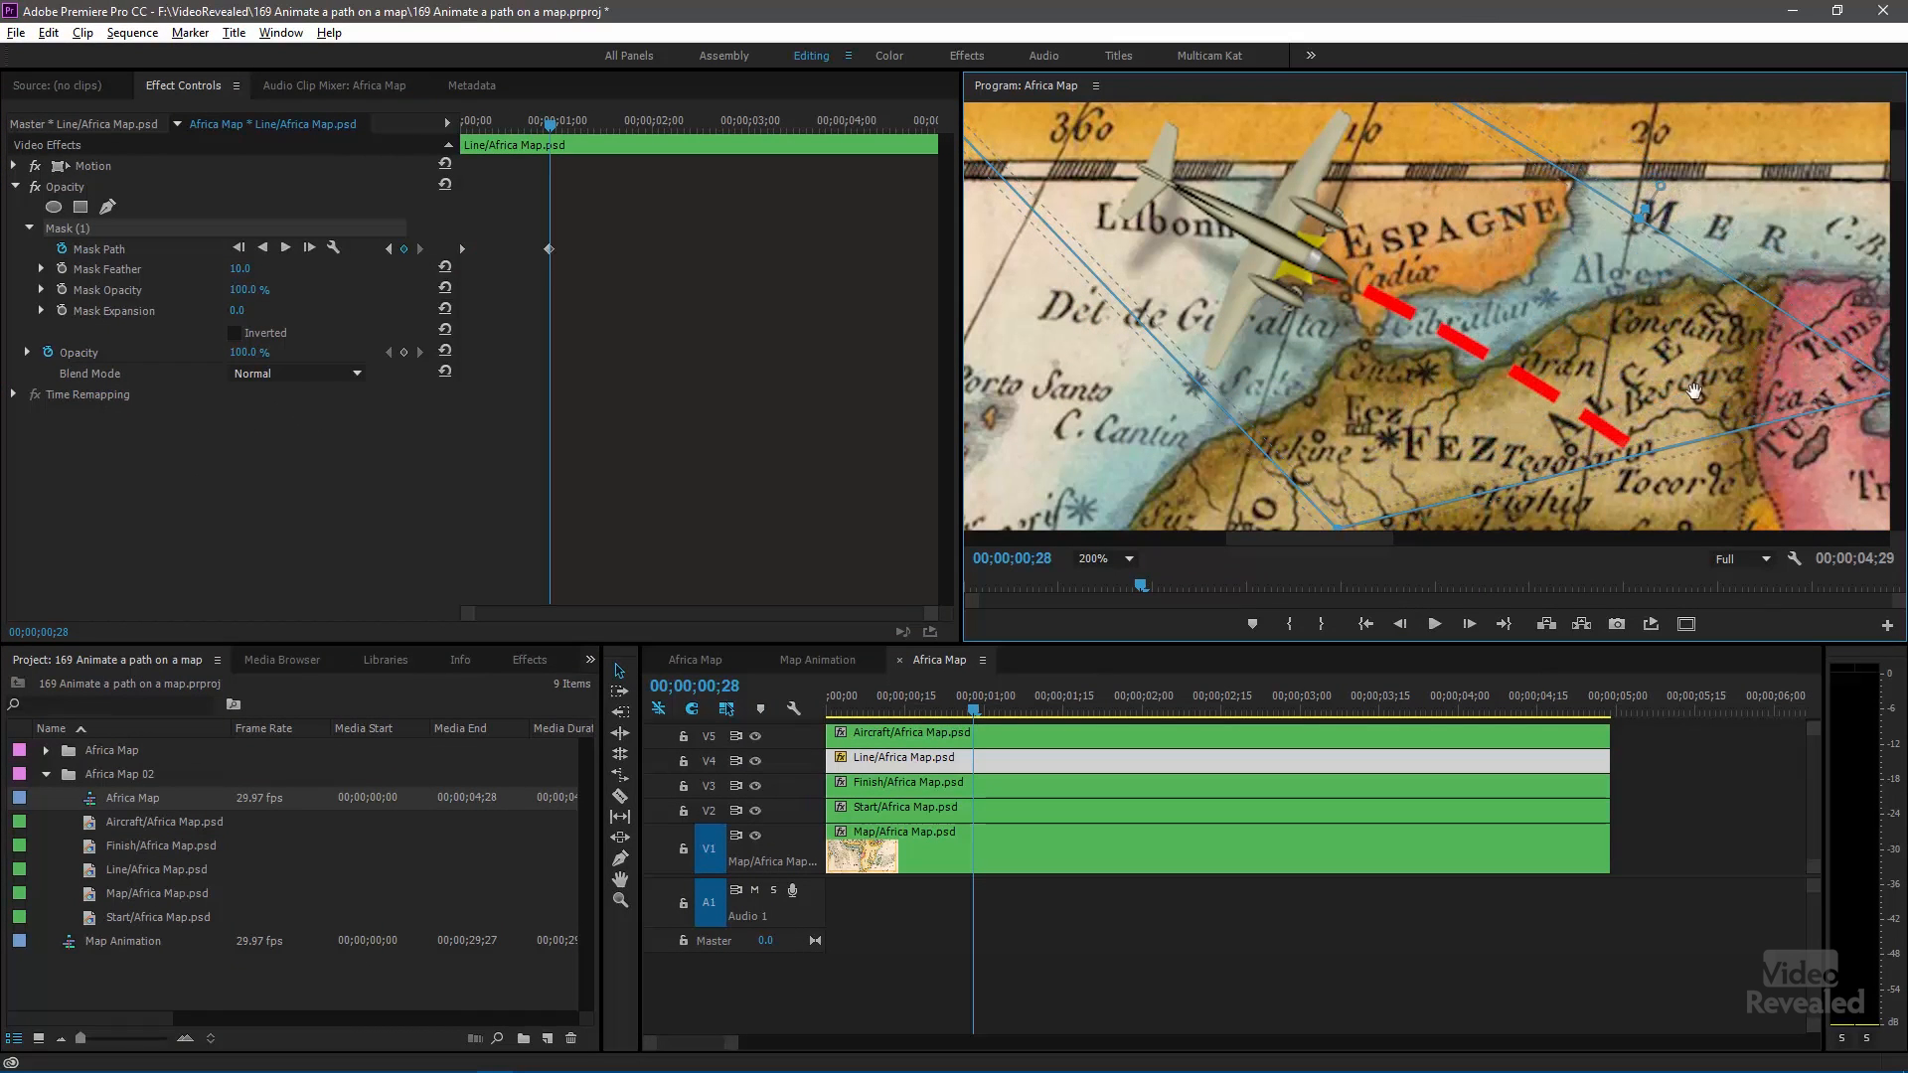
left_click(1099, 558)
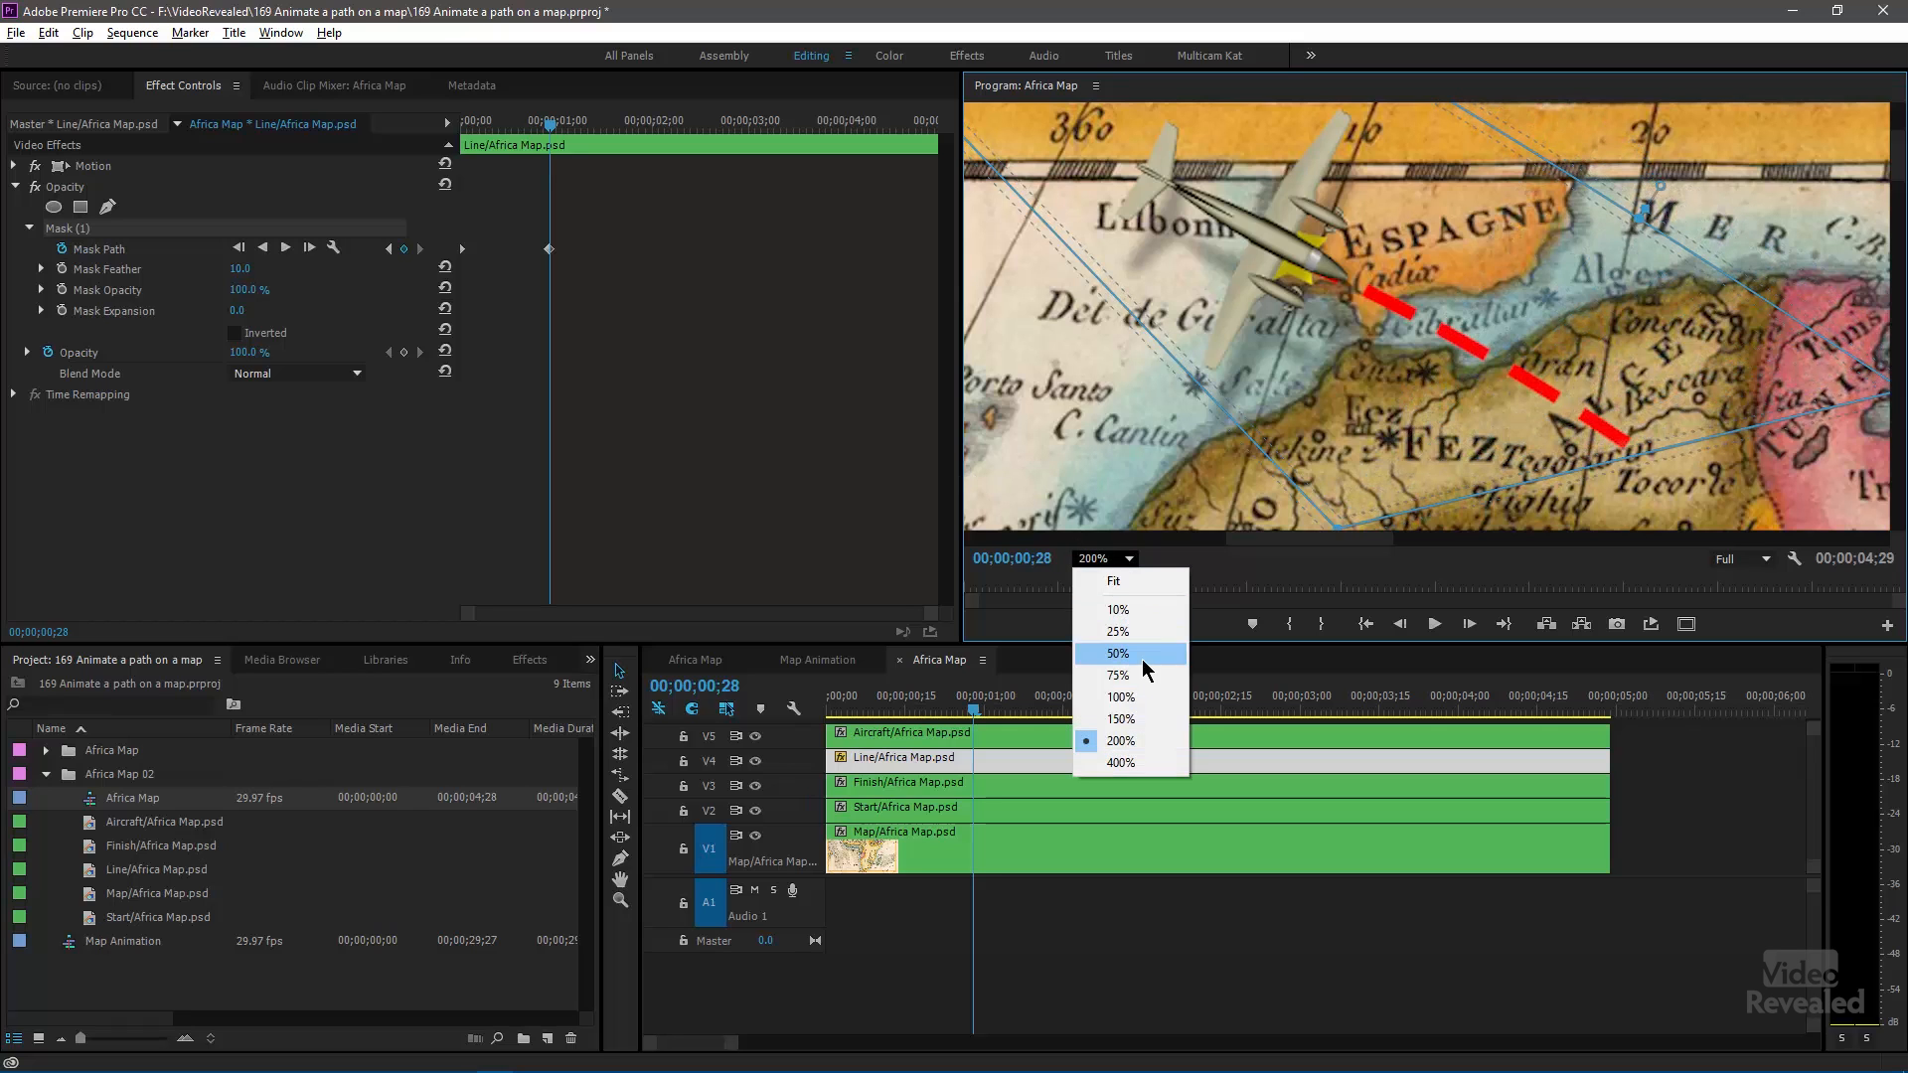
left_click(1117, 695)
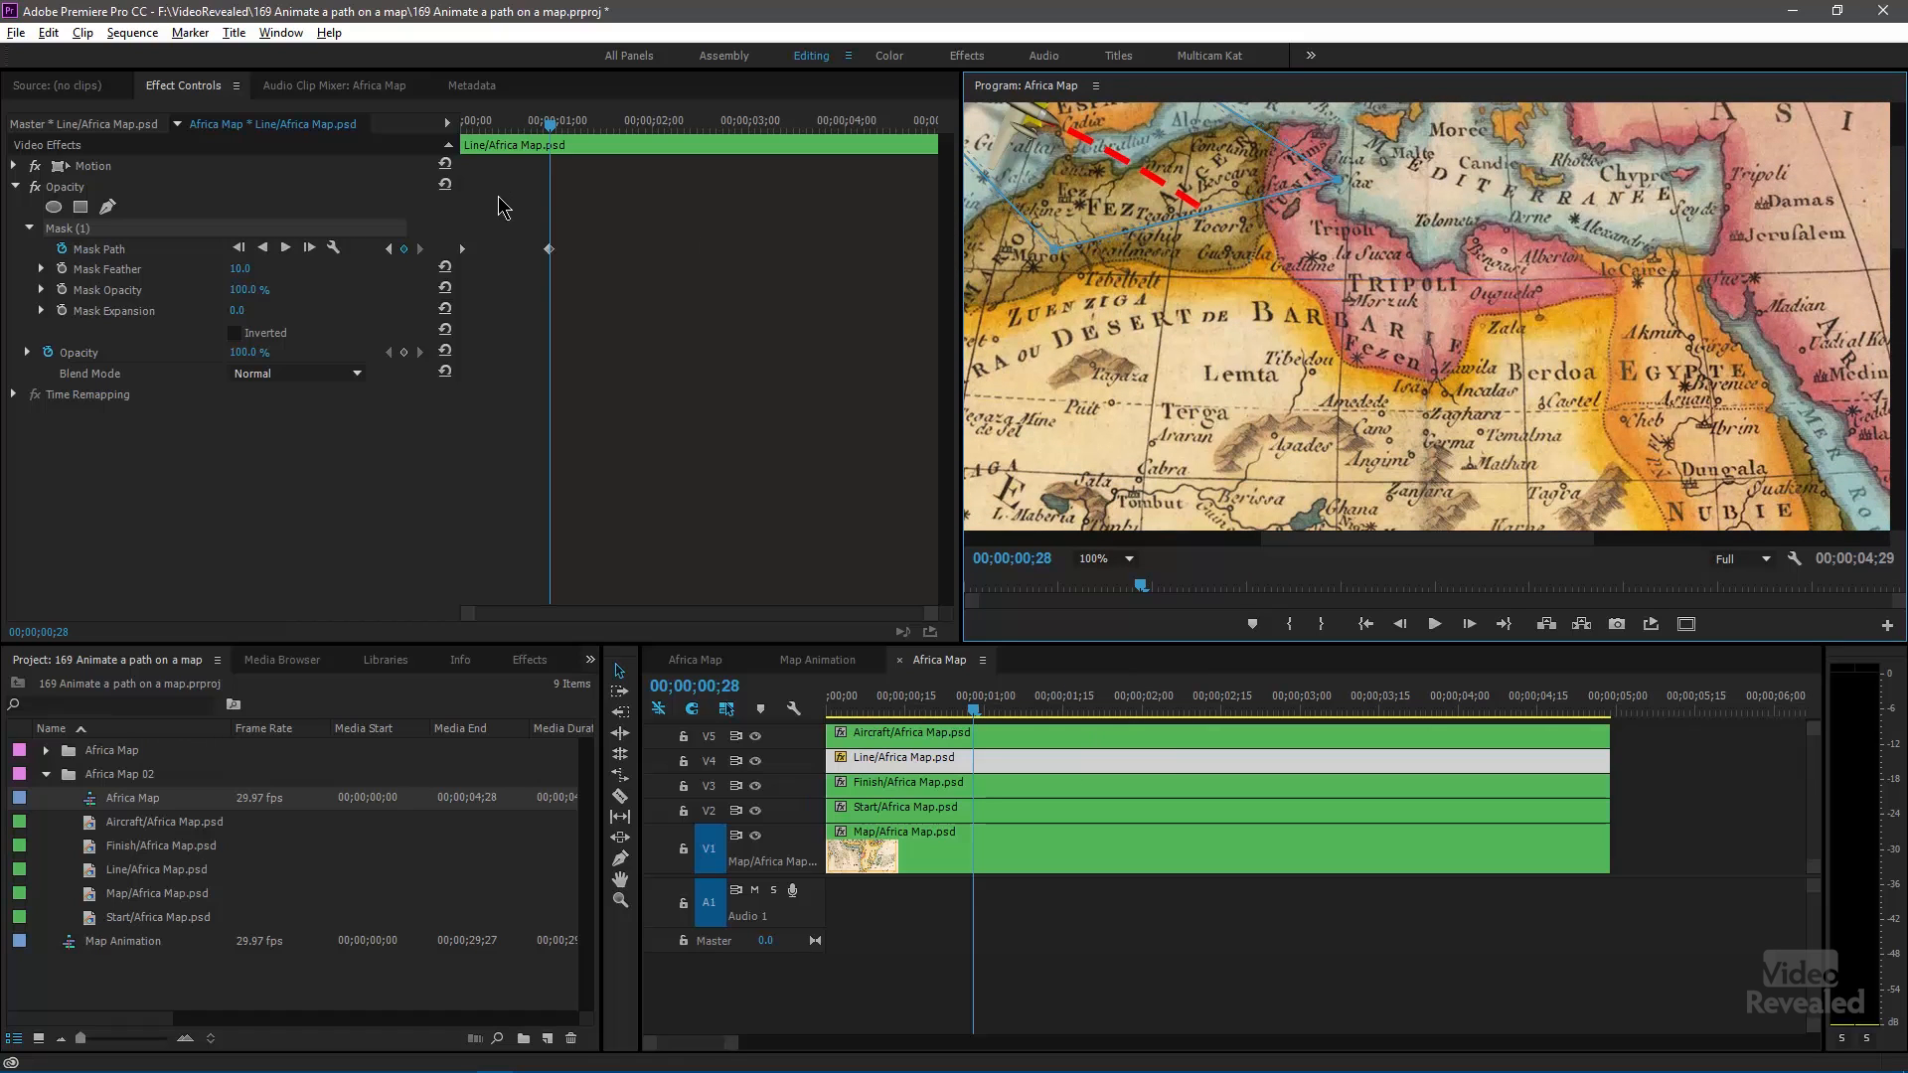
left_click(549, 248)
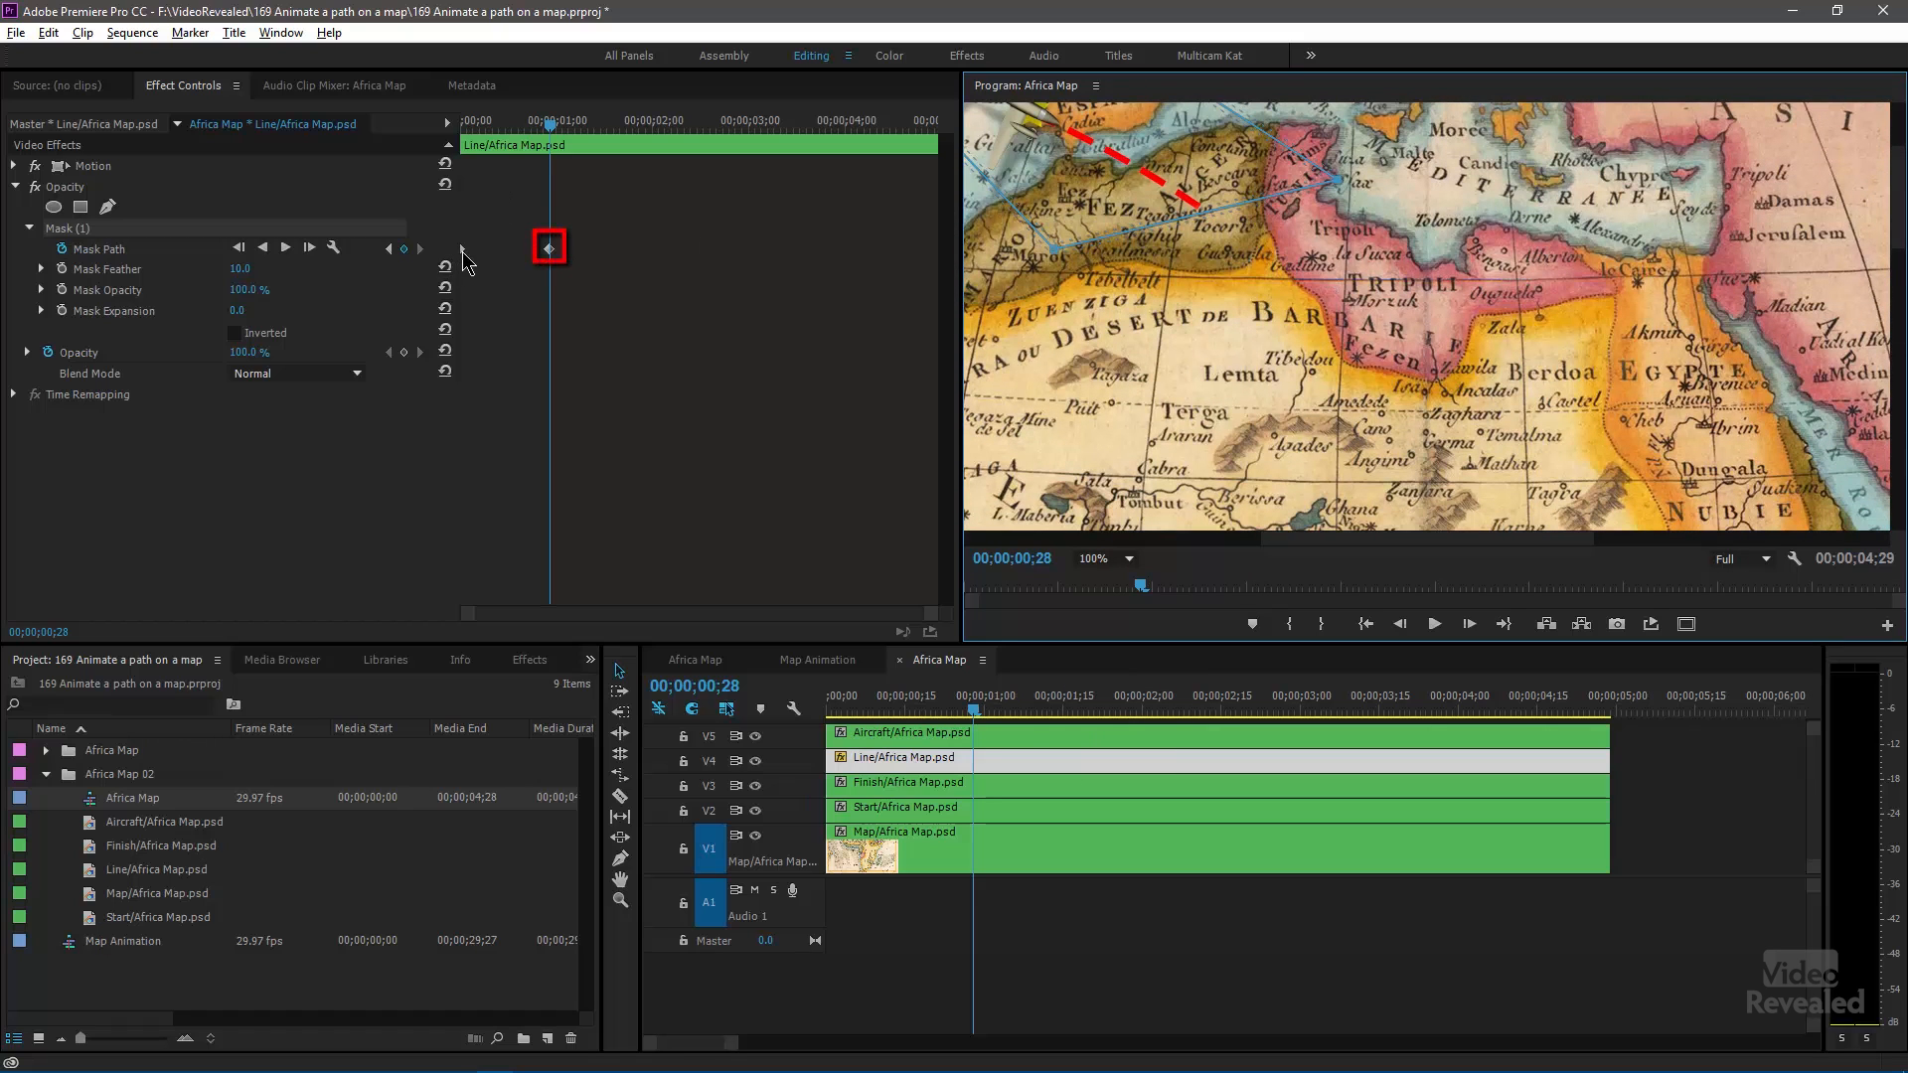
mouse_move(73, 268)
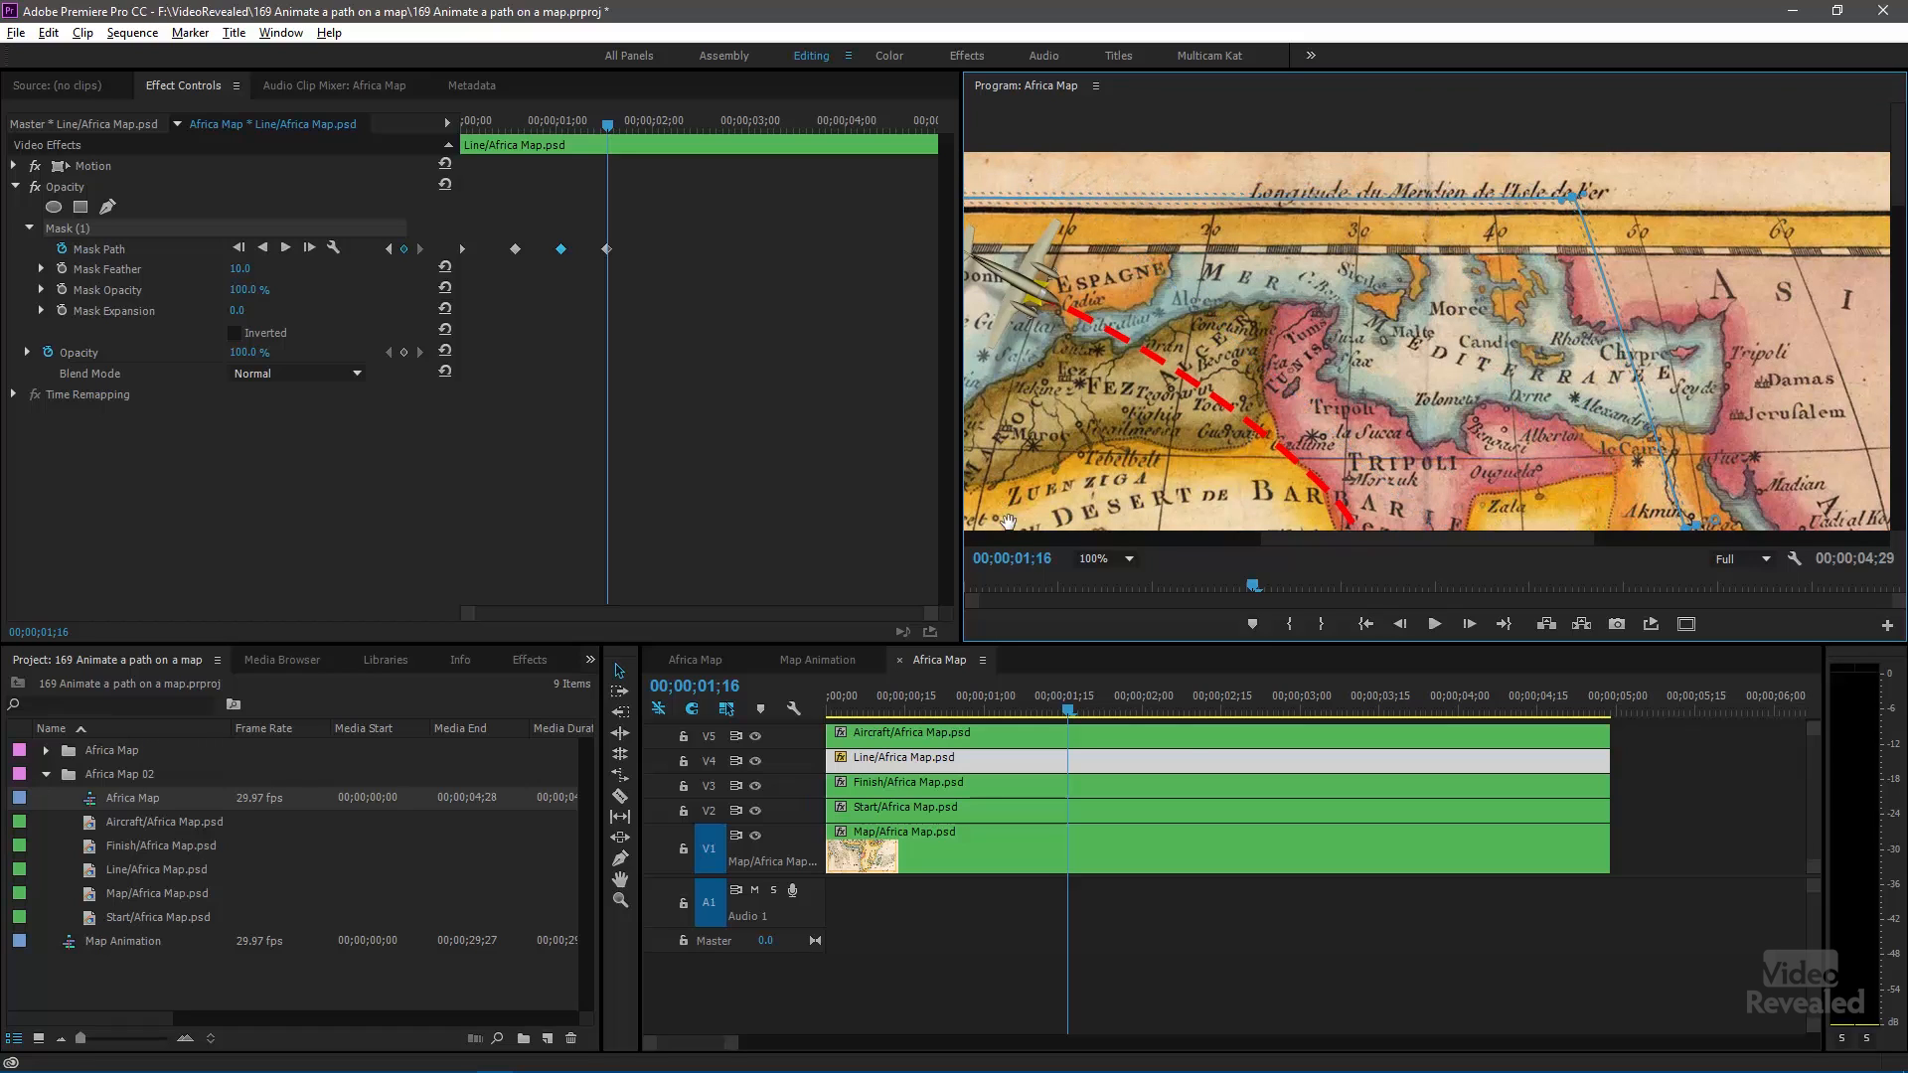
- Return the preview to Fit, step through mask keyframes and play the reveal from the start
left_click(1102, 558)
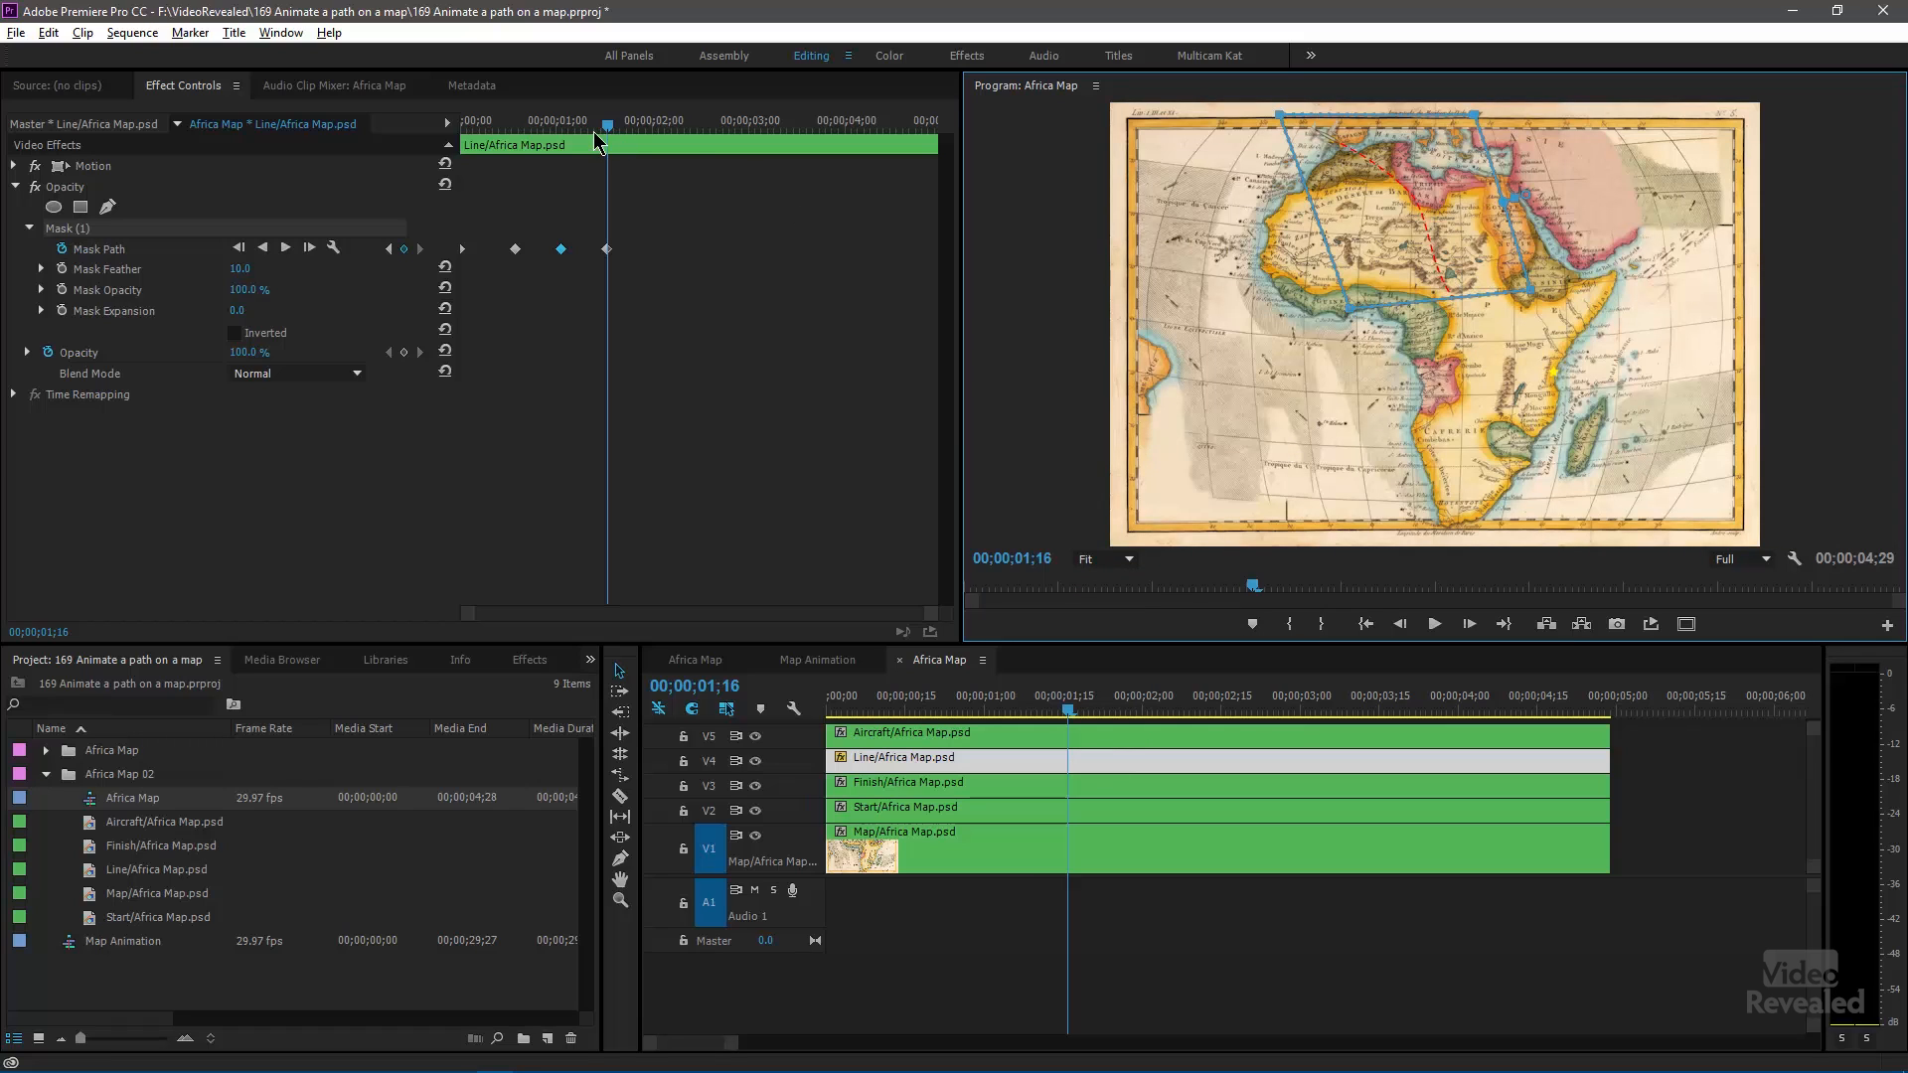
left_click(524, 120)
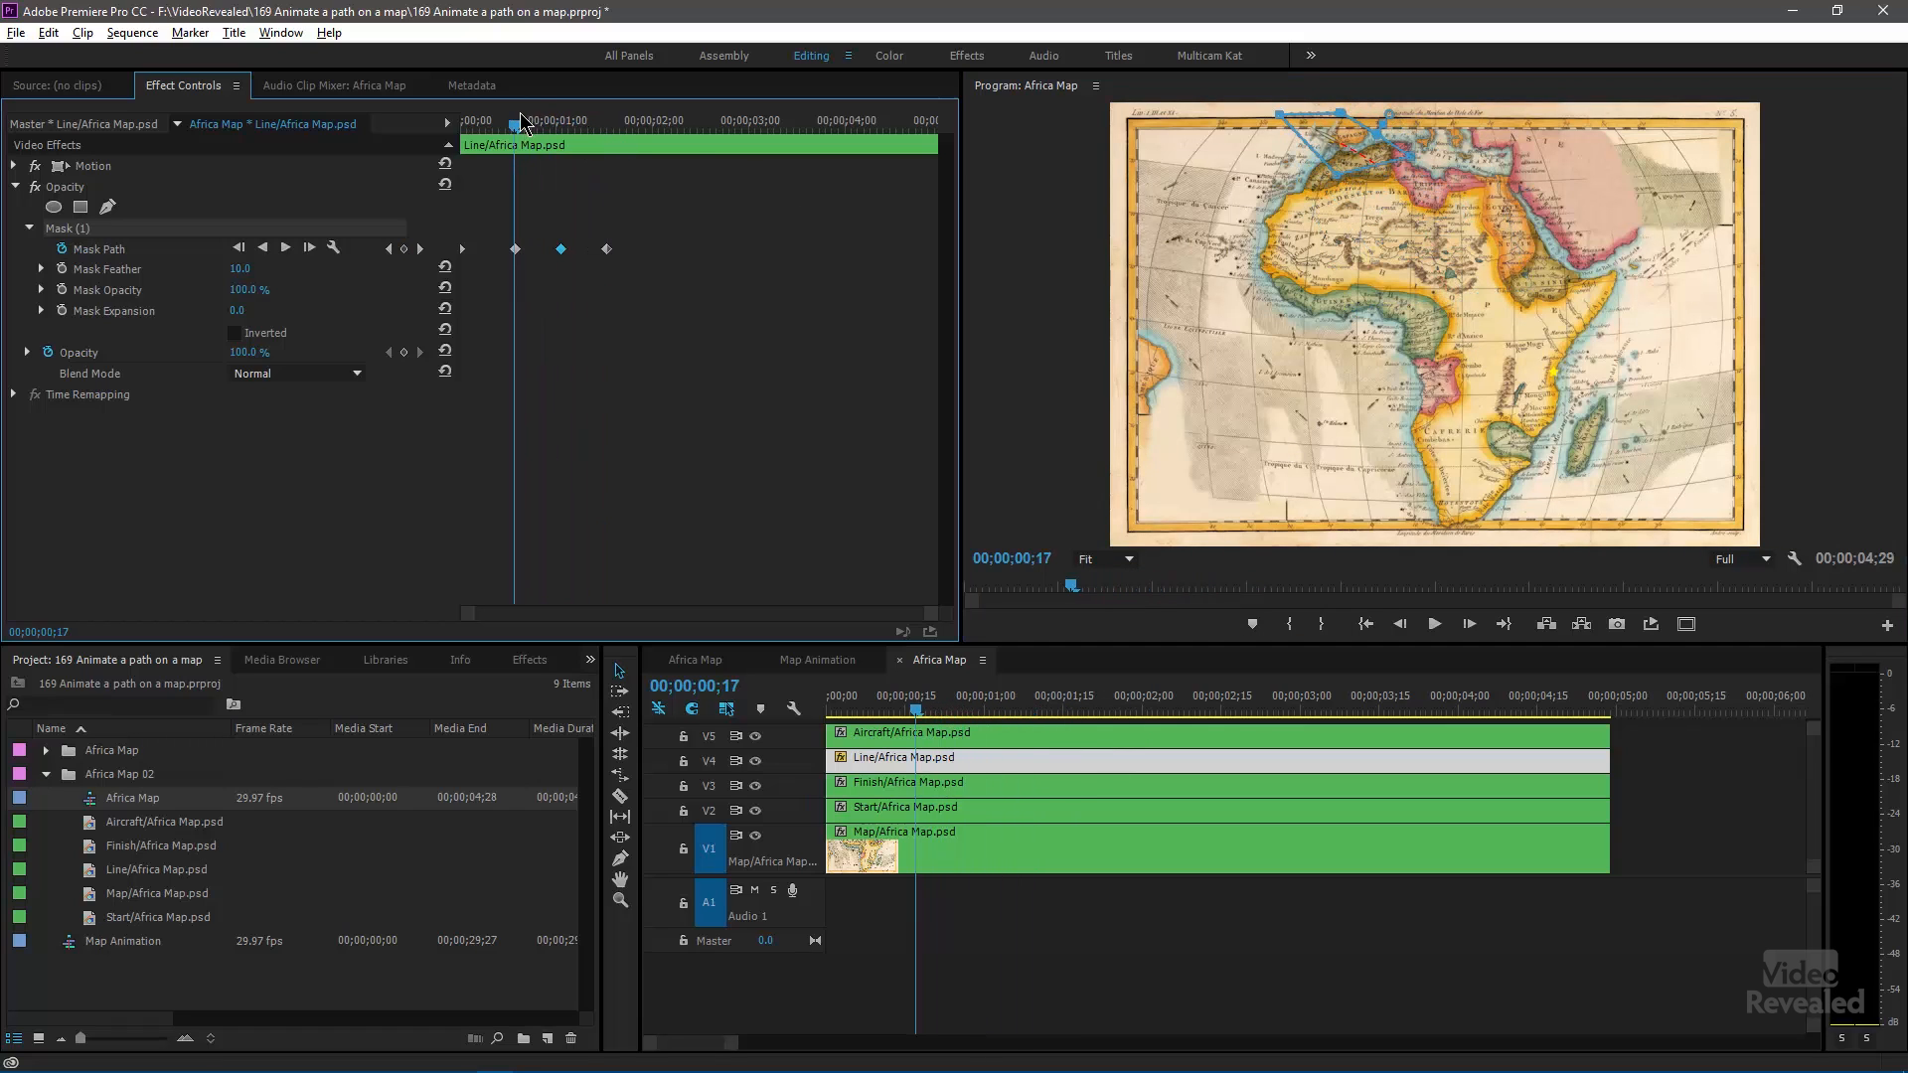
left_click(645, 120)
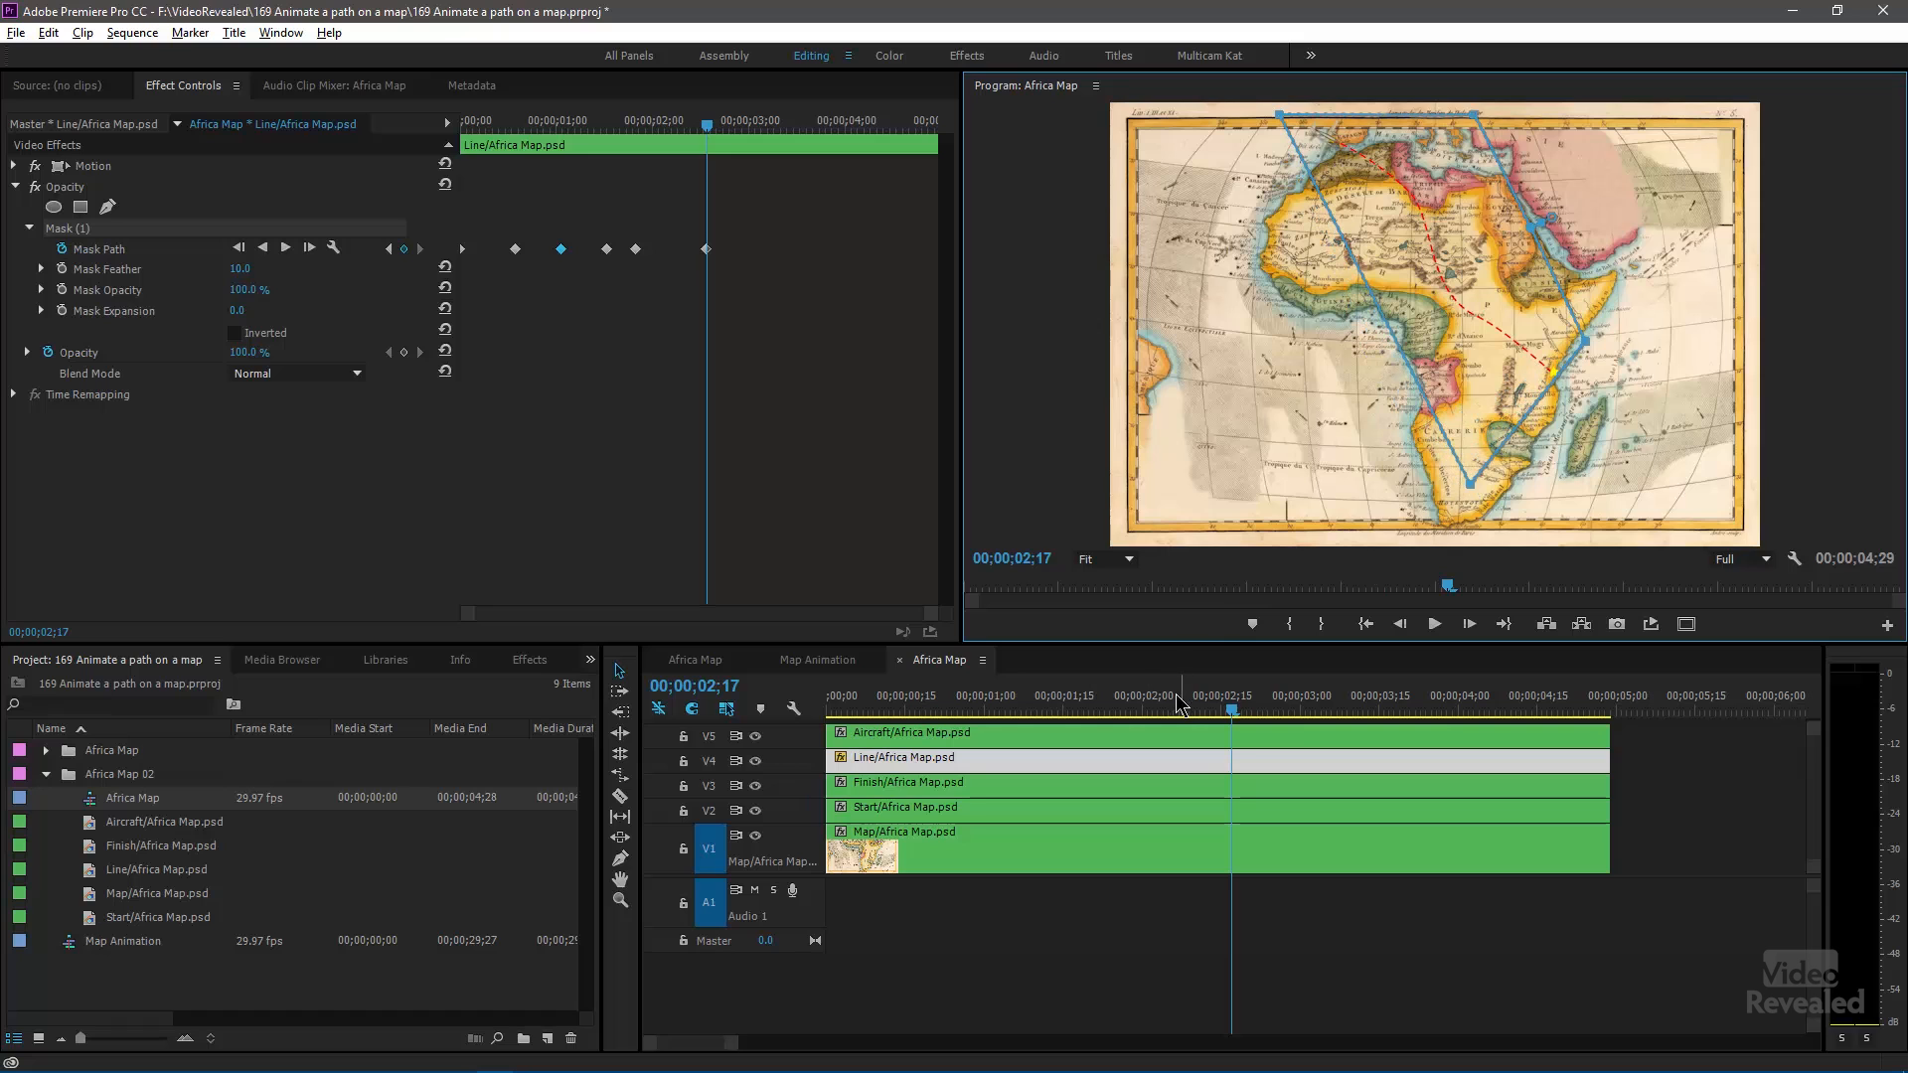
key("Home")
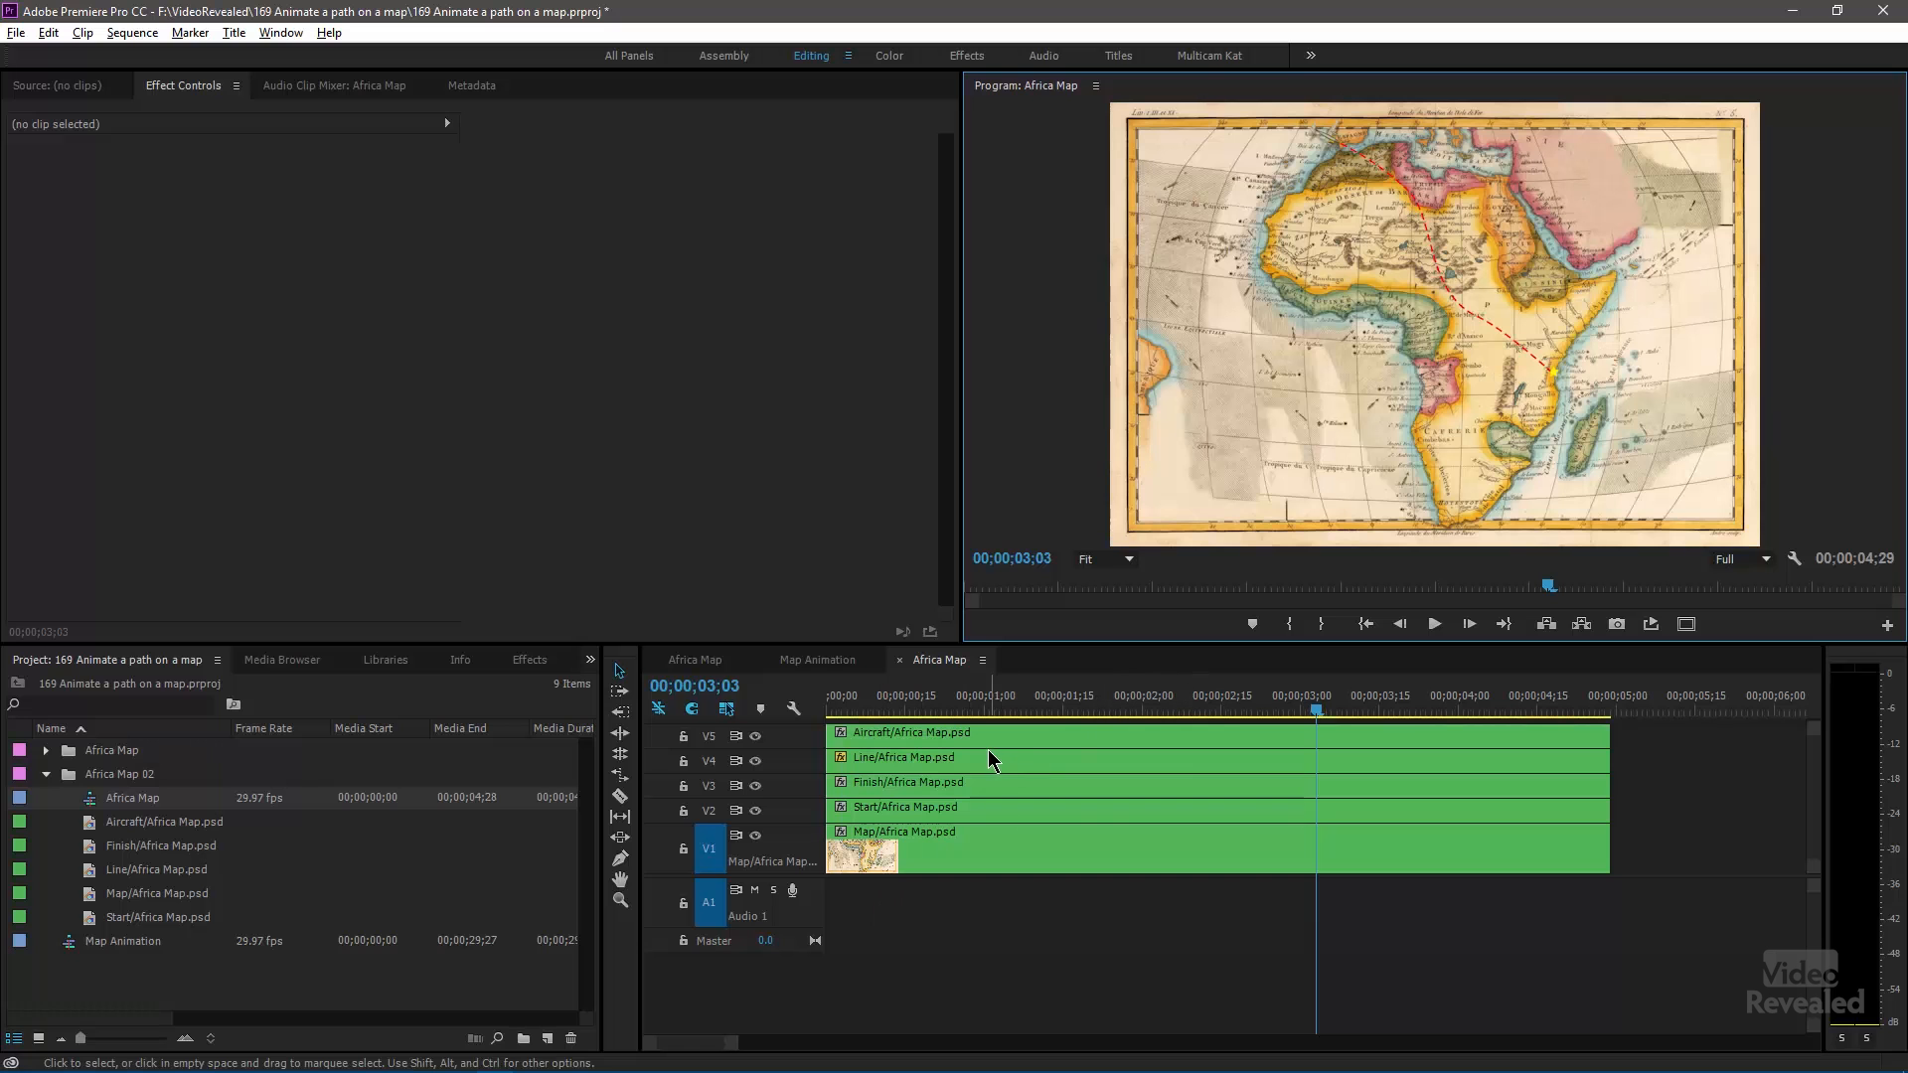
- Select the Aircraft/Africa Map.psd clip on track V5 to load its effects
left_click(1026, 758)
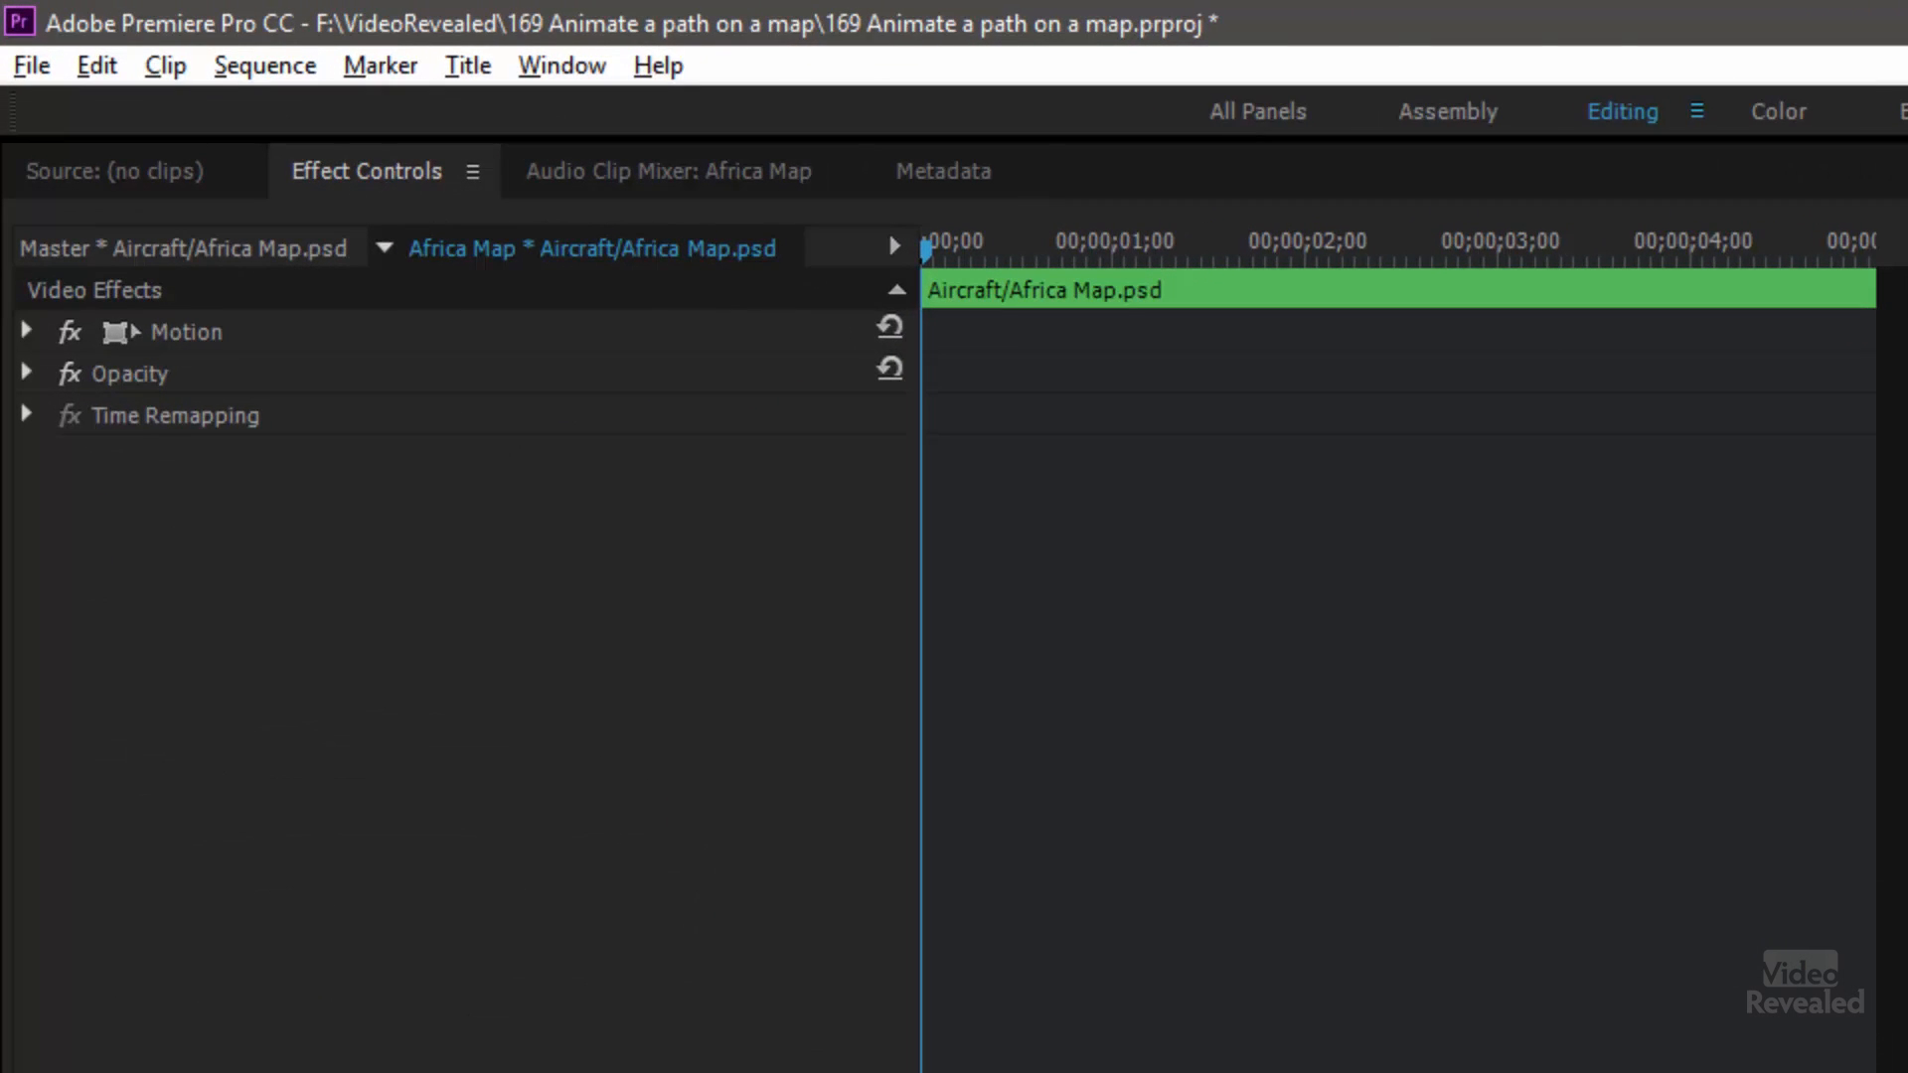
mouse_move(30, 347)
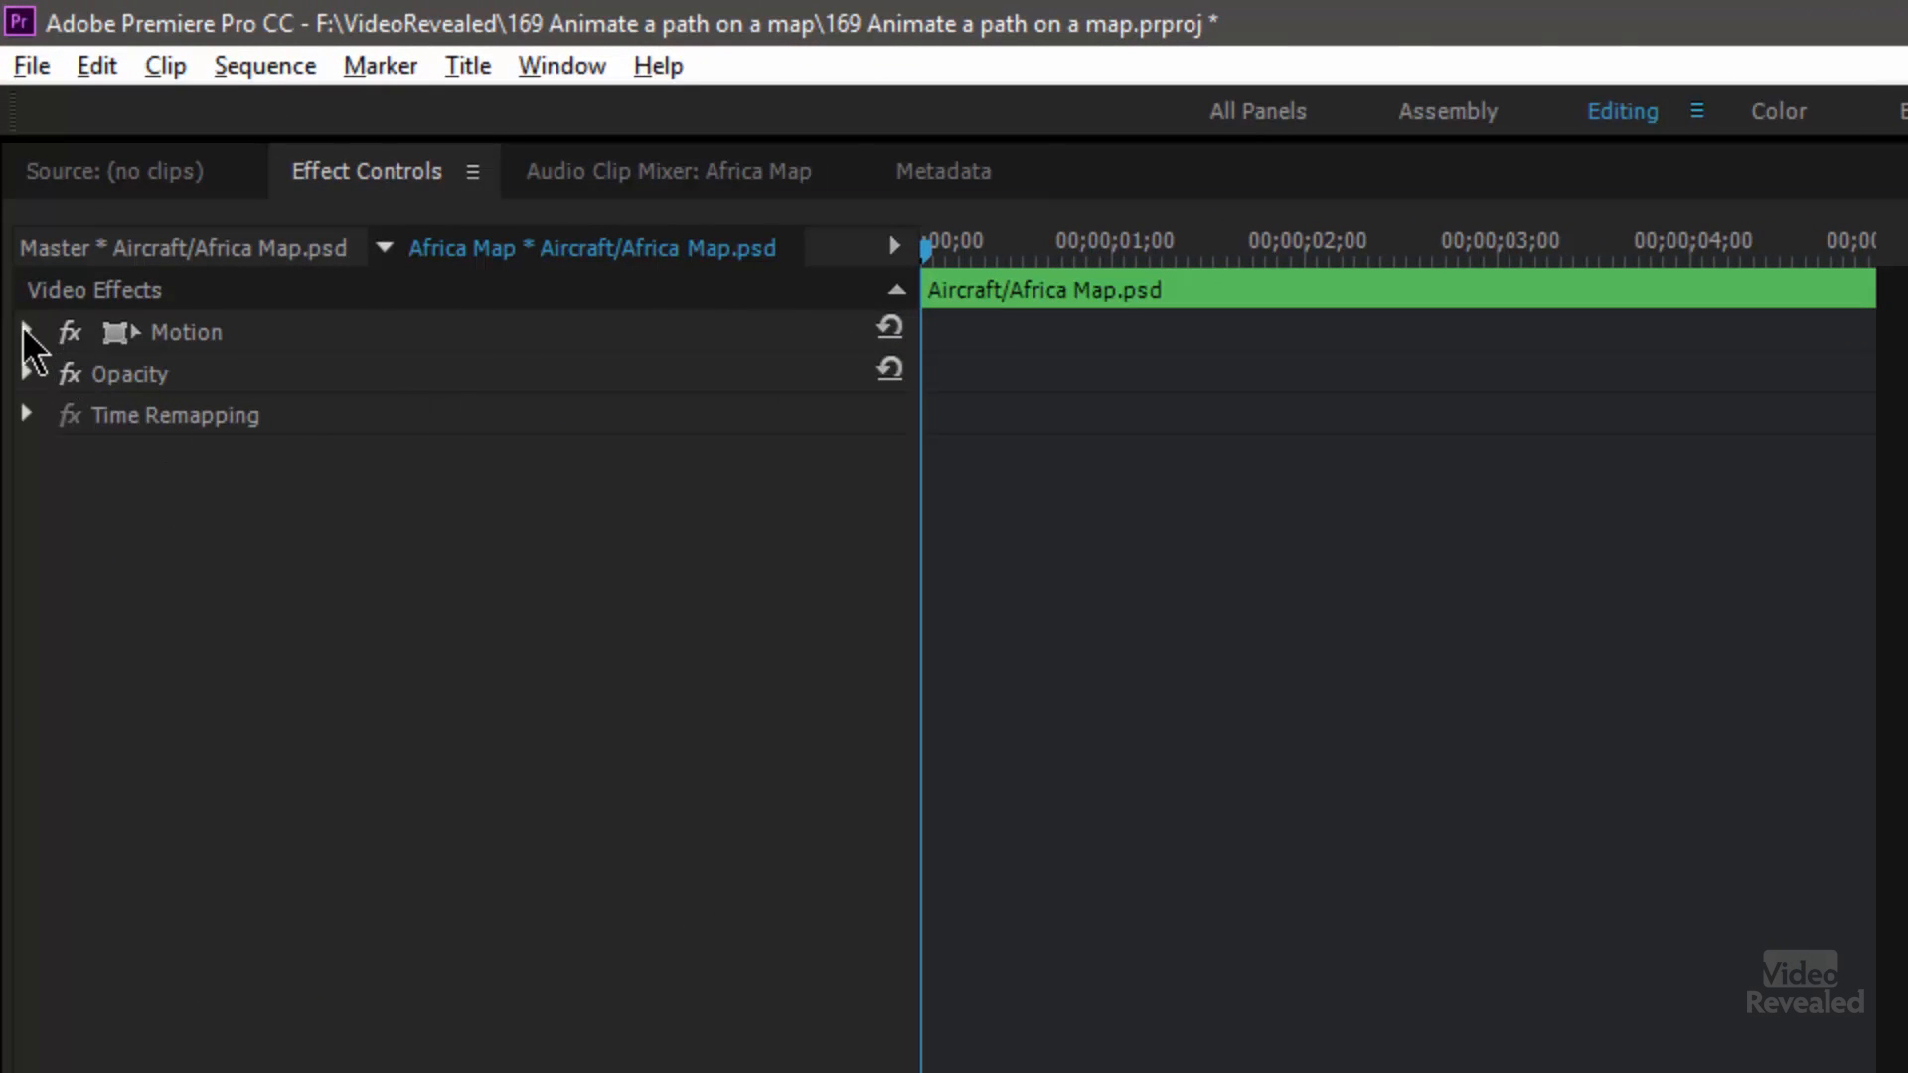
- Enable aircraft Position keyframing, view the preview at 100%, and set Position X to 891.0
left_click(27, 331)
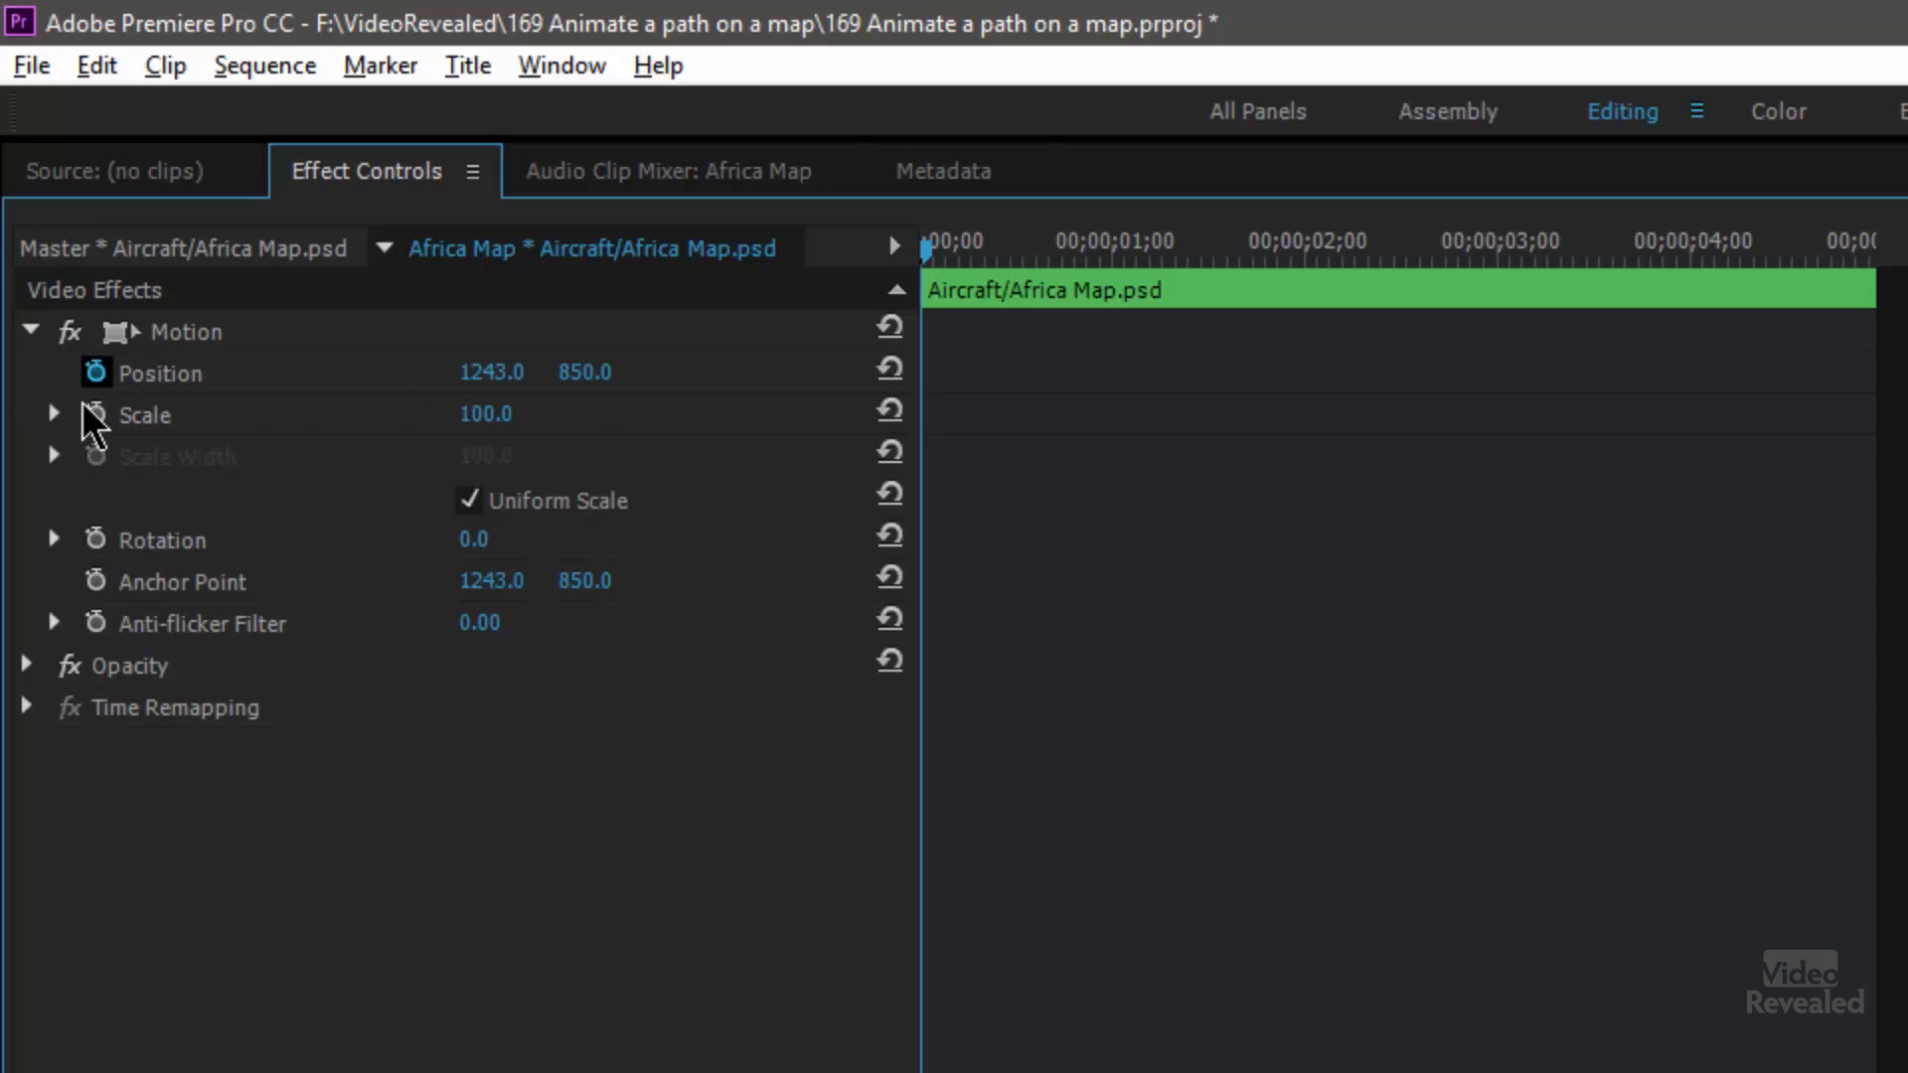
left_click(95, 372)
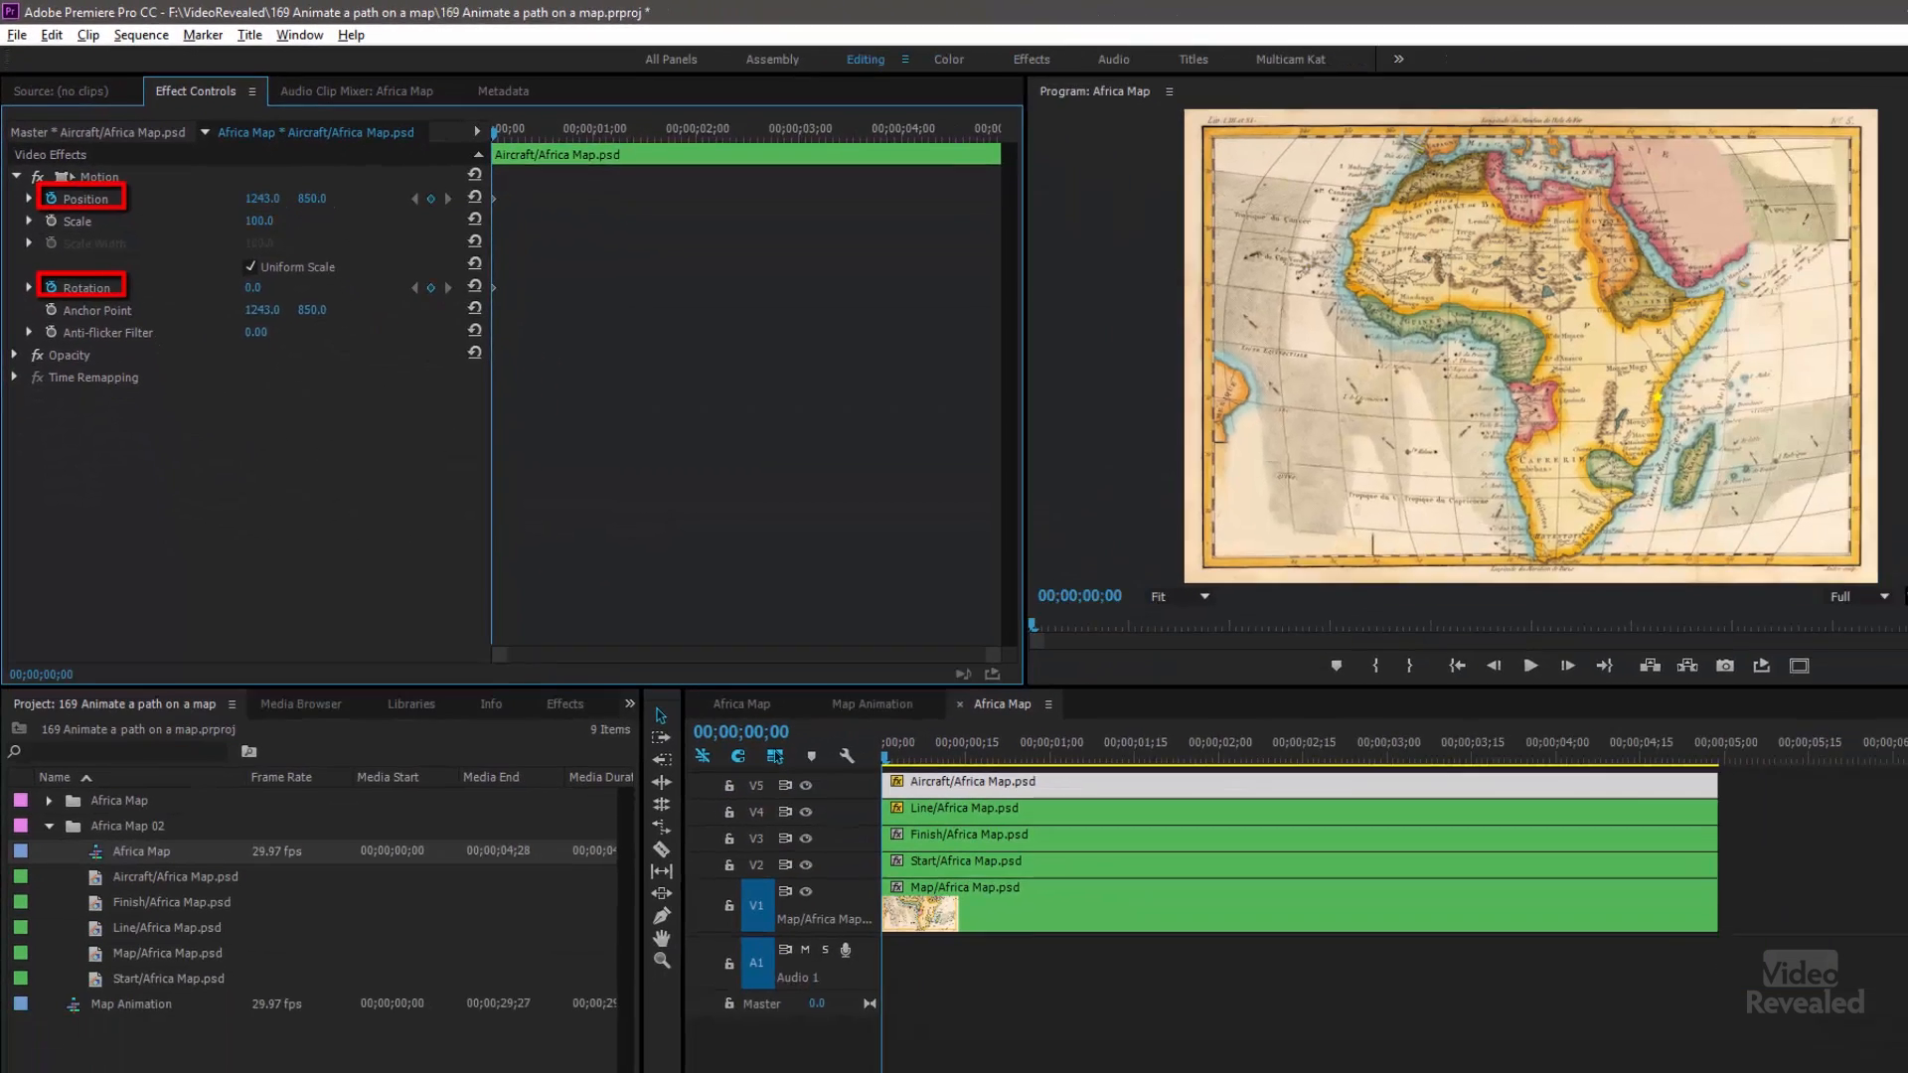
left_click(1099, 559)
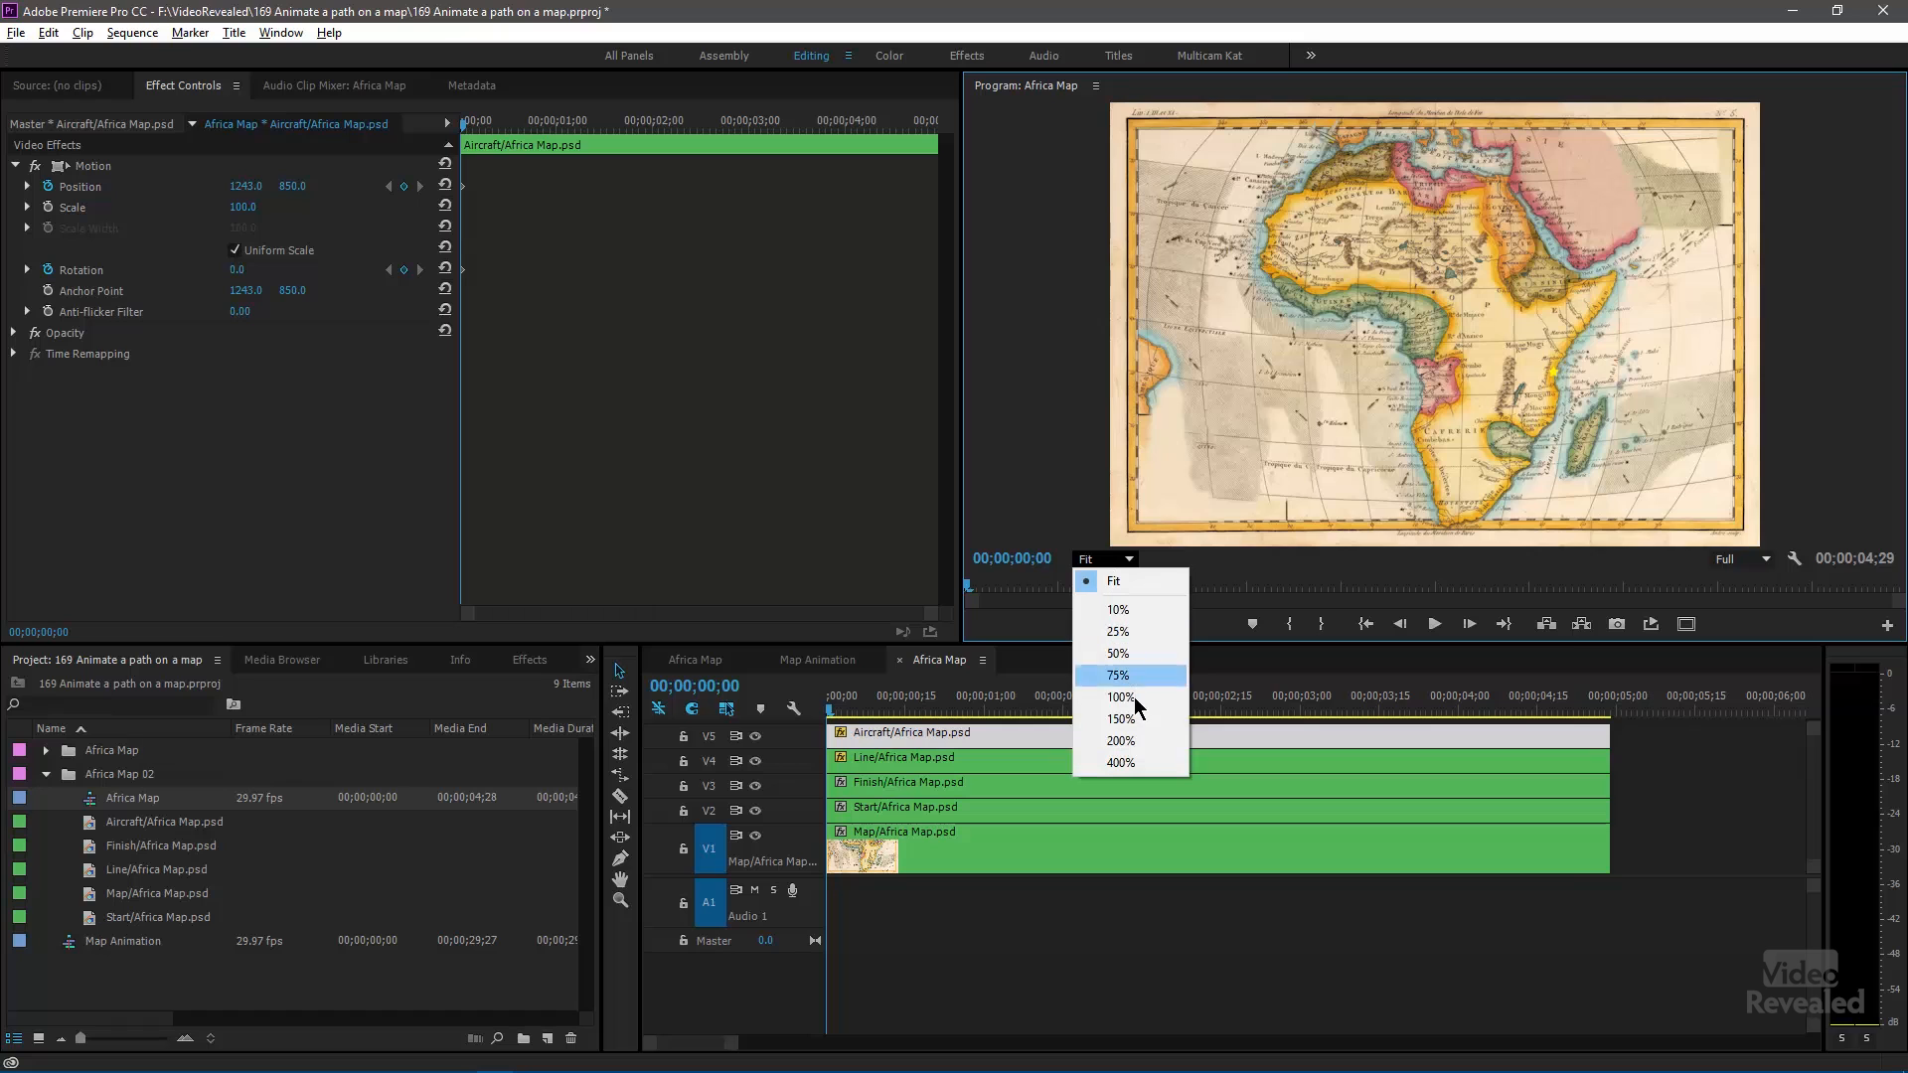
left_click(1117, 696)
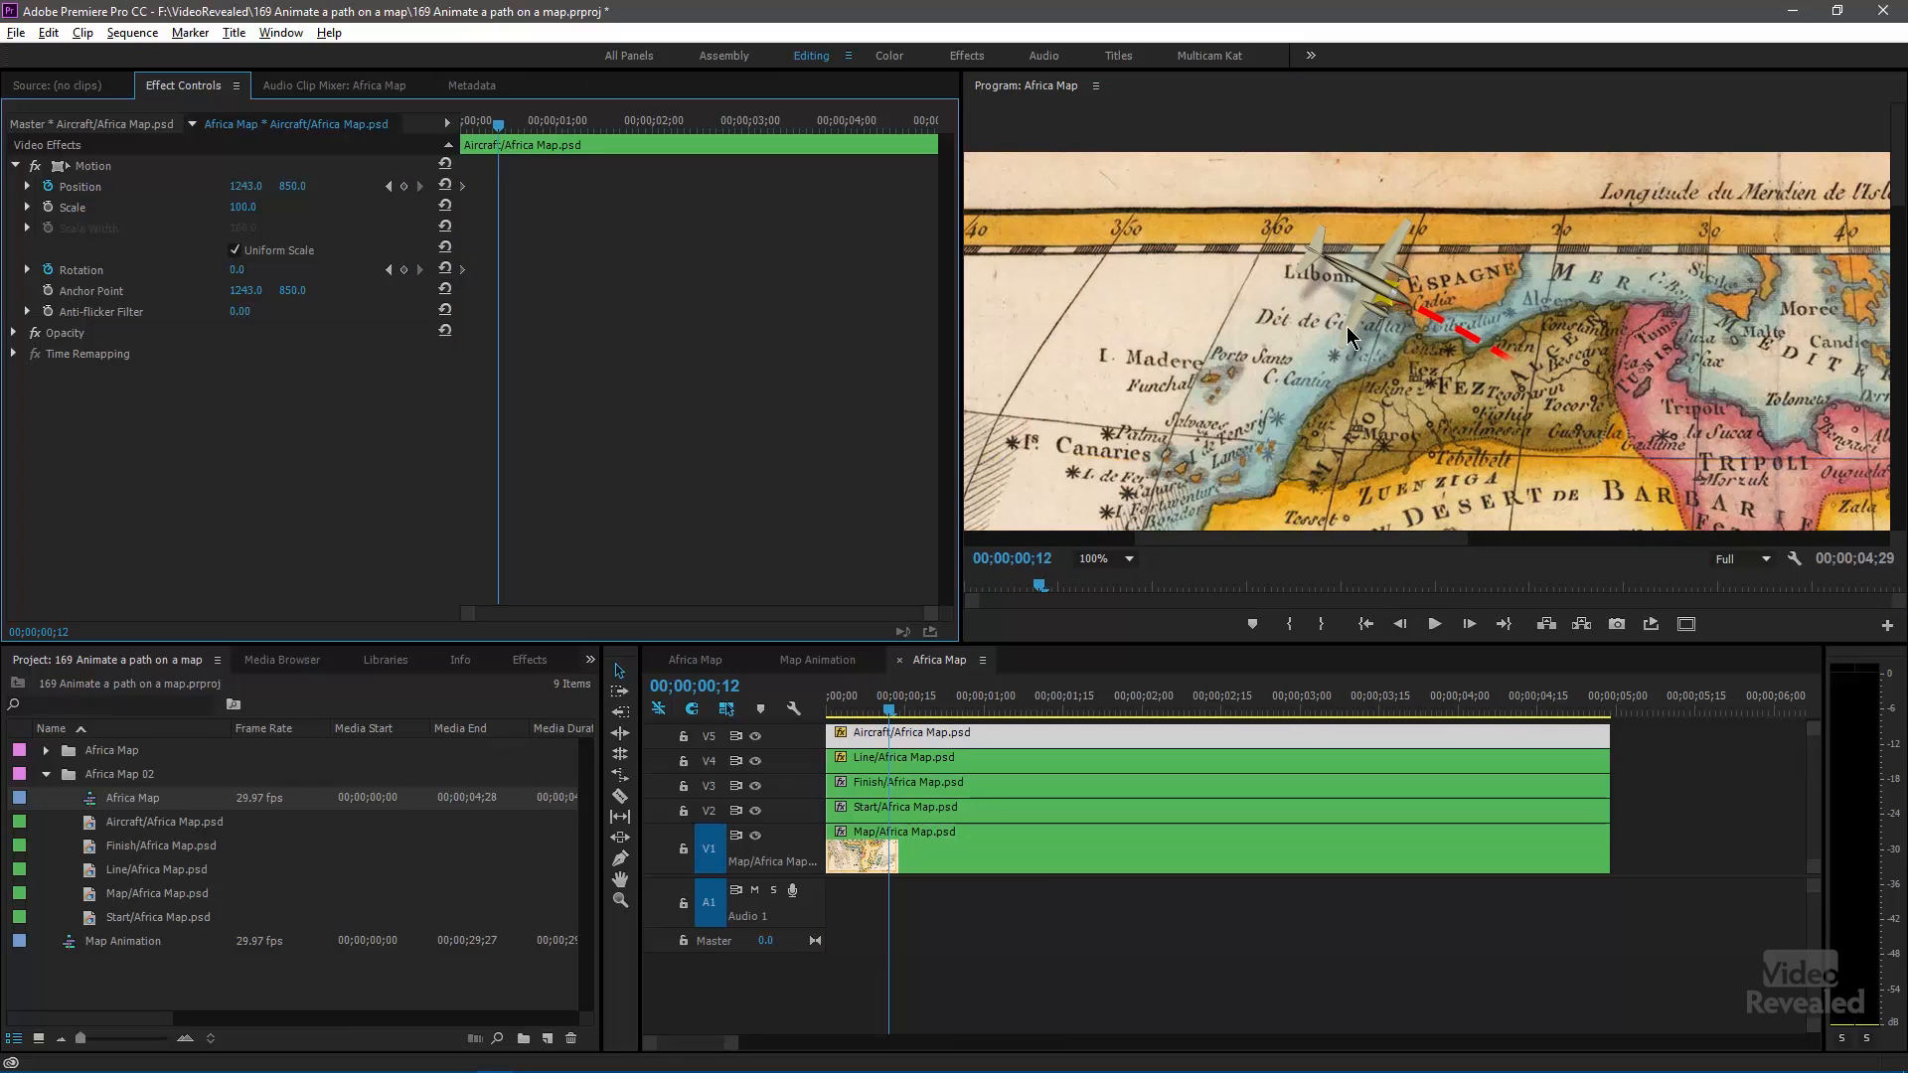
mouse_move(1392, 375)
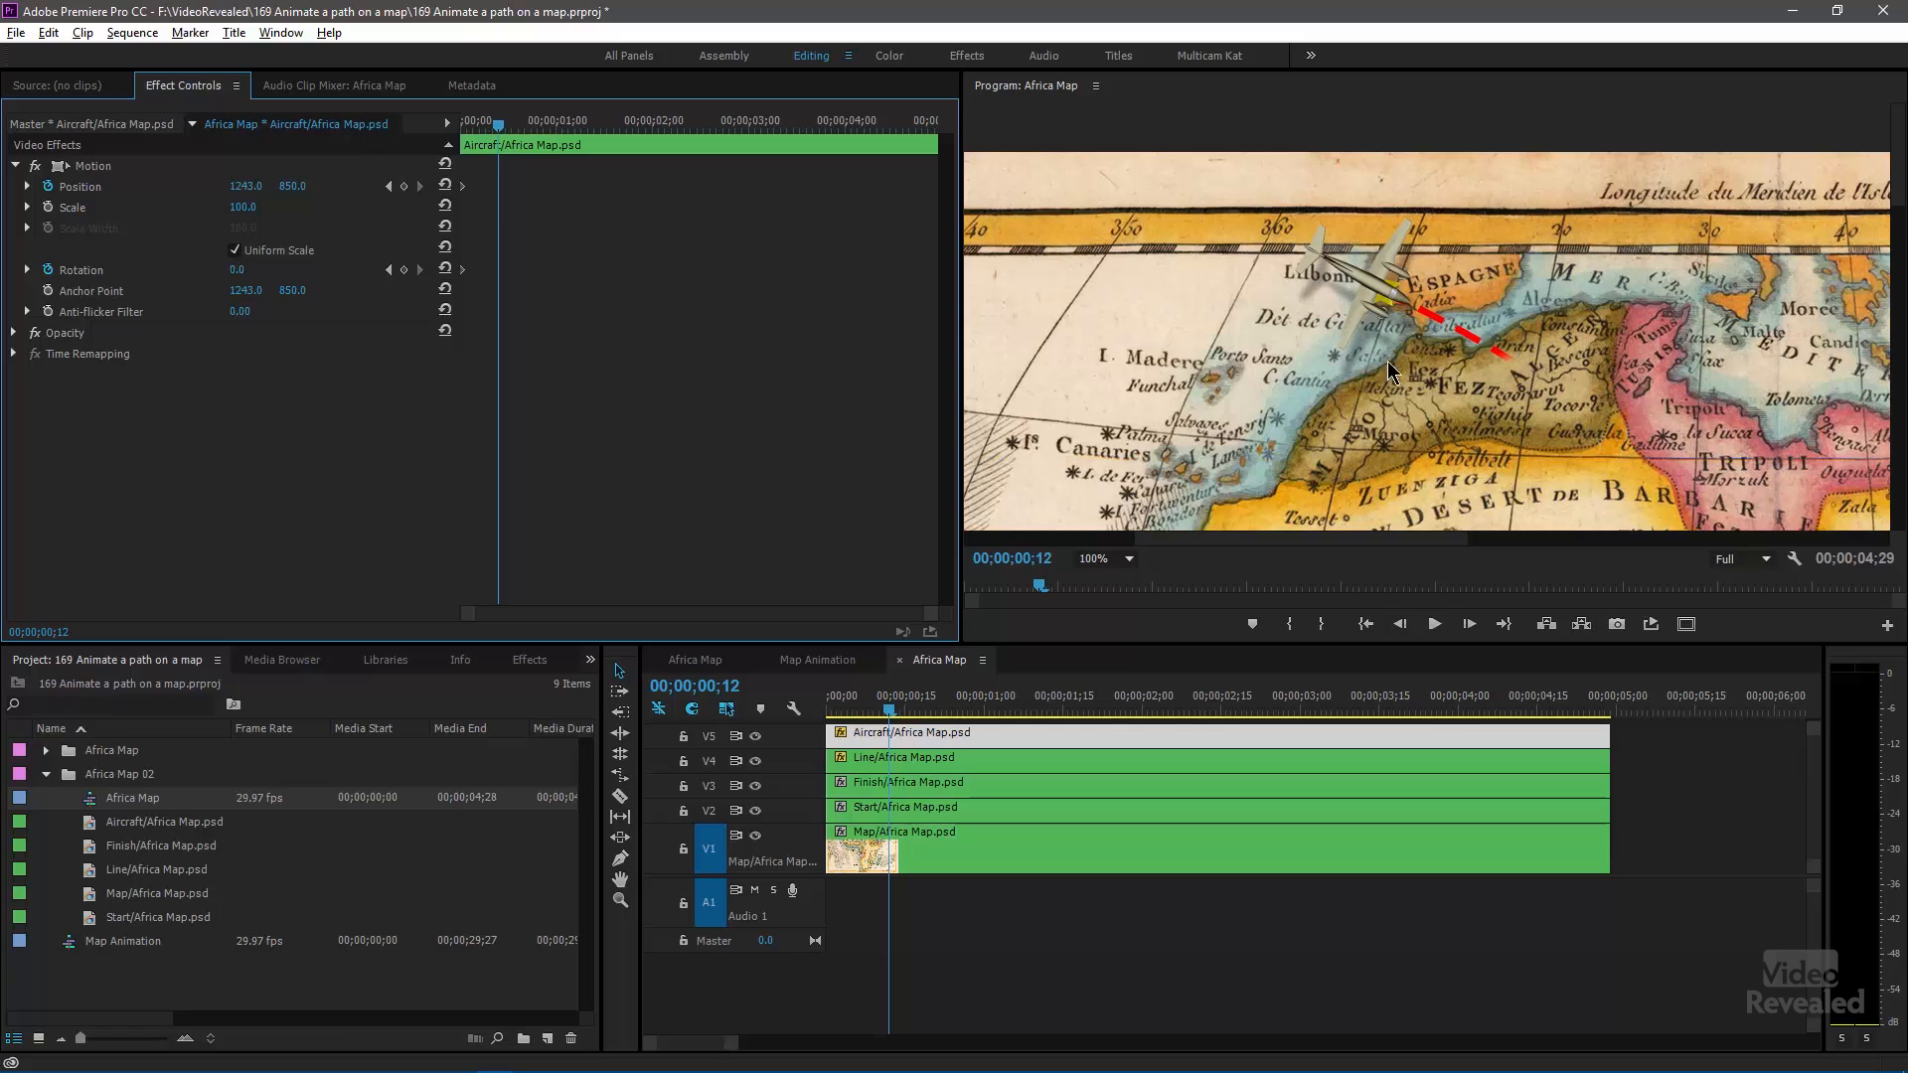
mouse_move(1381, 277)
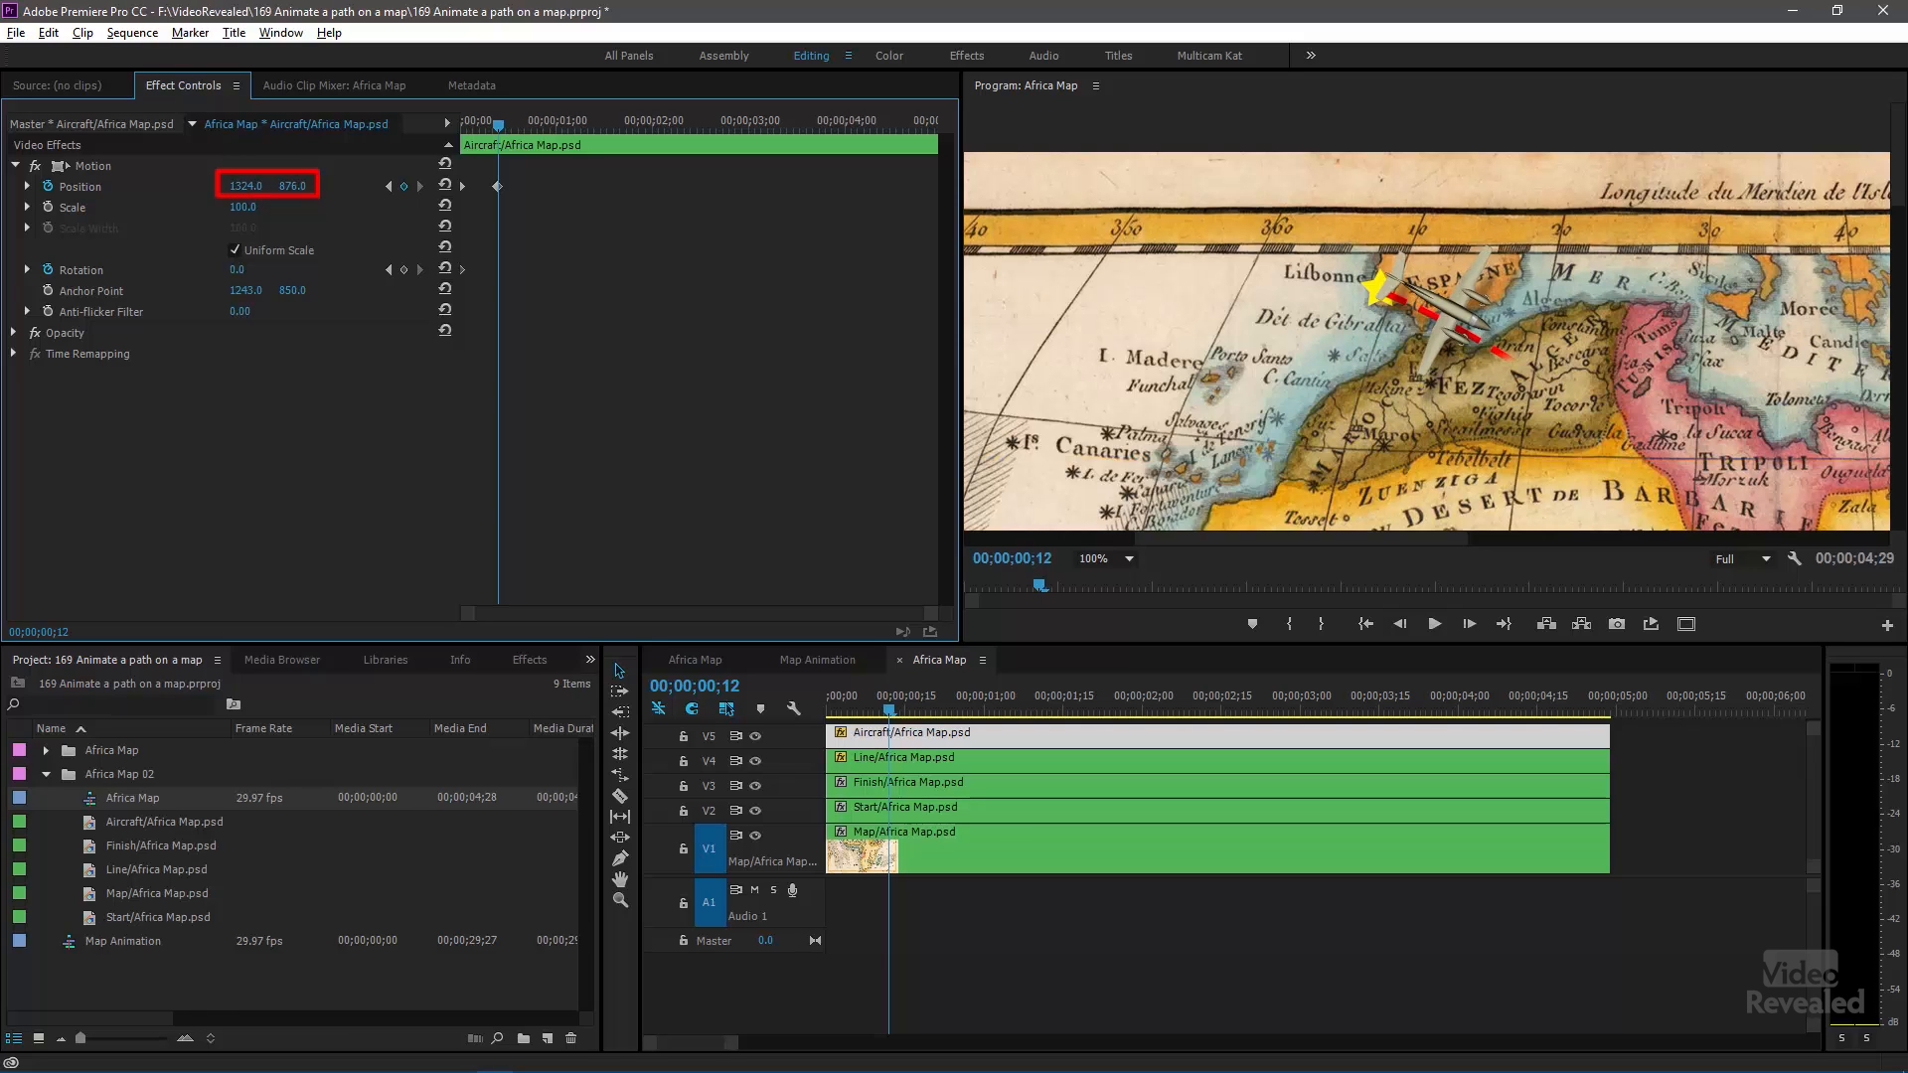
type("891.0")
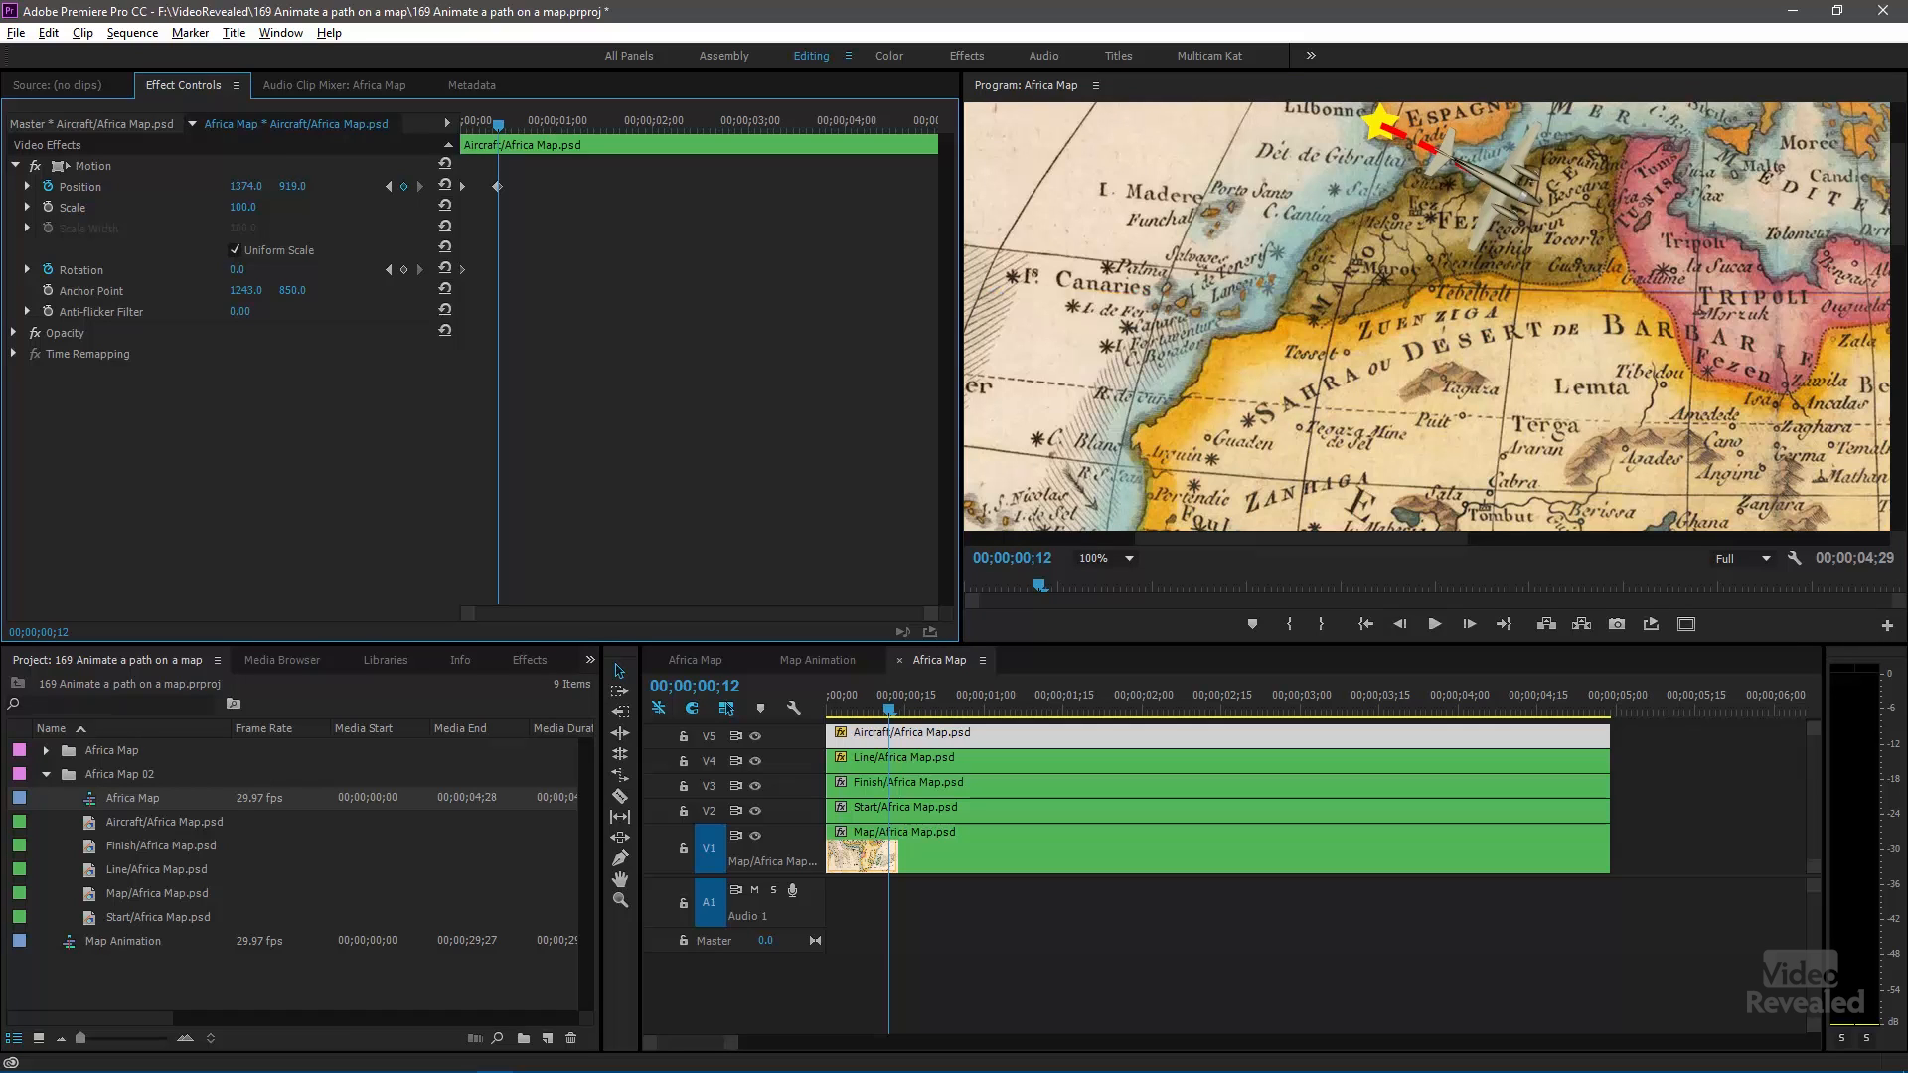
mouse_move(526, 138)
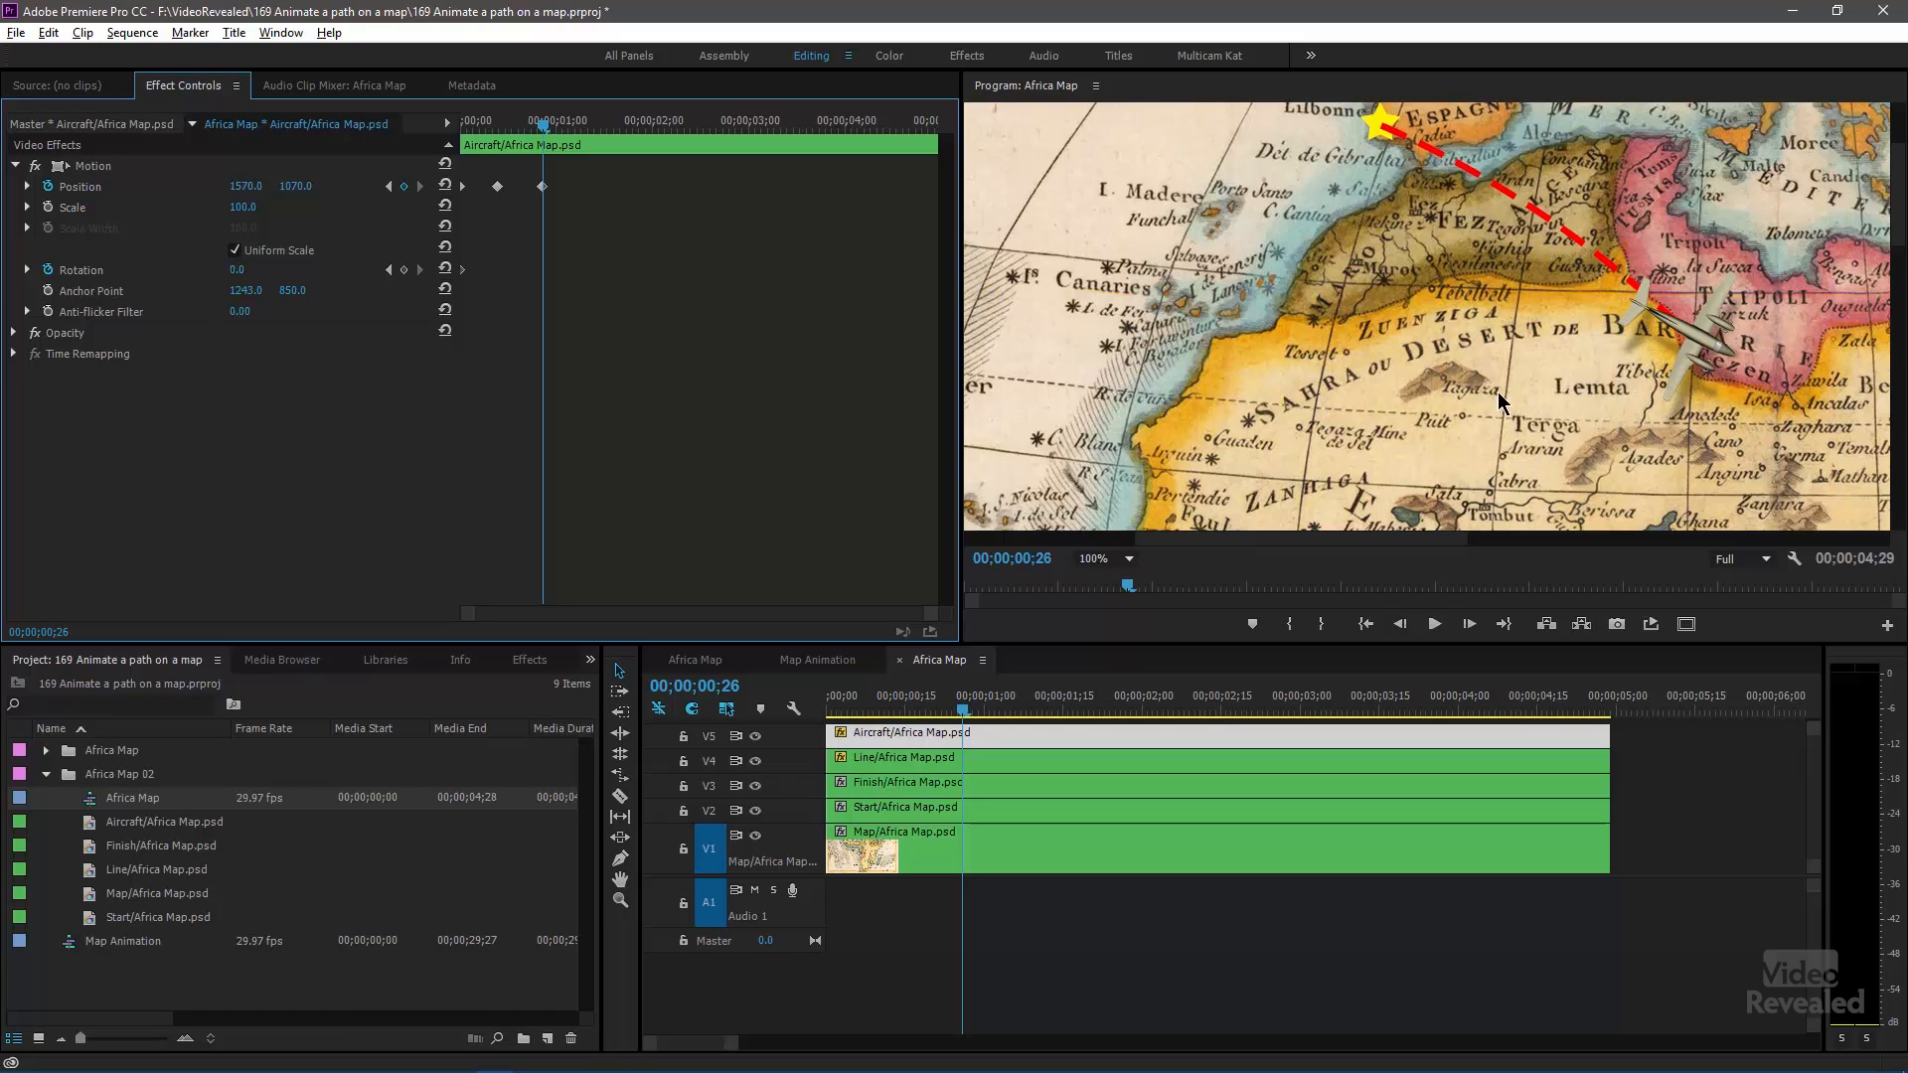
mouse_move(1676, 337)
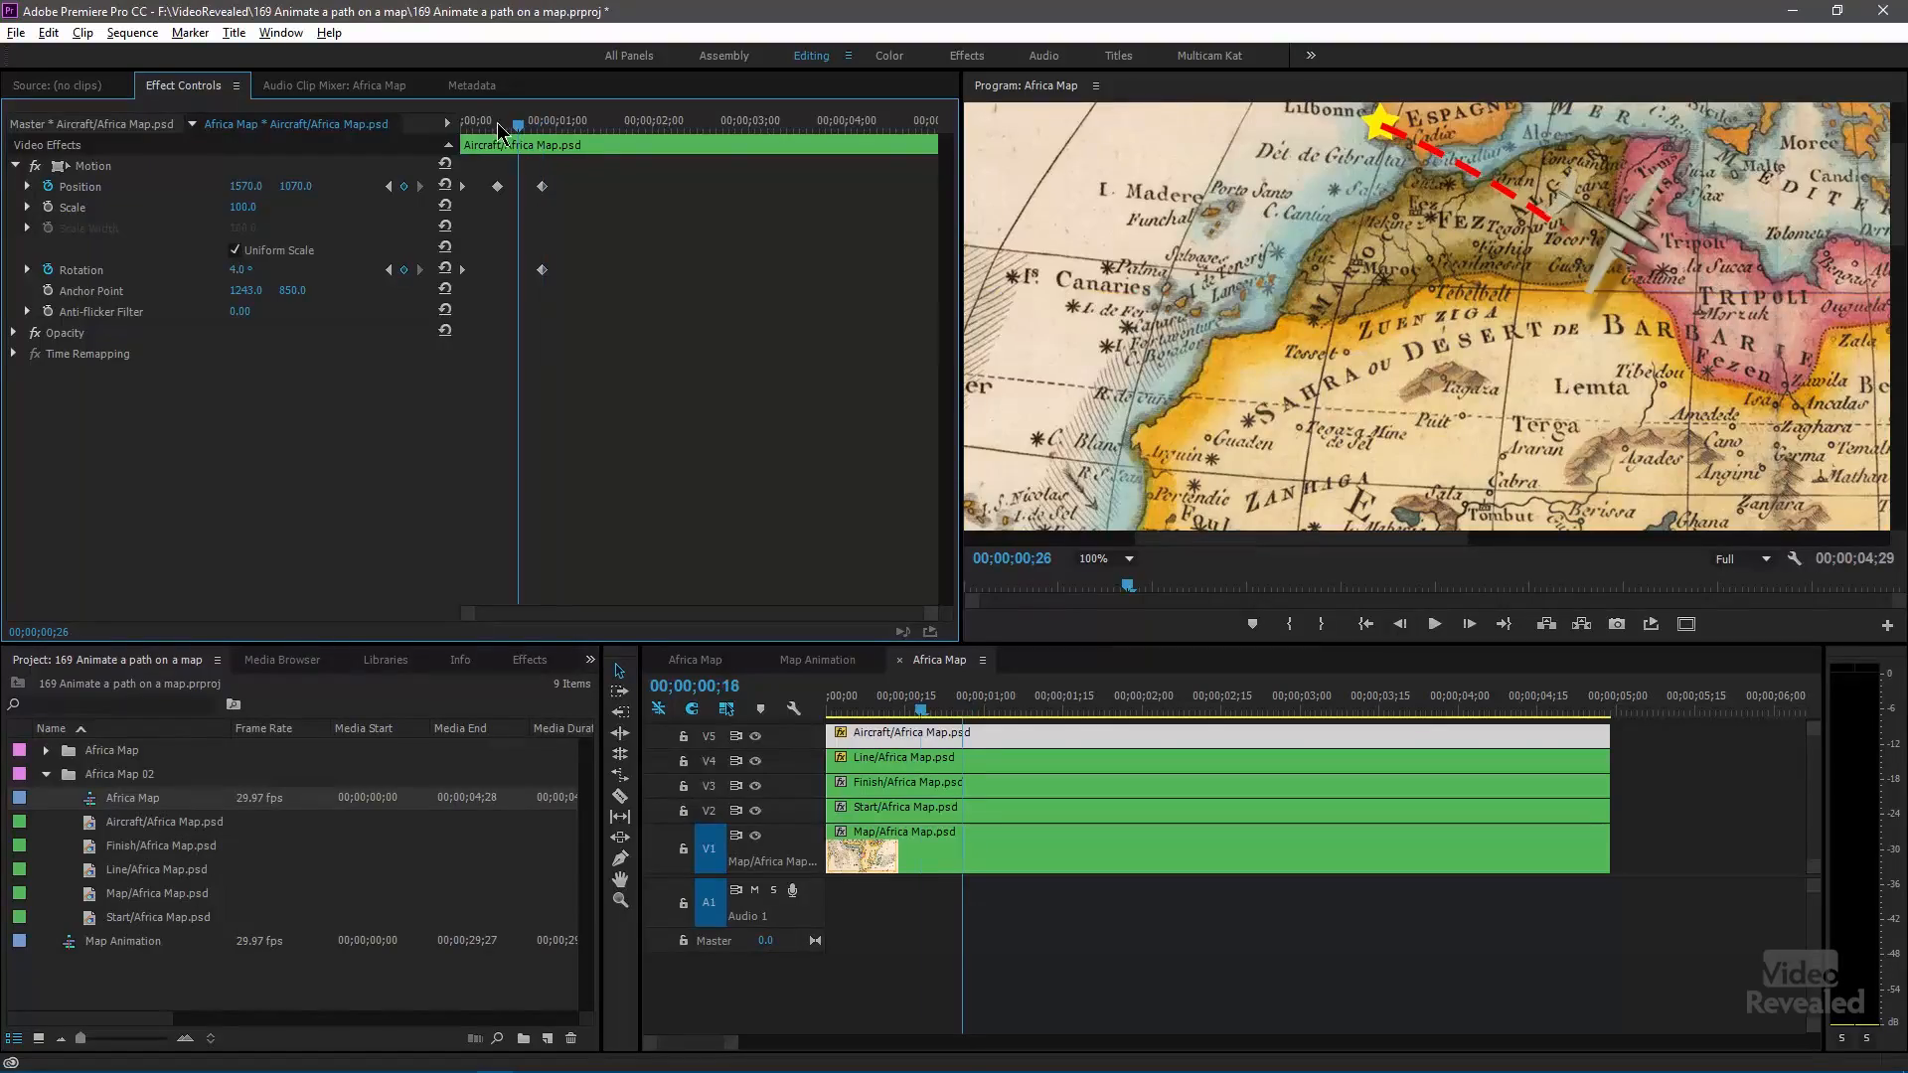
- Delete the aircraft's position keyframes, fit the preview, and hide the V1 map track
left_click(826, 695)
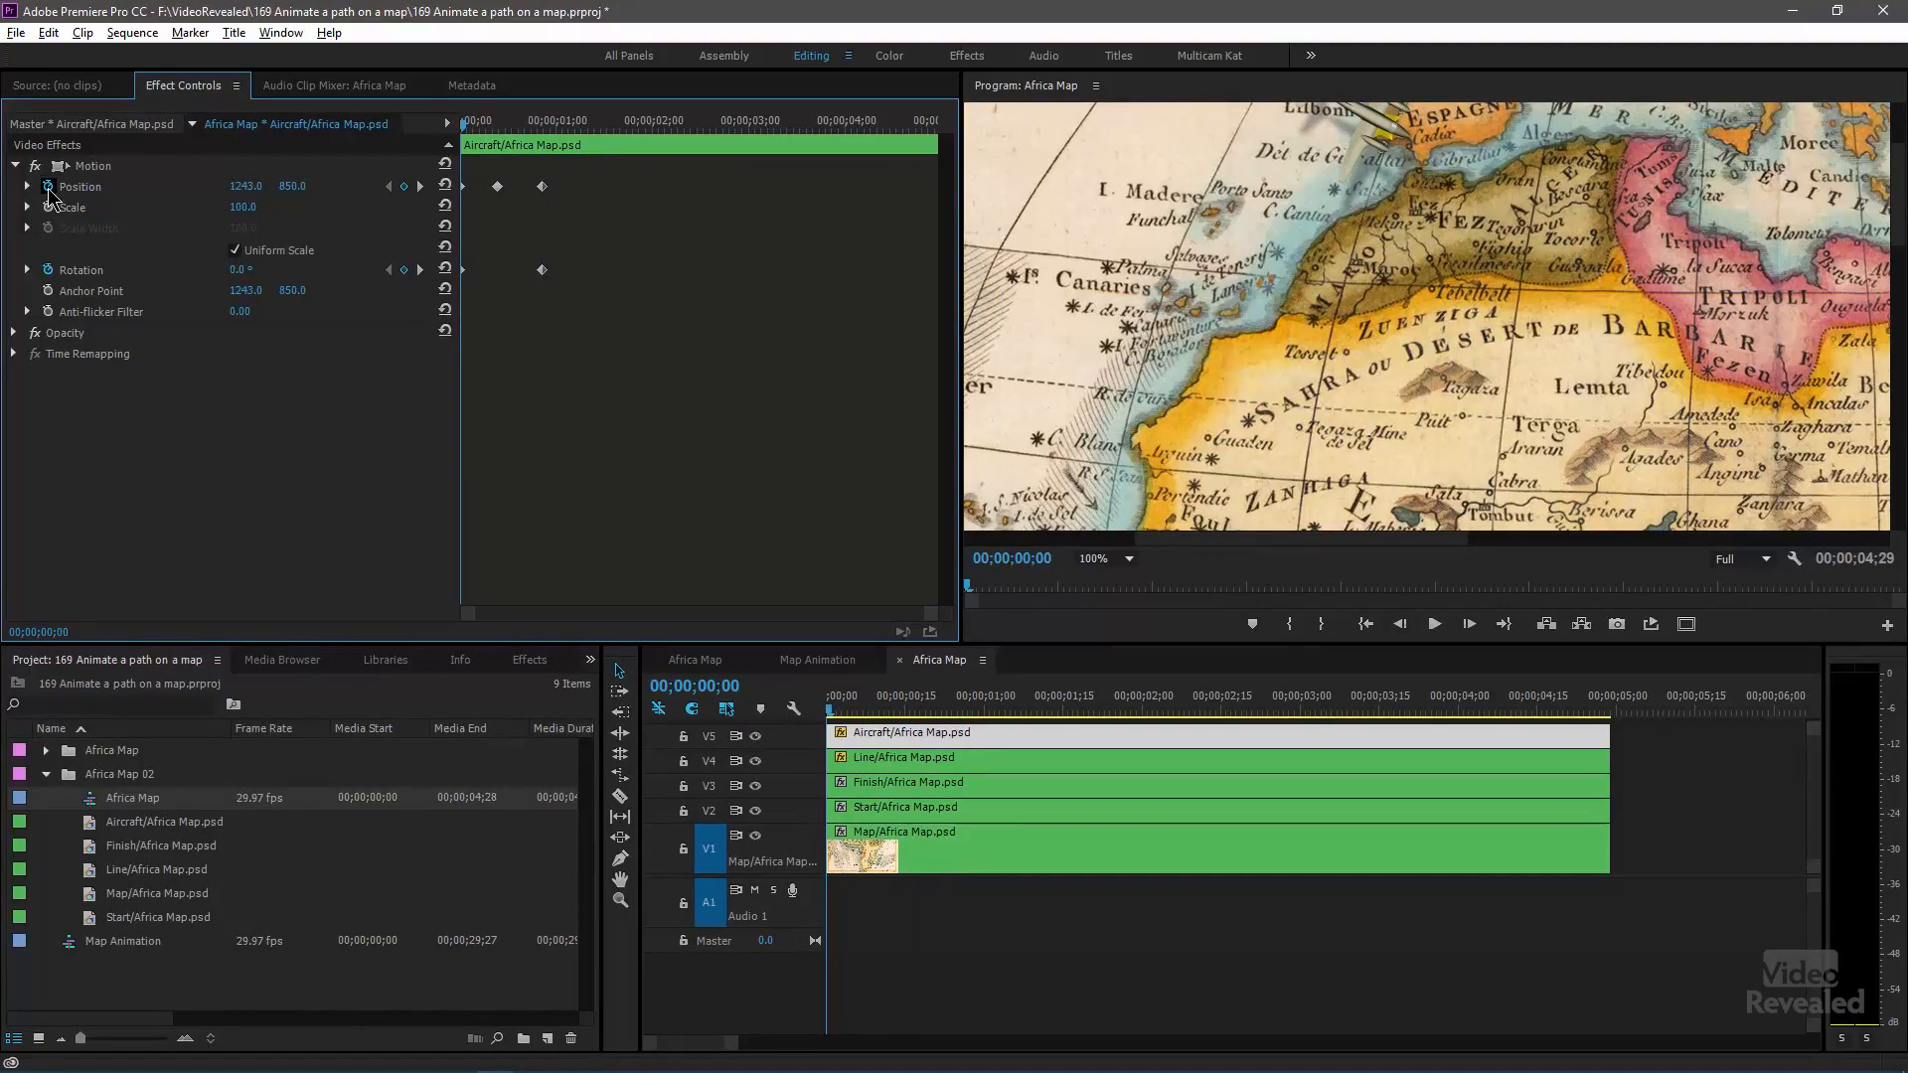
left_click(45, 188)
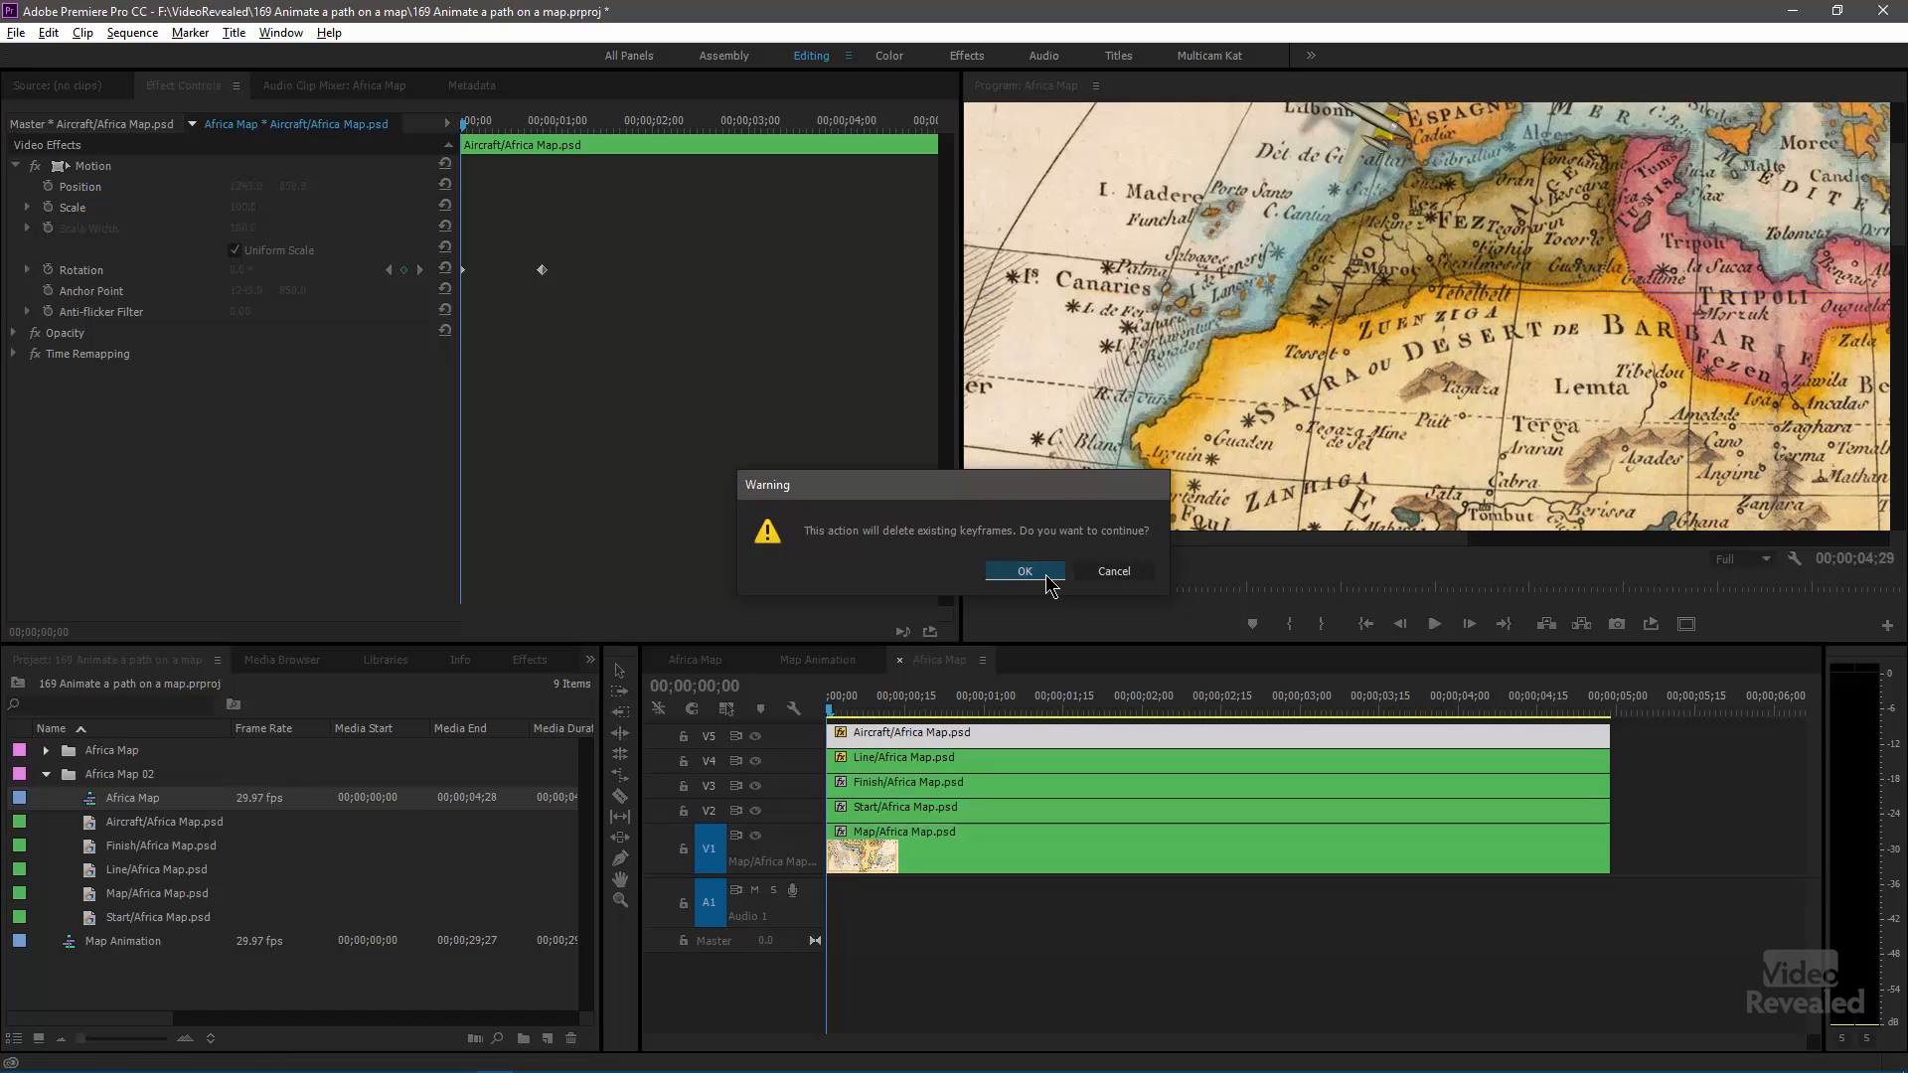
left_click(1023, 571)
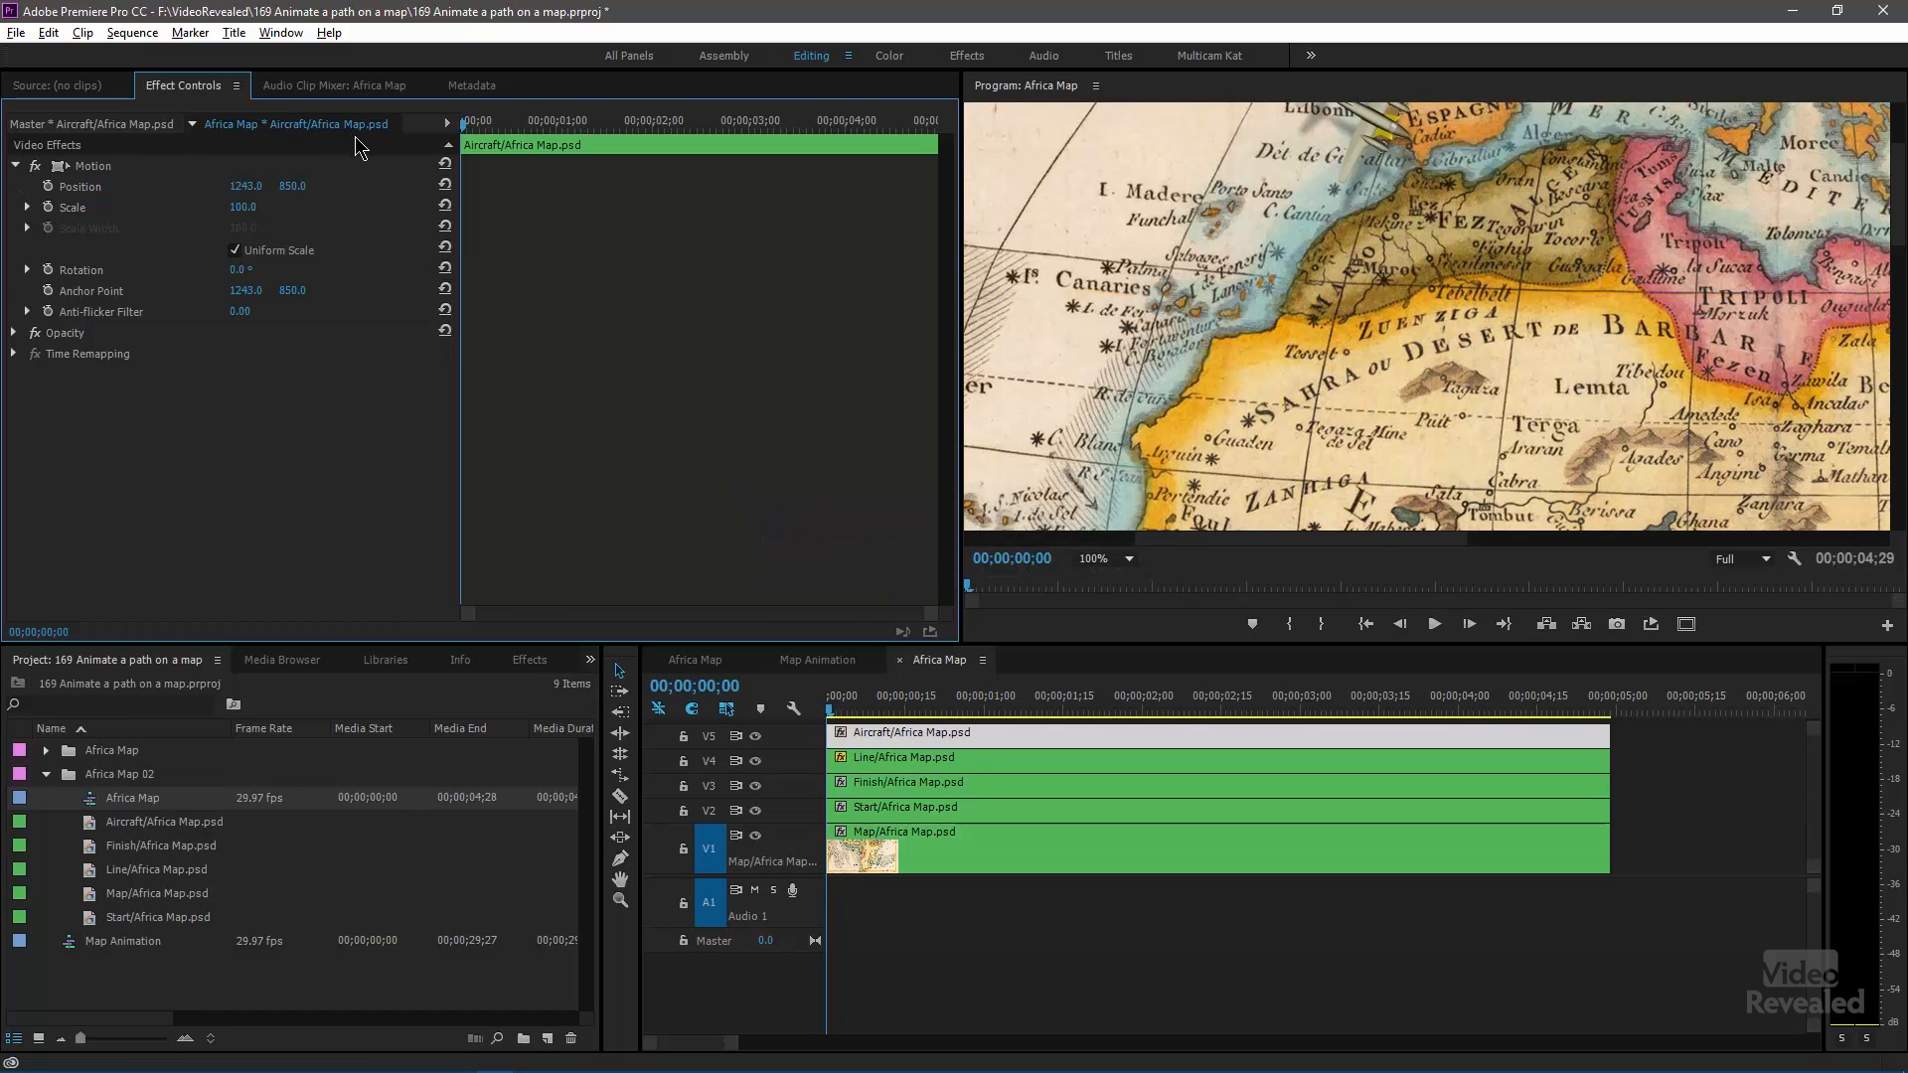
mouse_move(1376, 401)
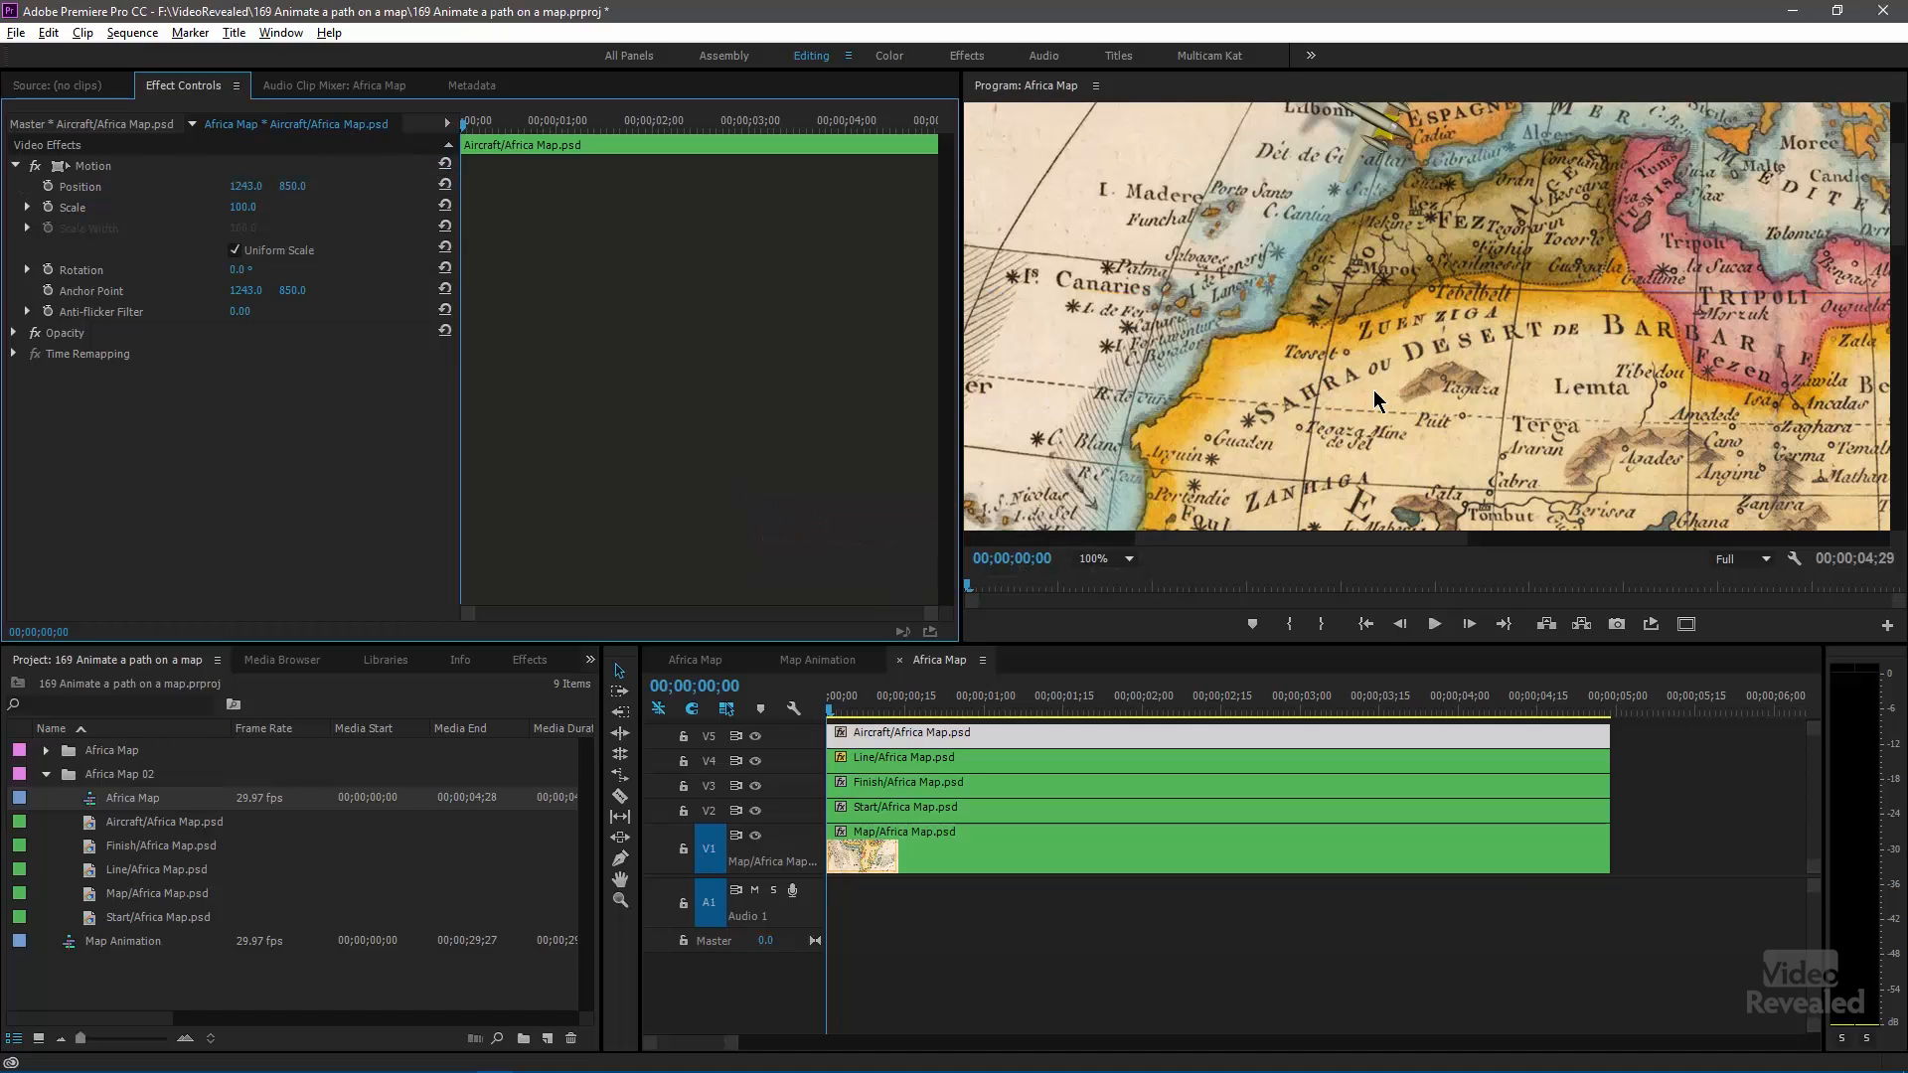
left_click(1099, 559)
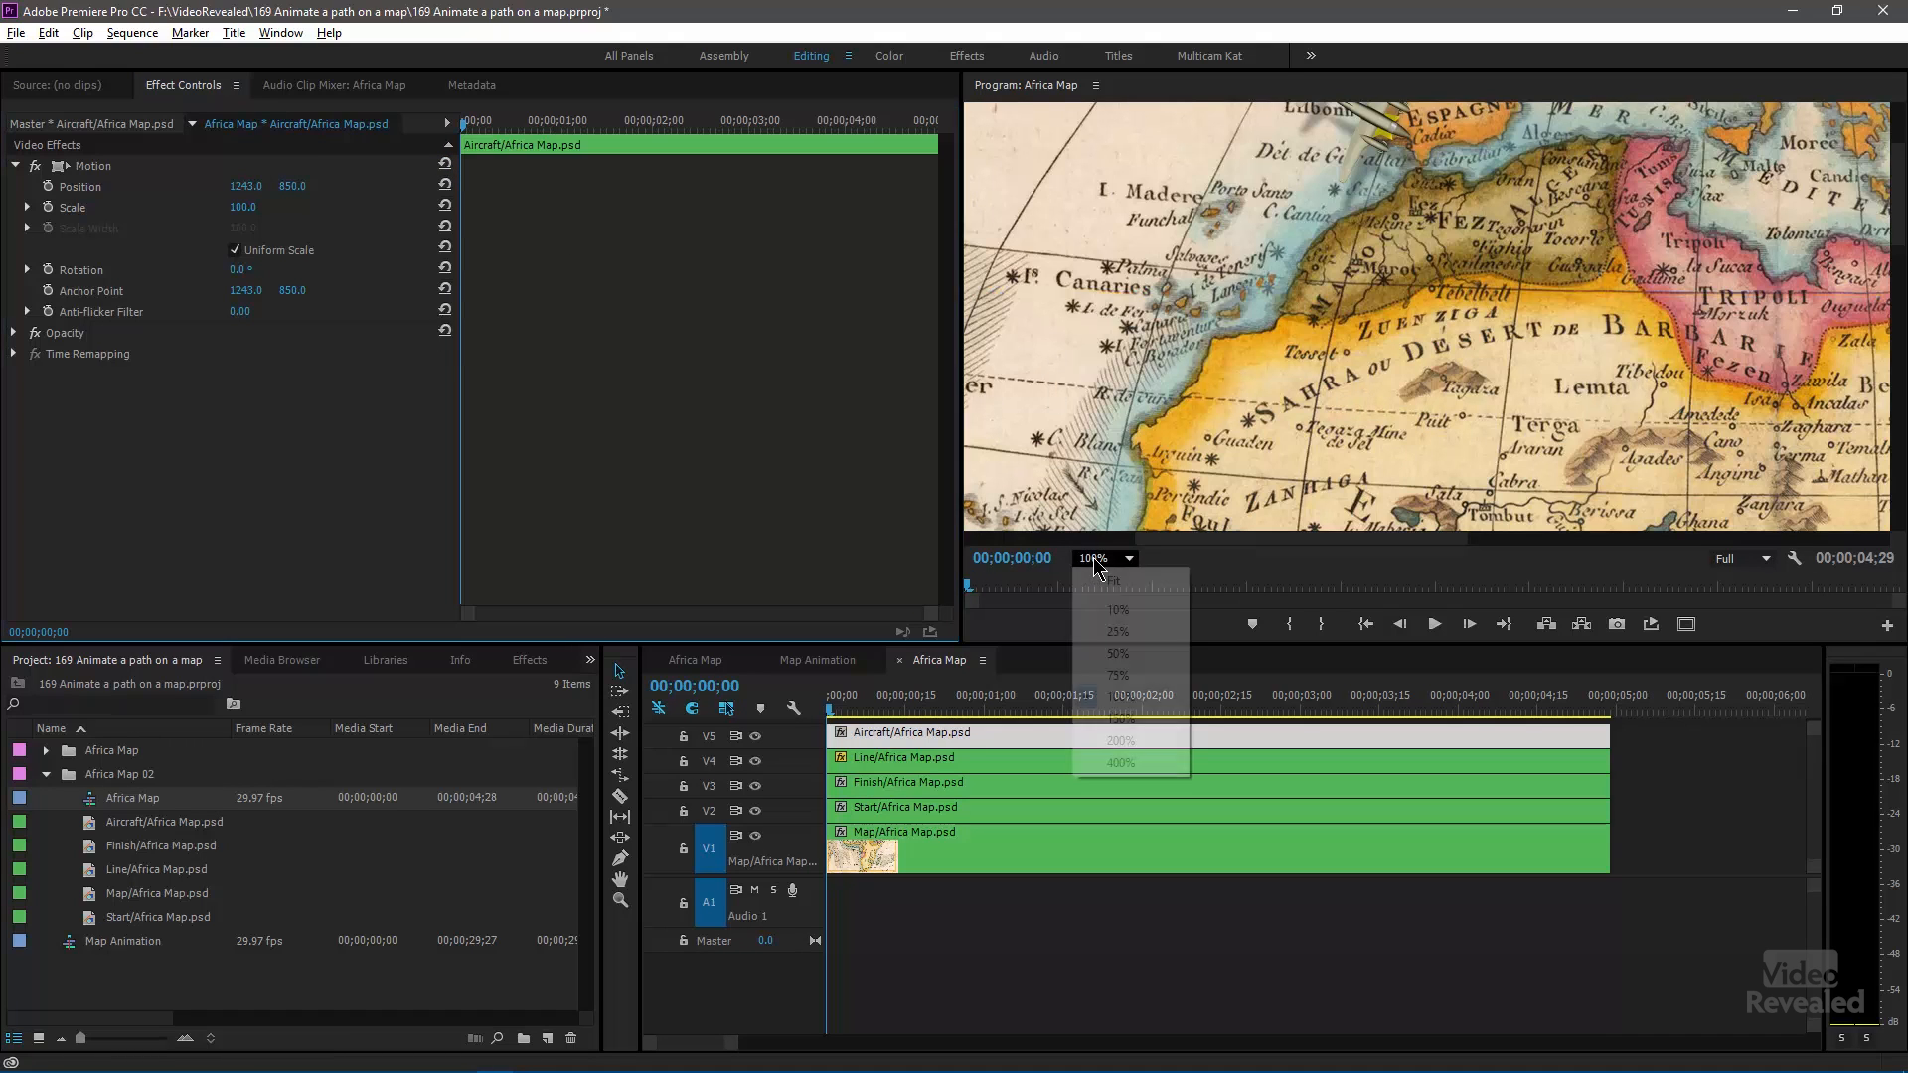
left_click(1115, 586)
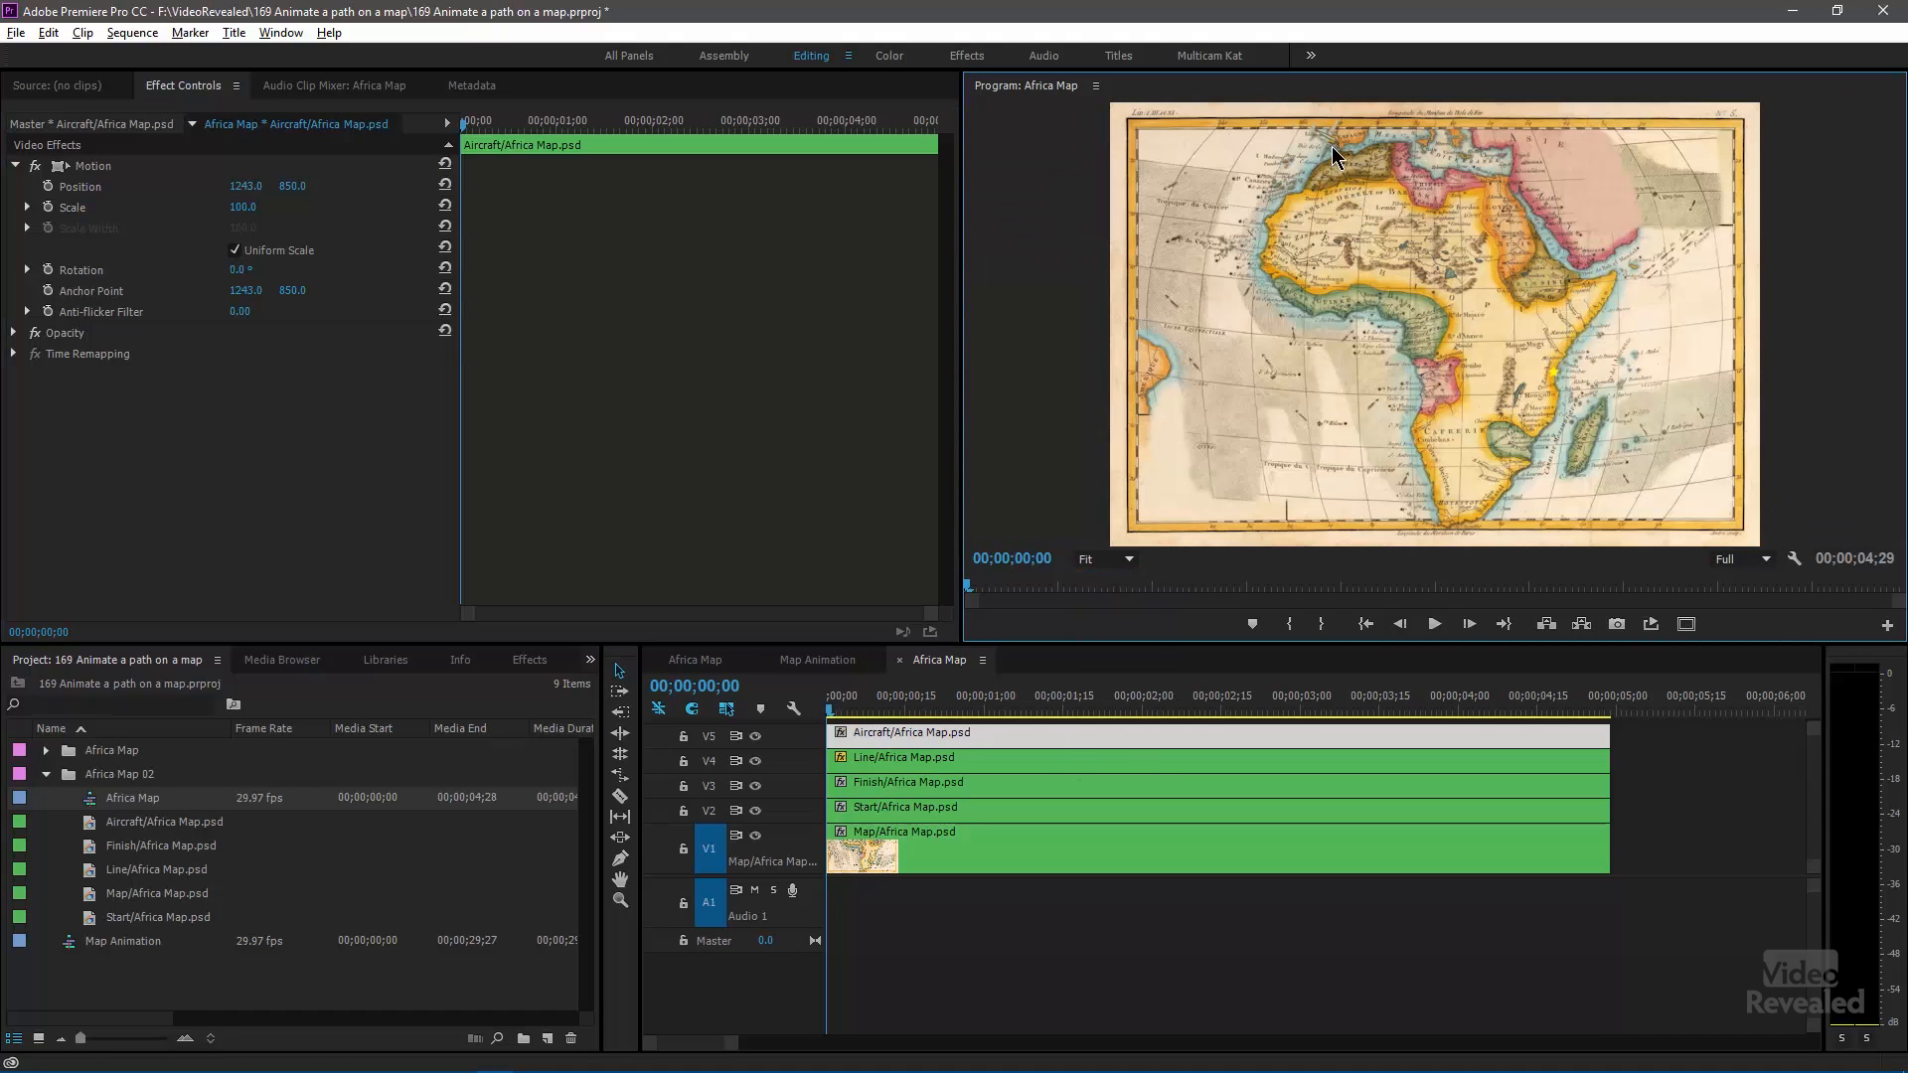
mouse_move(755, 835)
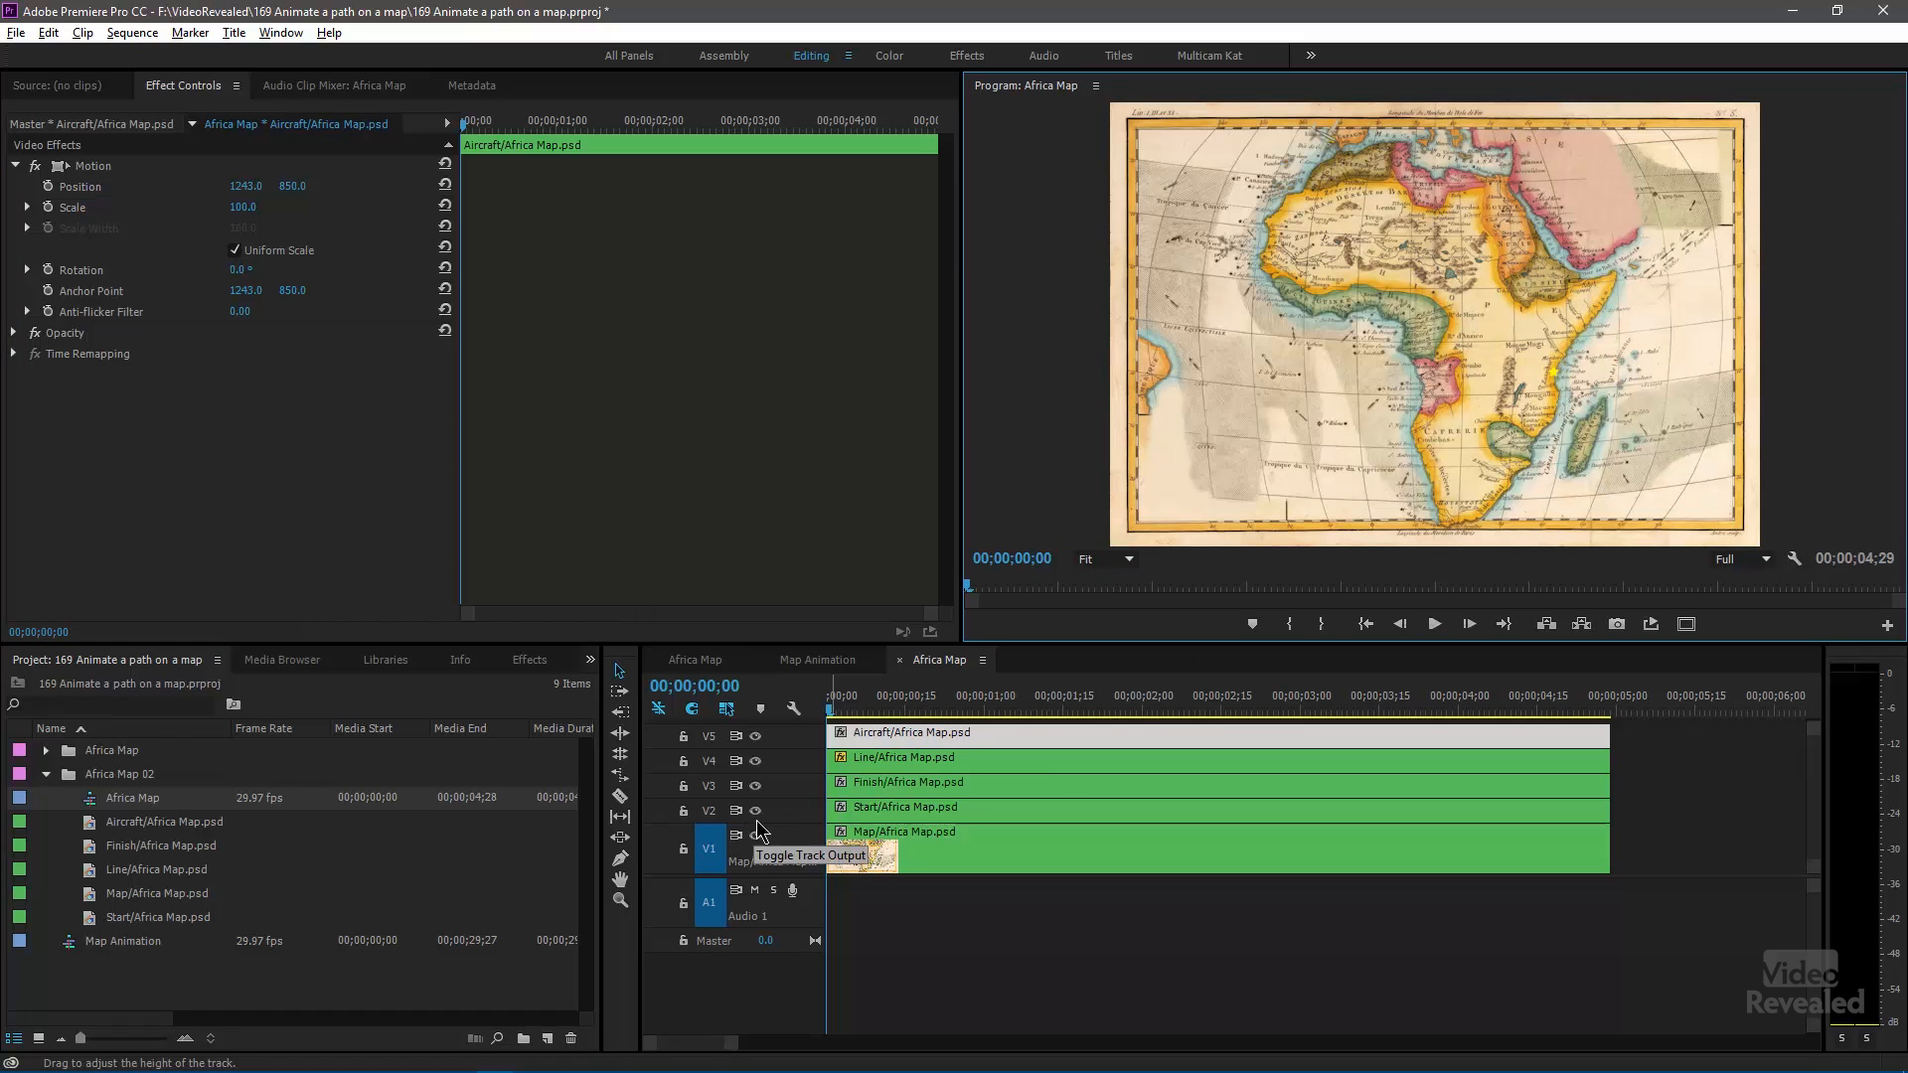
left_click(753, 848)
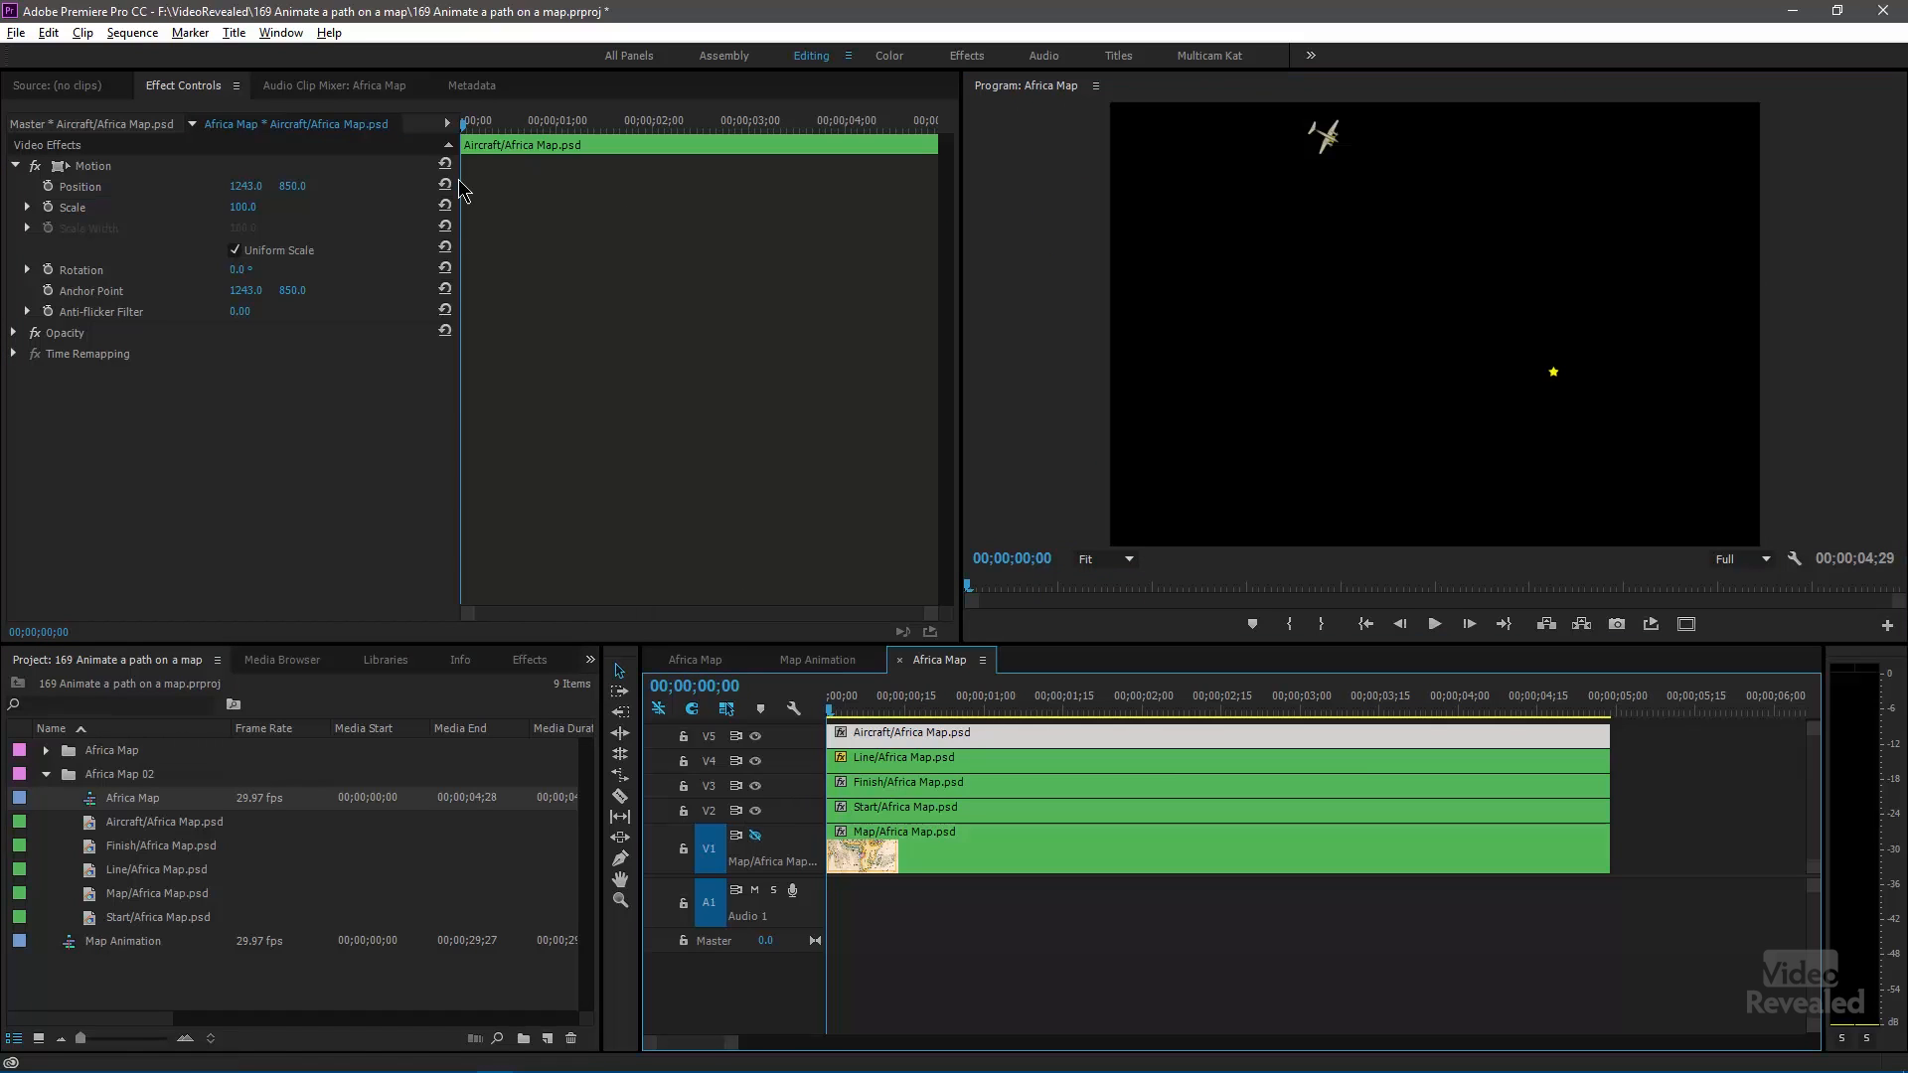
mouse_move(802, 342)
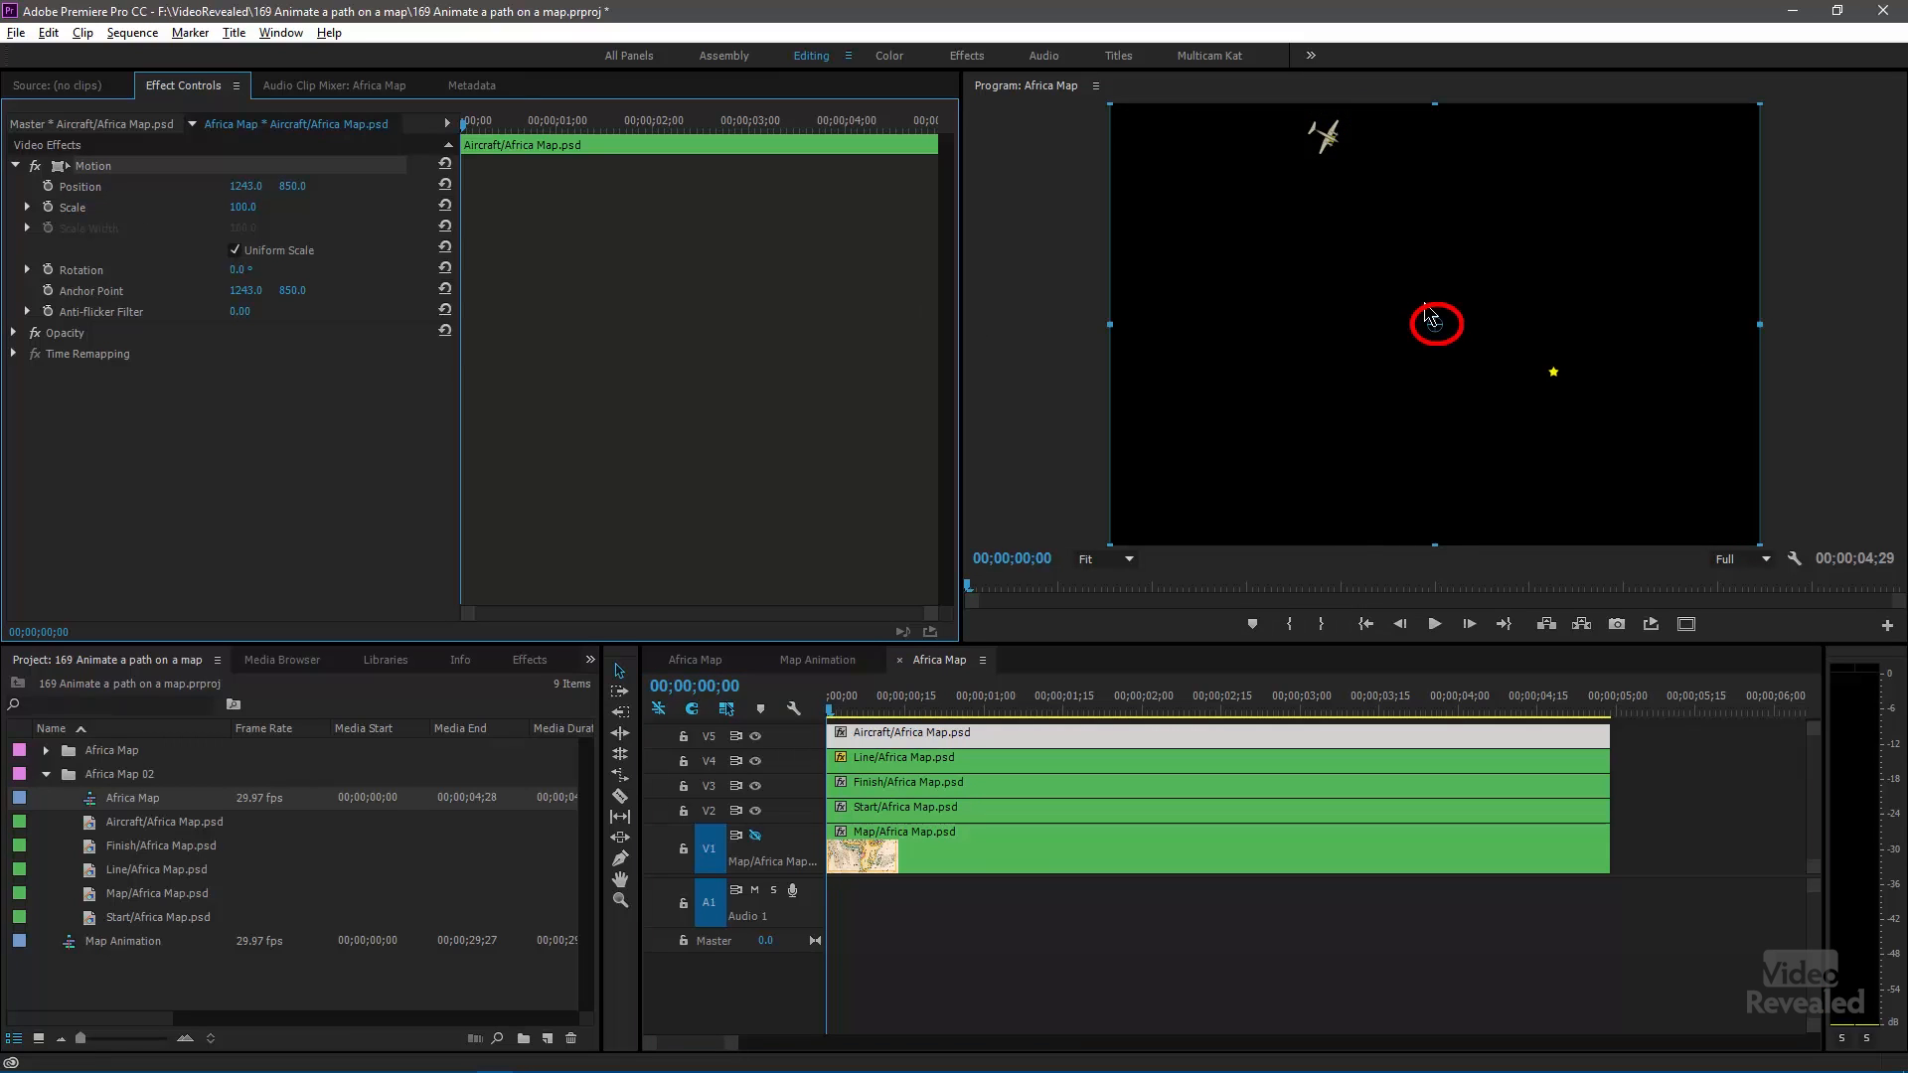
mouse_move(1396, 250)
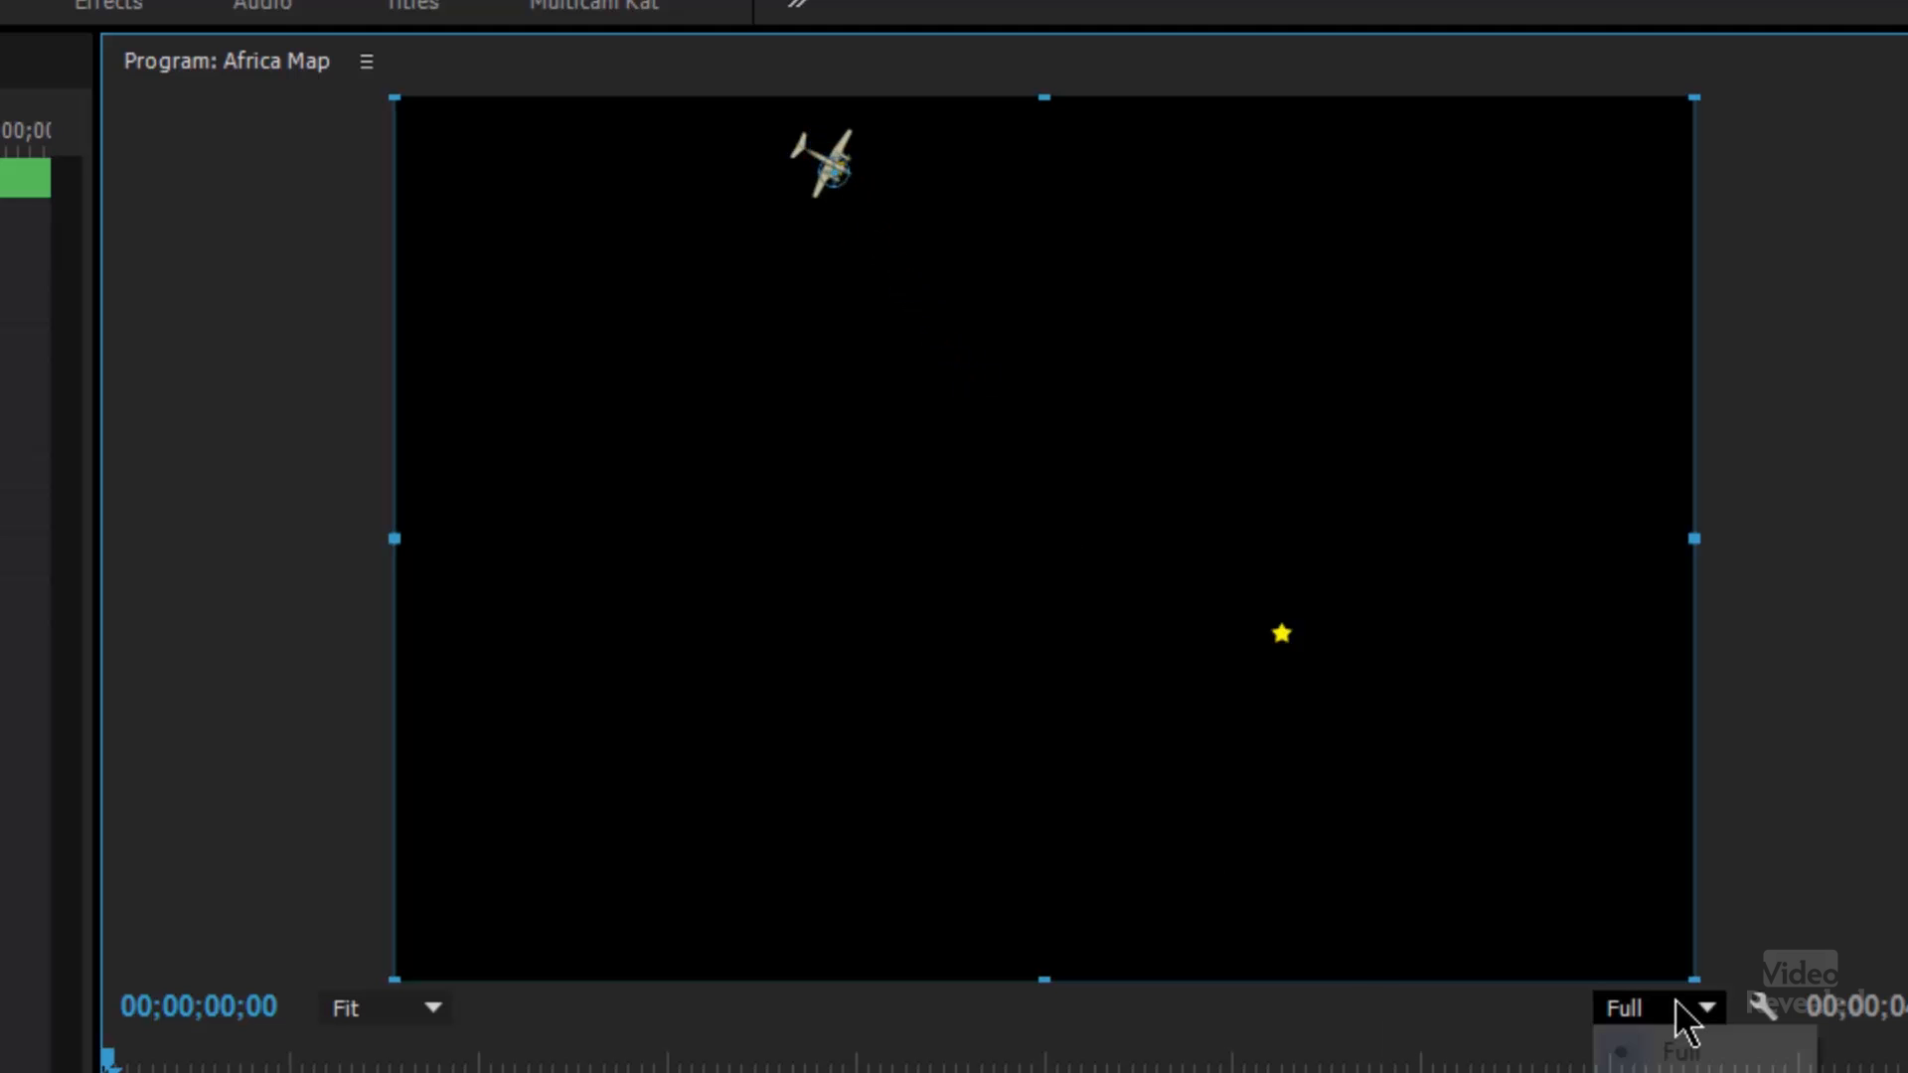
- Centre the aircraft's anchor point at 833.5, 131.0 and rotate it around that pivot
left_click(384, 1007)
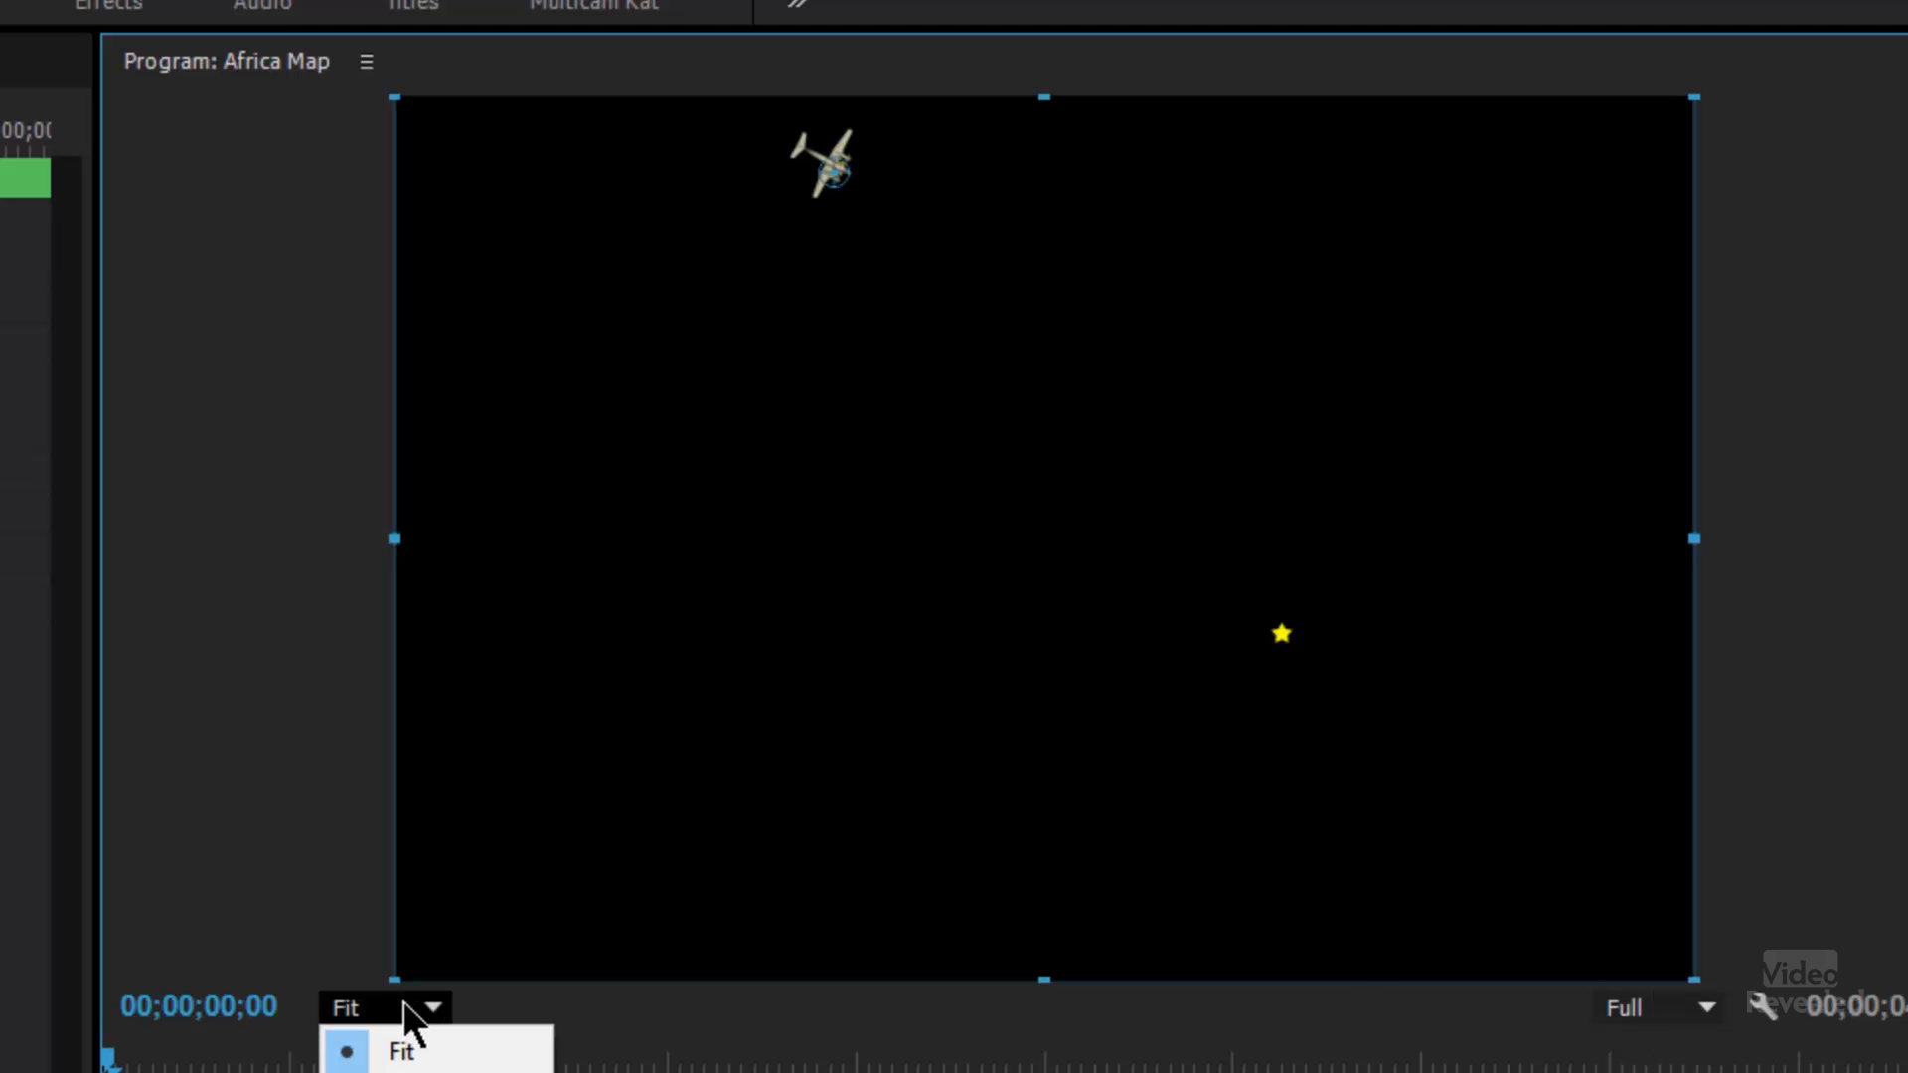
left_click(400, 1051)
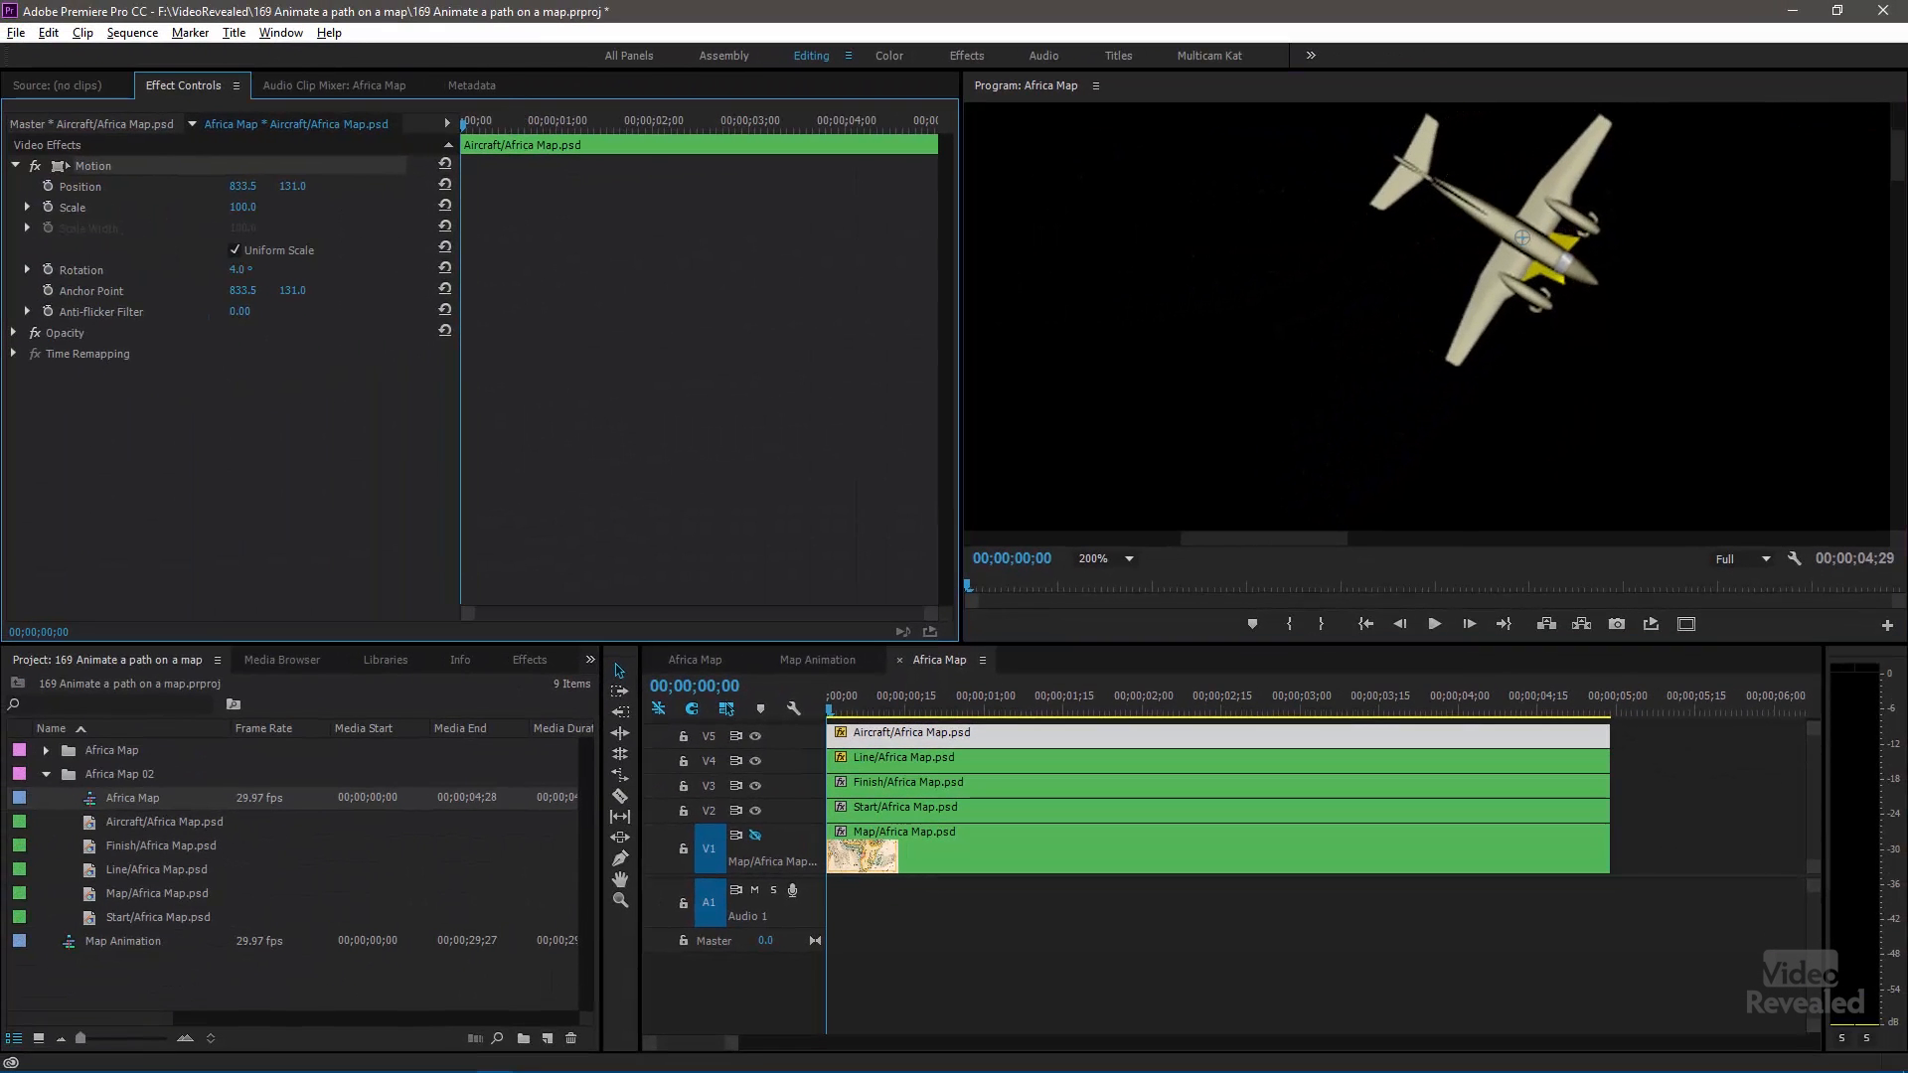
left_click(1126, 558)
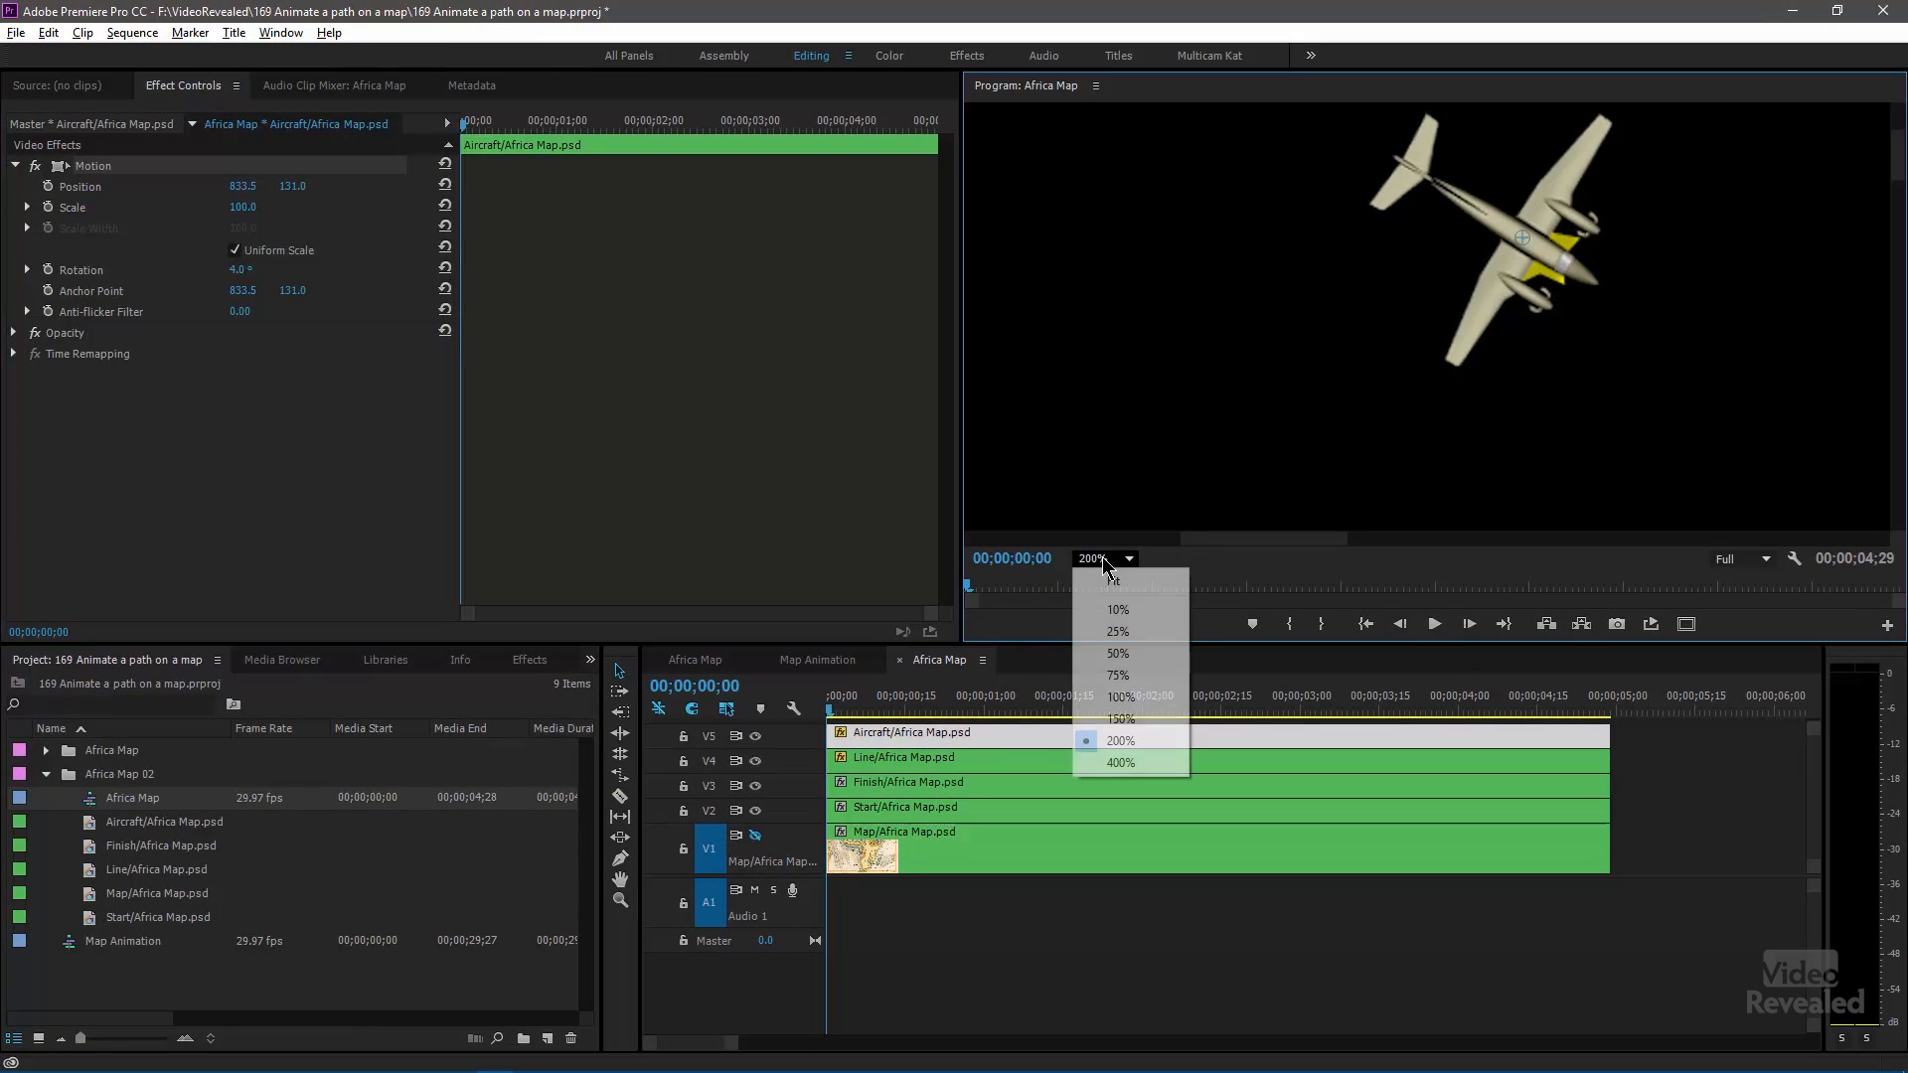
left_click(1111, 581)
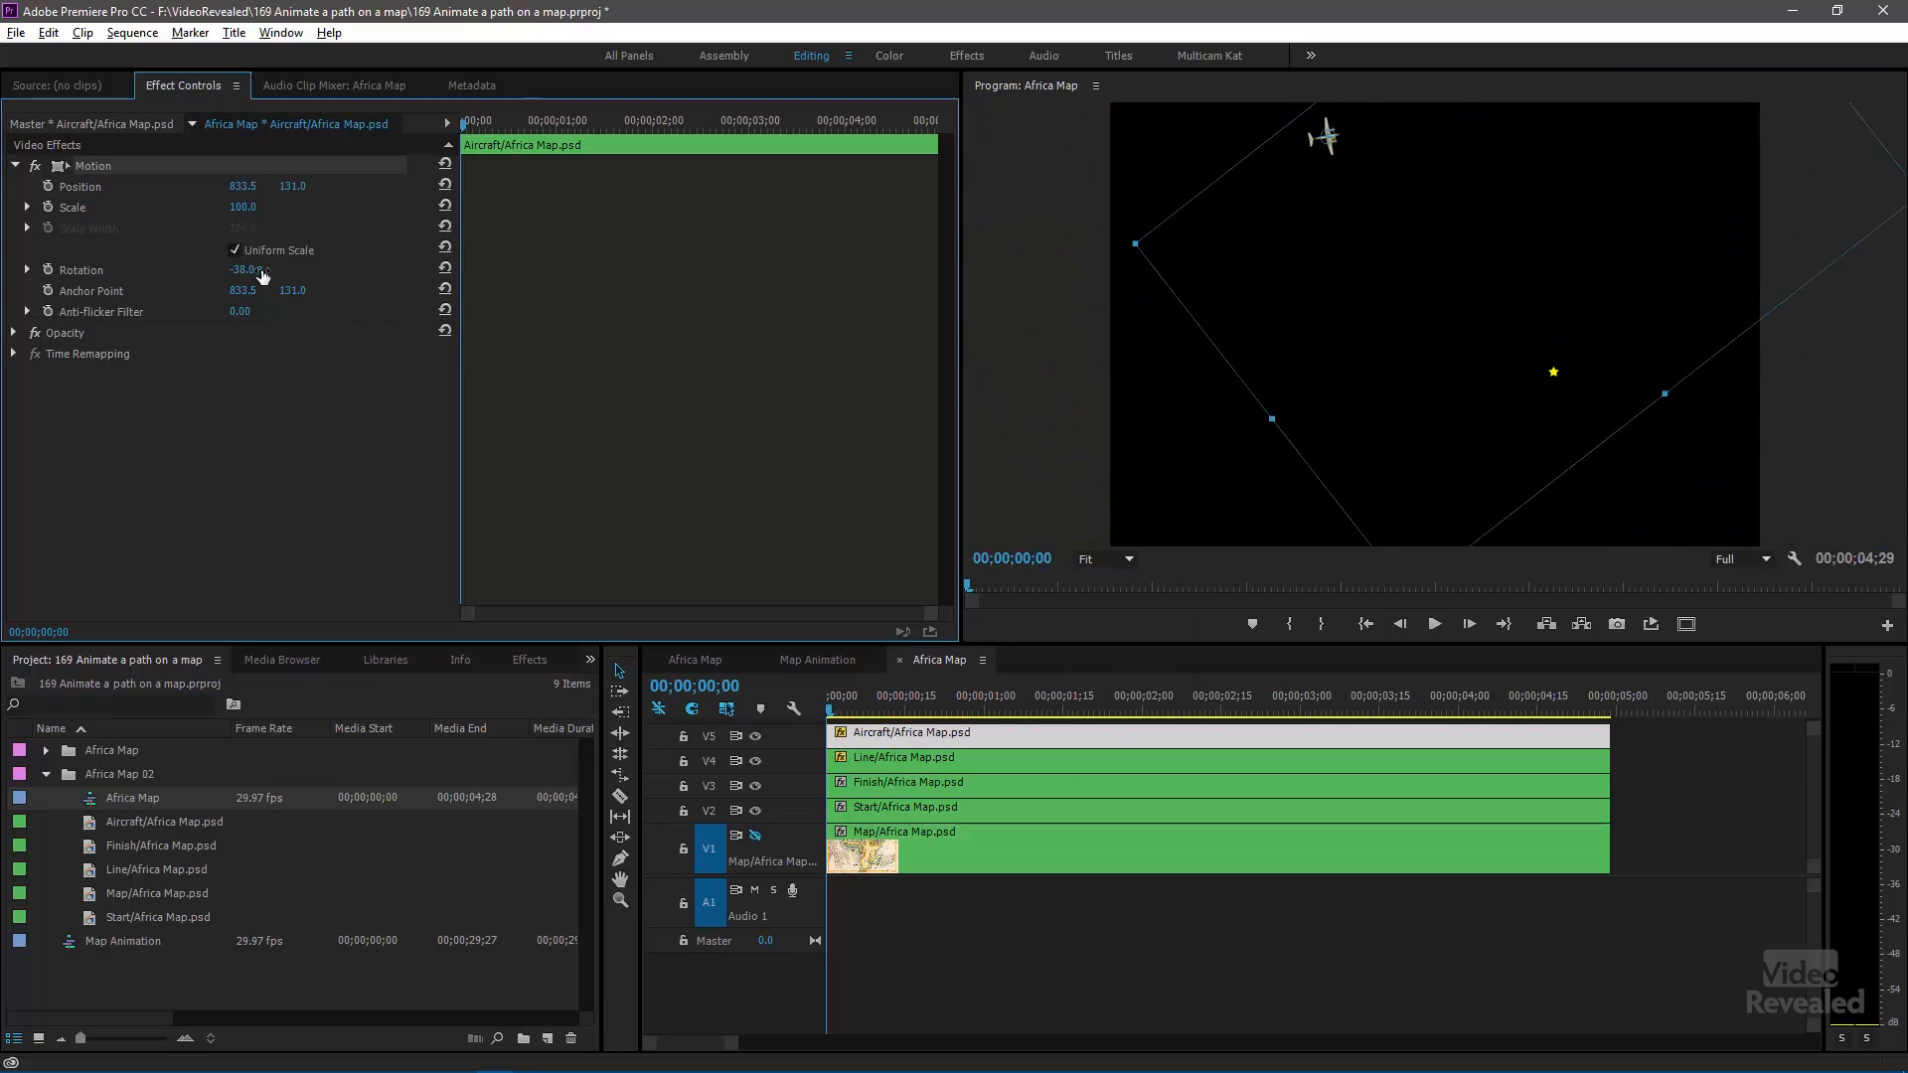
left_click_drag(244, 270, 280, 270)
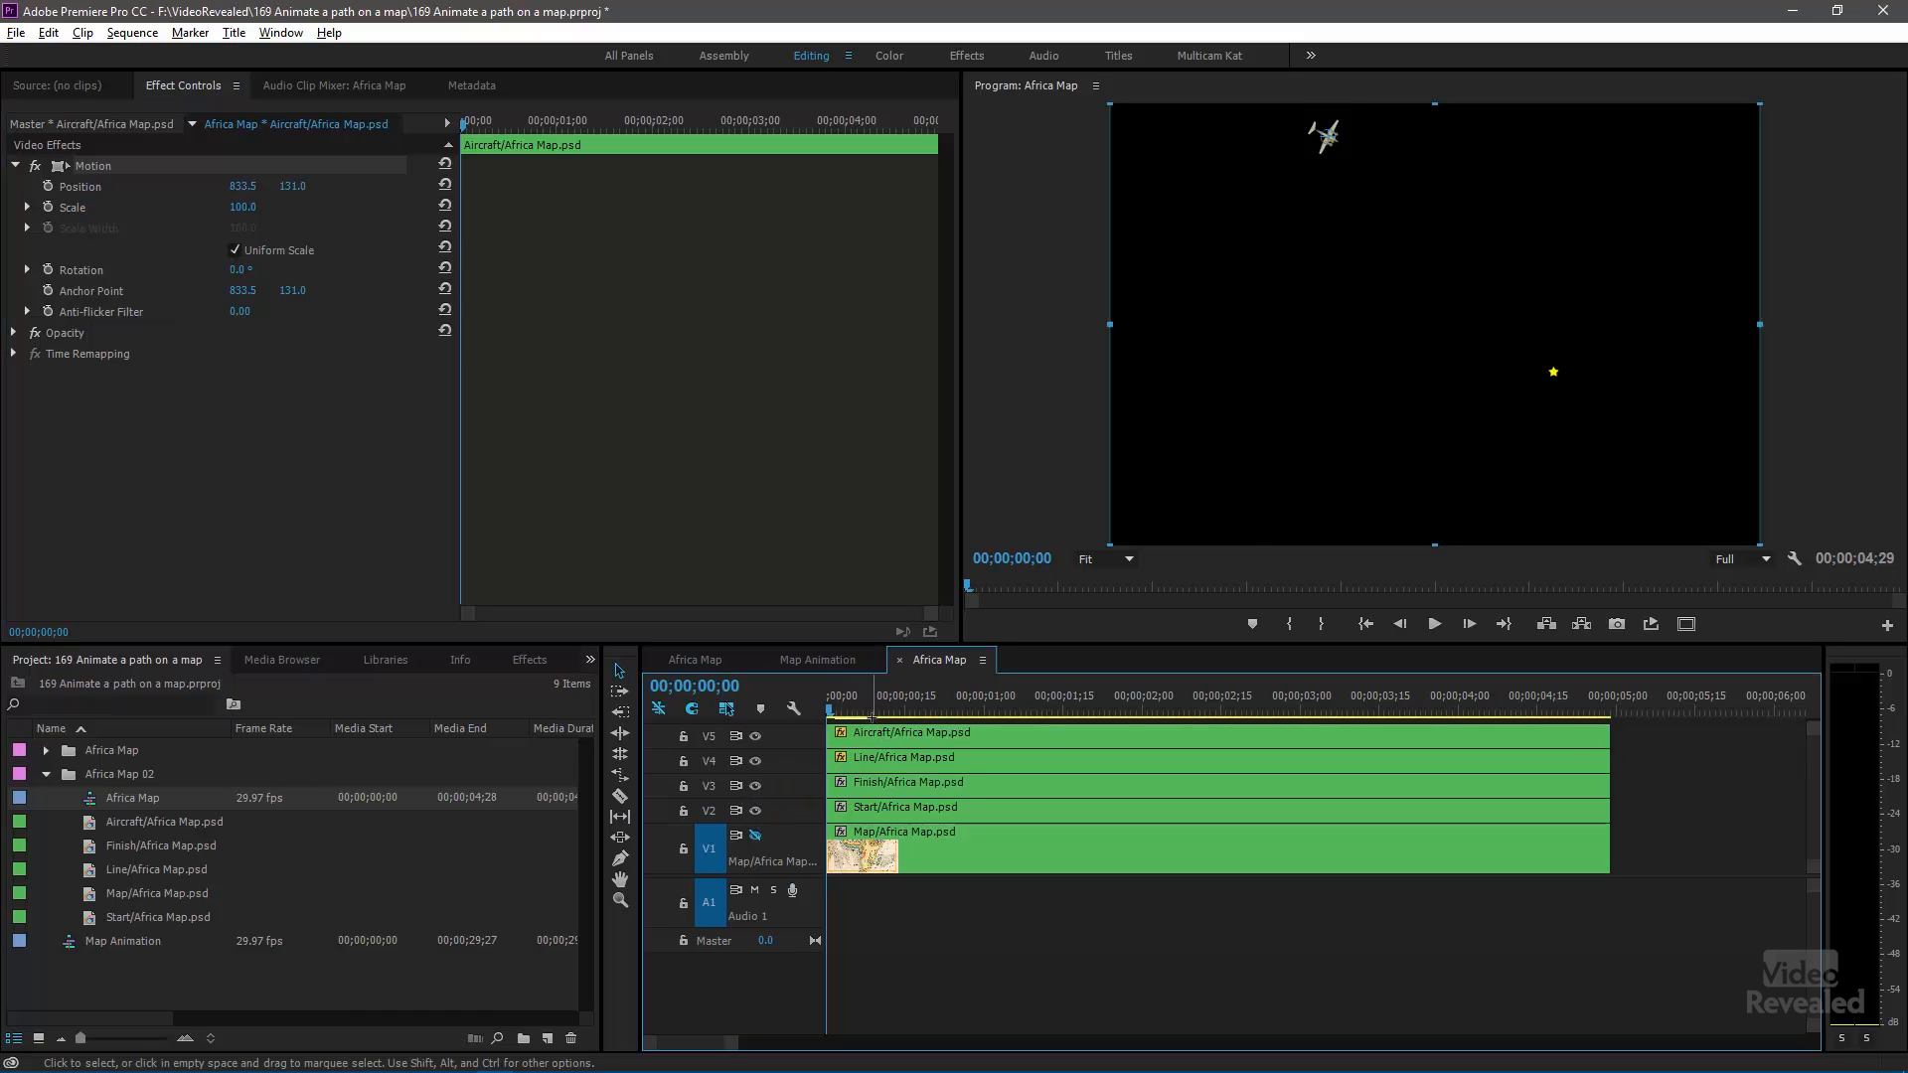
left_click(883, 706)
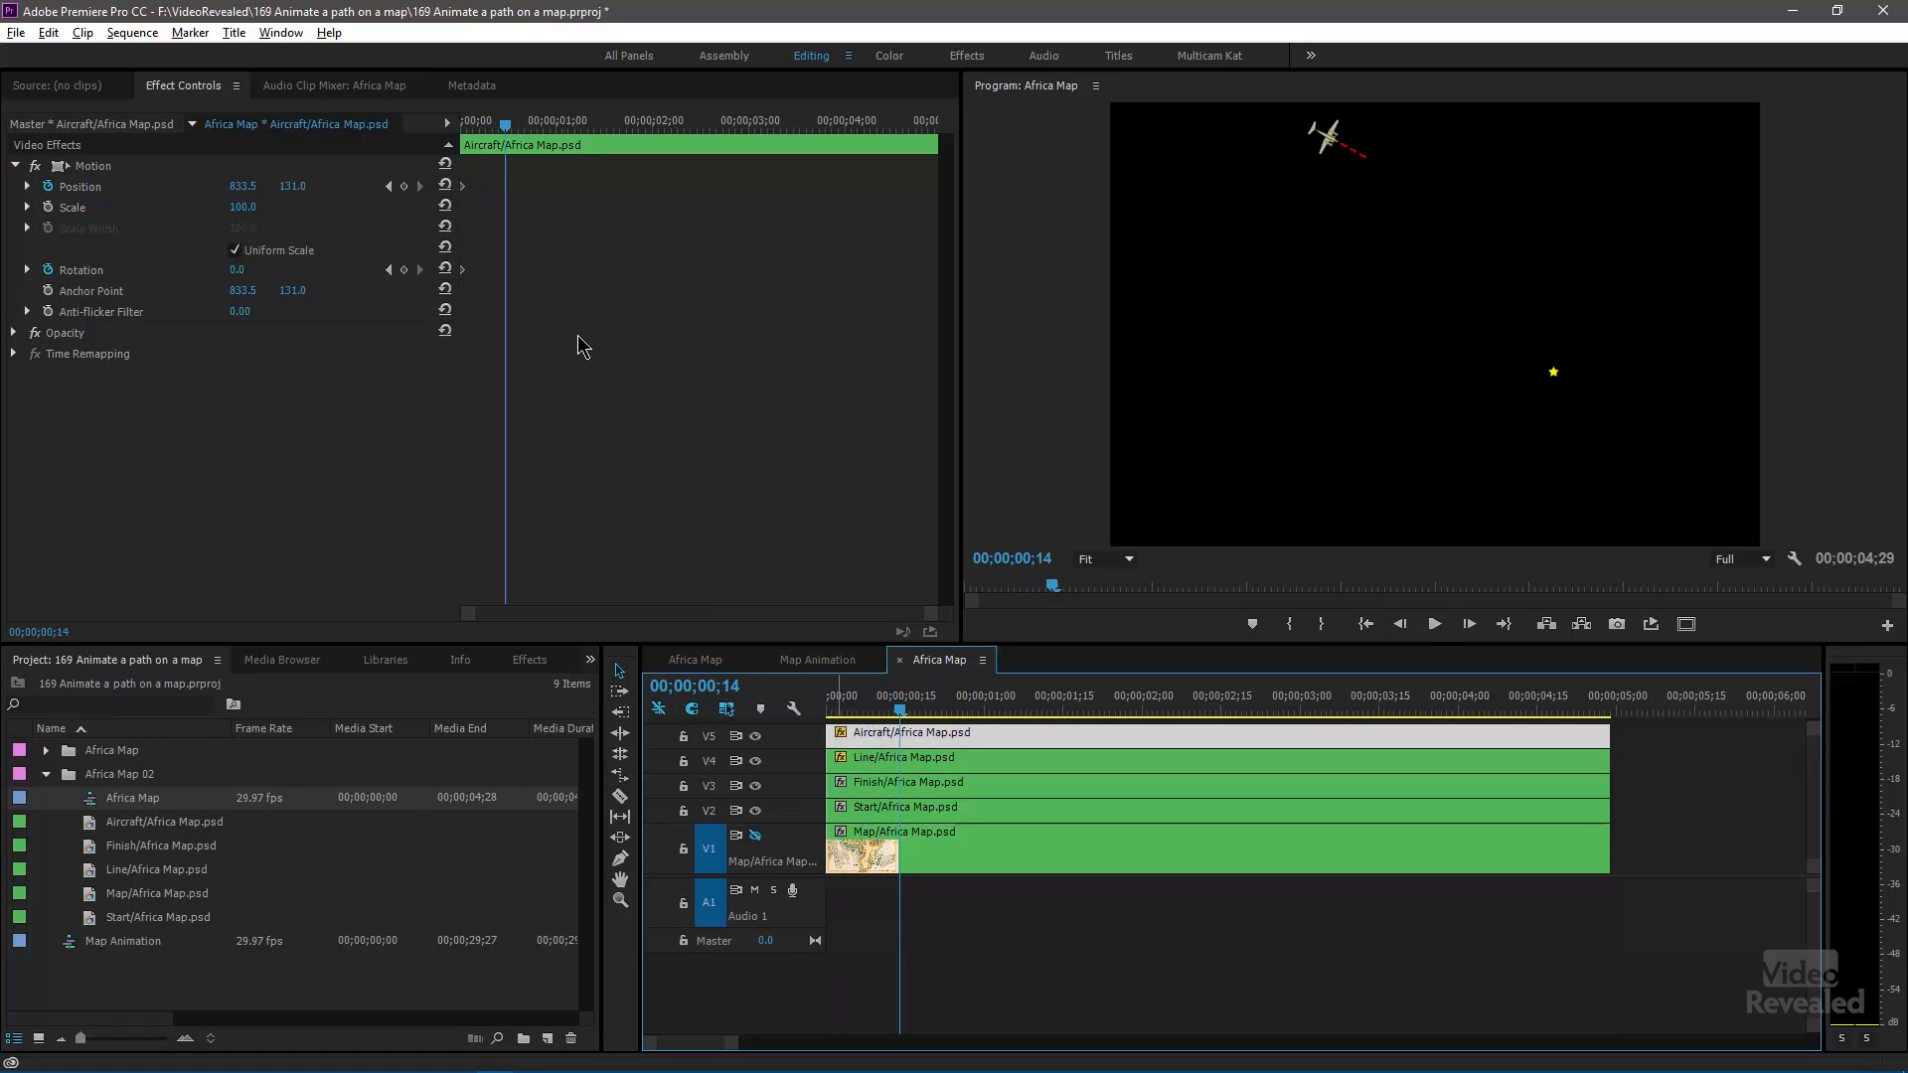
mouse_move(217, 164)
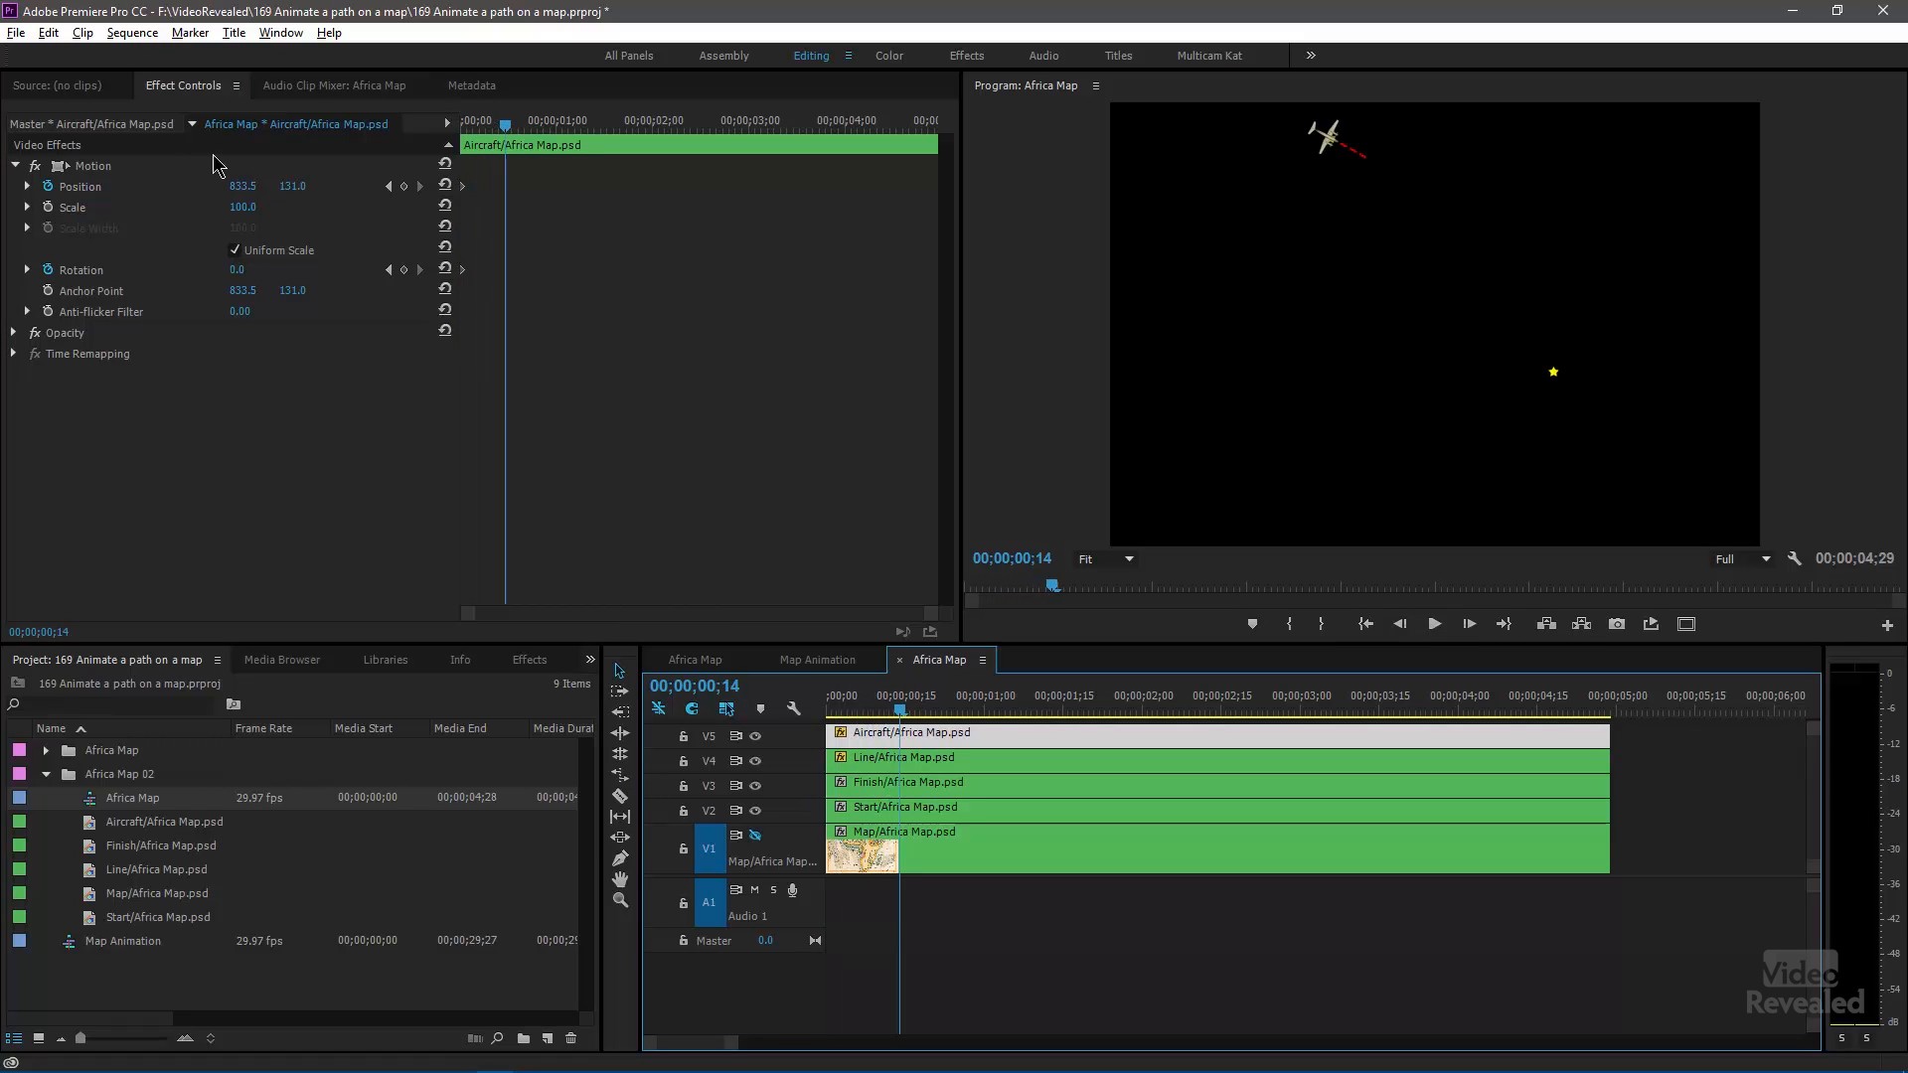
- At 150% zoom, keyframe the aircraft turning along the path, then refit and show Line mask keyframes
left_click(67, 166)
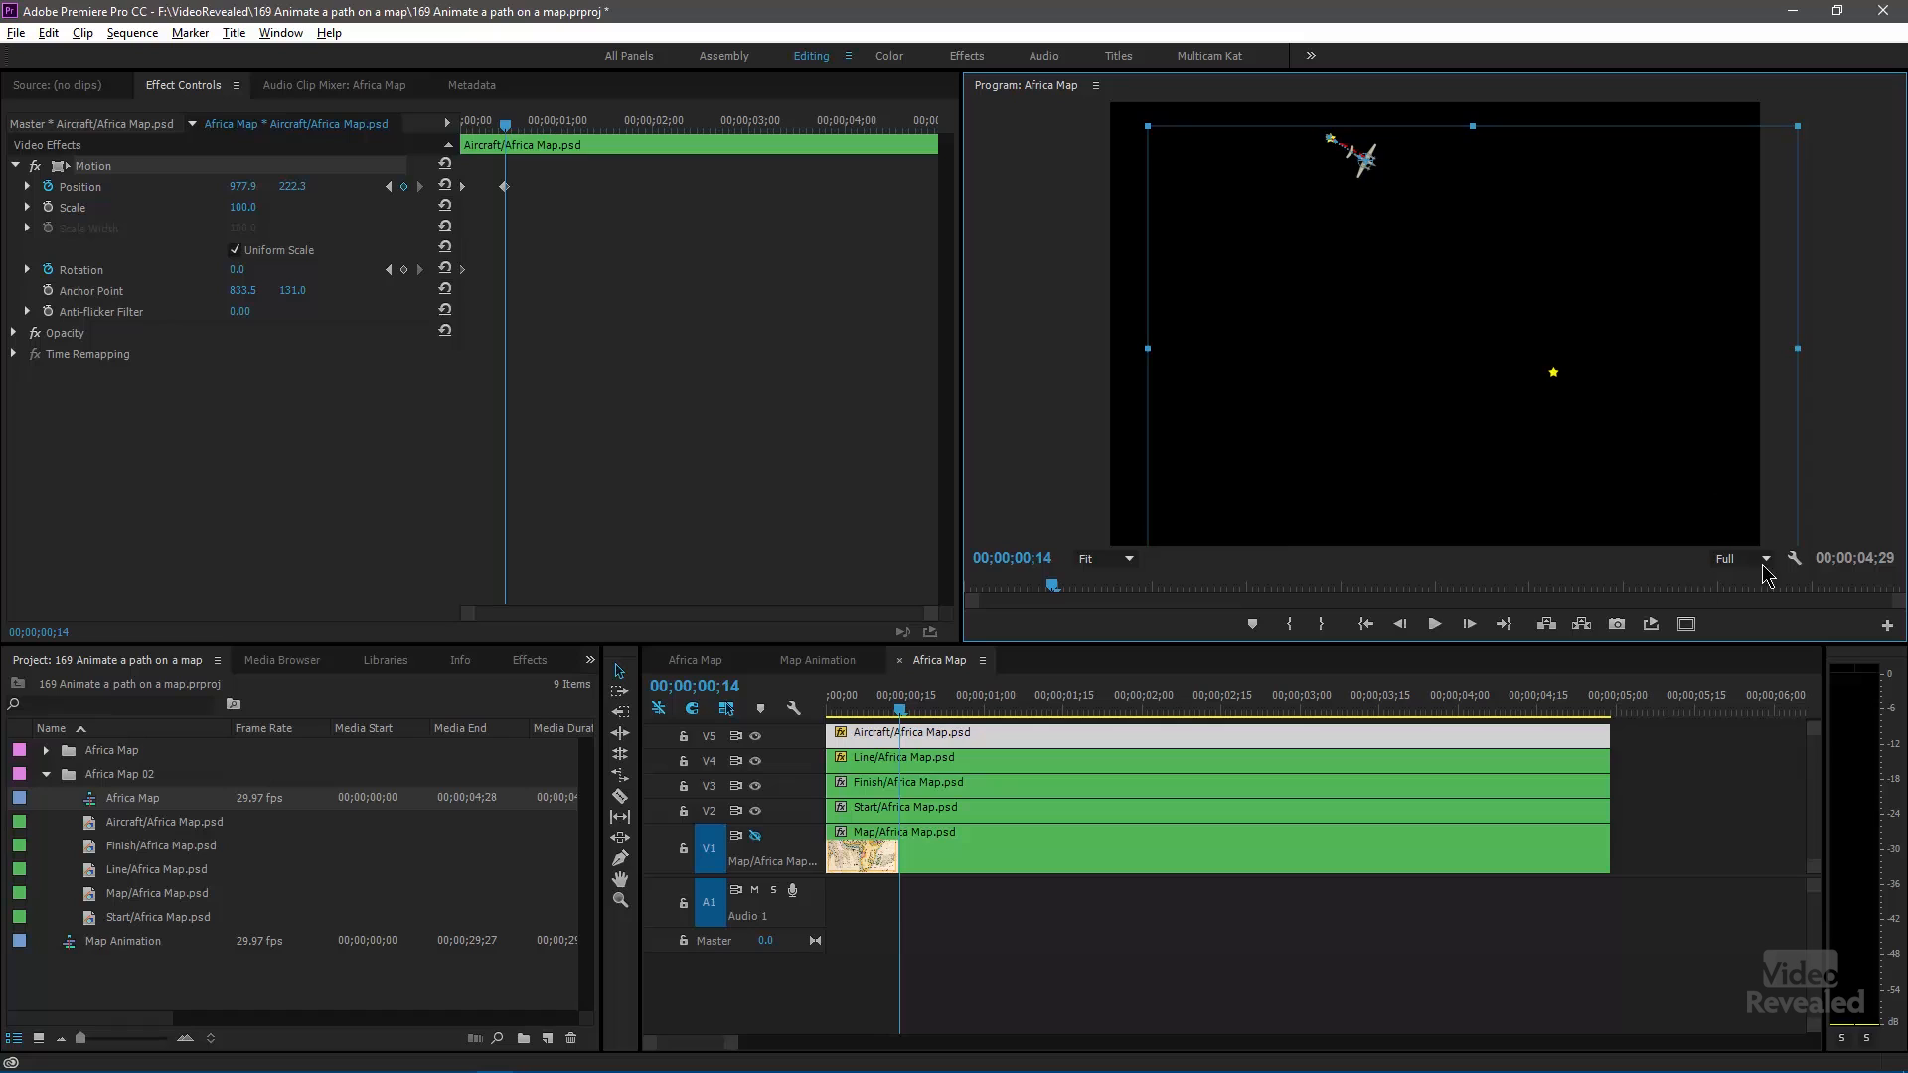
left_click(1101, 558)
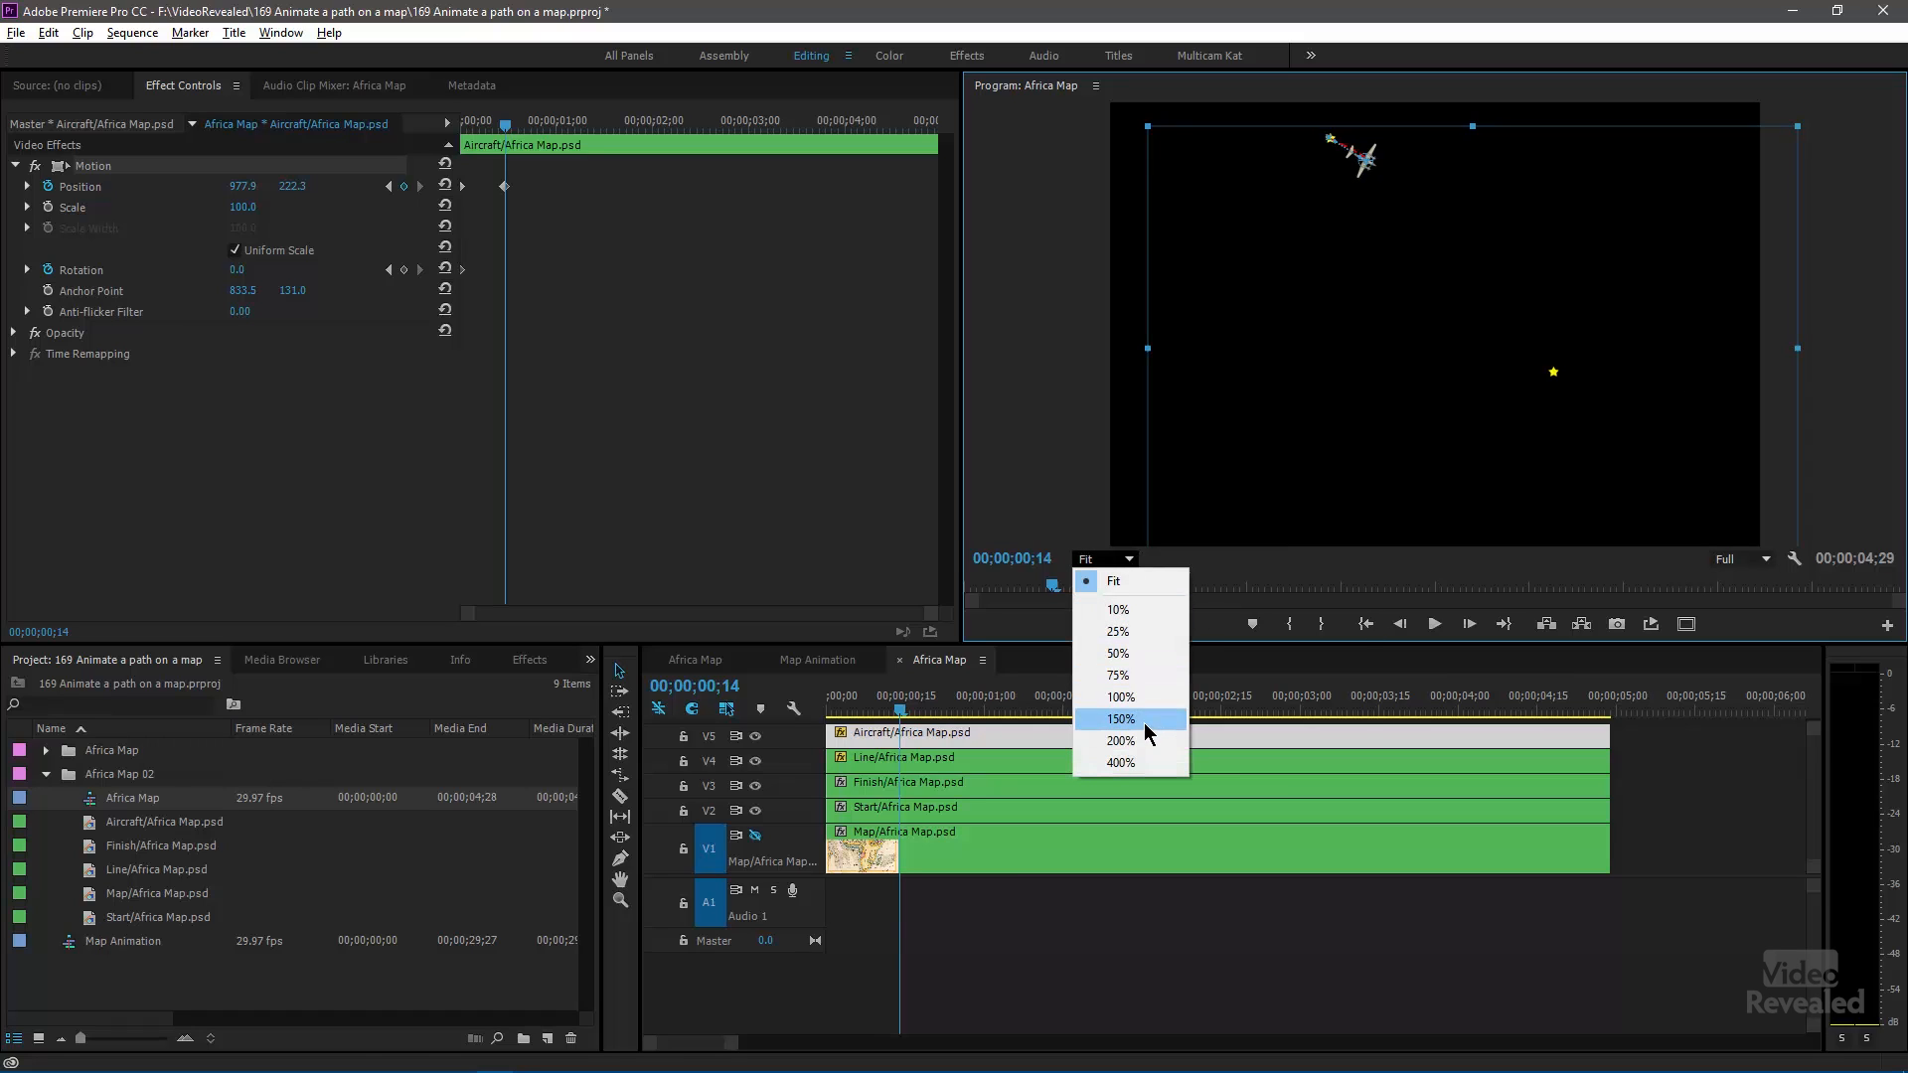
left_click(1120, 719)
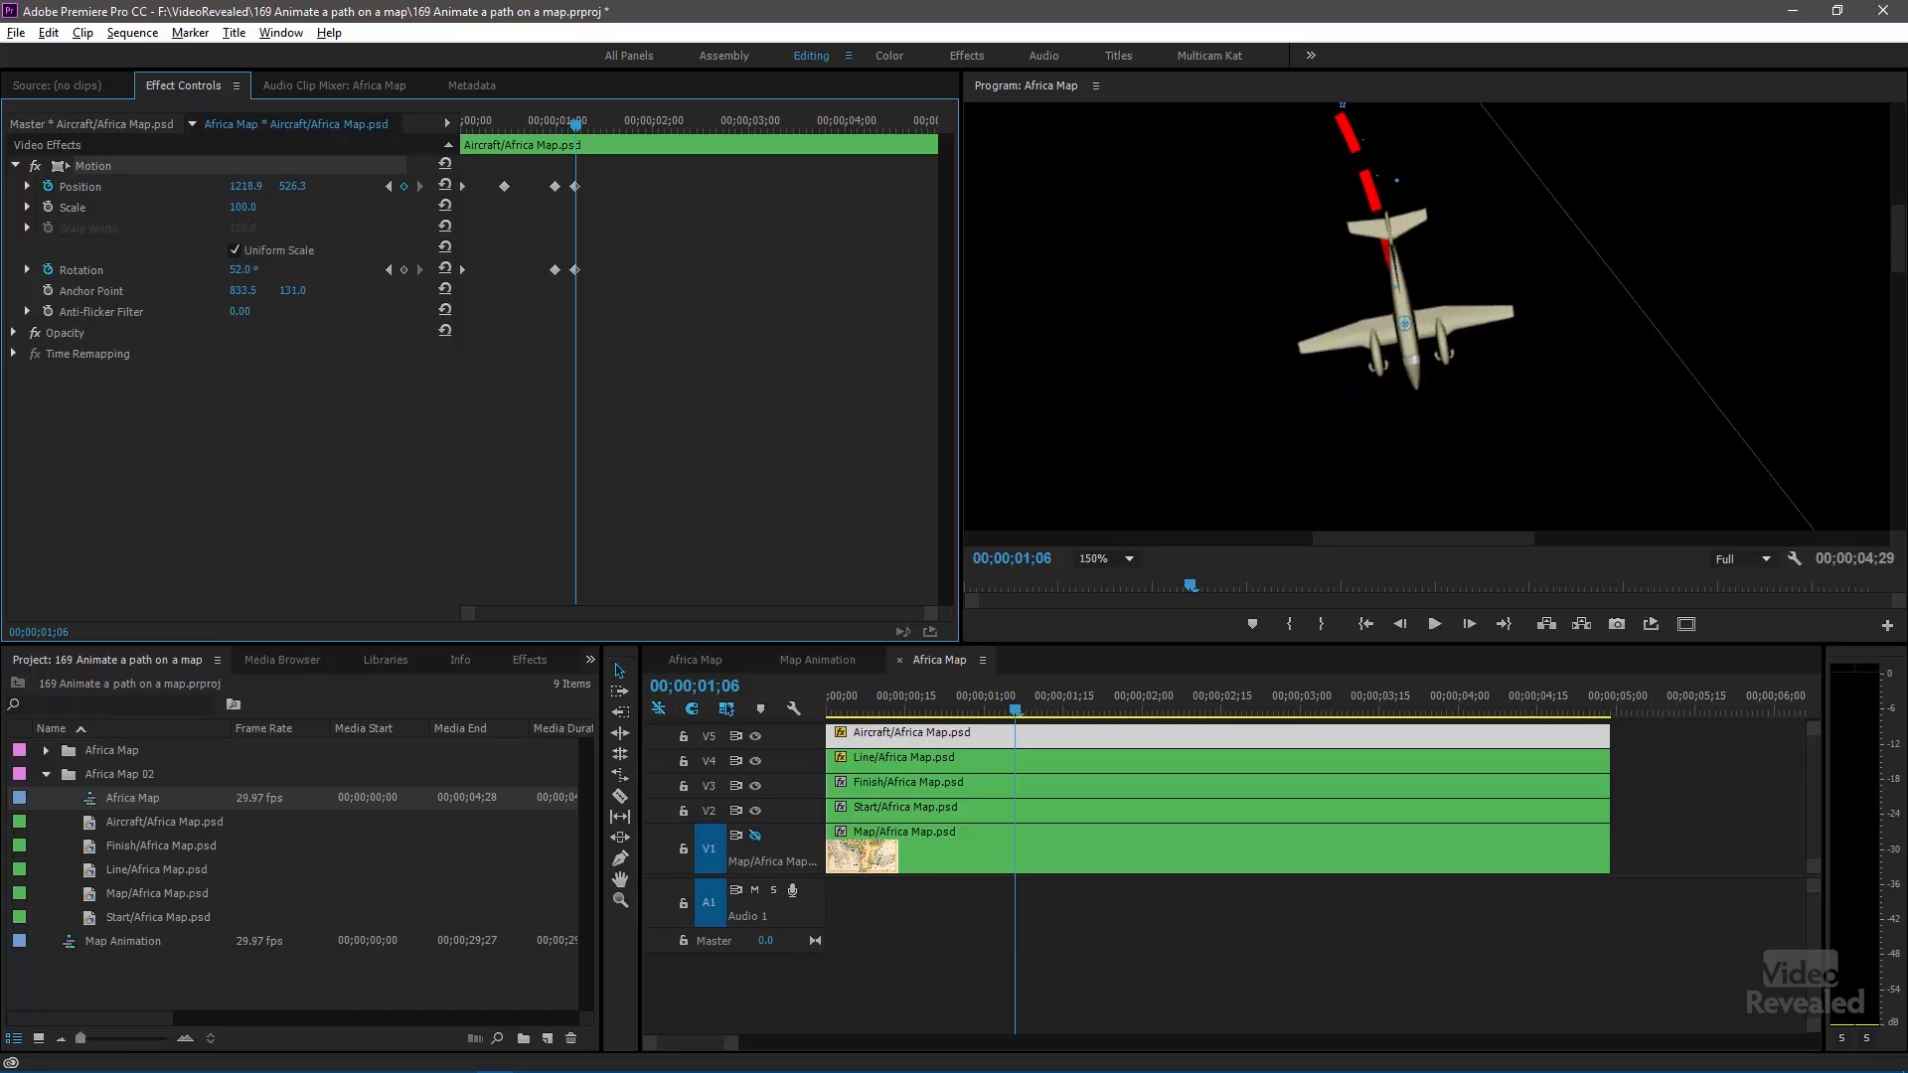
mouse_move(1117, 577)
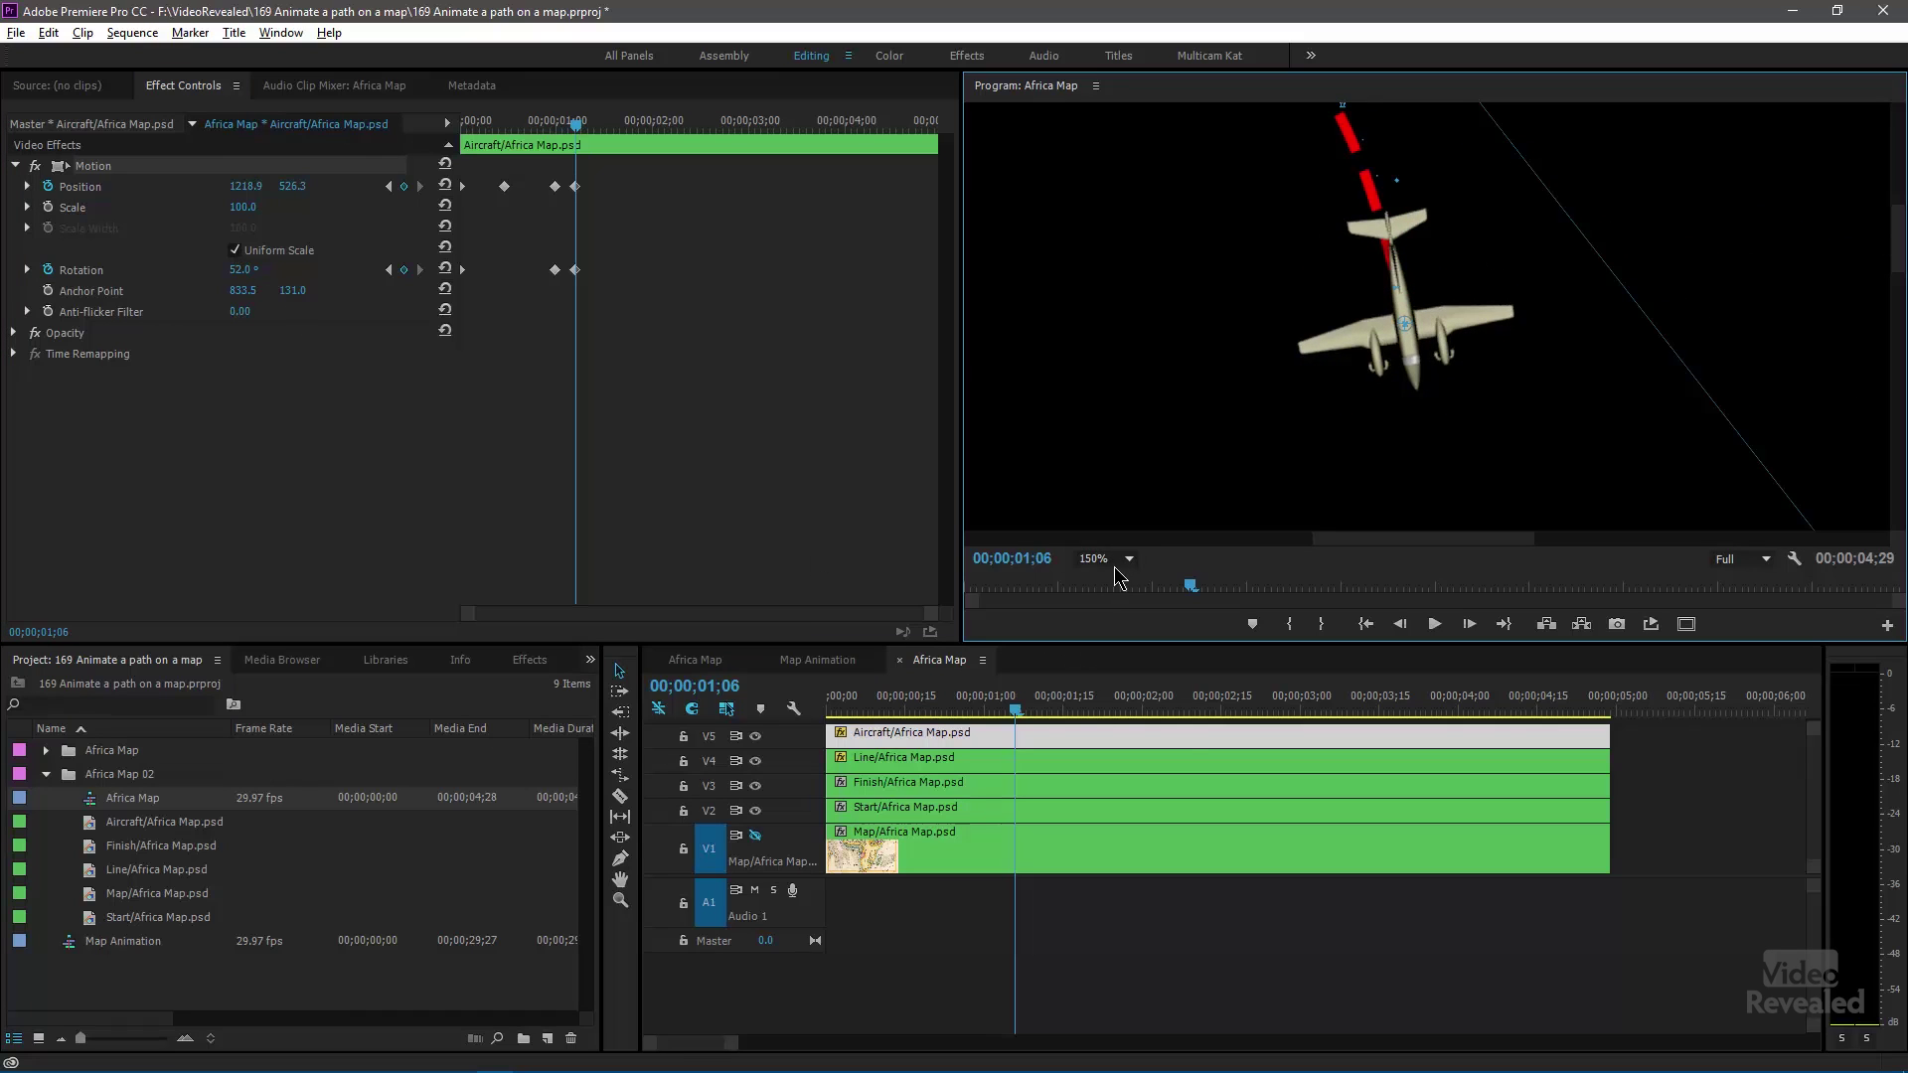
left_click(1111, 580)
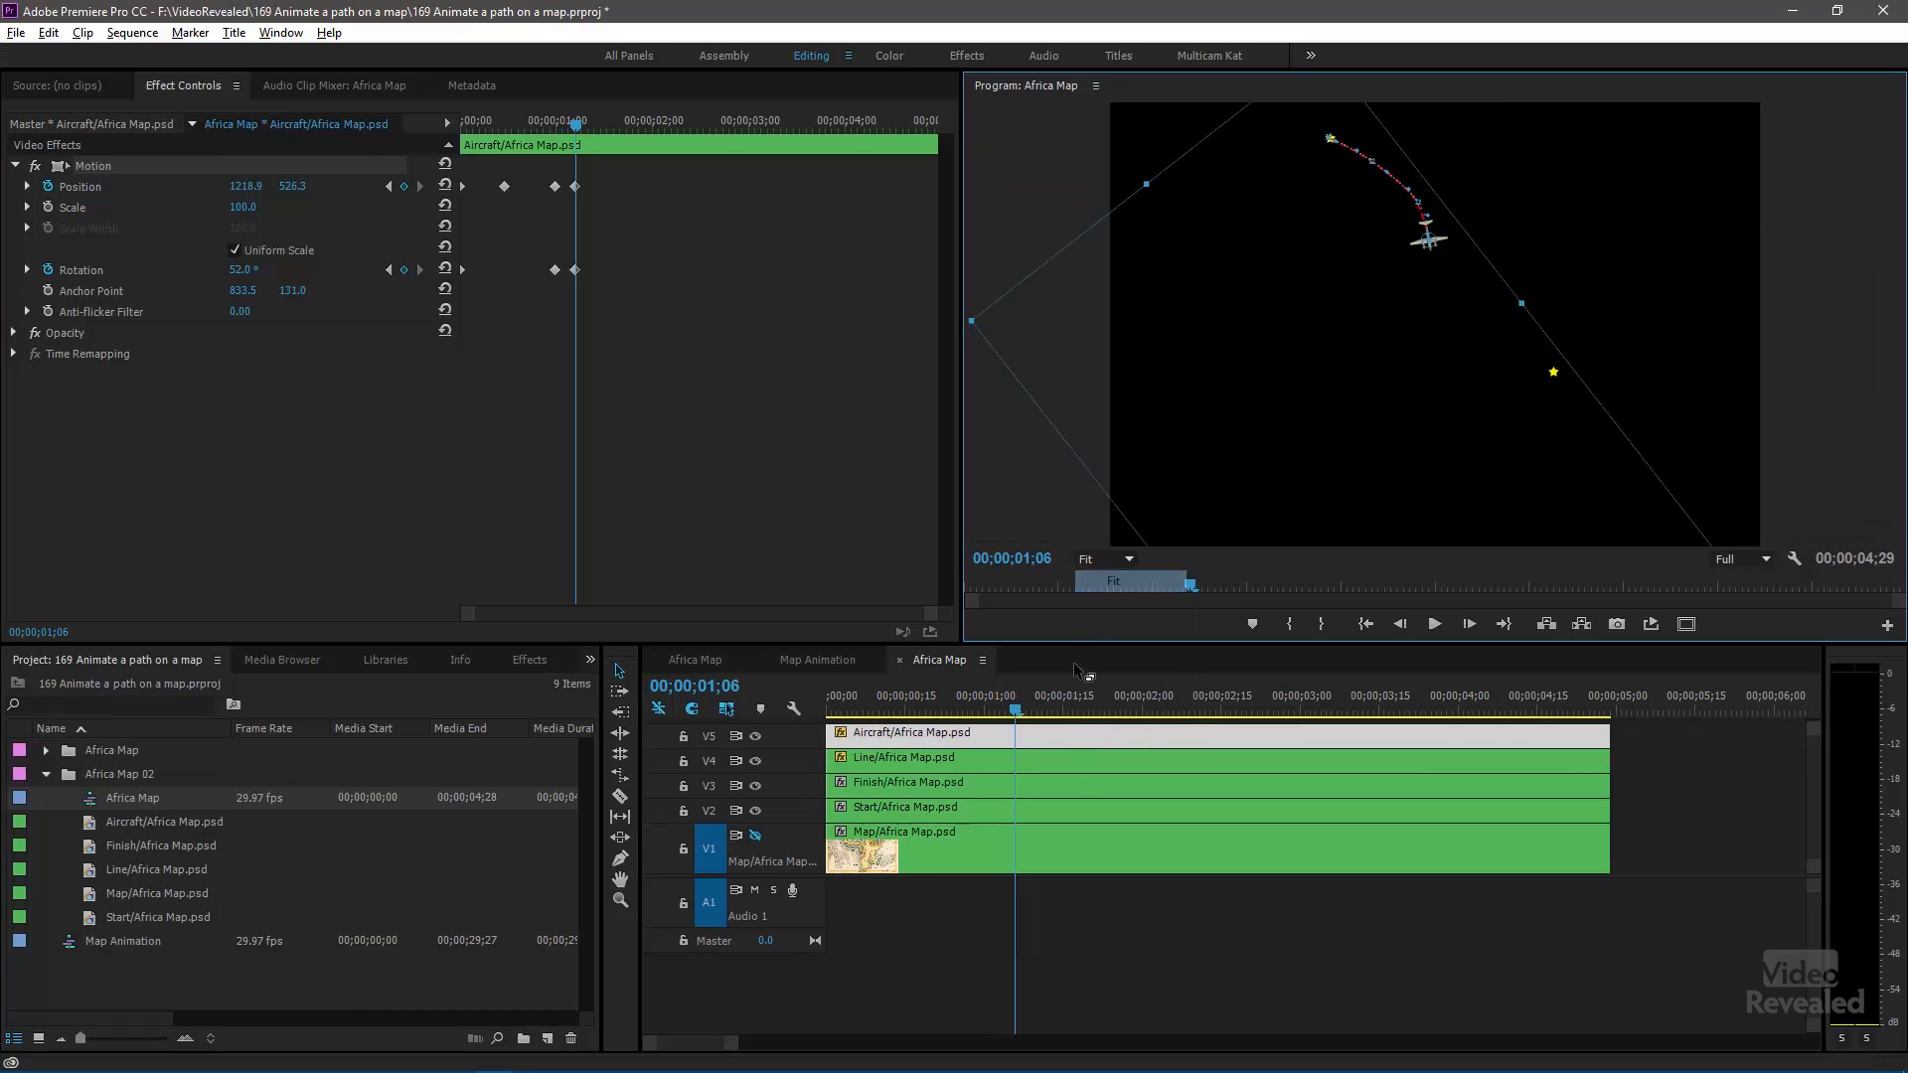
left_click(969, 718)
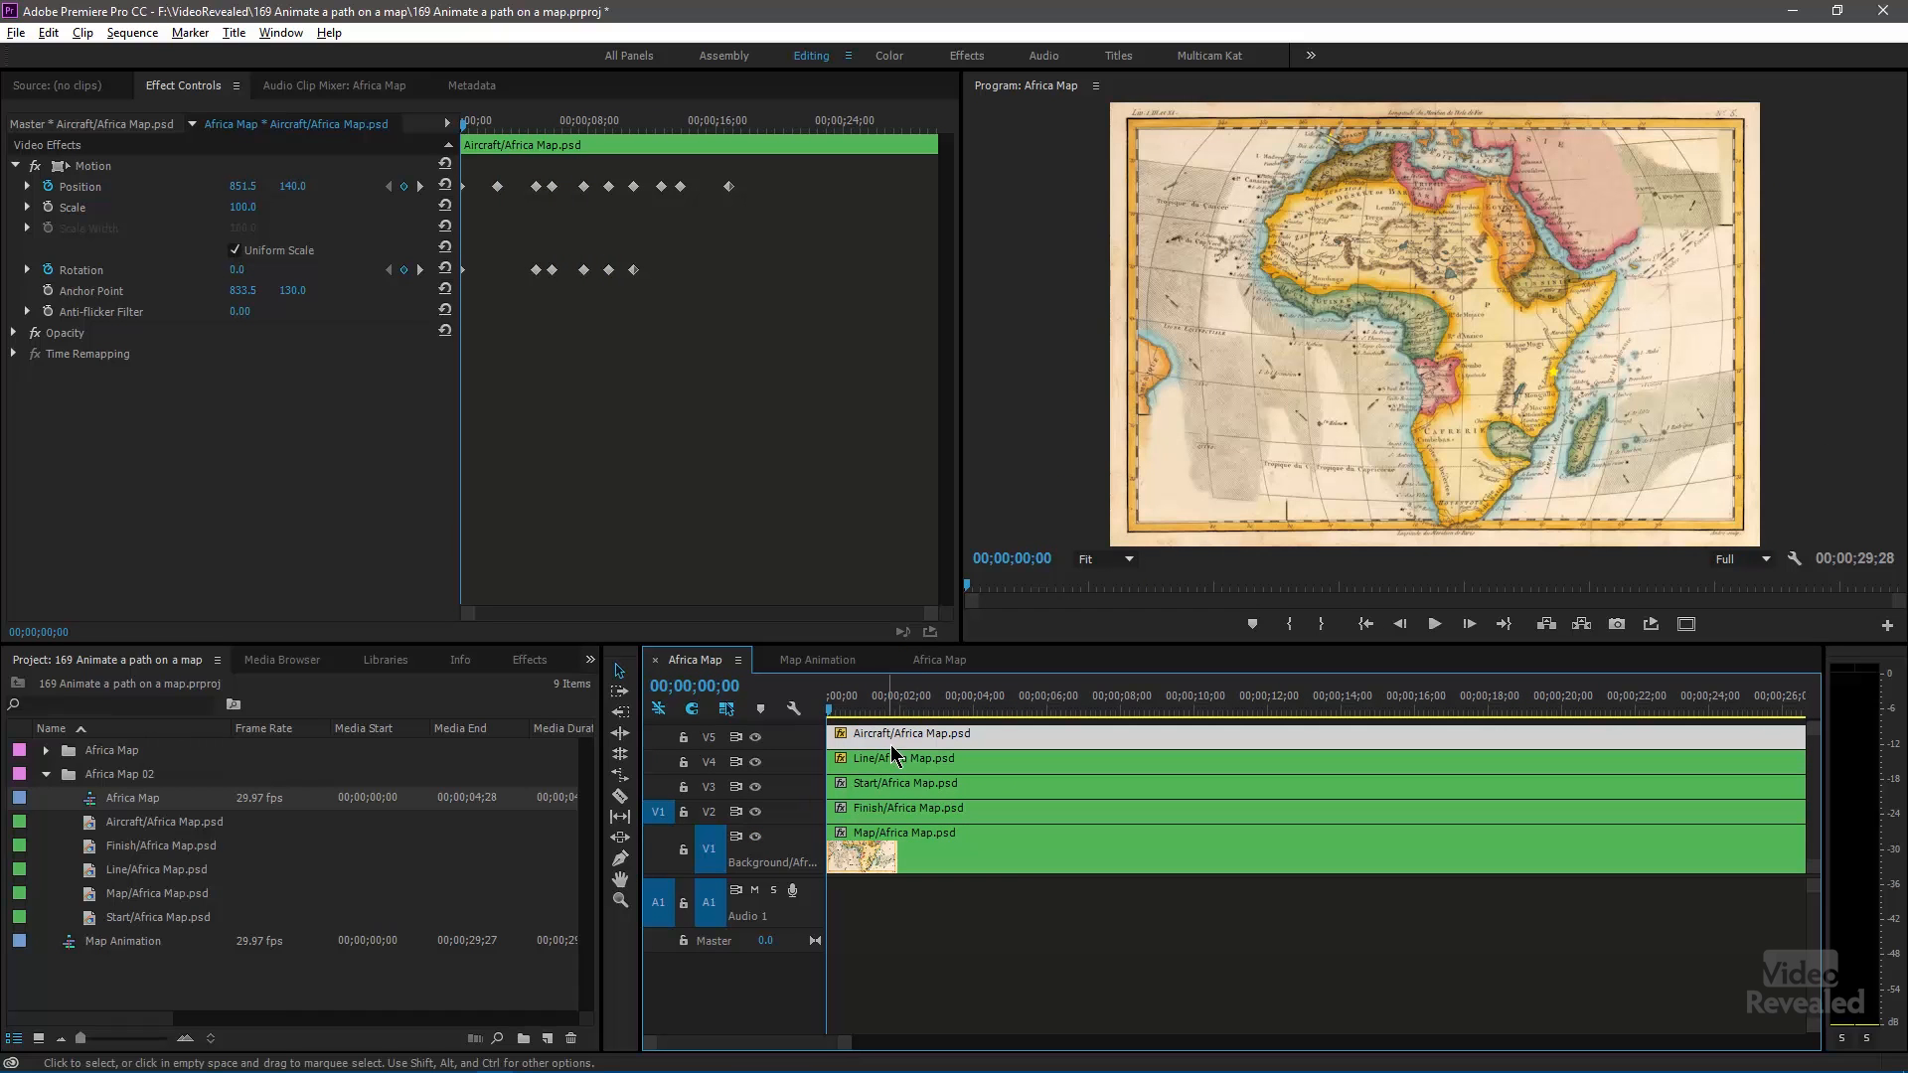
left_click(901, 757)
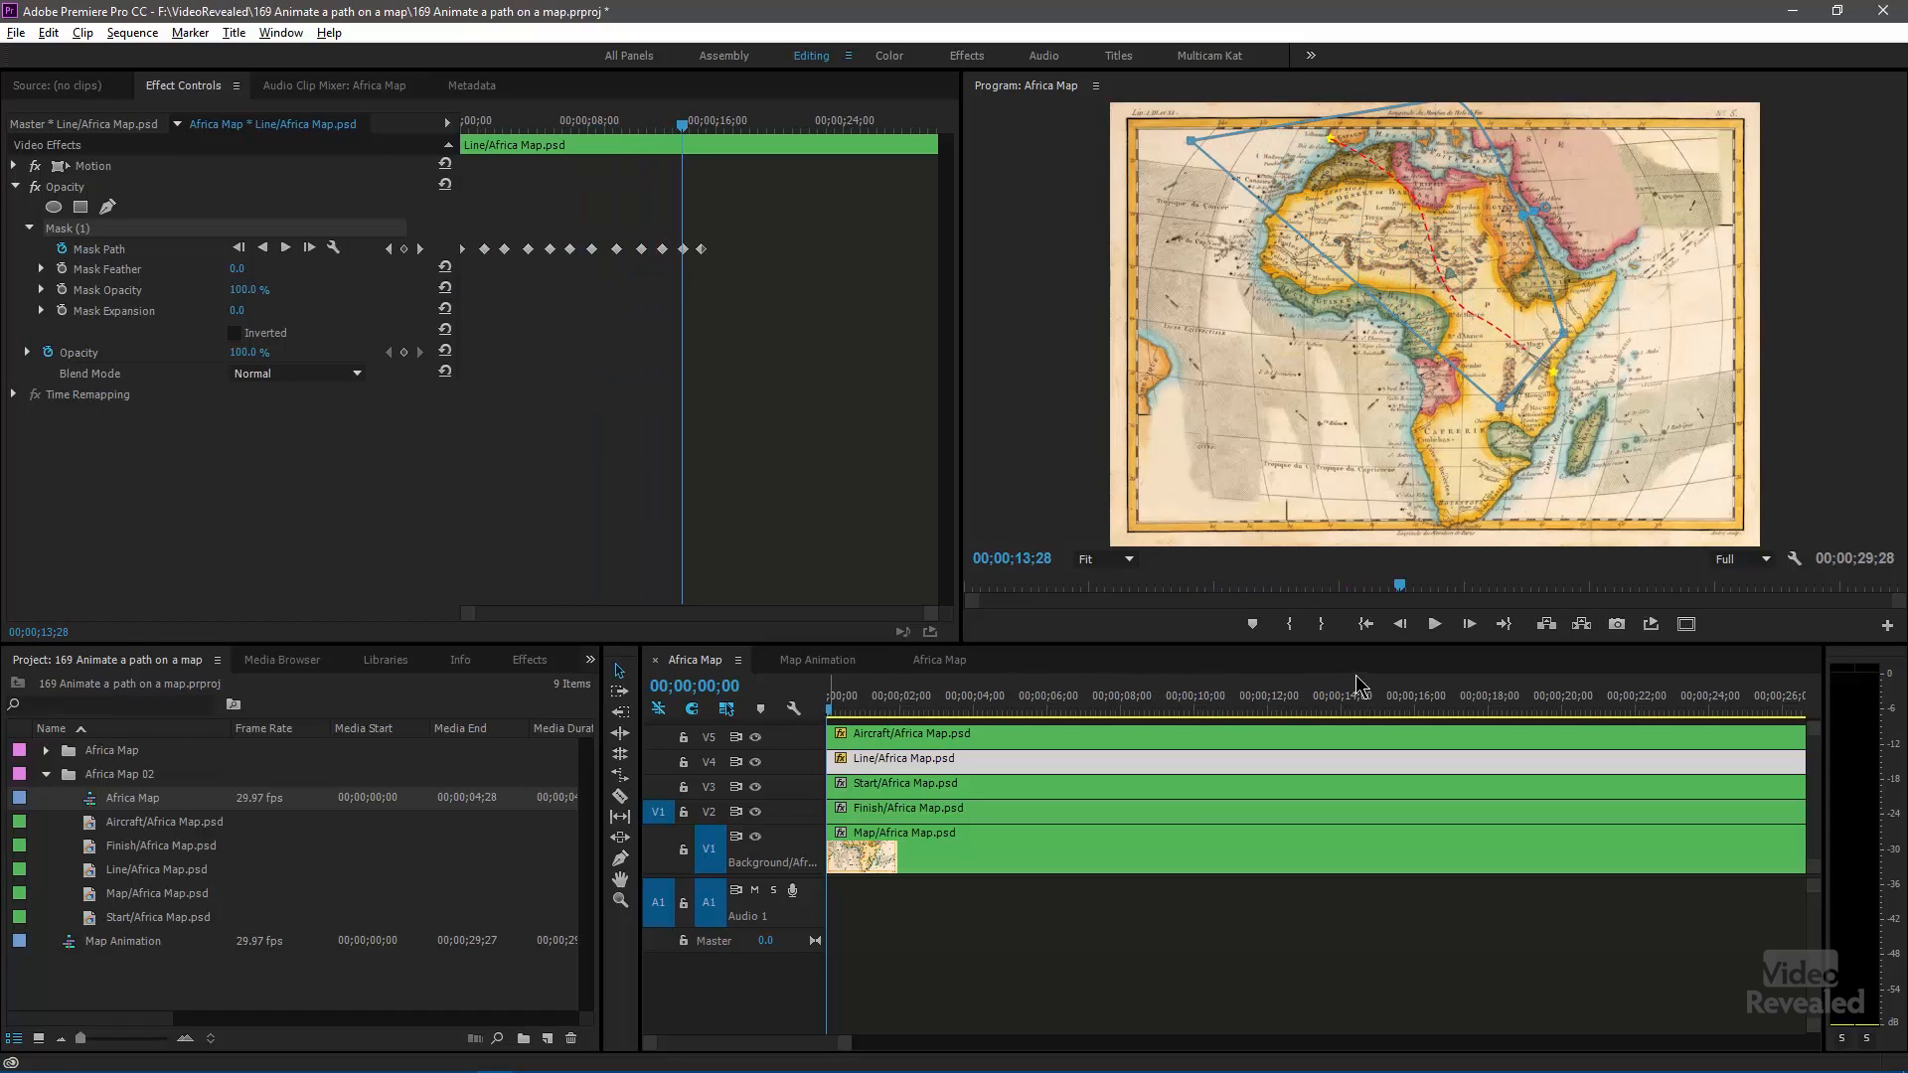
left_click(1411, 695)
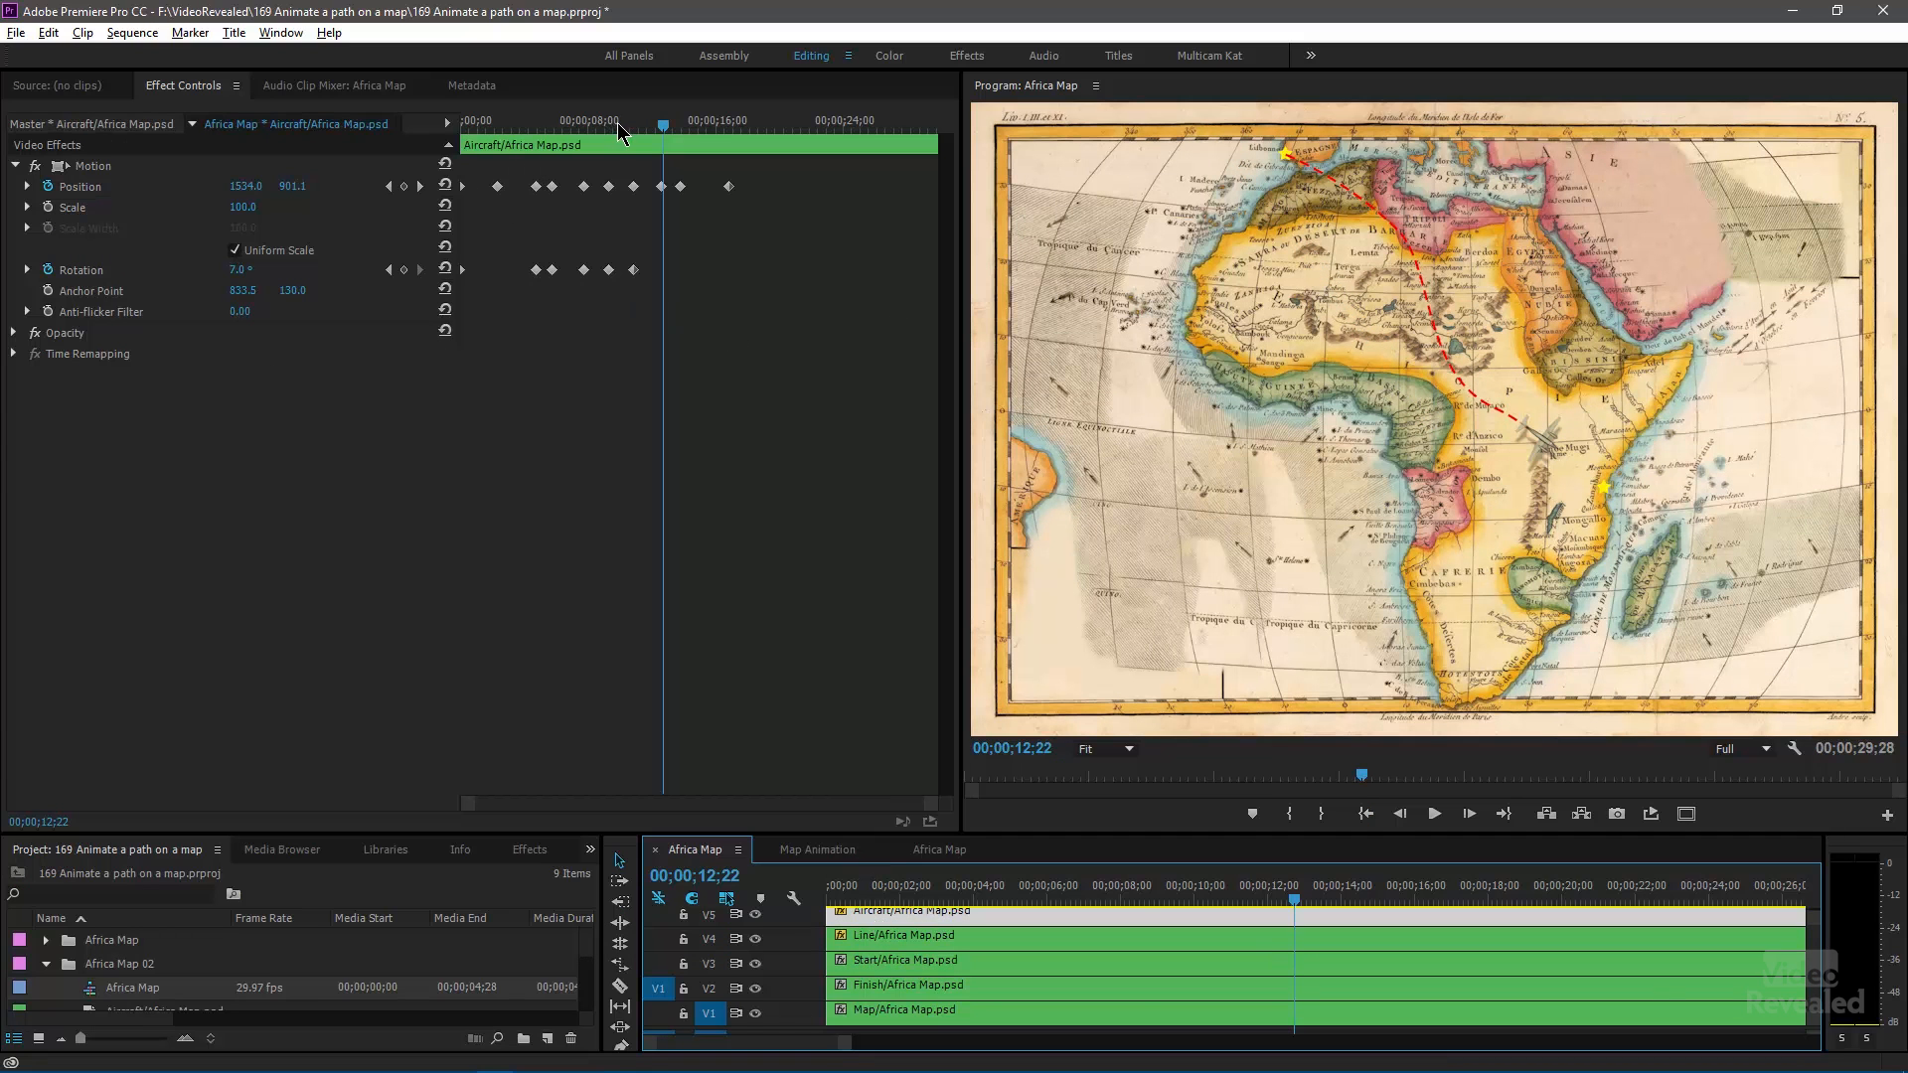
left_click(537, 126)
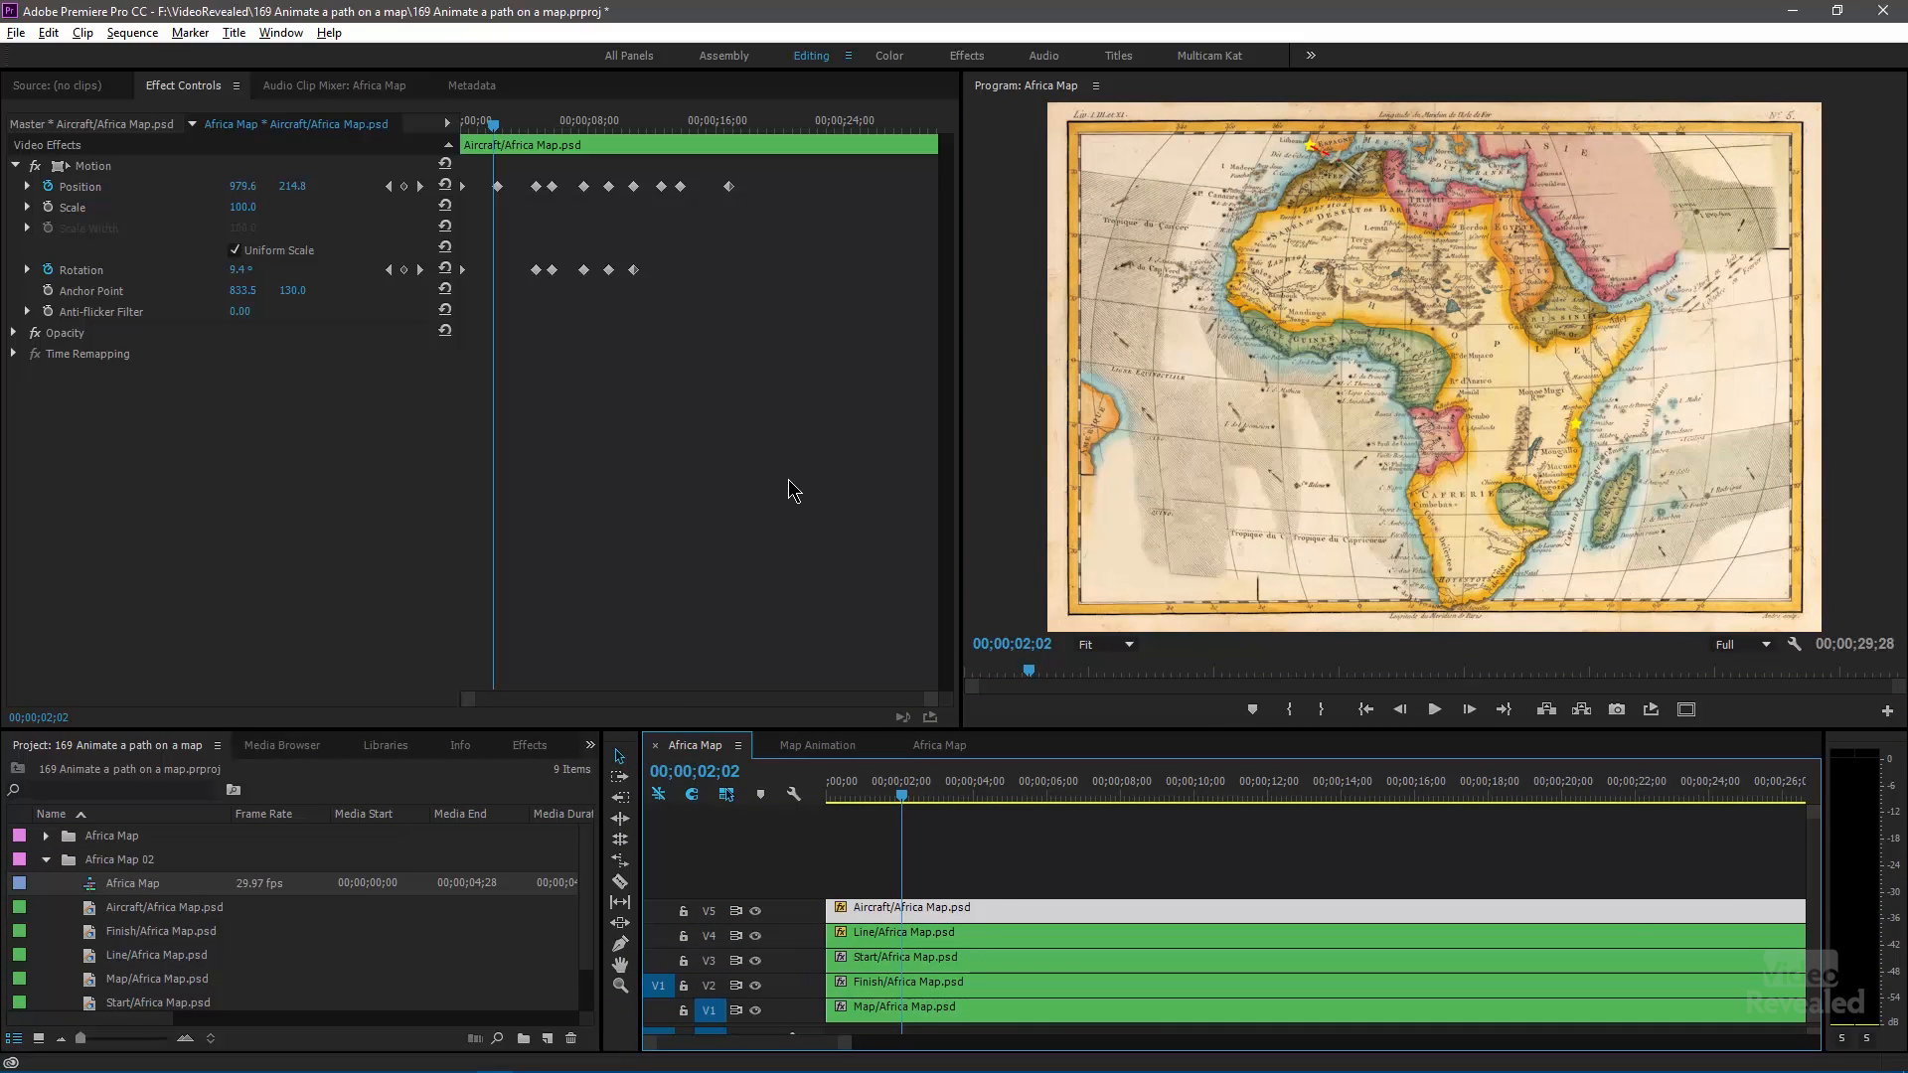
mouse_move(801, 572)
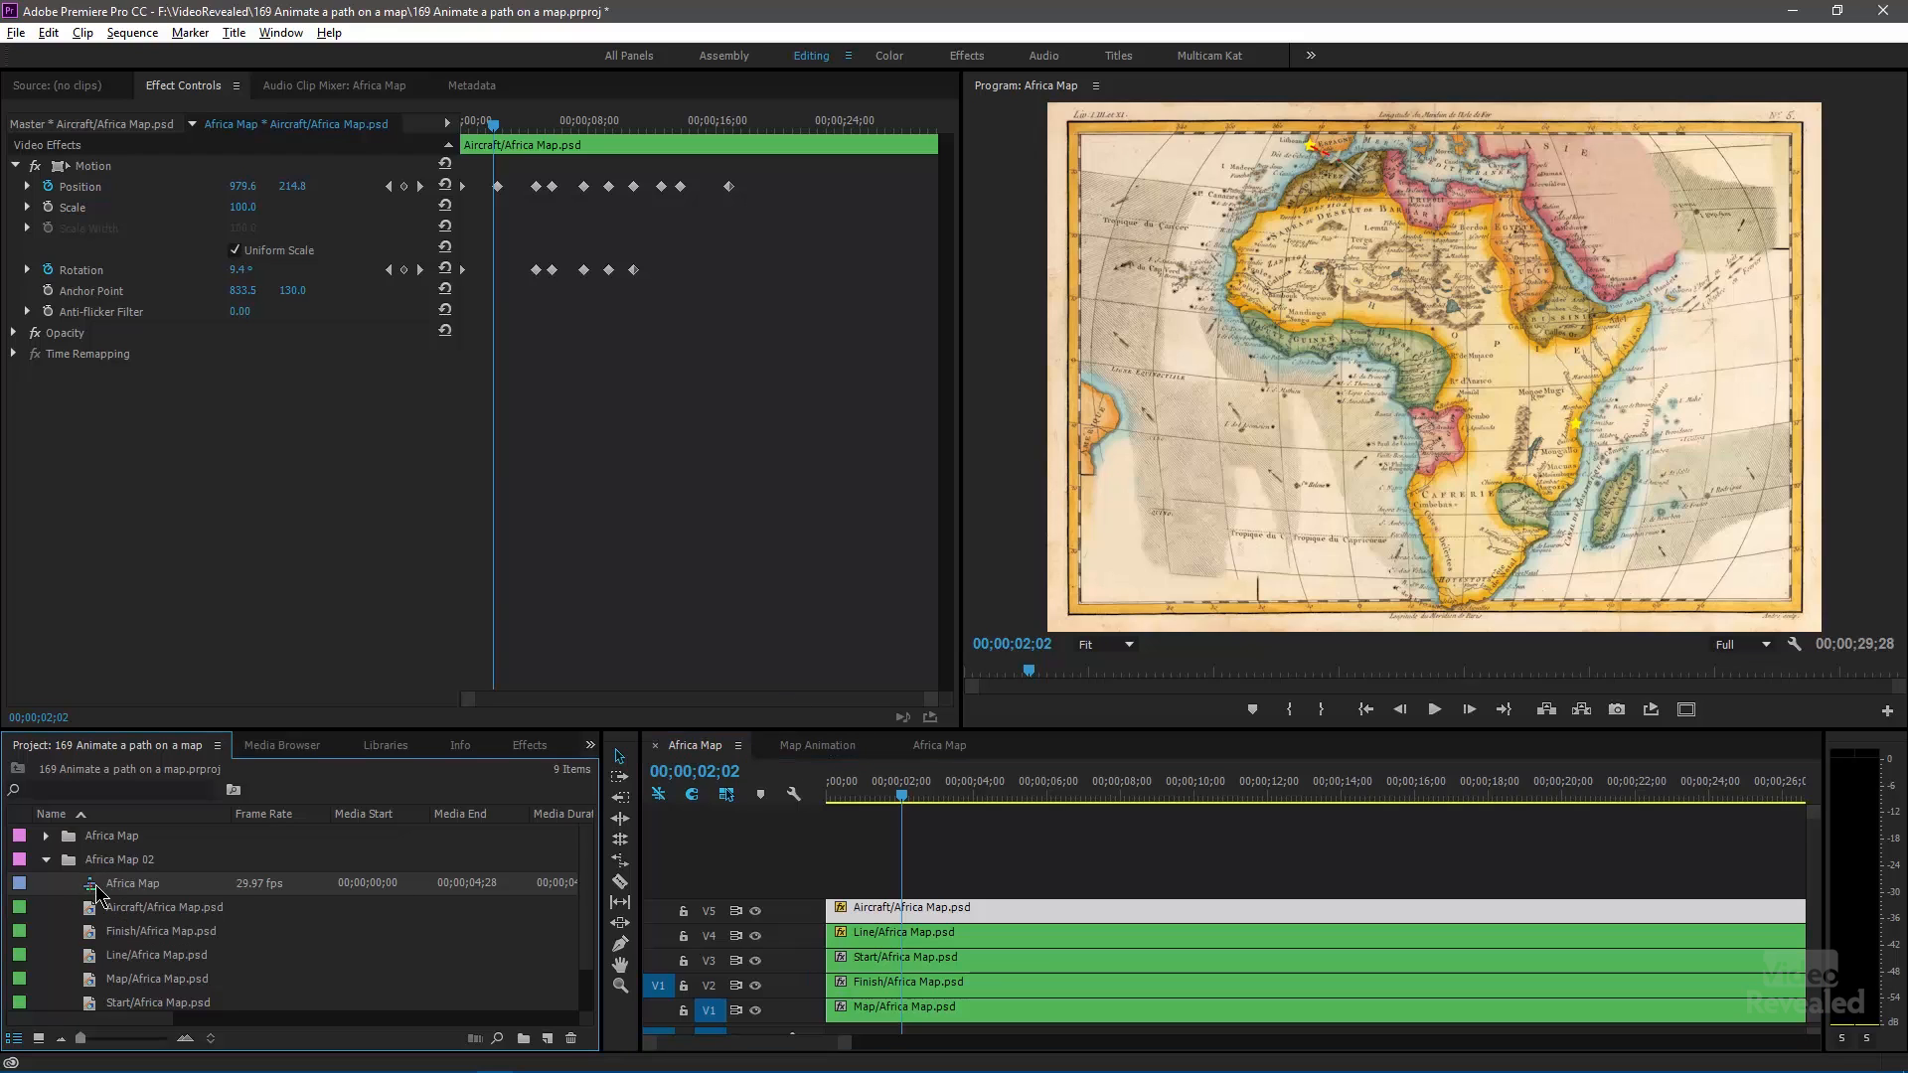
- Create a 1920x1080 Sequence 02 using the DSLR 1080p30 preset
left_click(547, 1041)
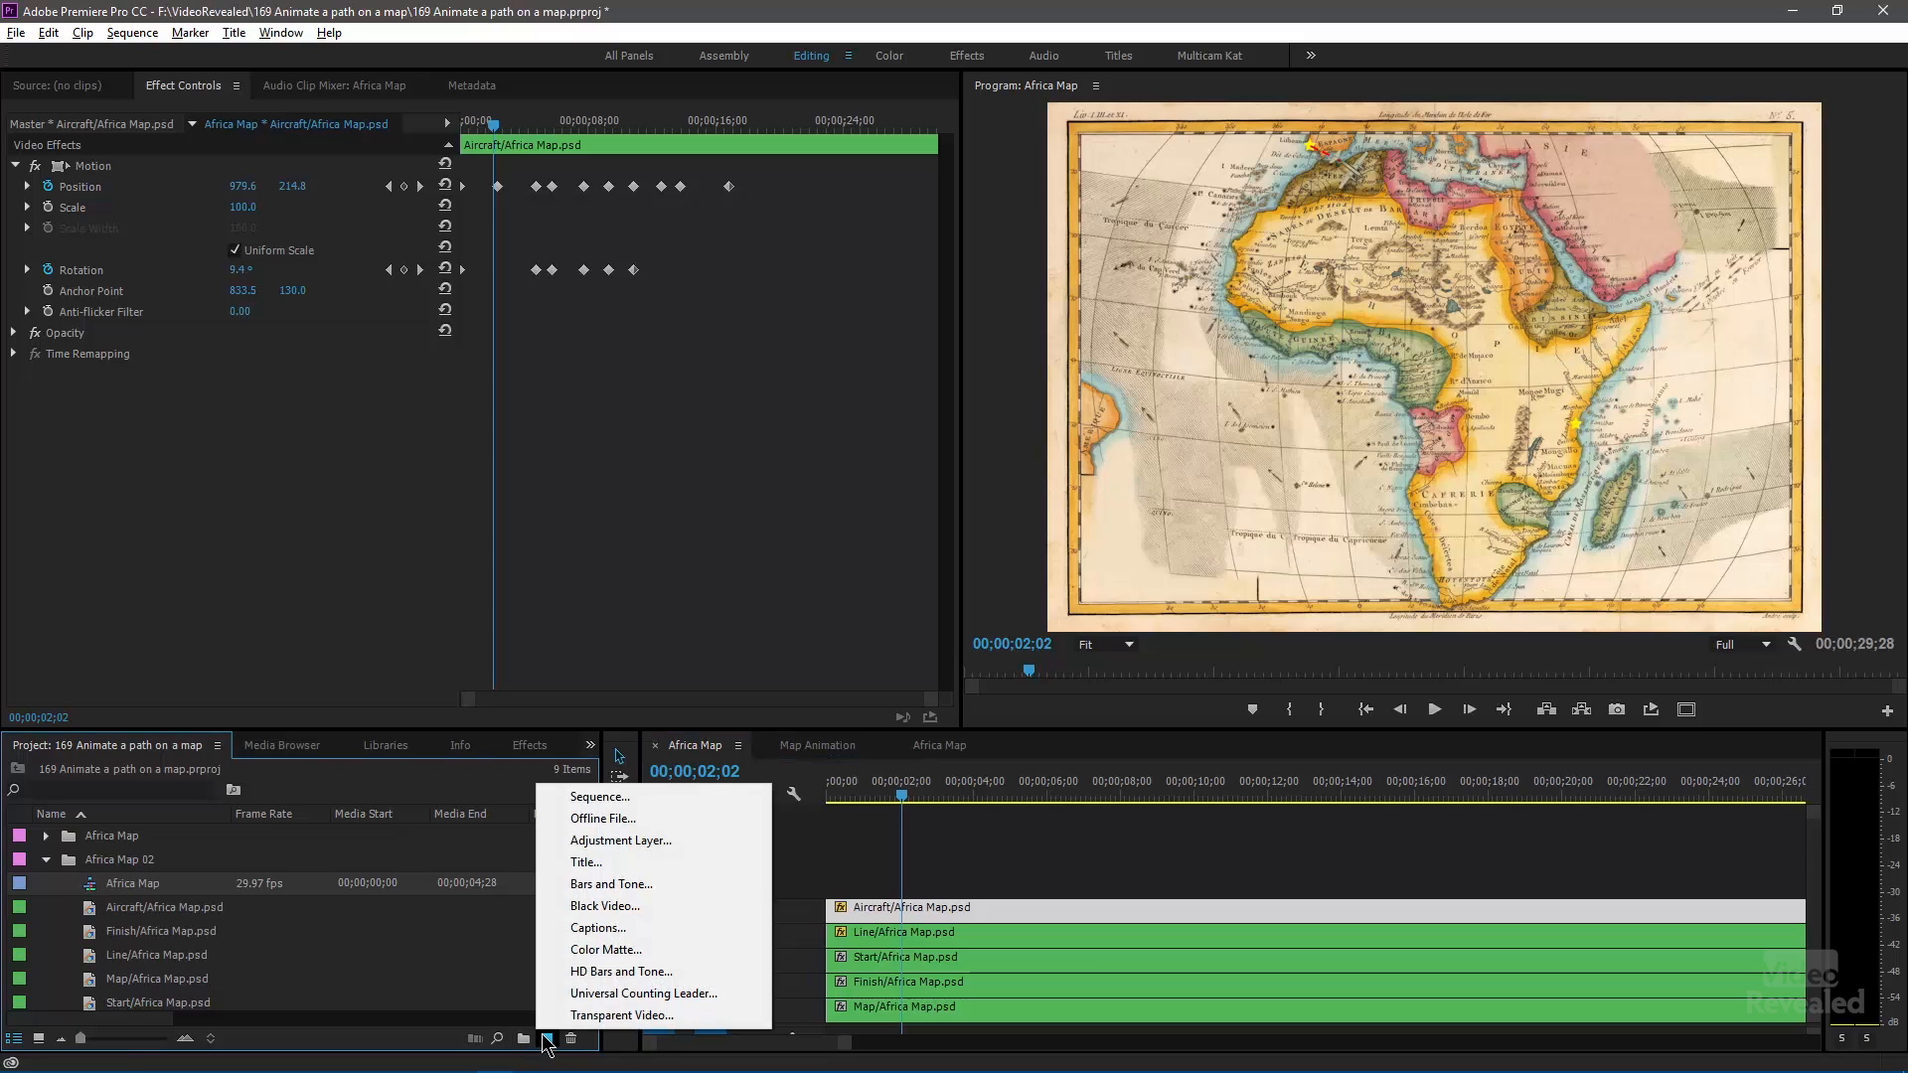
left_click(601, 796)
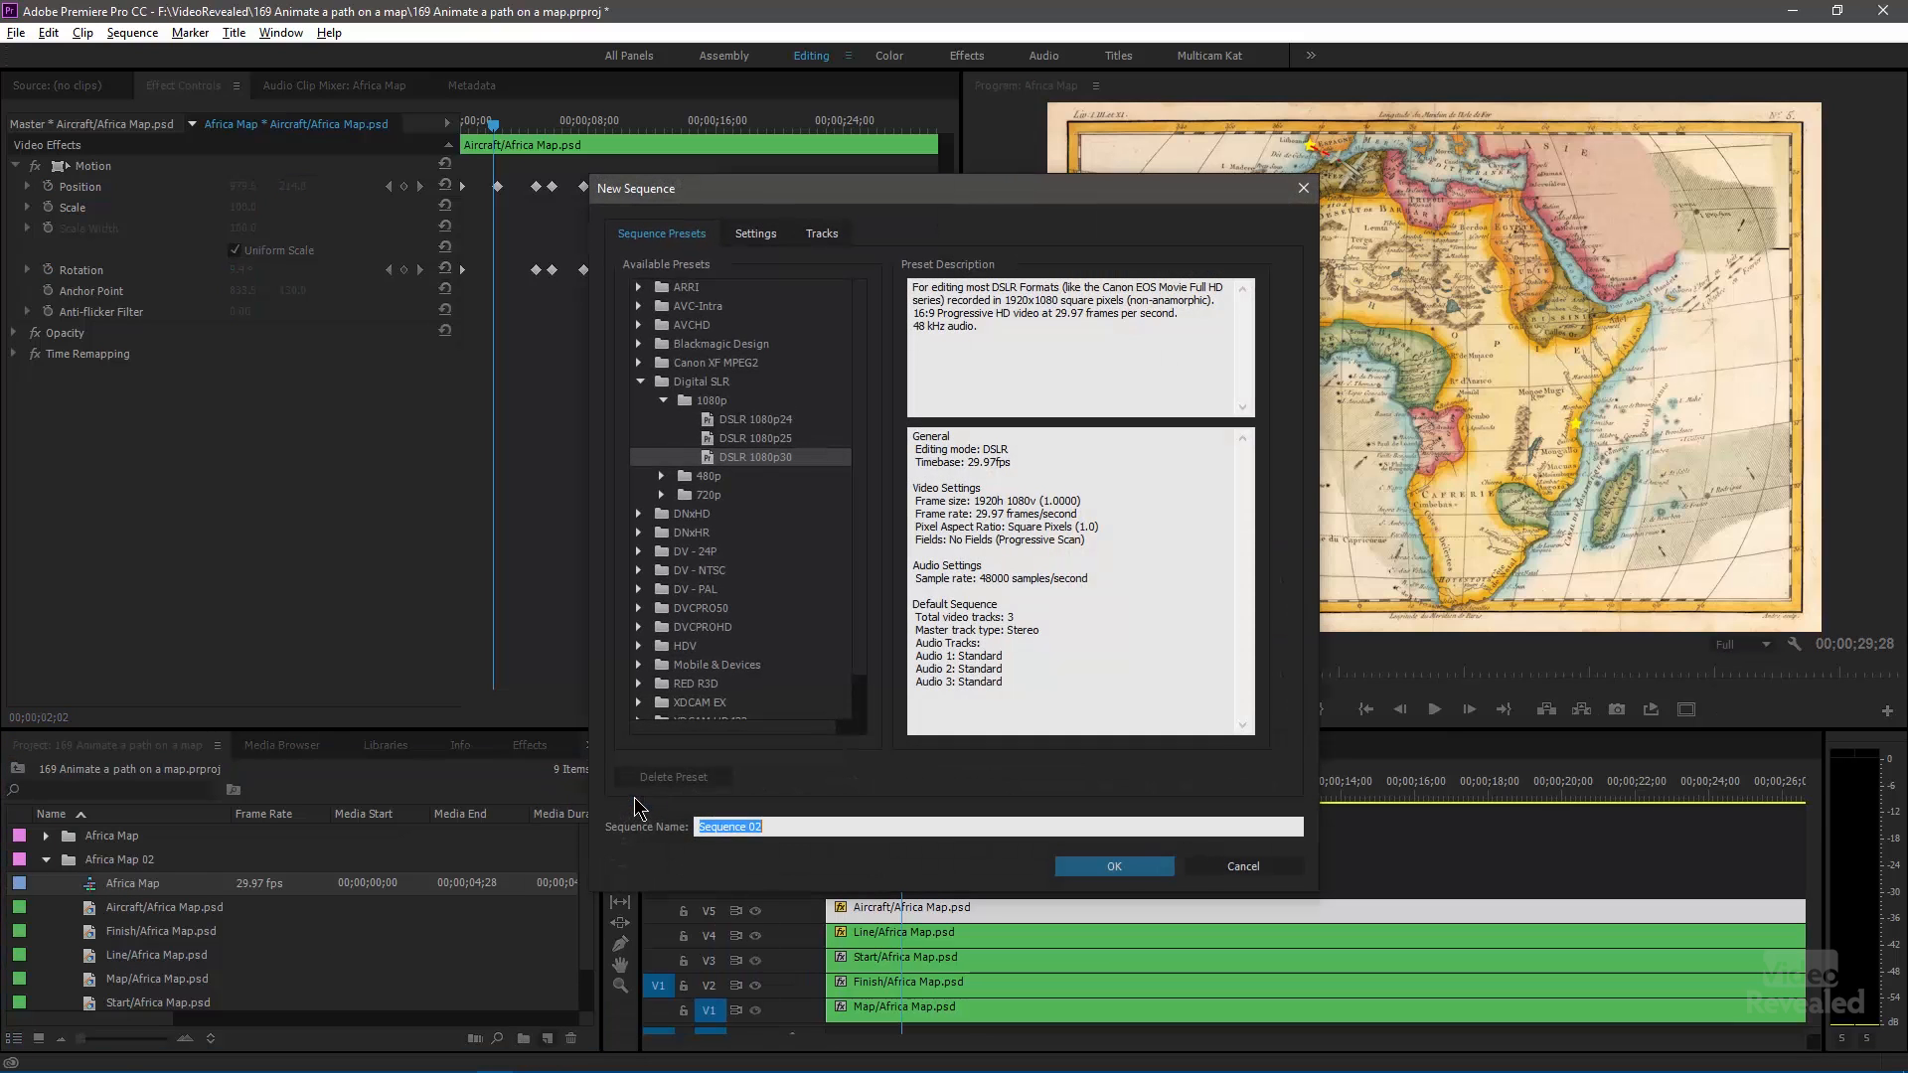
left_click(754, 233)
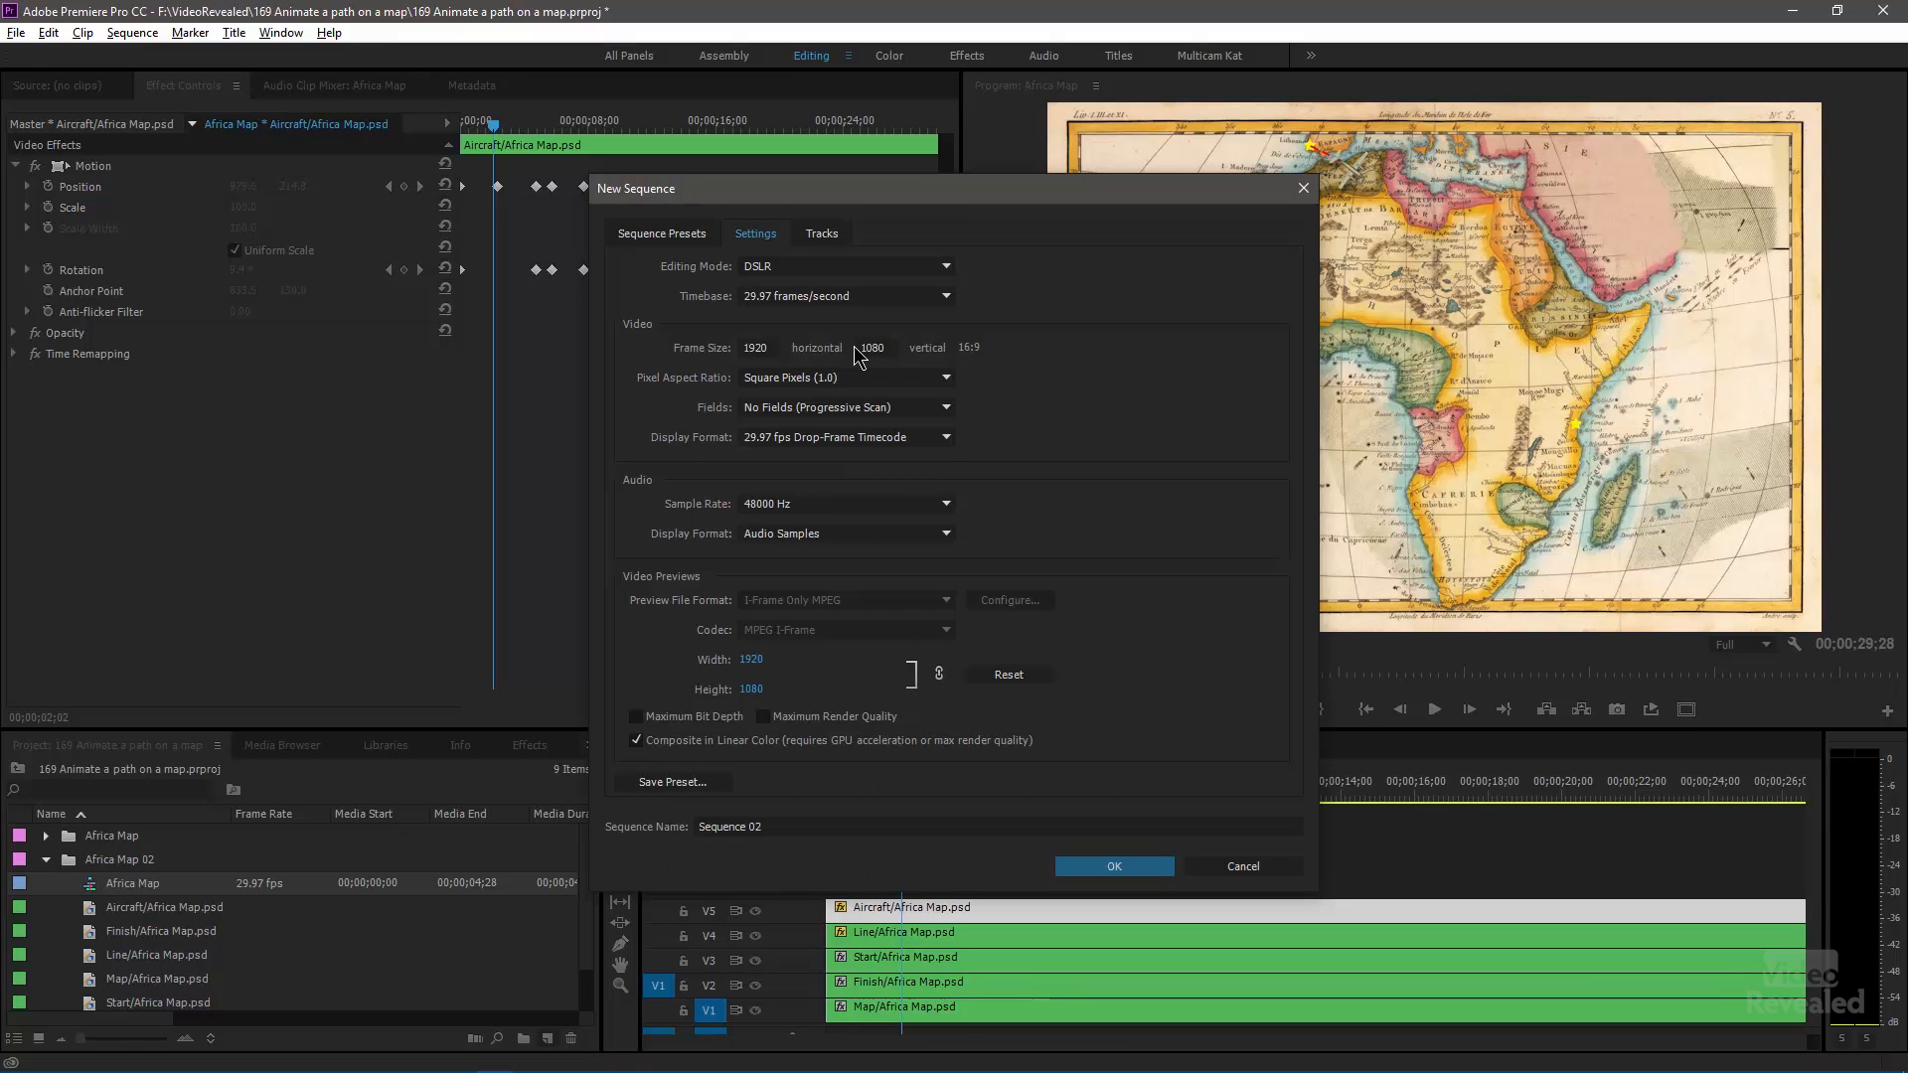
mouse_move(1036, 871)
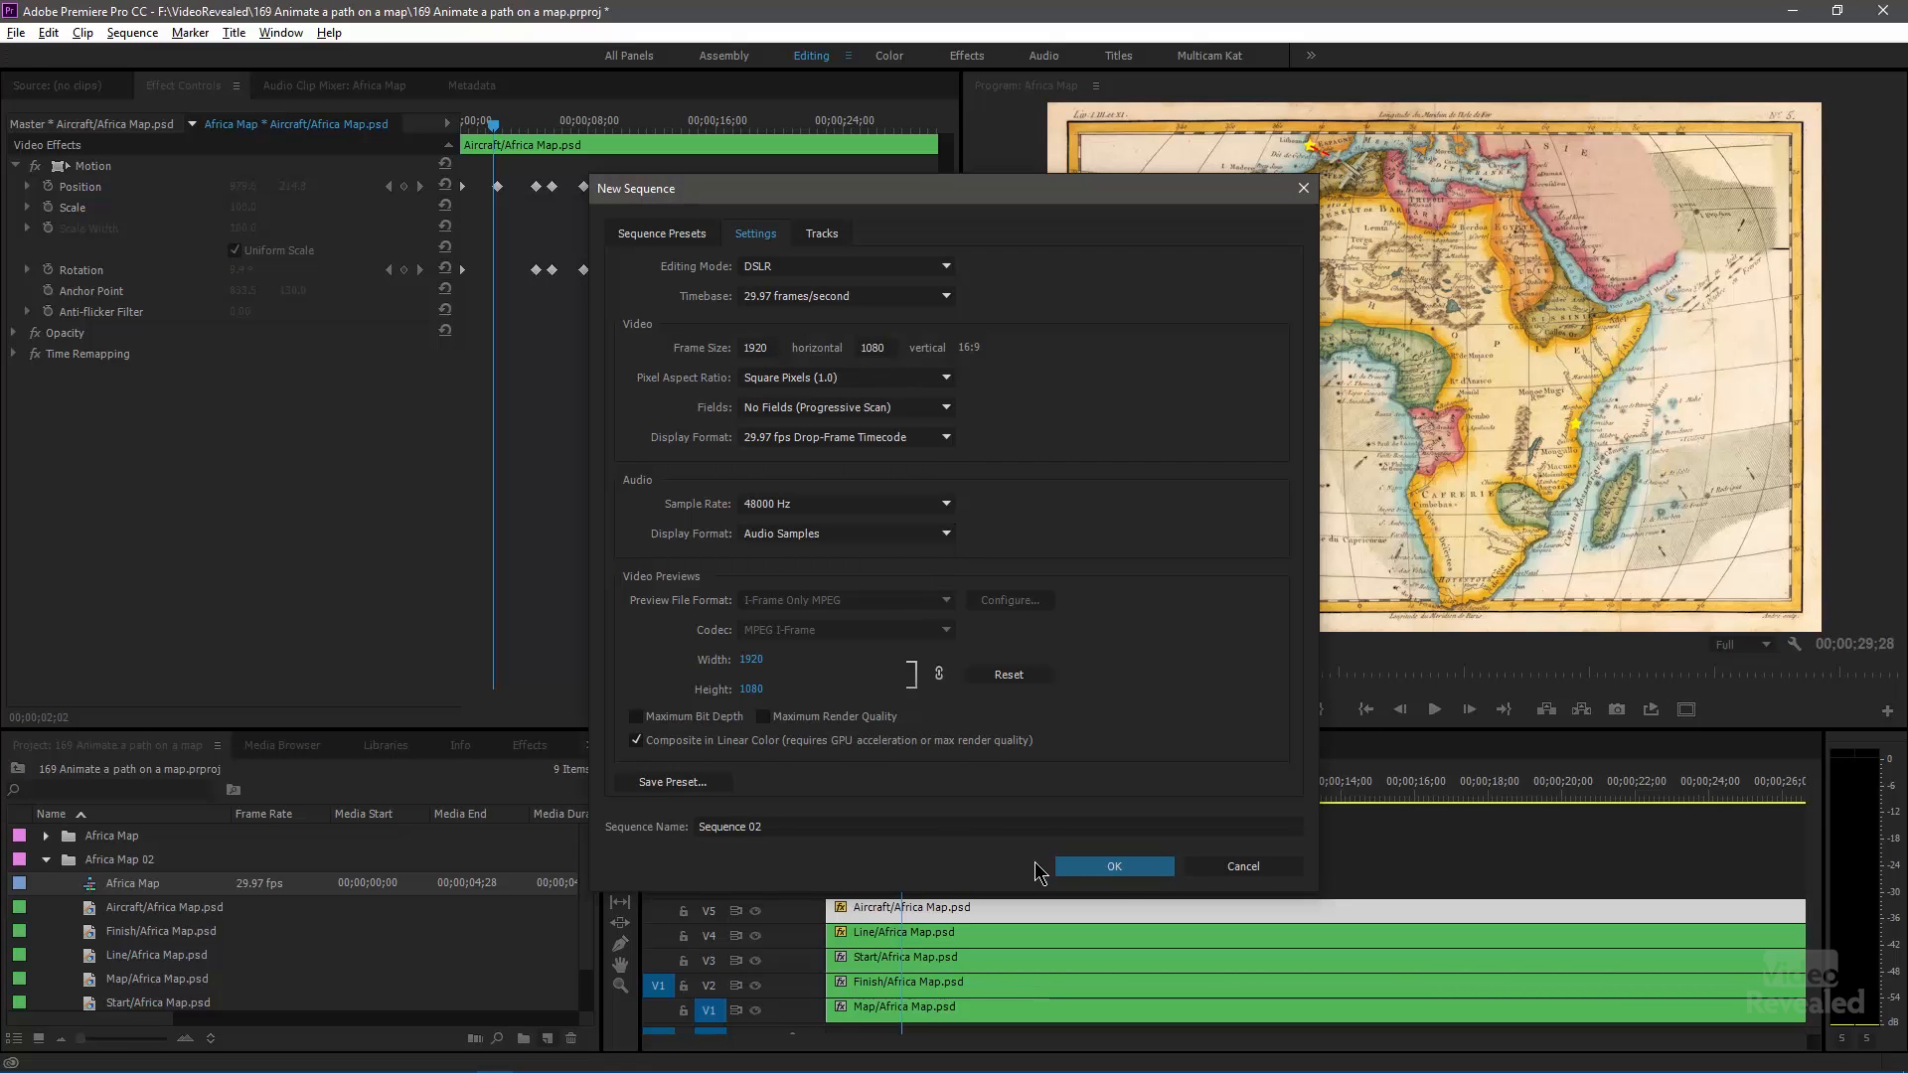
left_click(1112, 865)
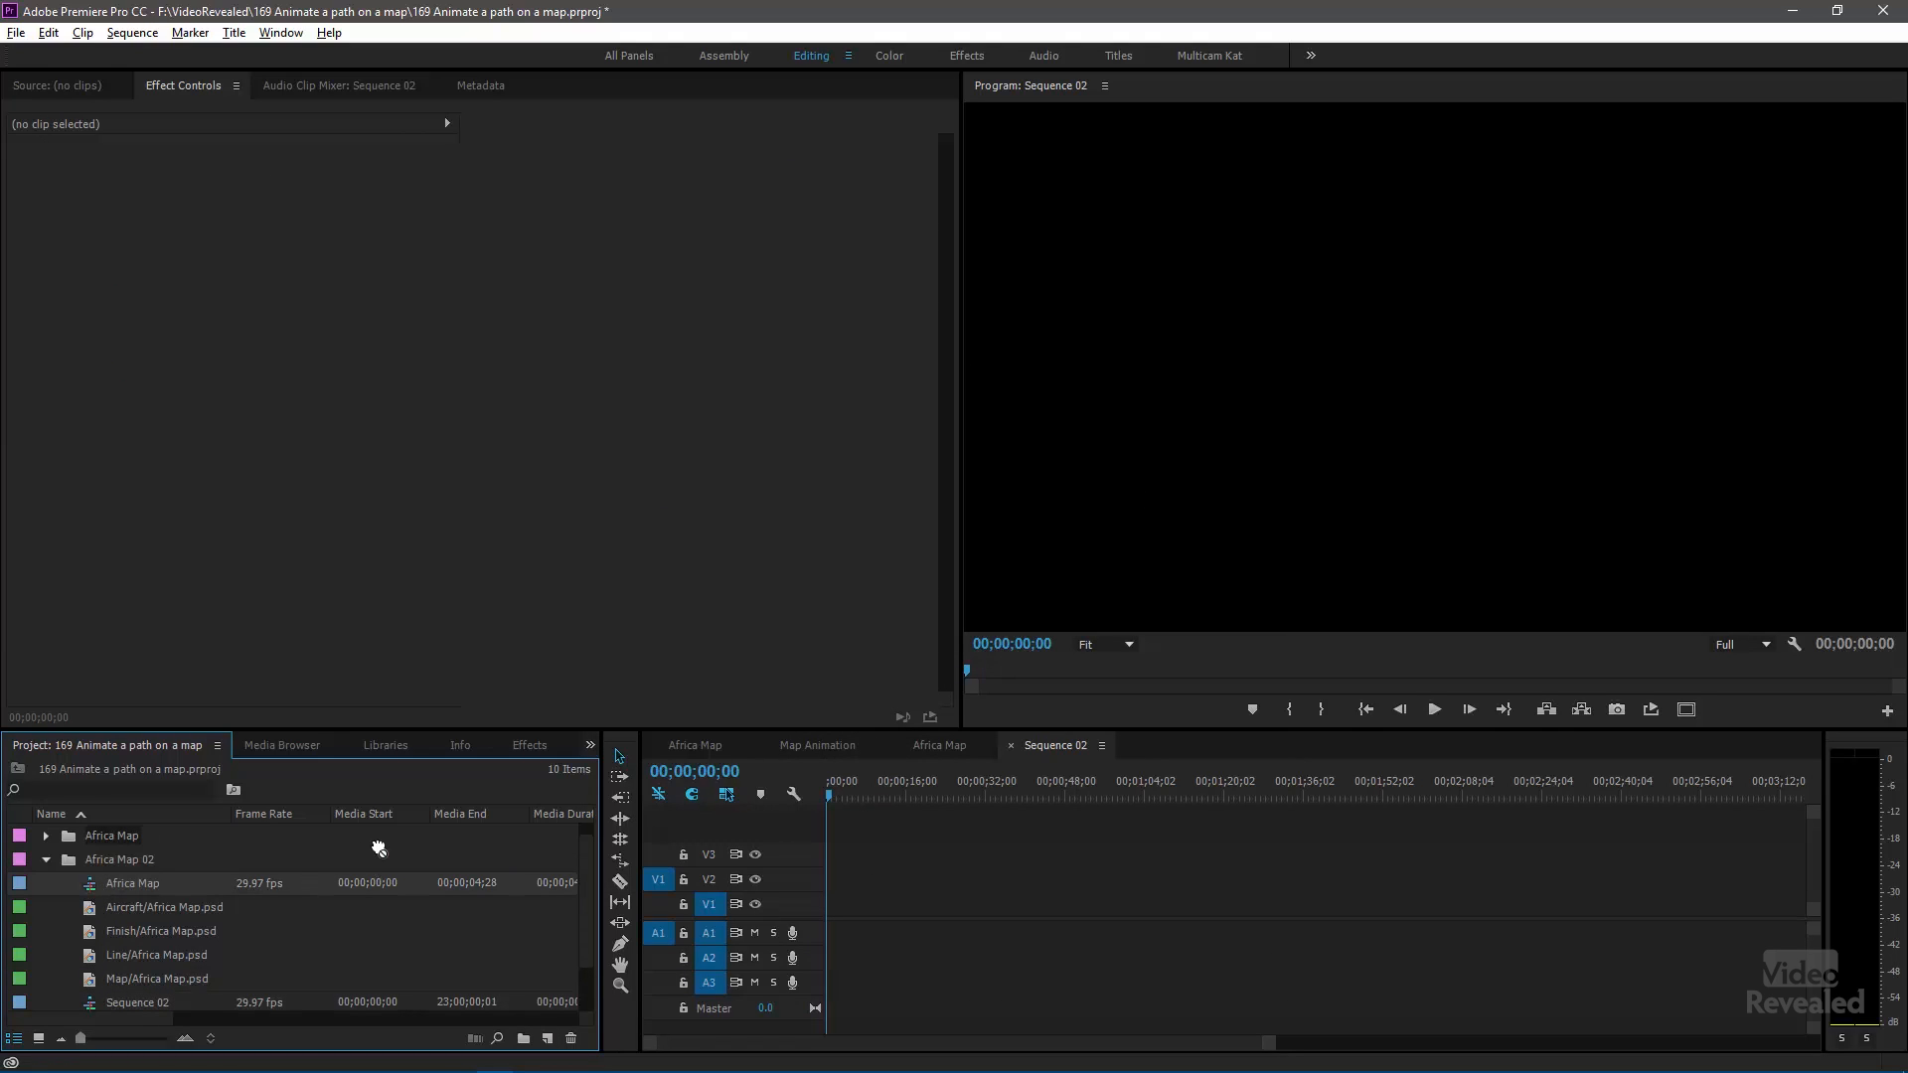
mouse_move(49, 872)
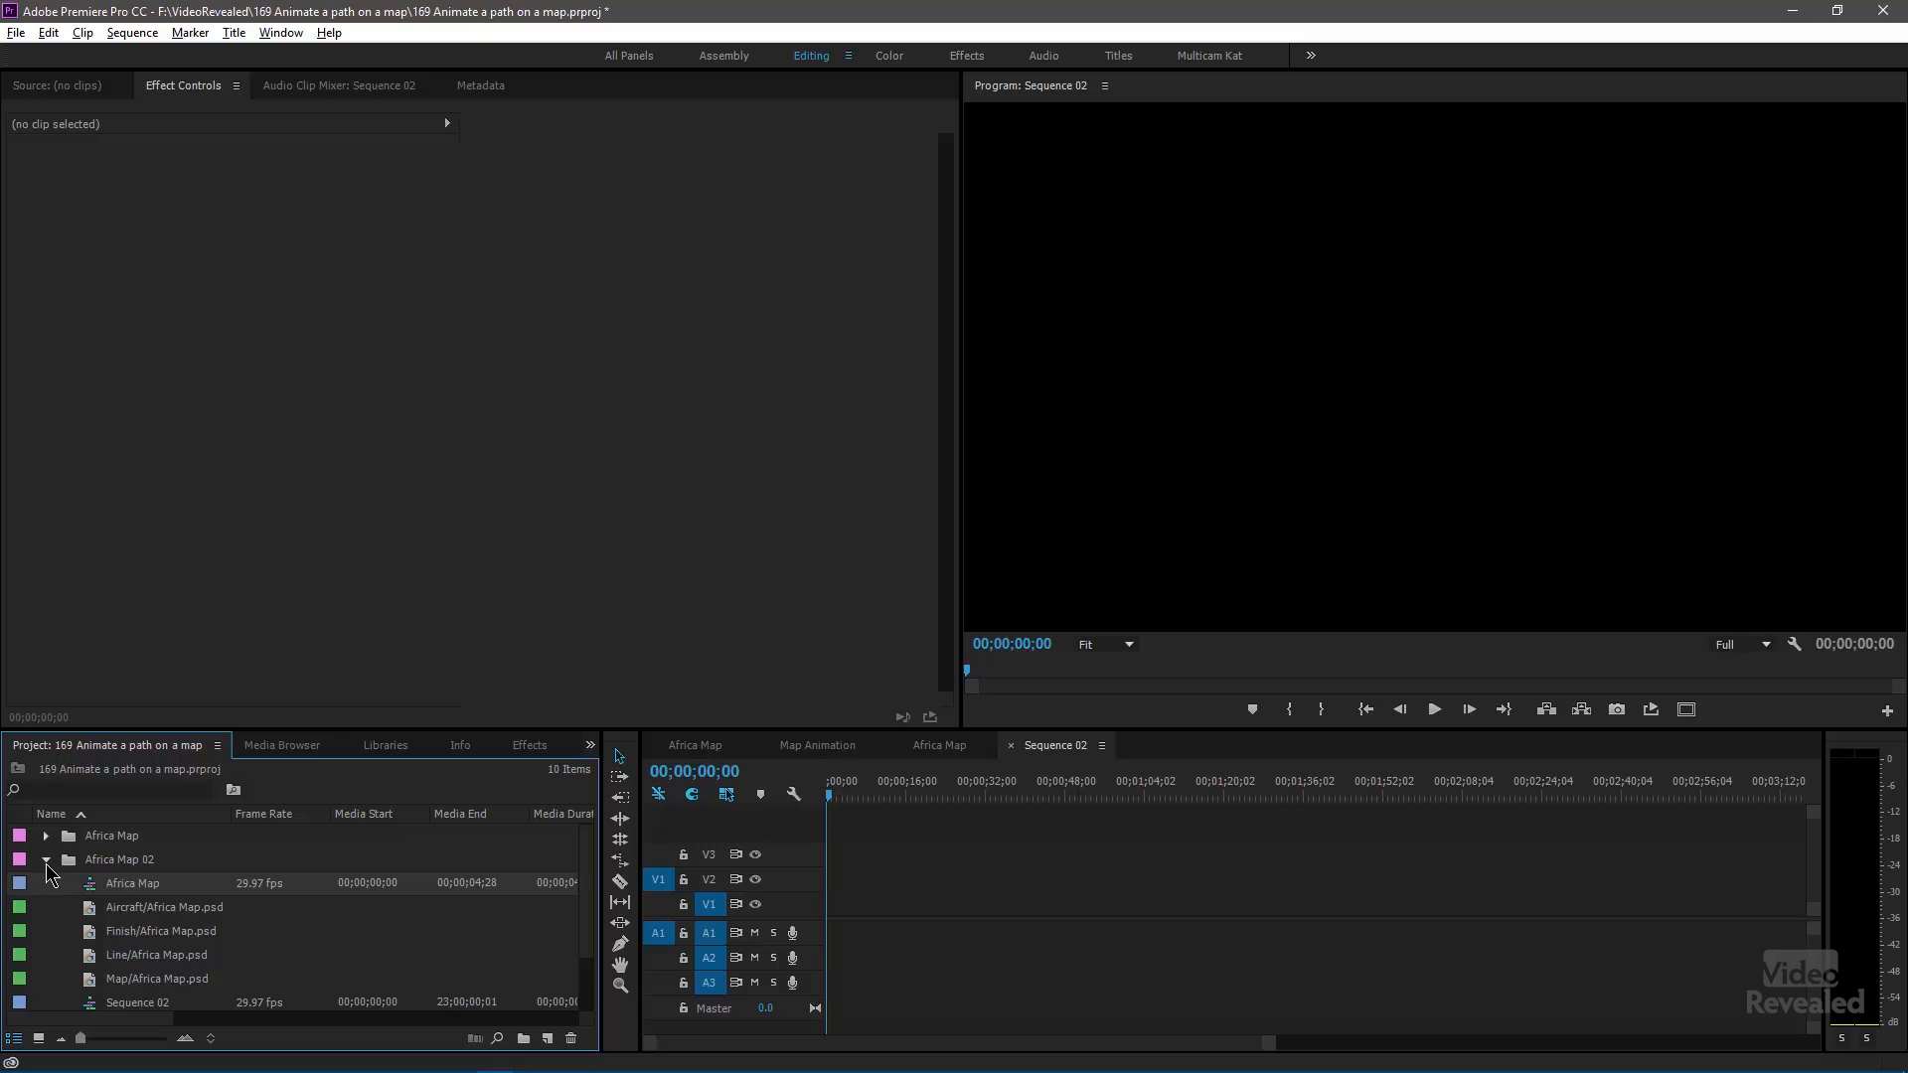
- Nest Africa Map on V1 of Sequence 02, keeping existing settings, and select the clip
left_click(44, 836)
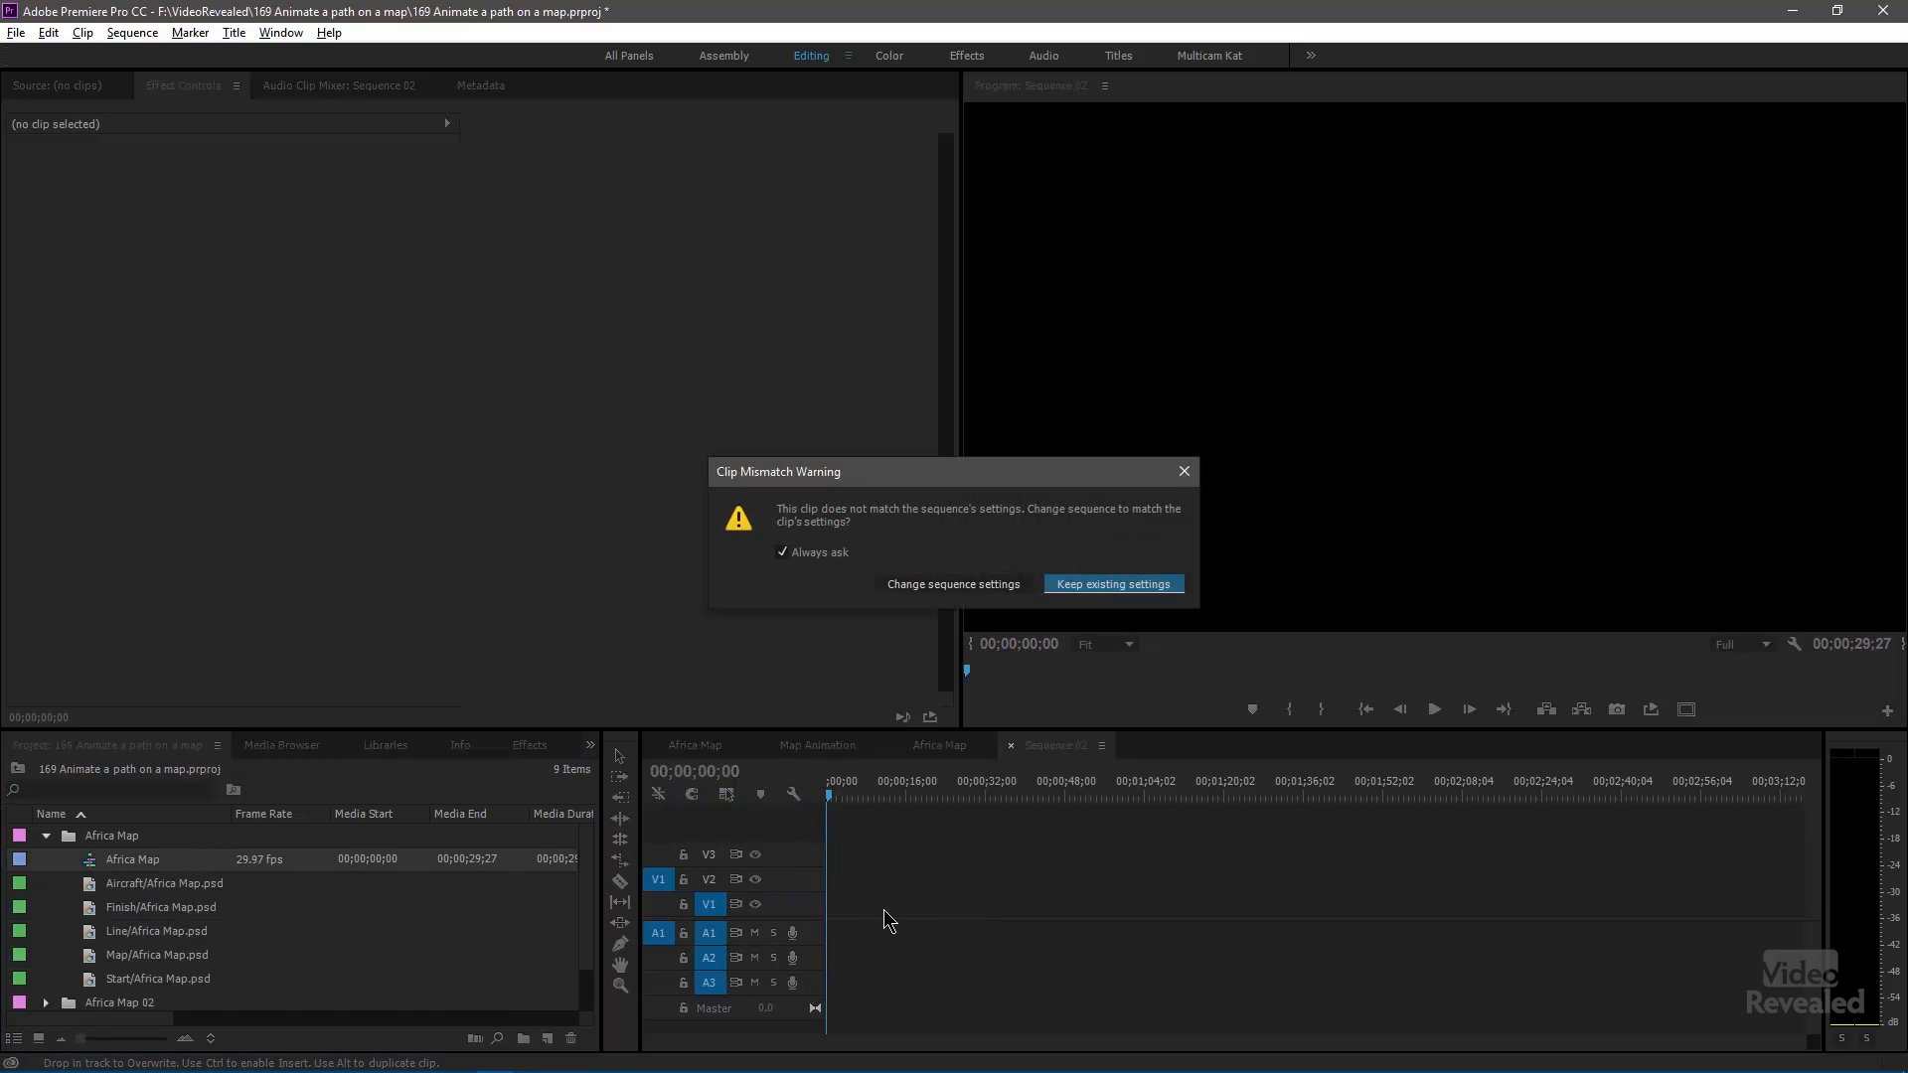
mouse_move(1084, 584)
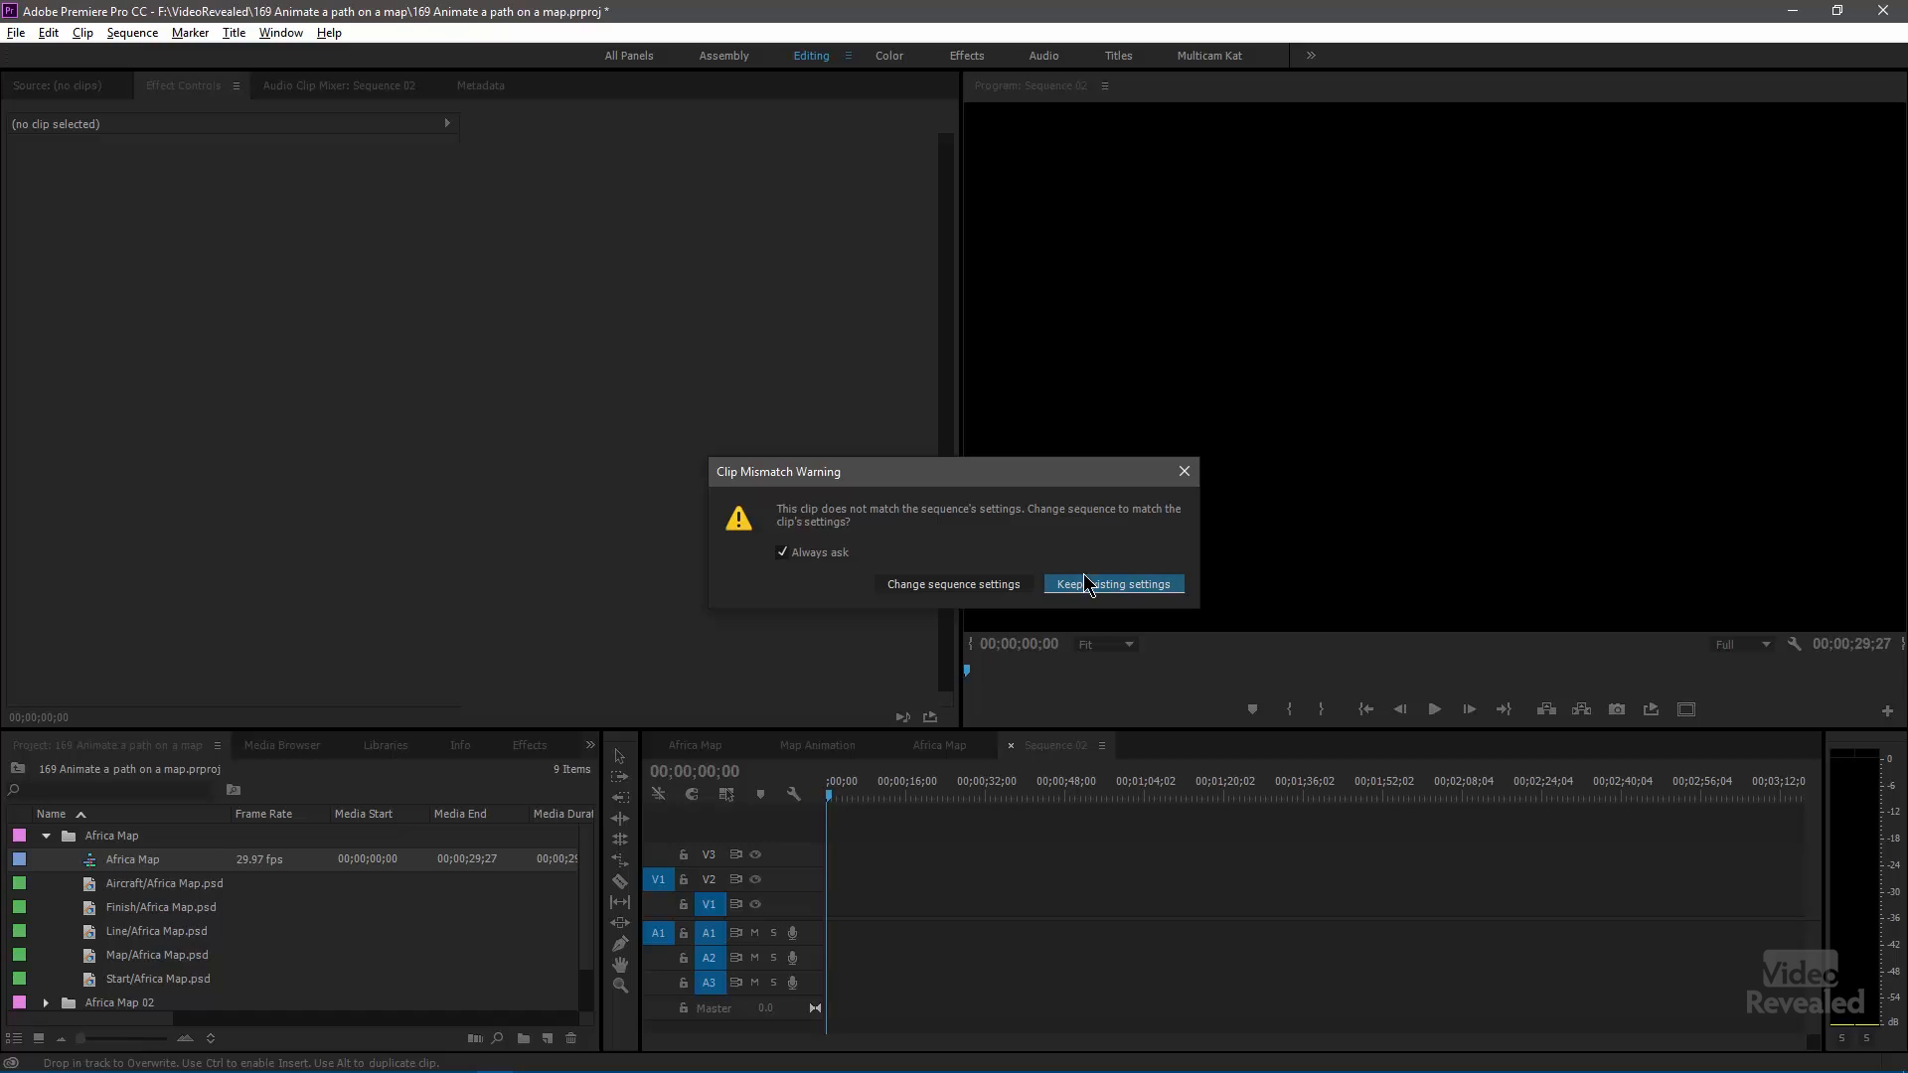
left_click(1110, 584)
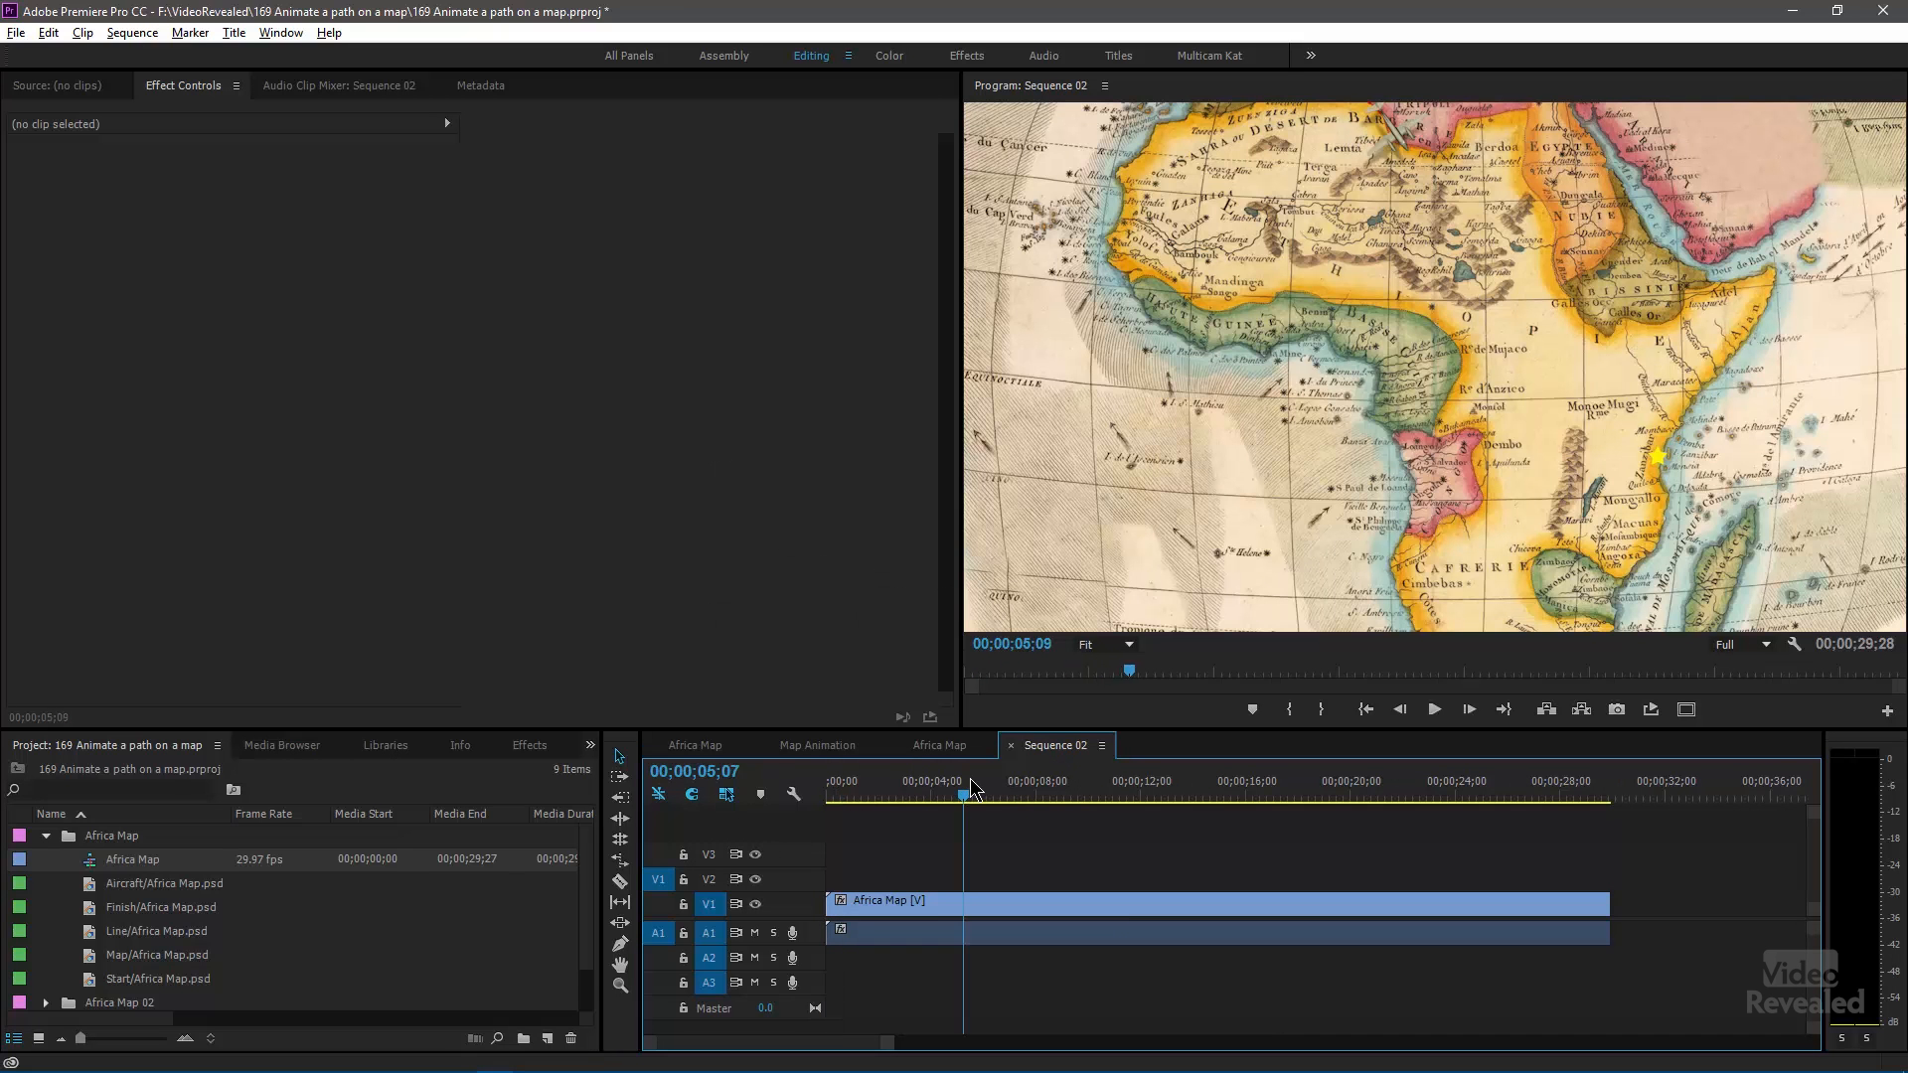
left_click(1366, 710)
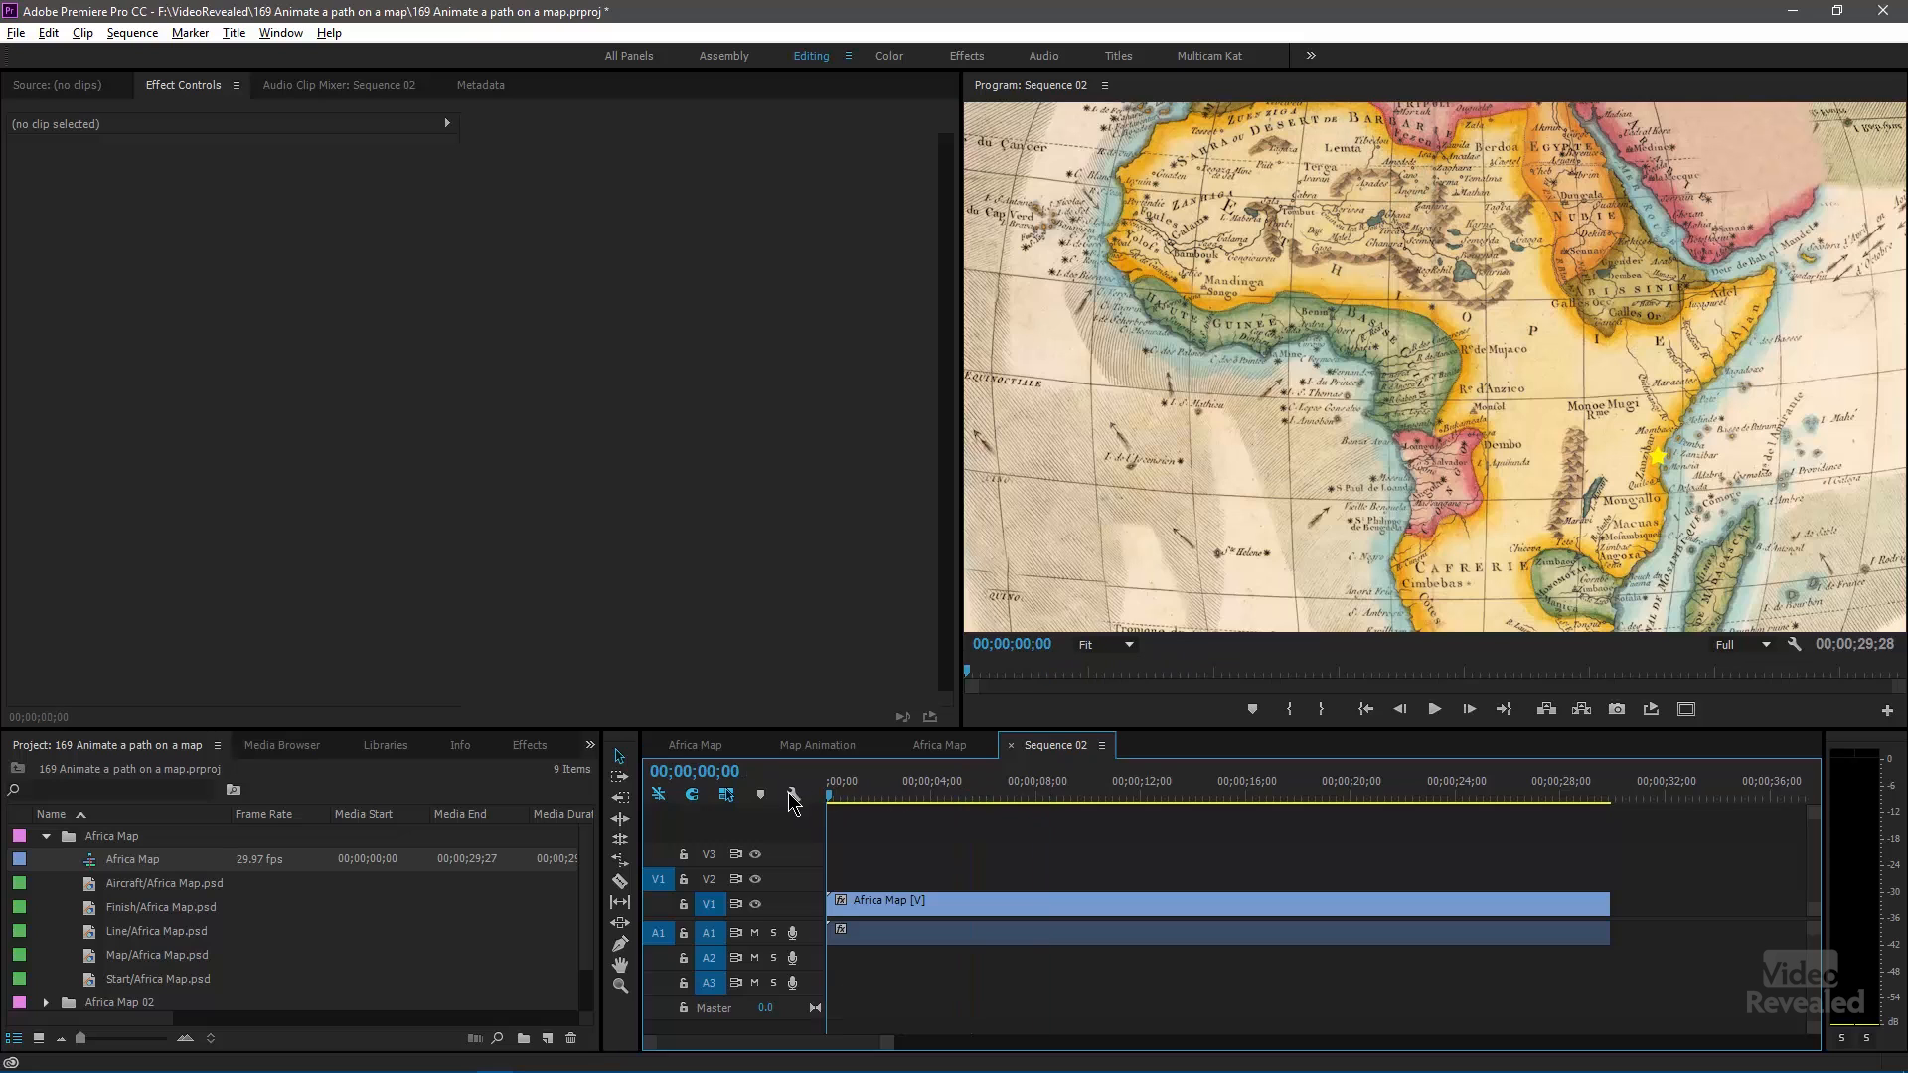
left_click(1216, 900)
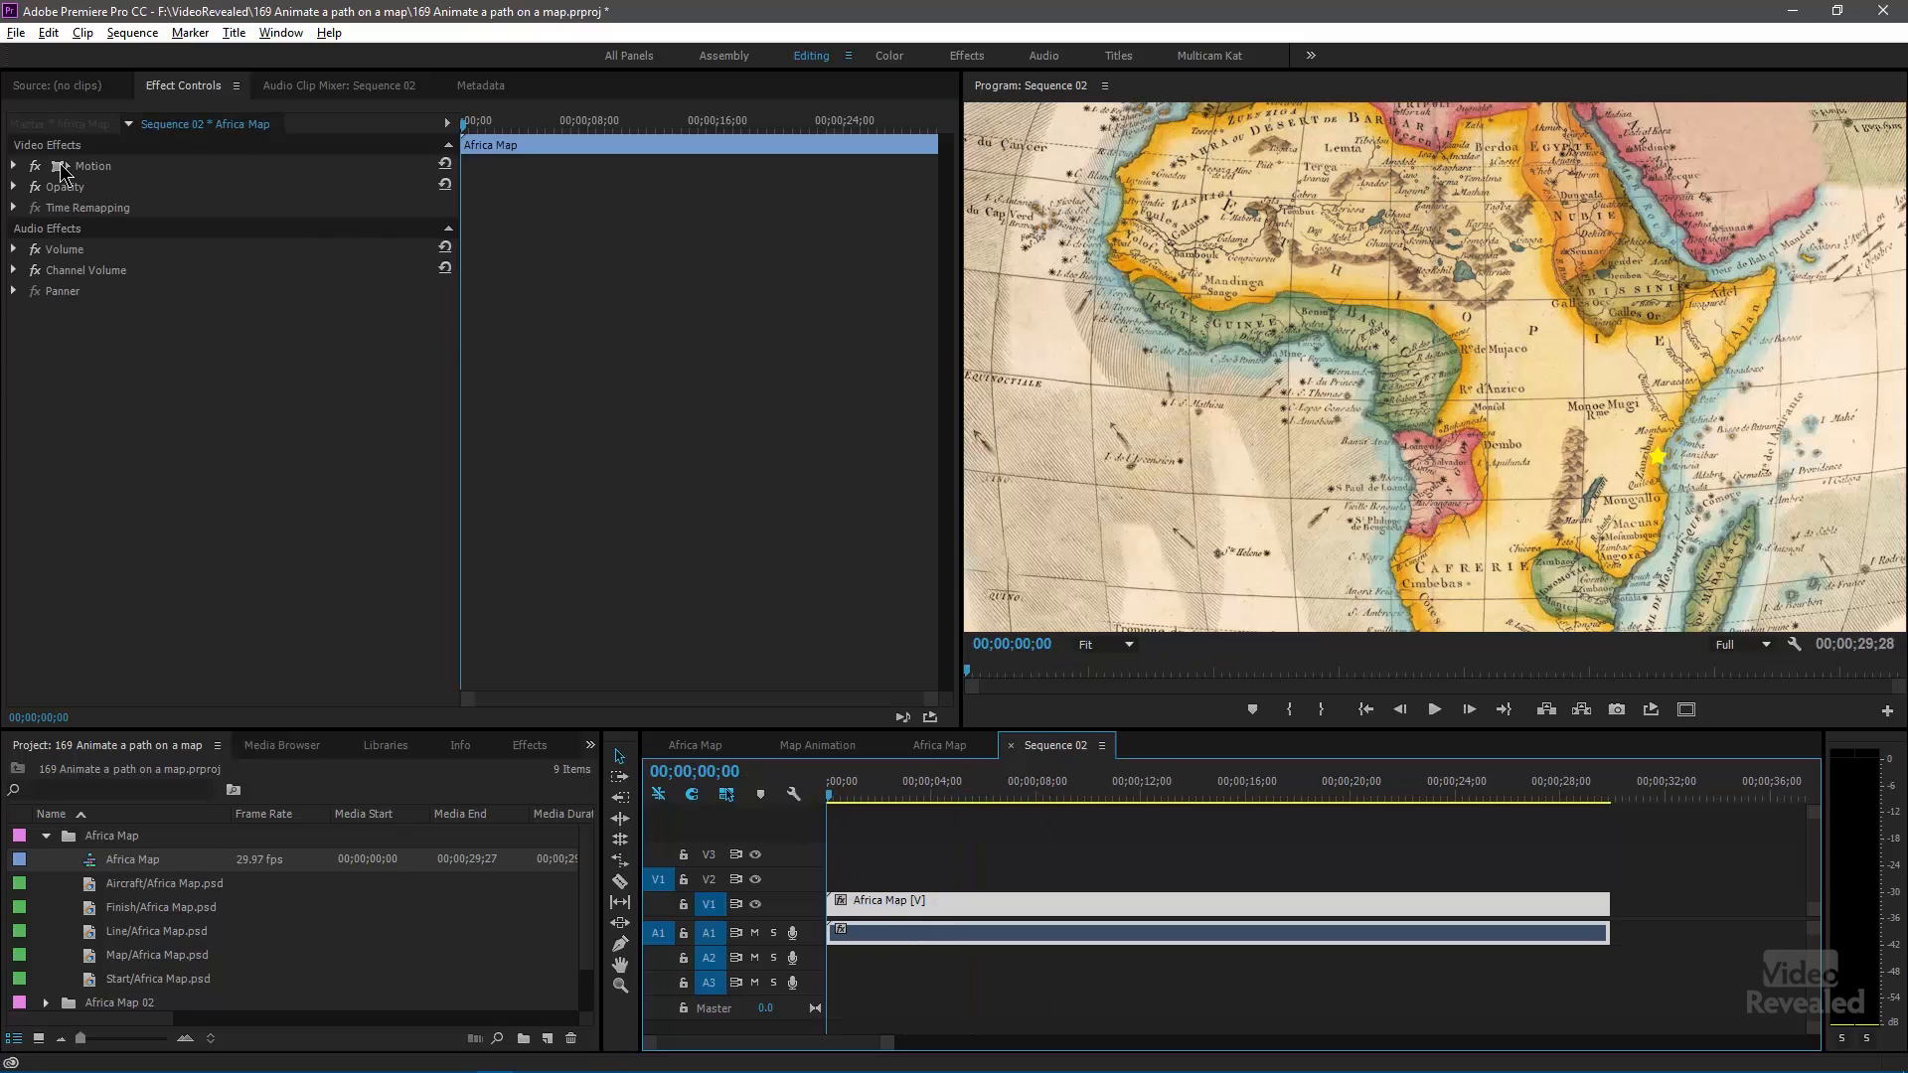
- Keyframe the nested map lower and scaled up to zoom in on the route start
left_click(13, 166)
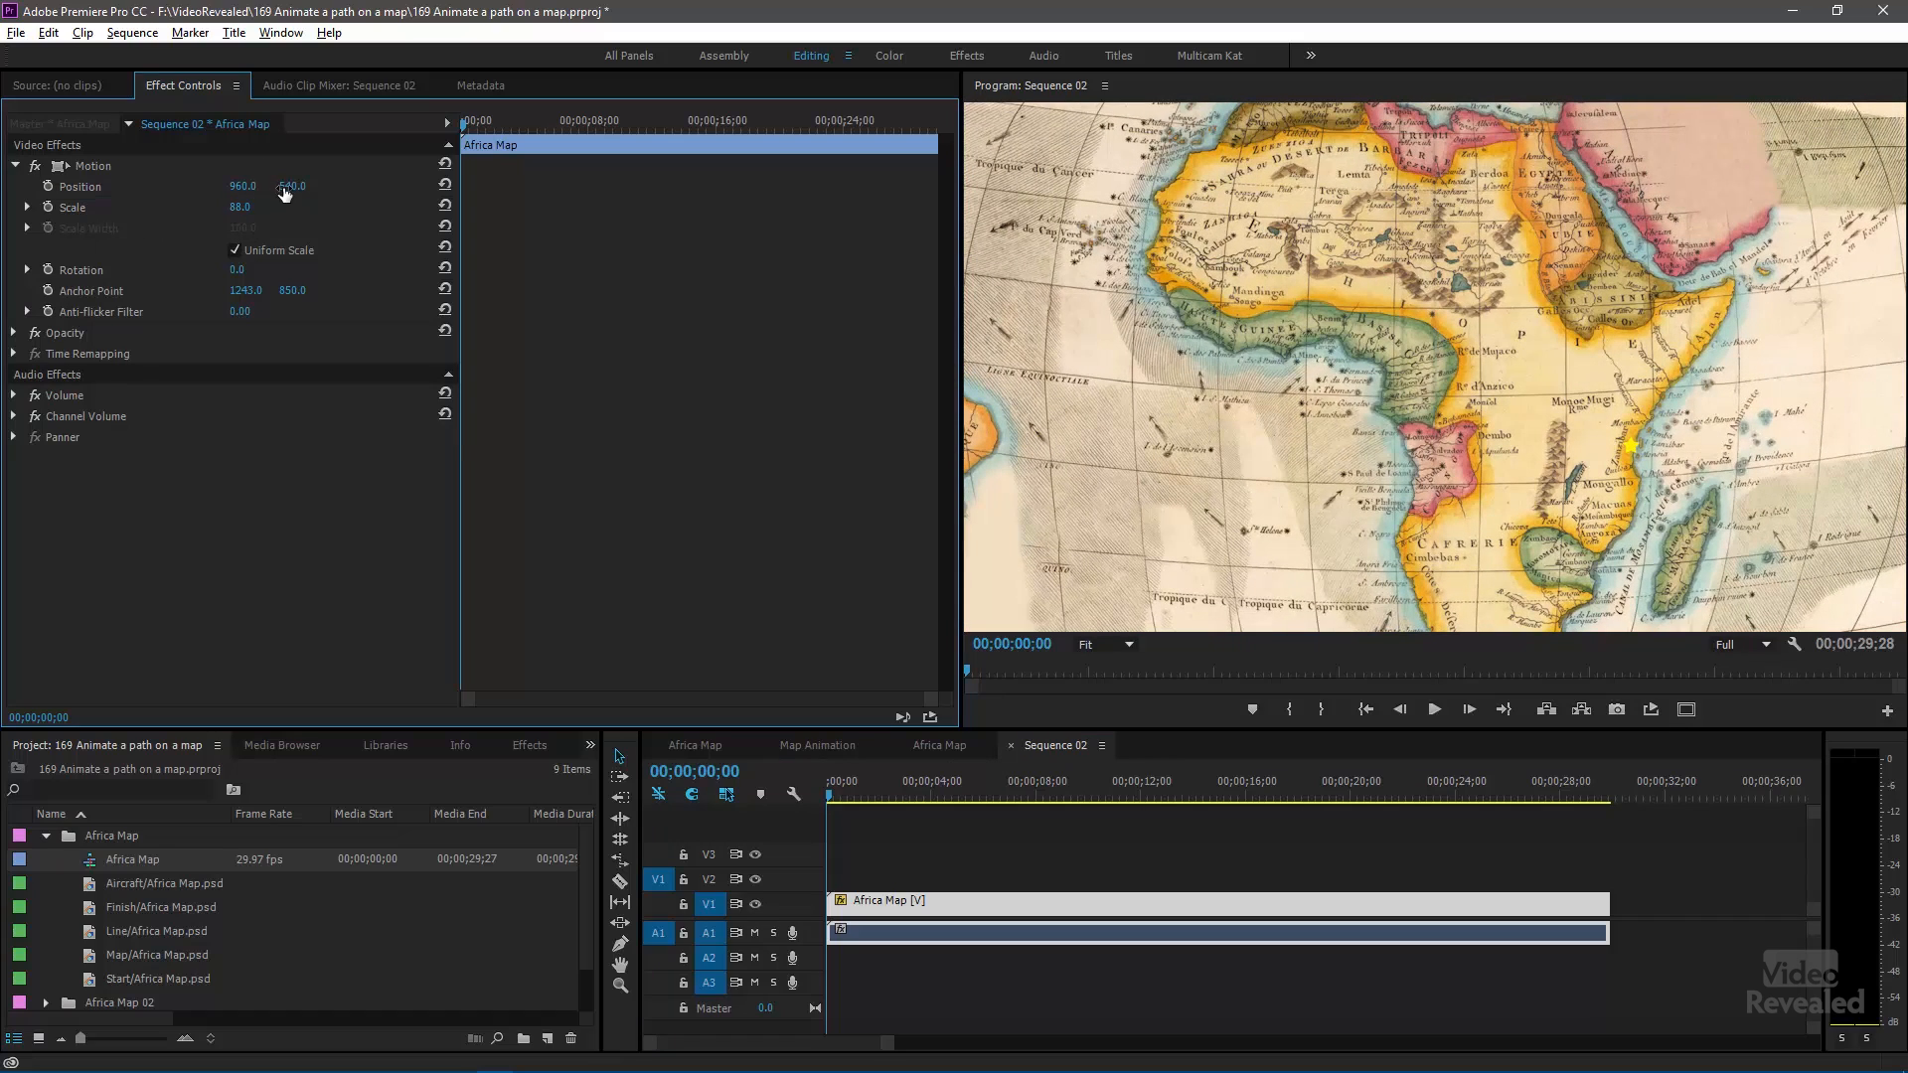
left_click_drag(289, 184, 289, 195)
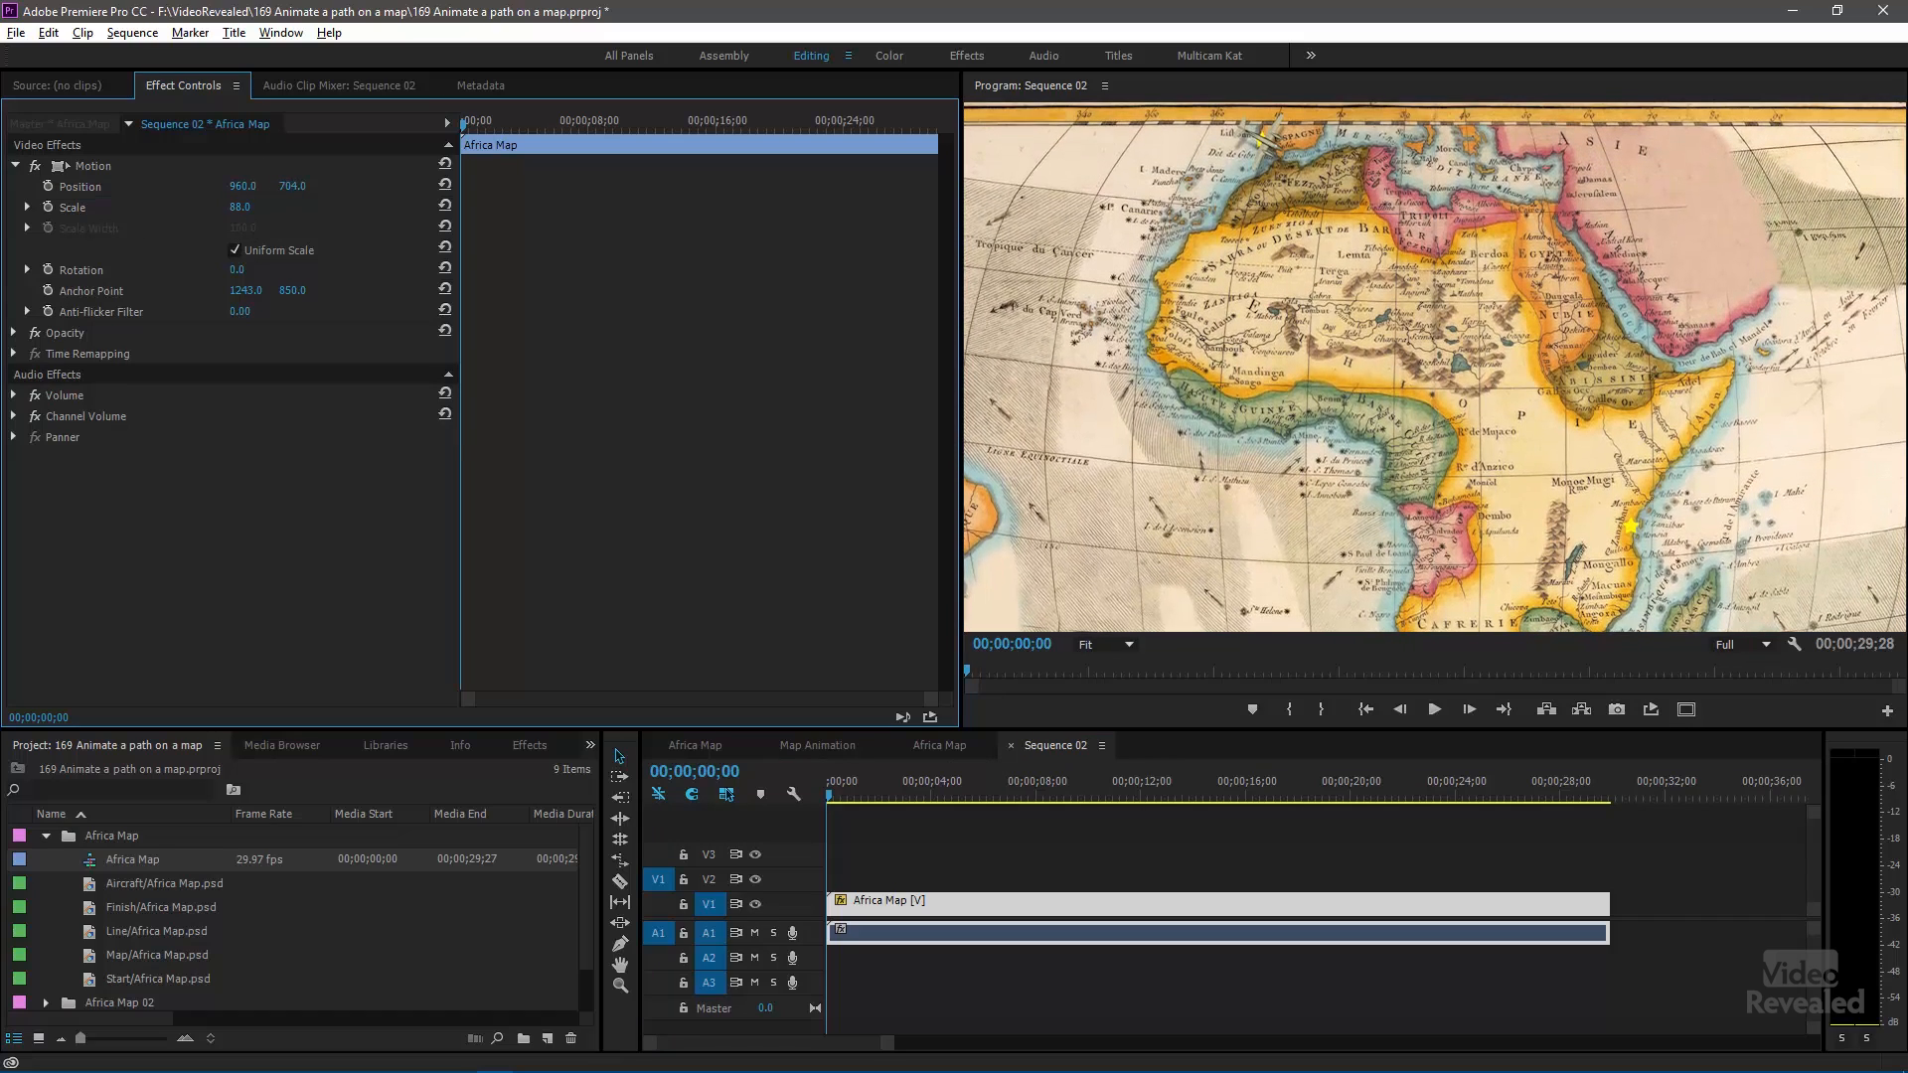
left_click(45, 185)
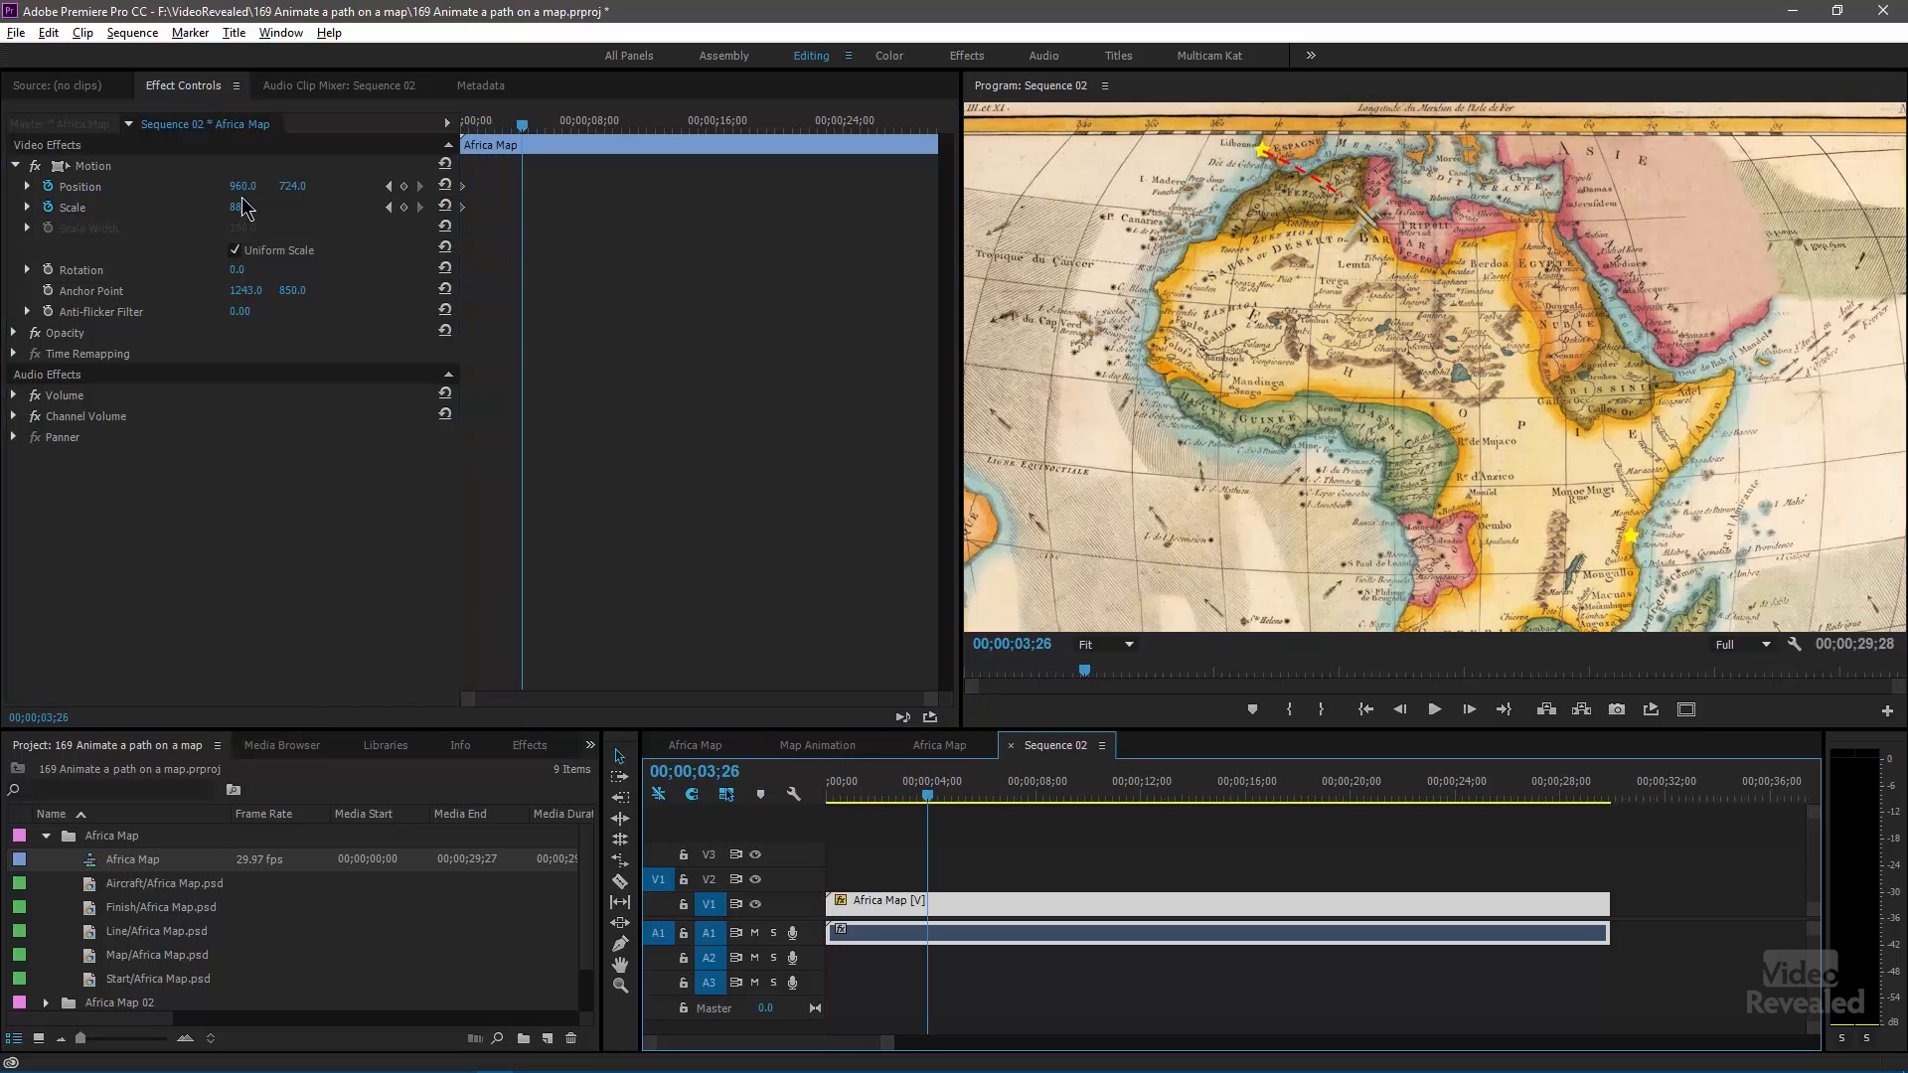
left_click_drag(244, 207, 304, 207)
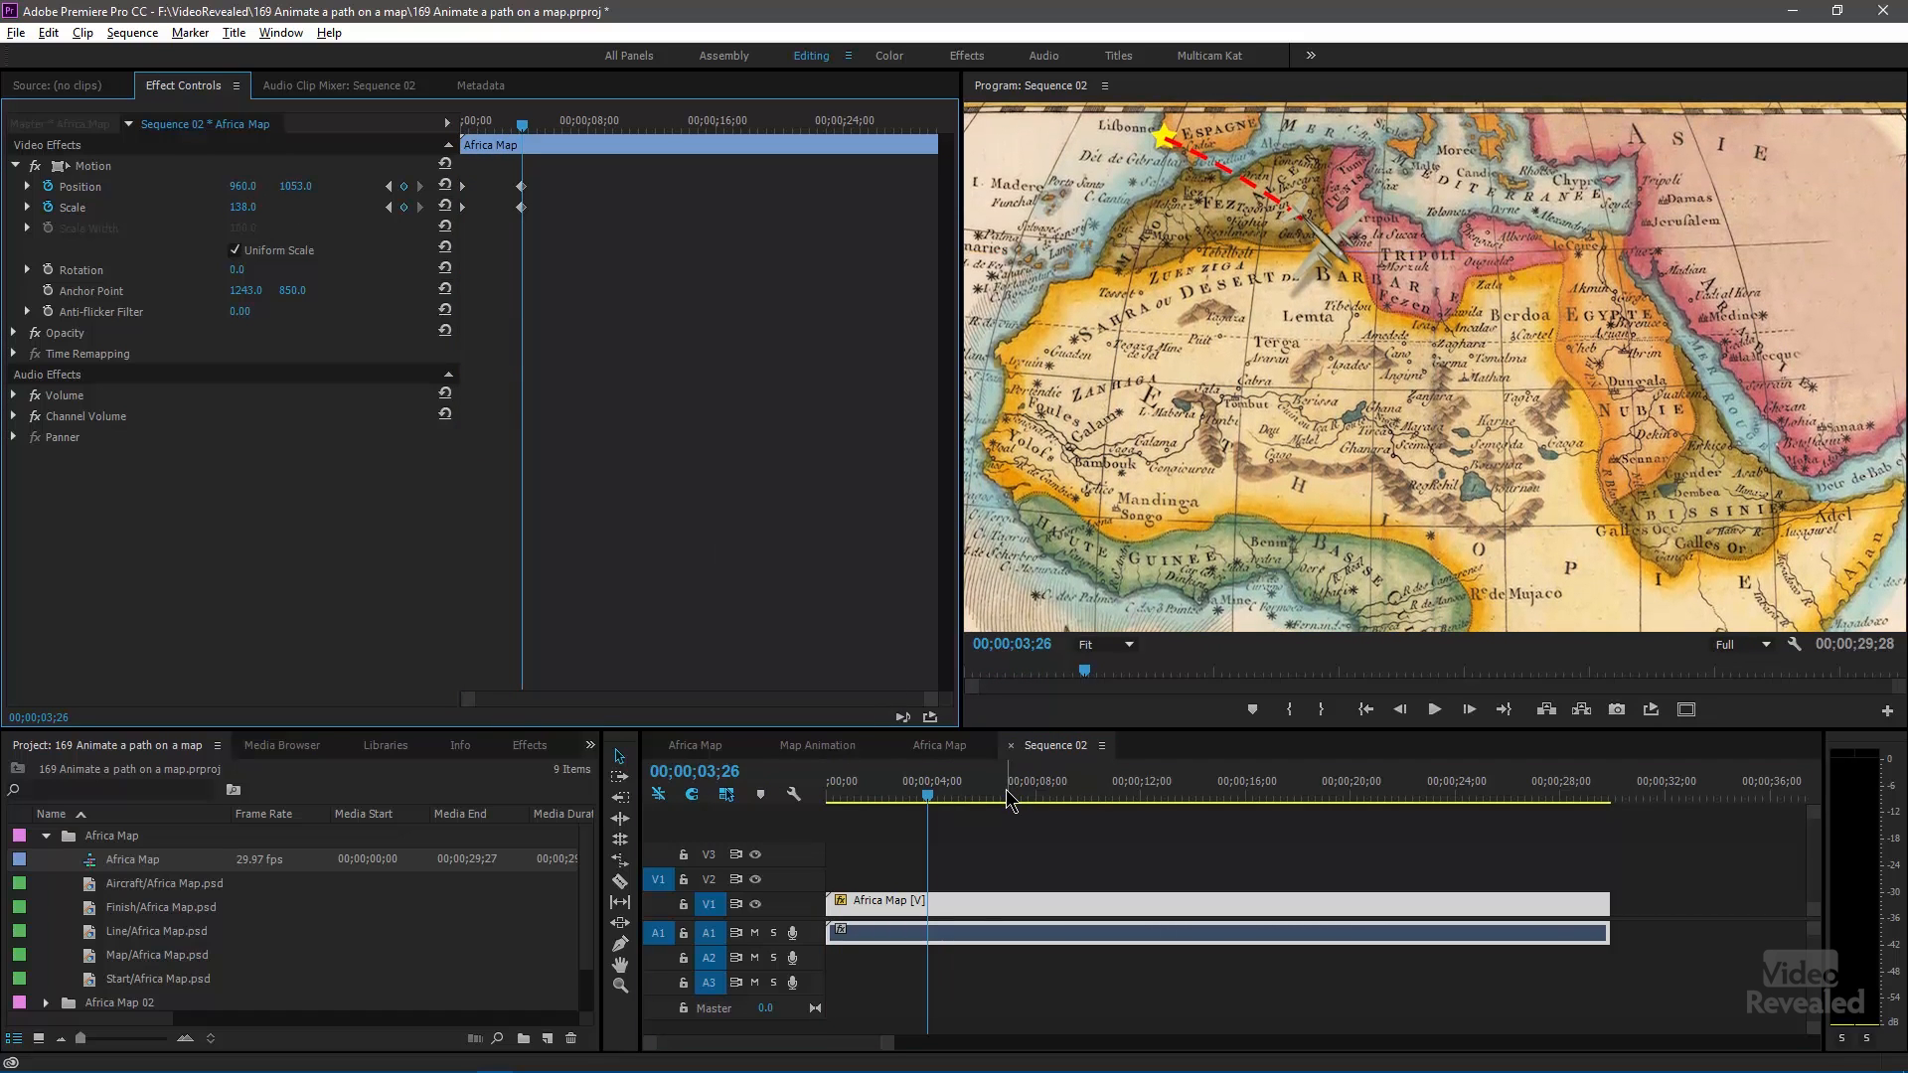
left_click(1016, 797)
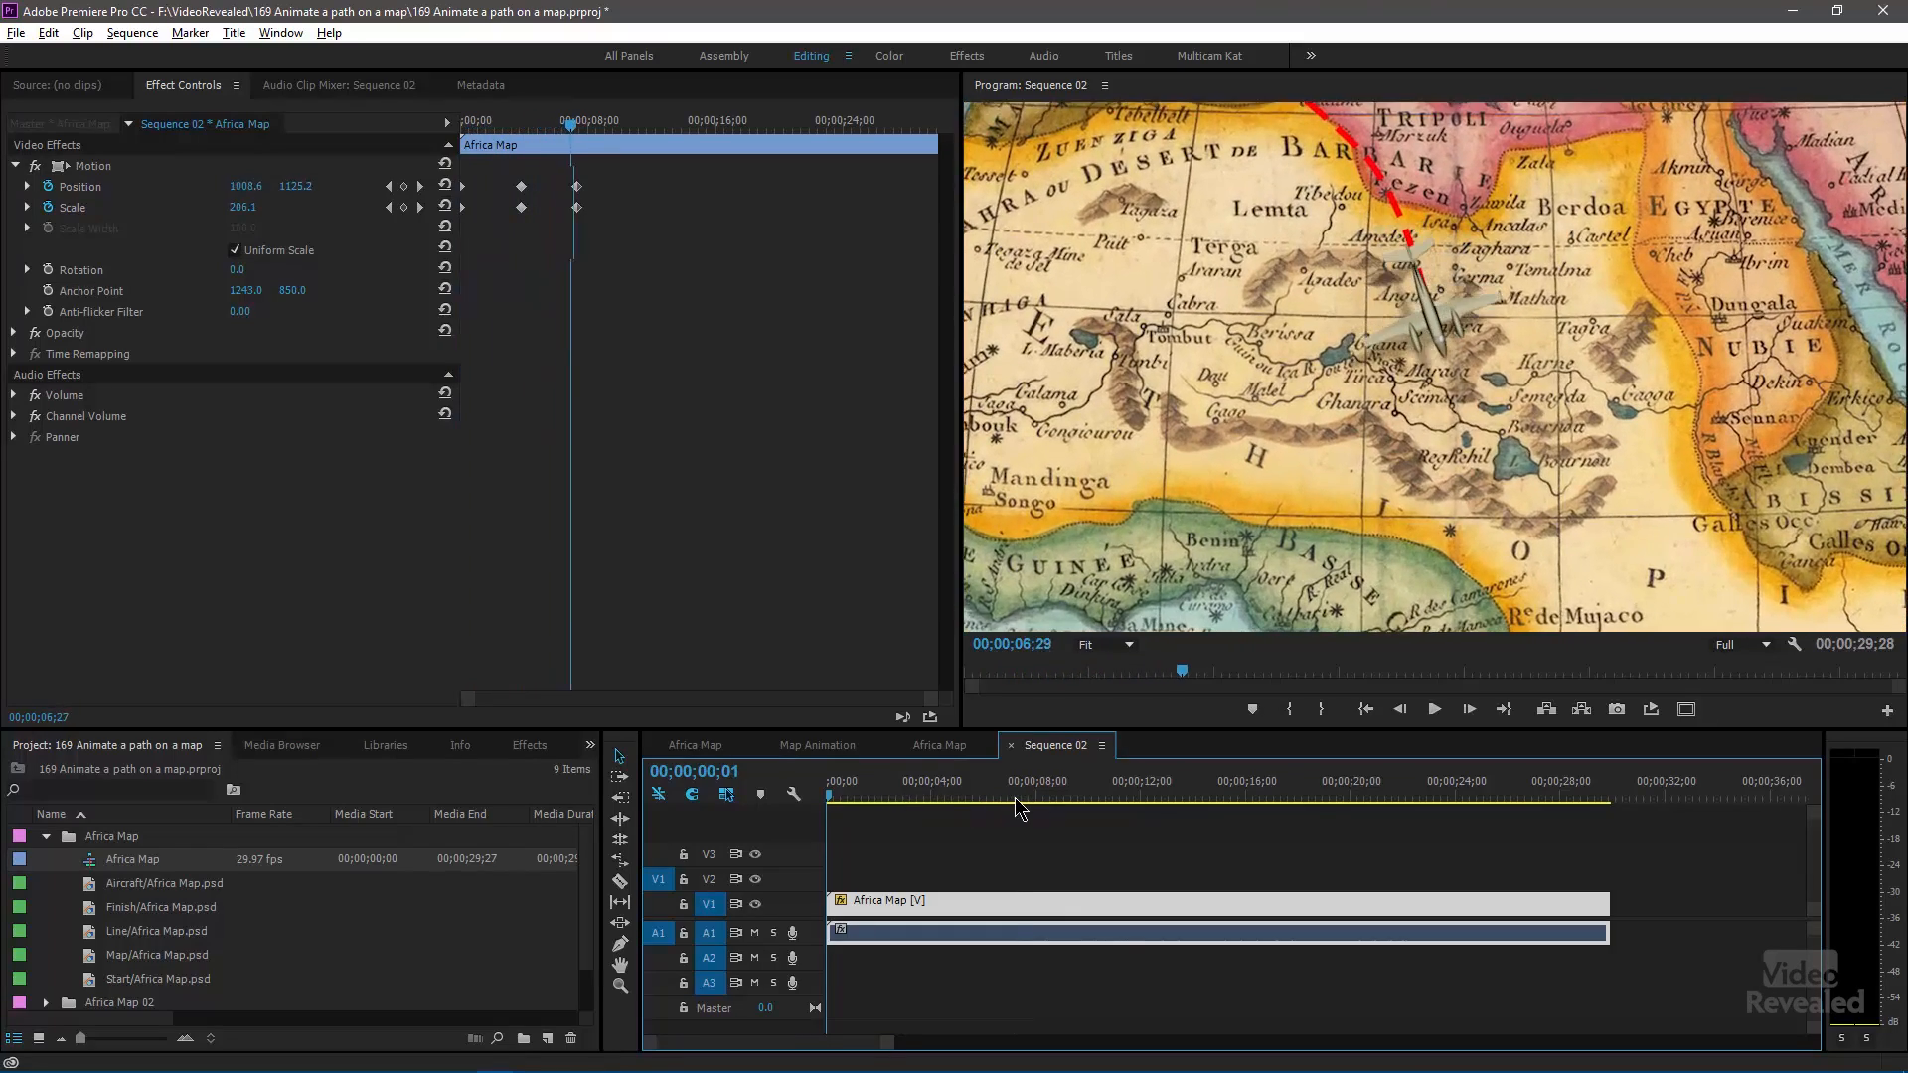
left_click(695, 744)
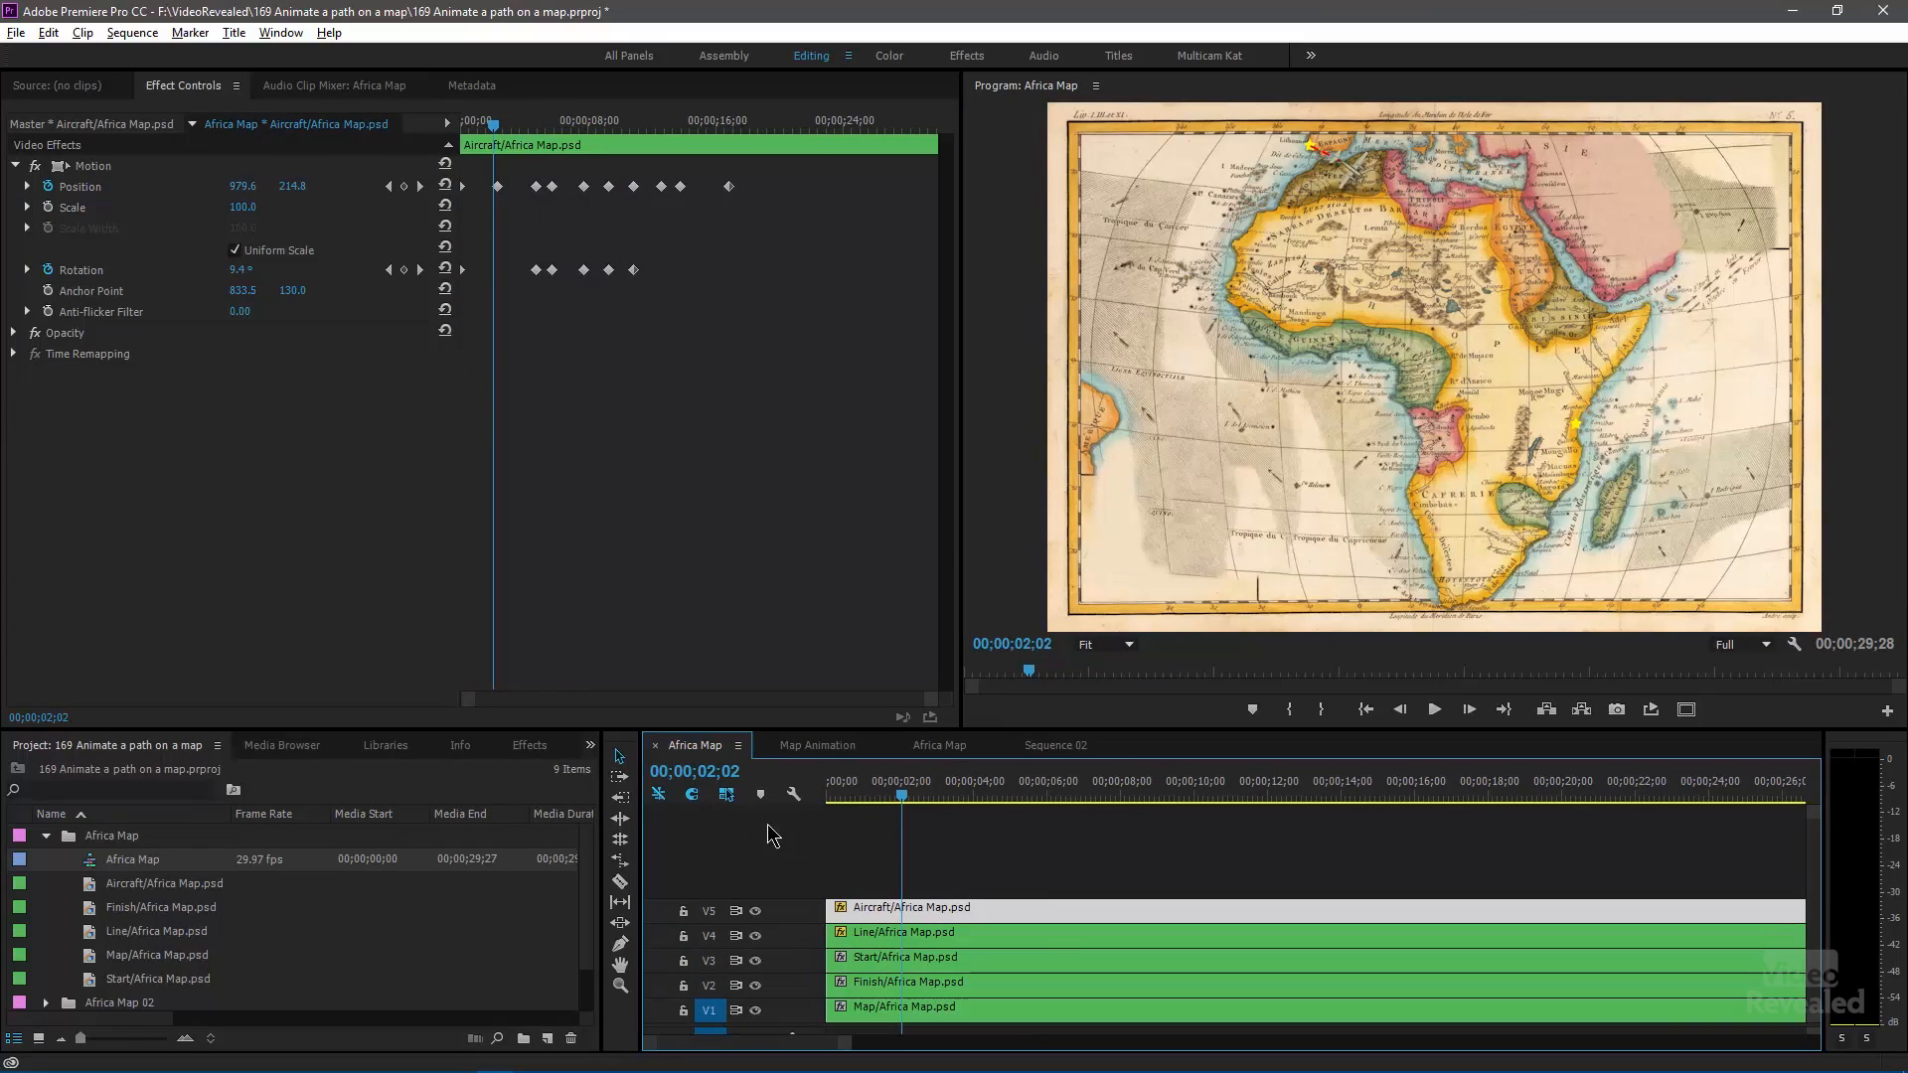
- Open the Map Animation sequence and move the playhead near the animation's start
left_click(818, 744)
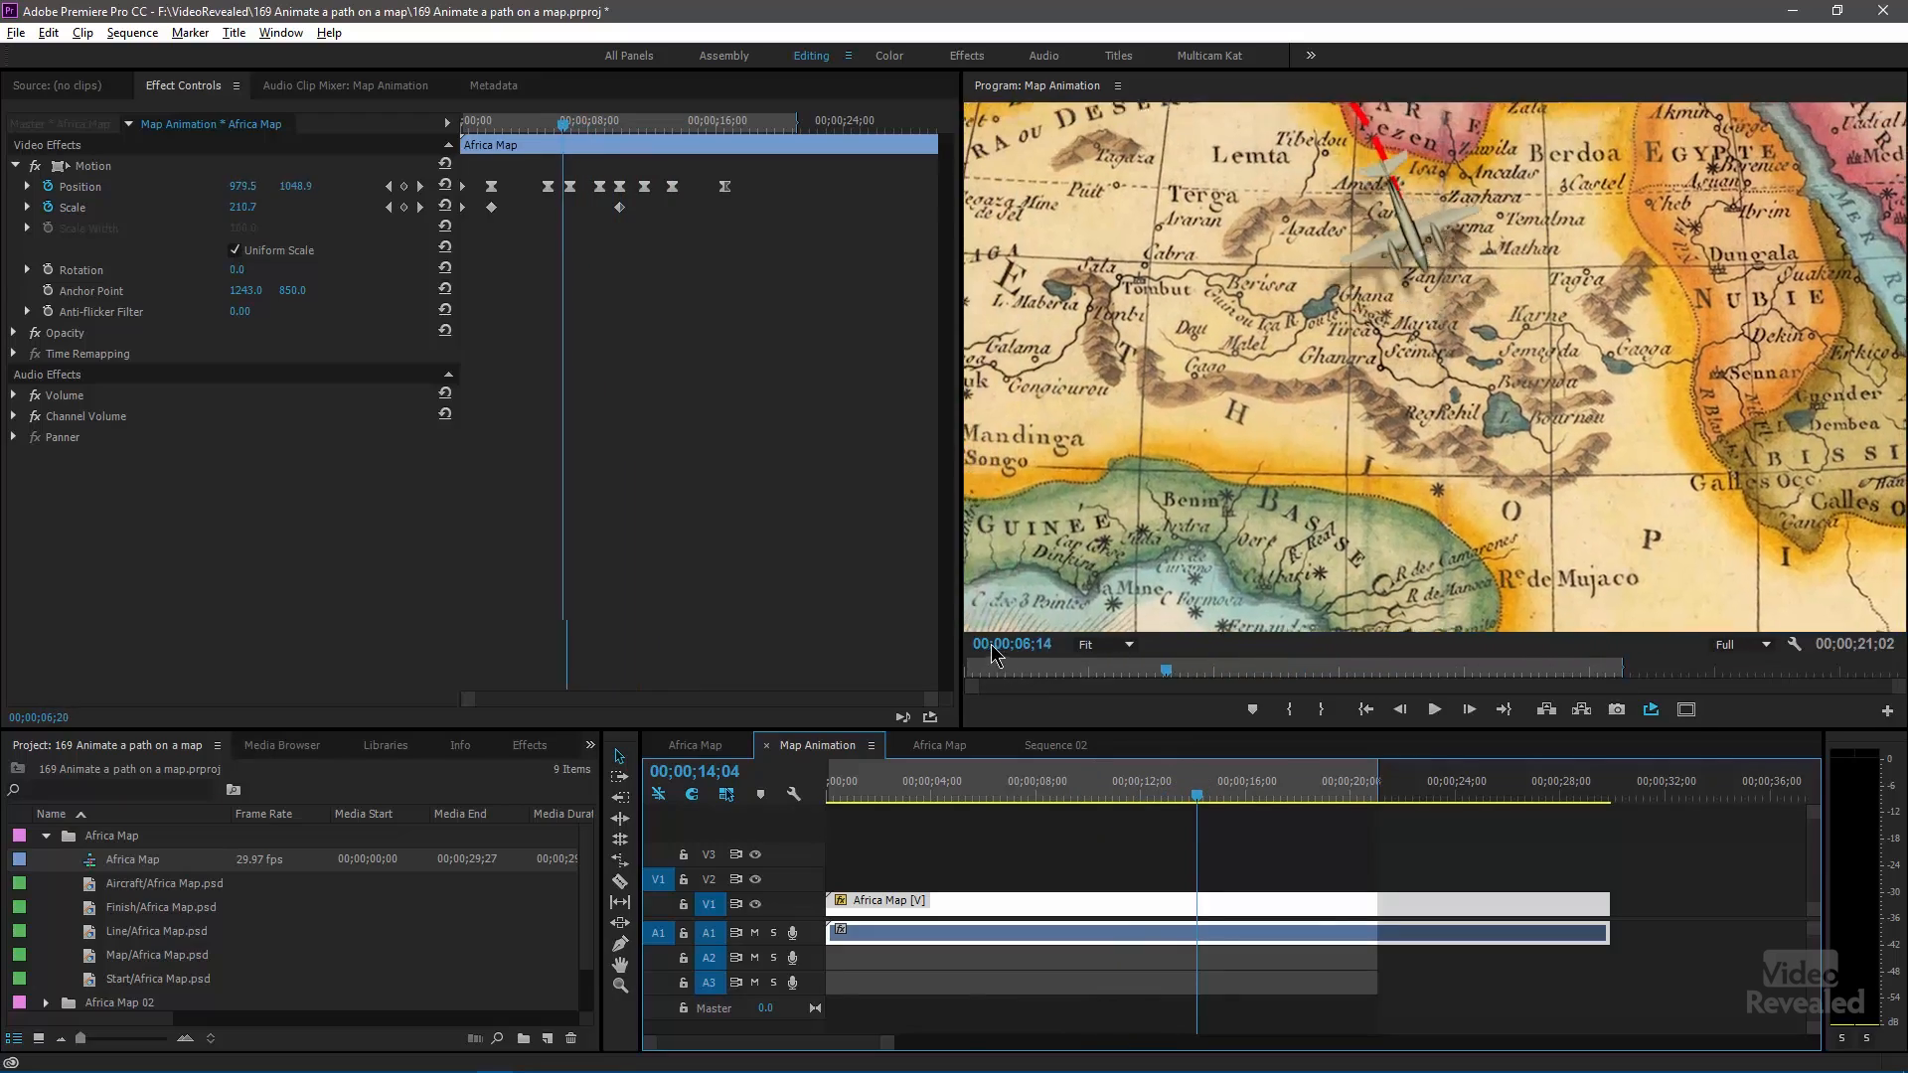
left_click(861, 781)
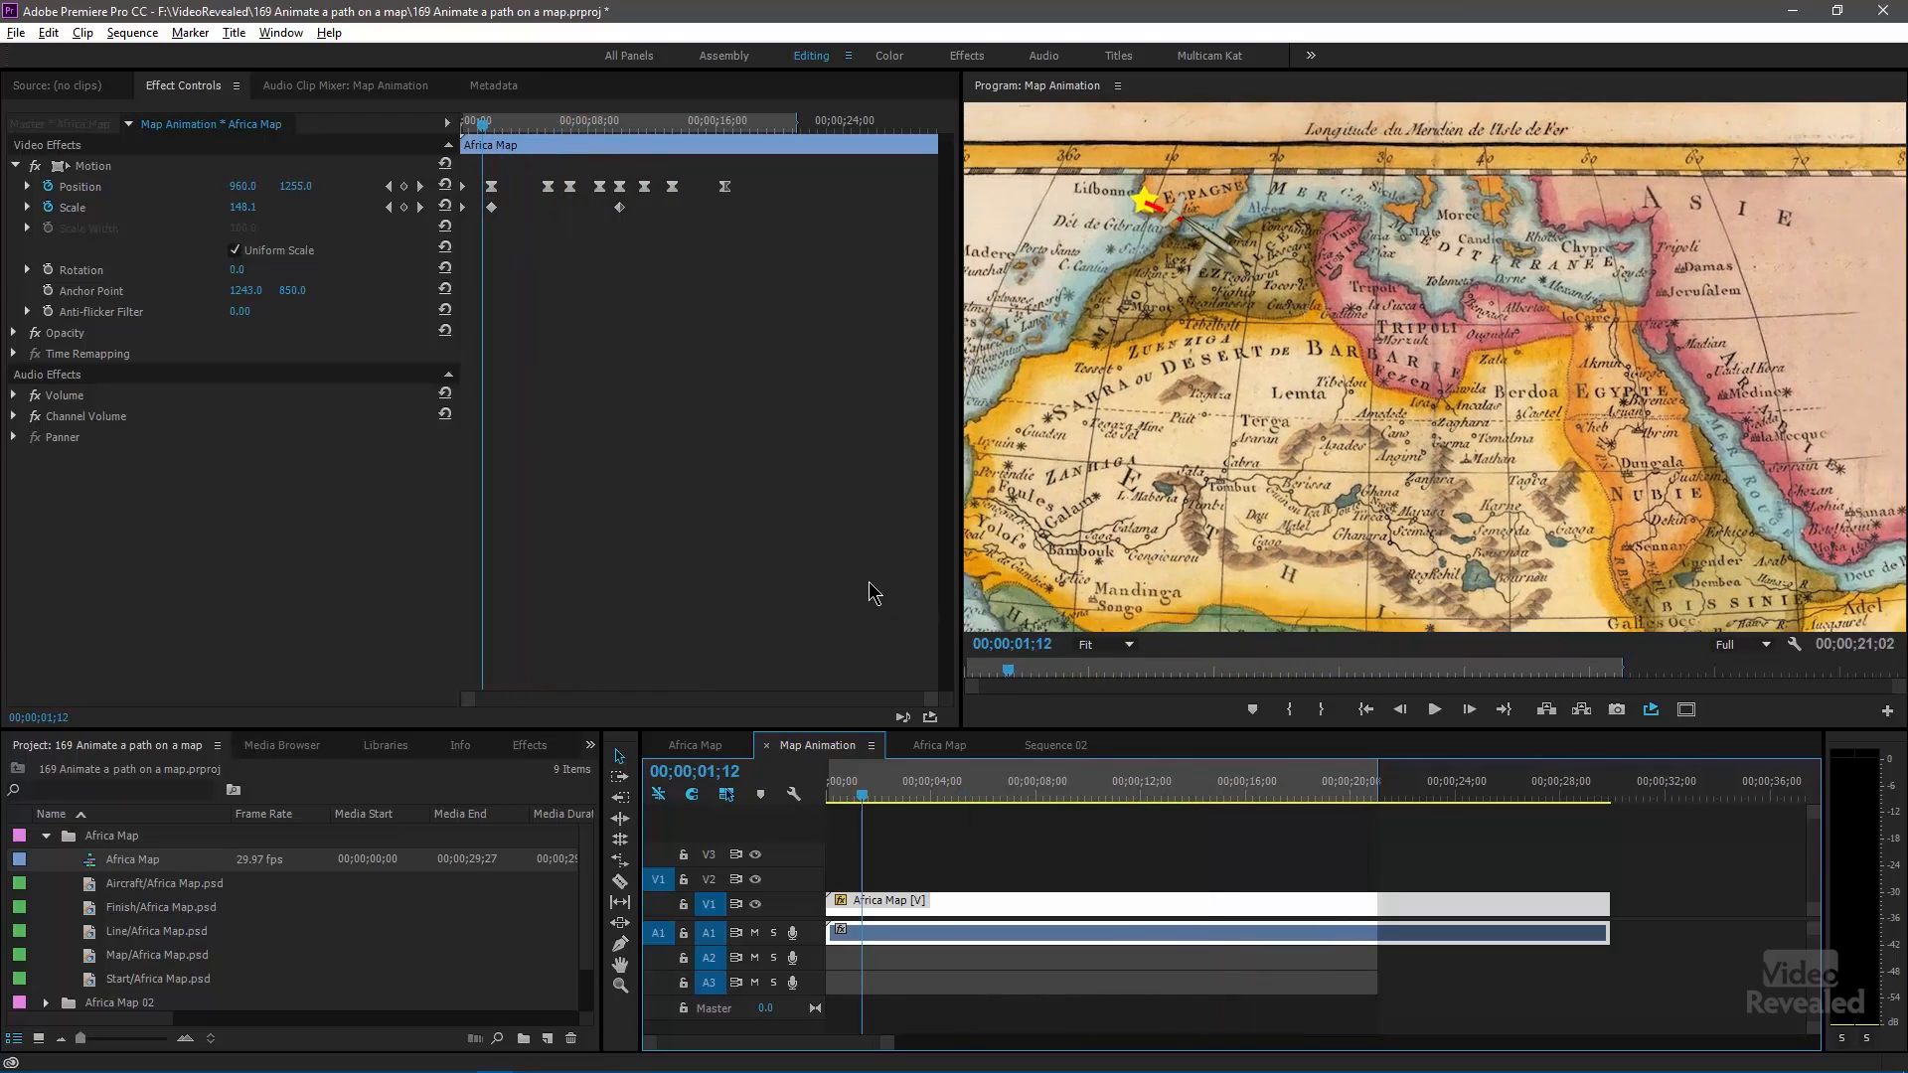